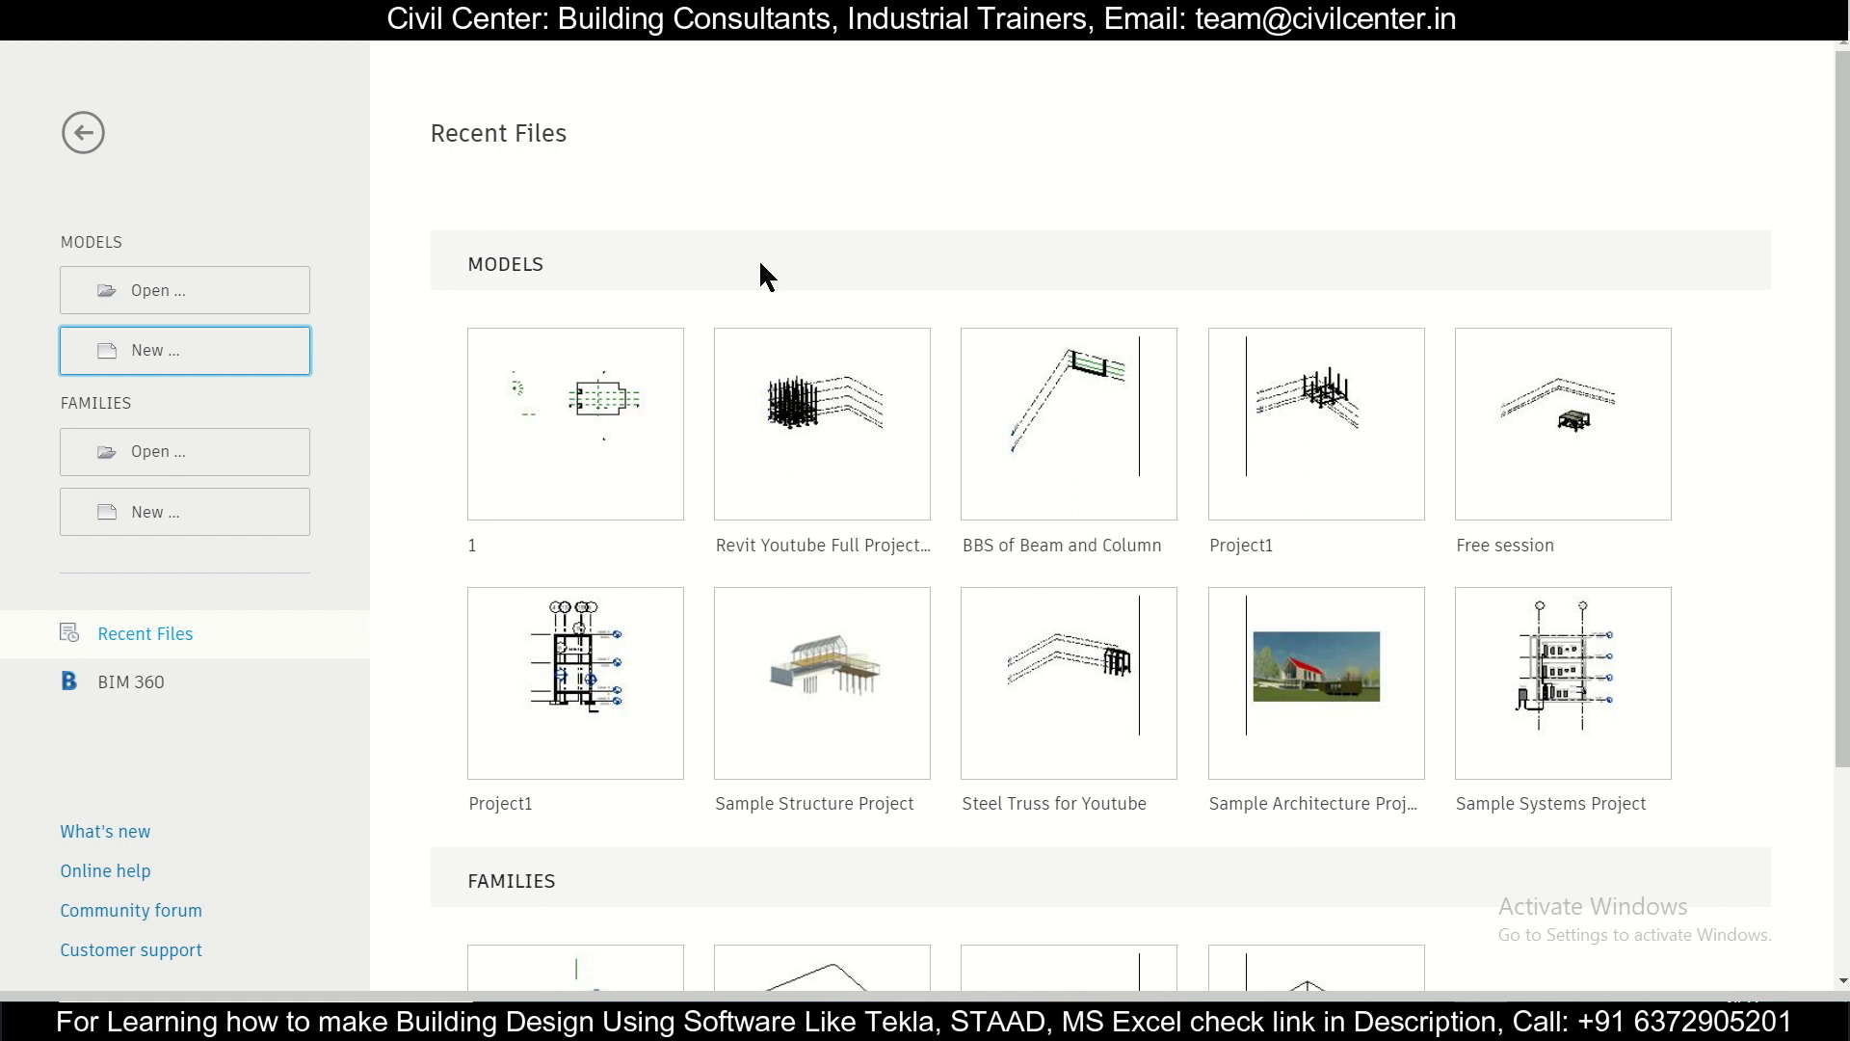
mouse_move(185, 349)
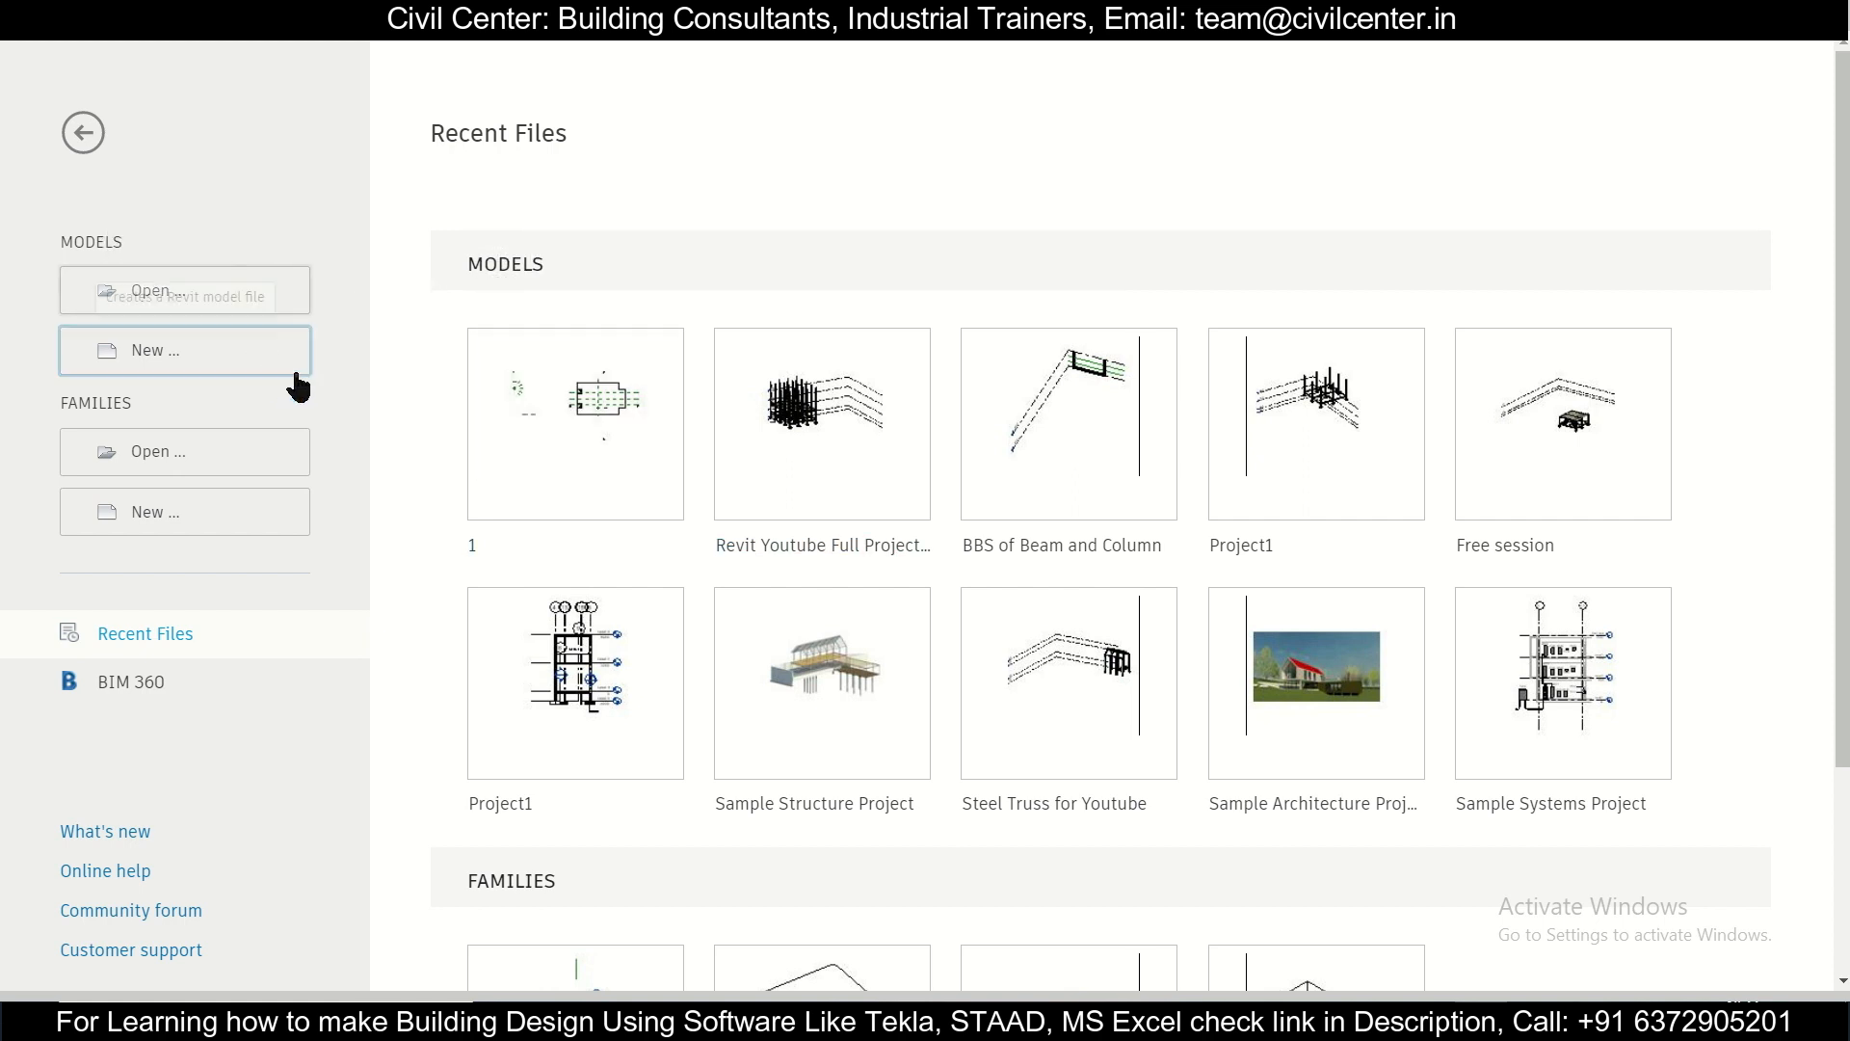
mouse_move(185, 349)
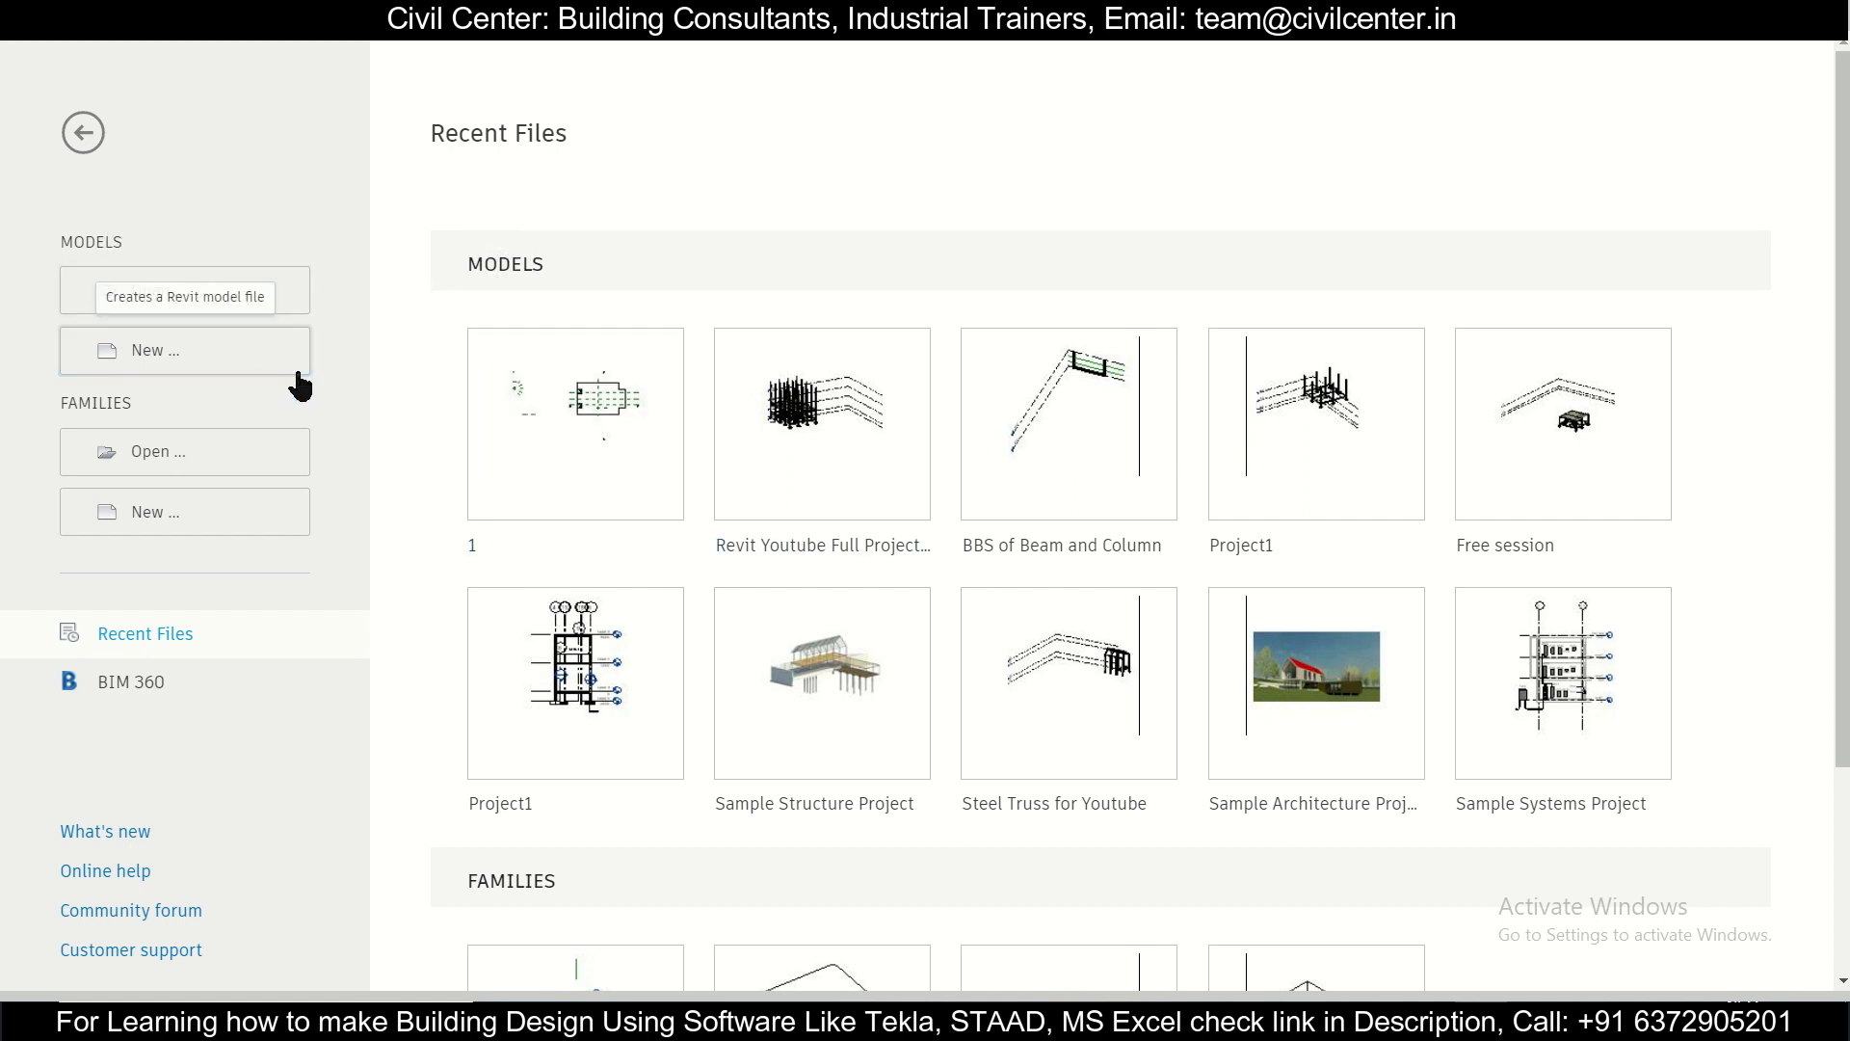
Step: Create a new project from the Metric-Architectural Template, opening on the Level 1 plan
click(185, 348)
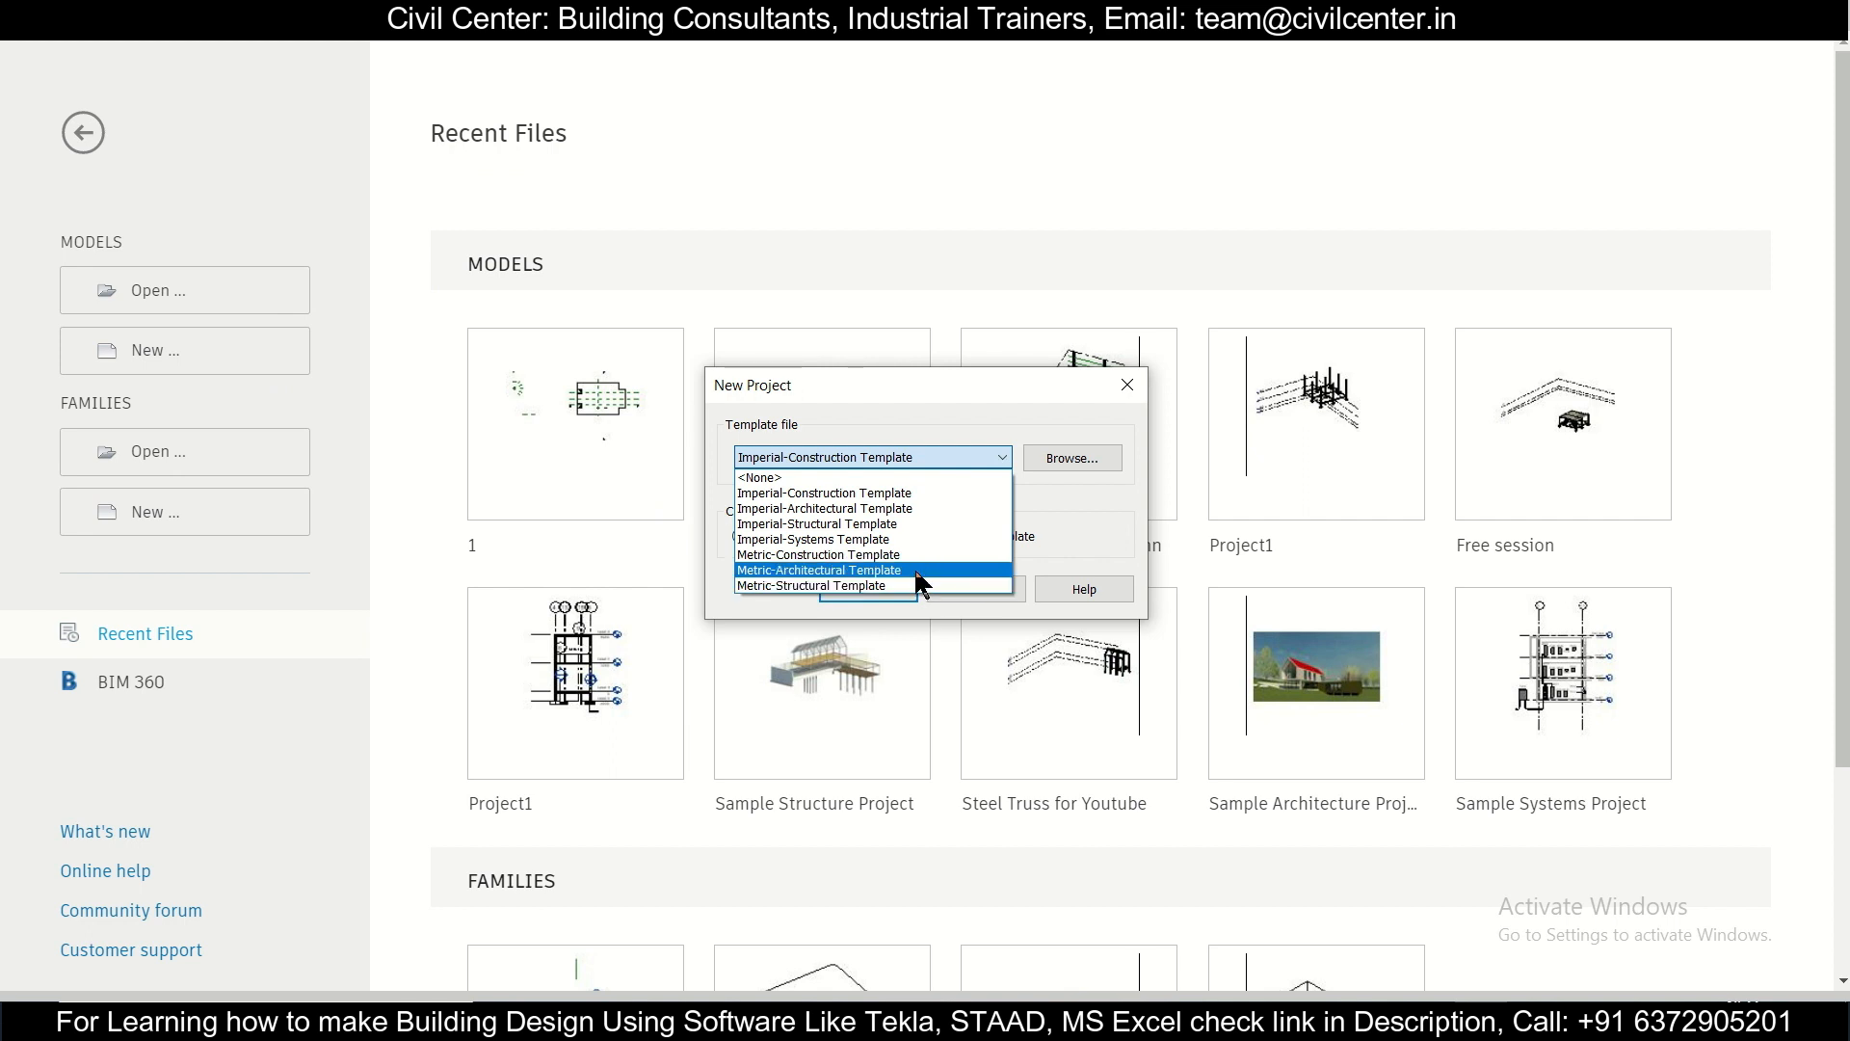
click(817, 571)
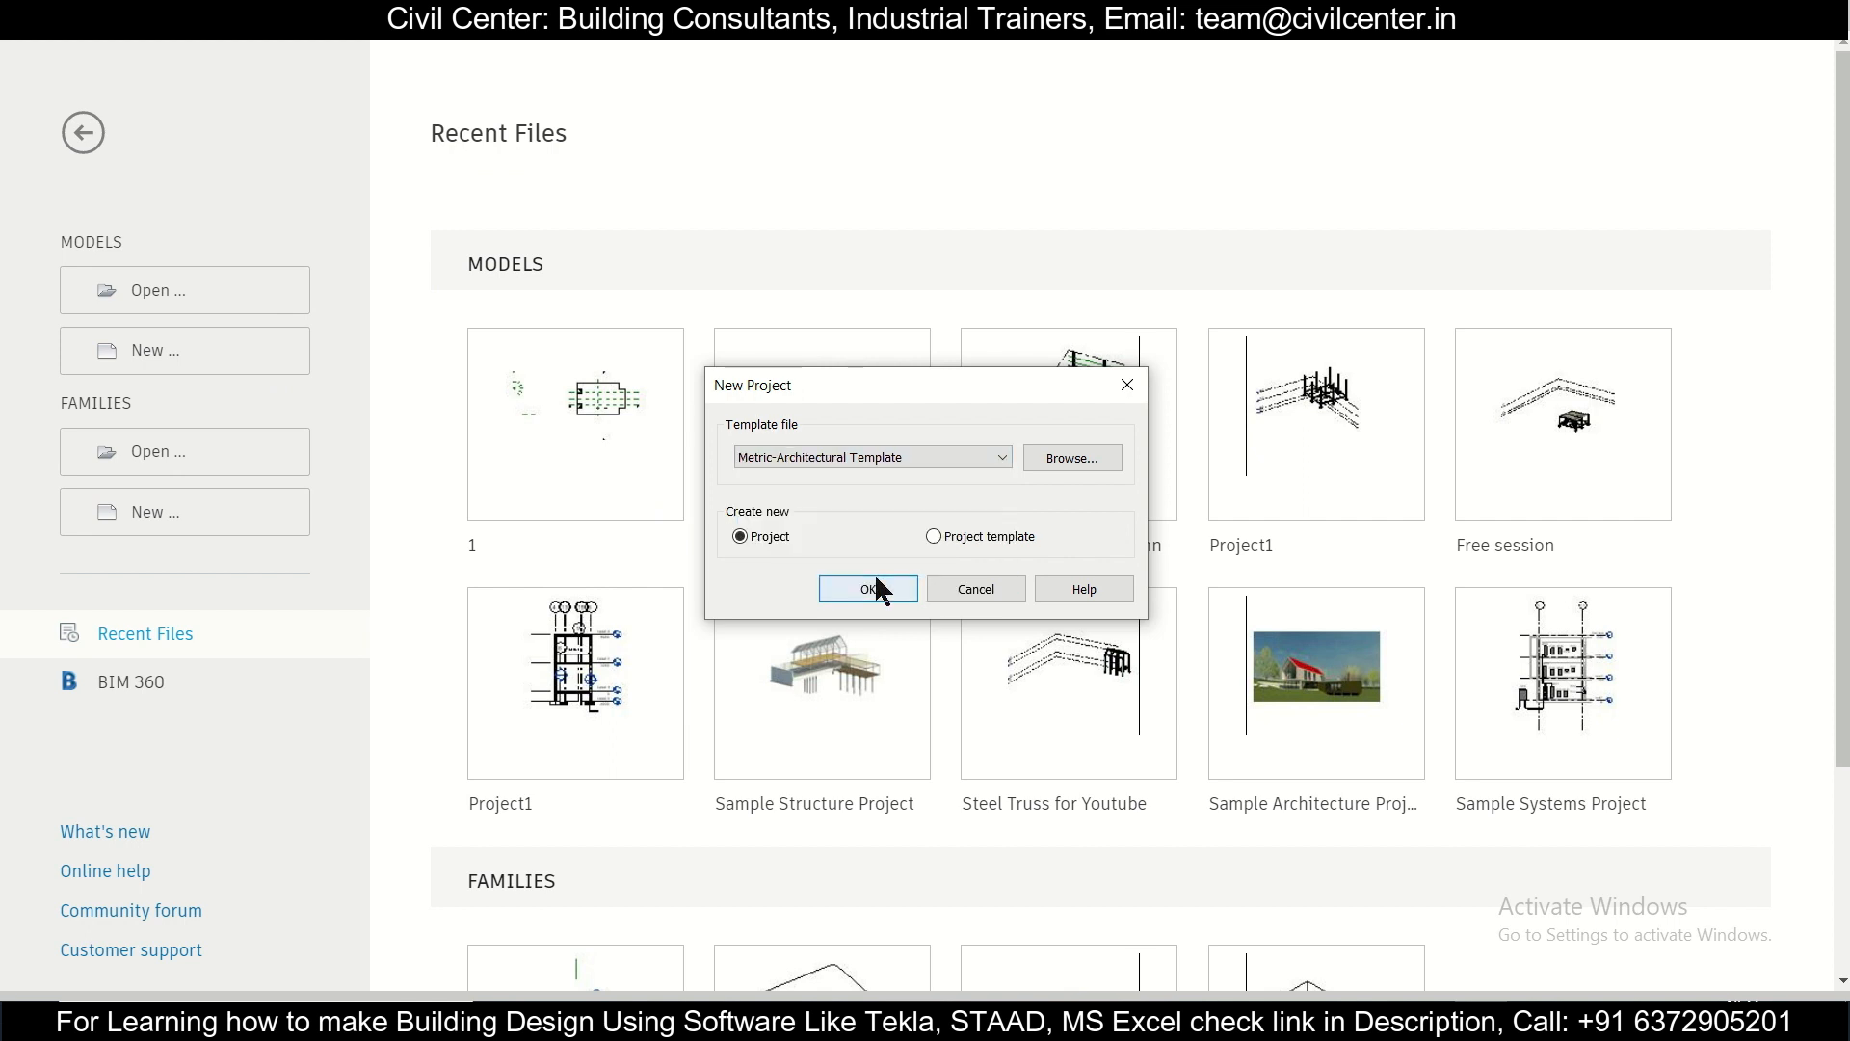
click(867, 590)
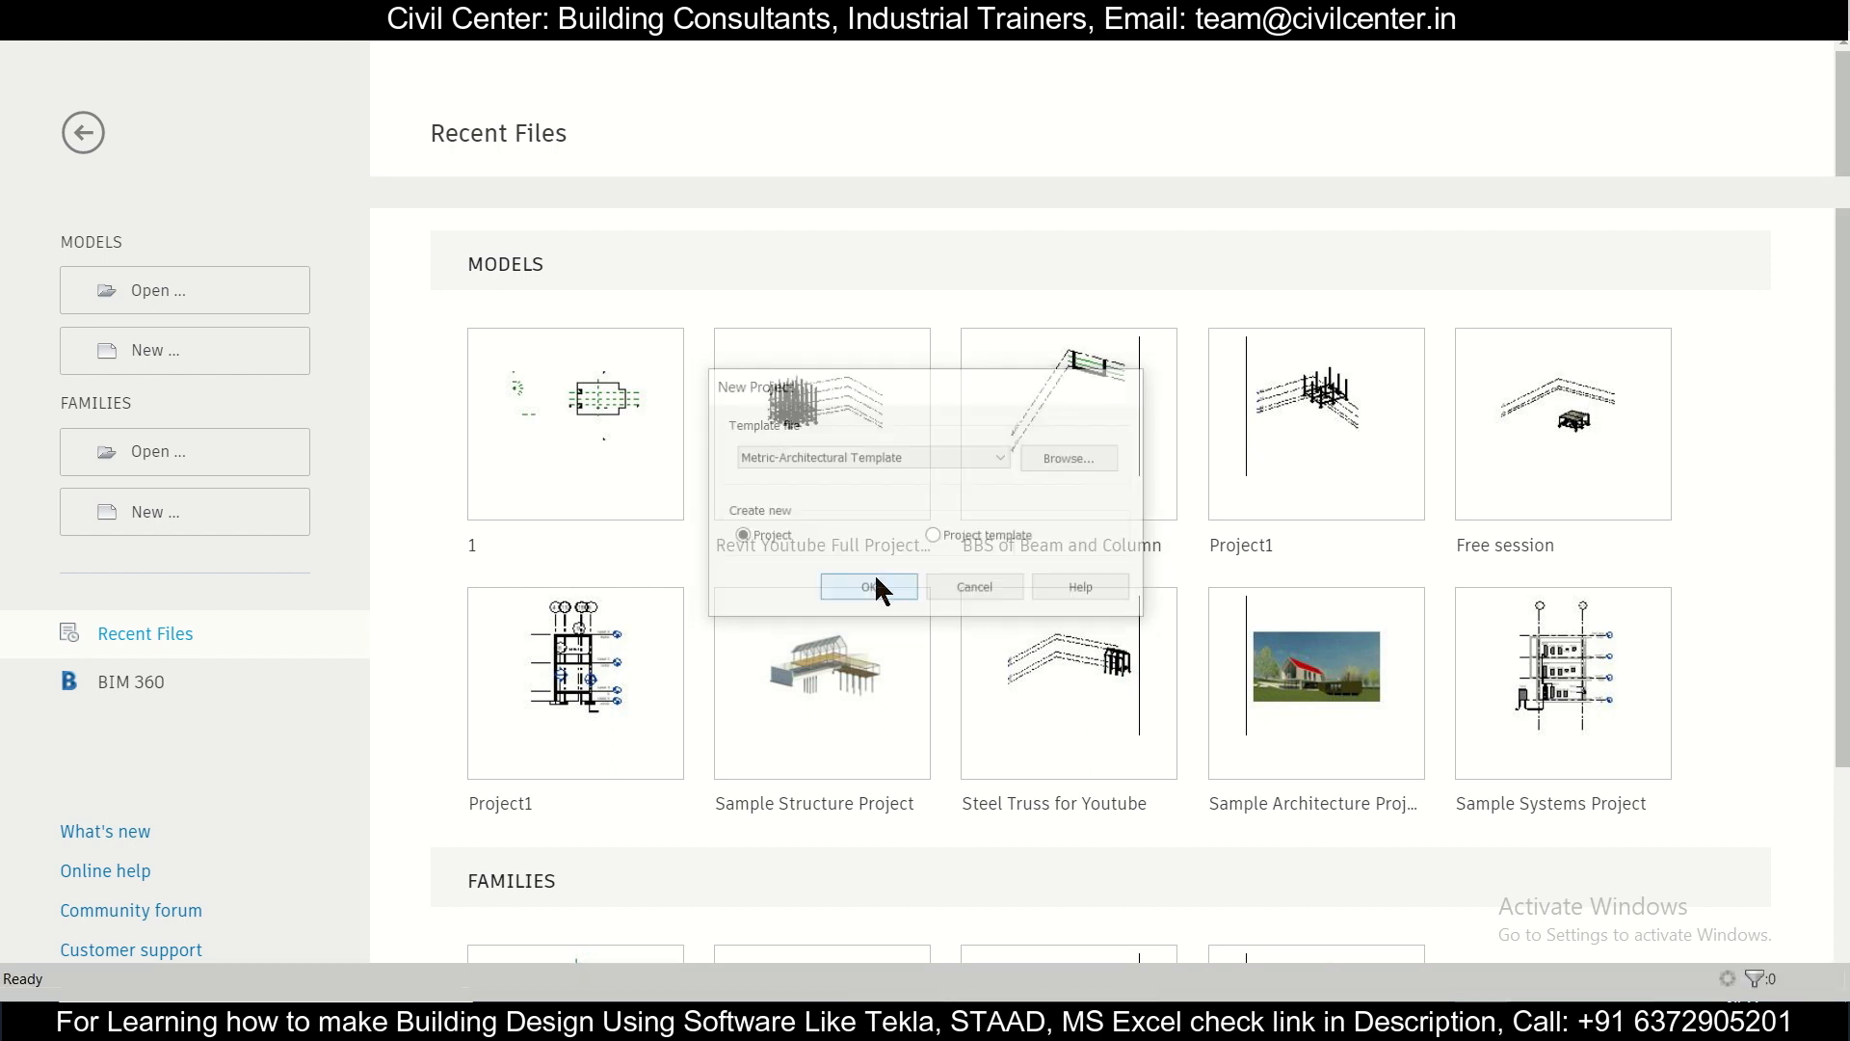
click(868, 586)
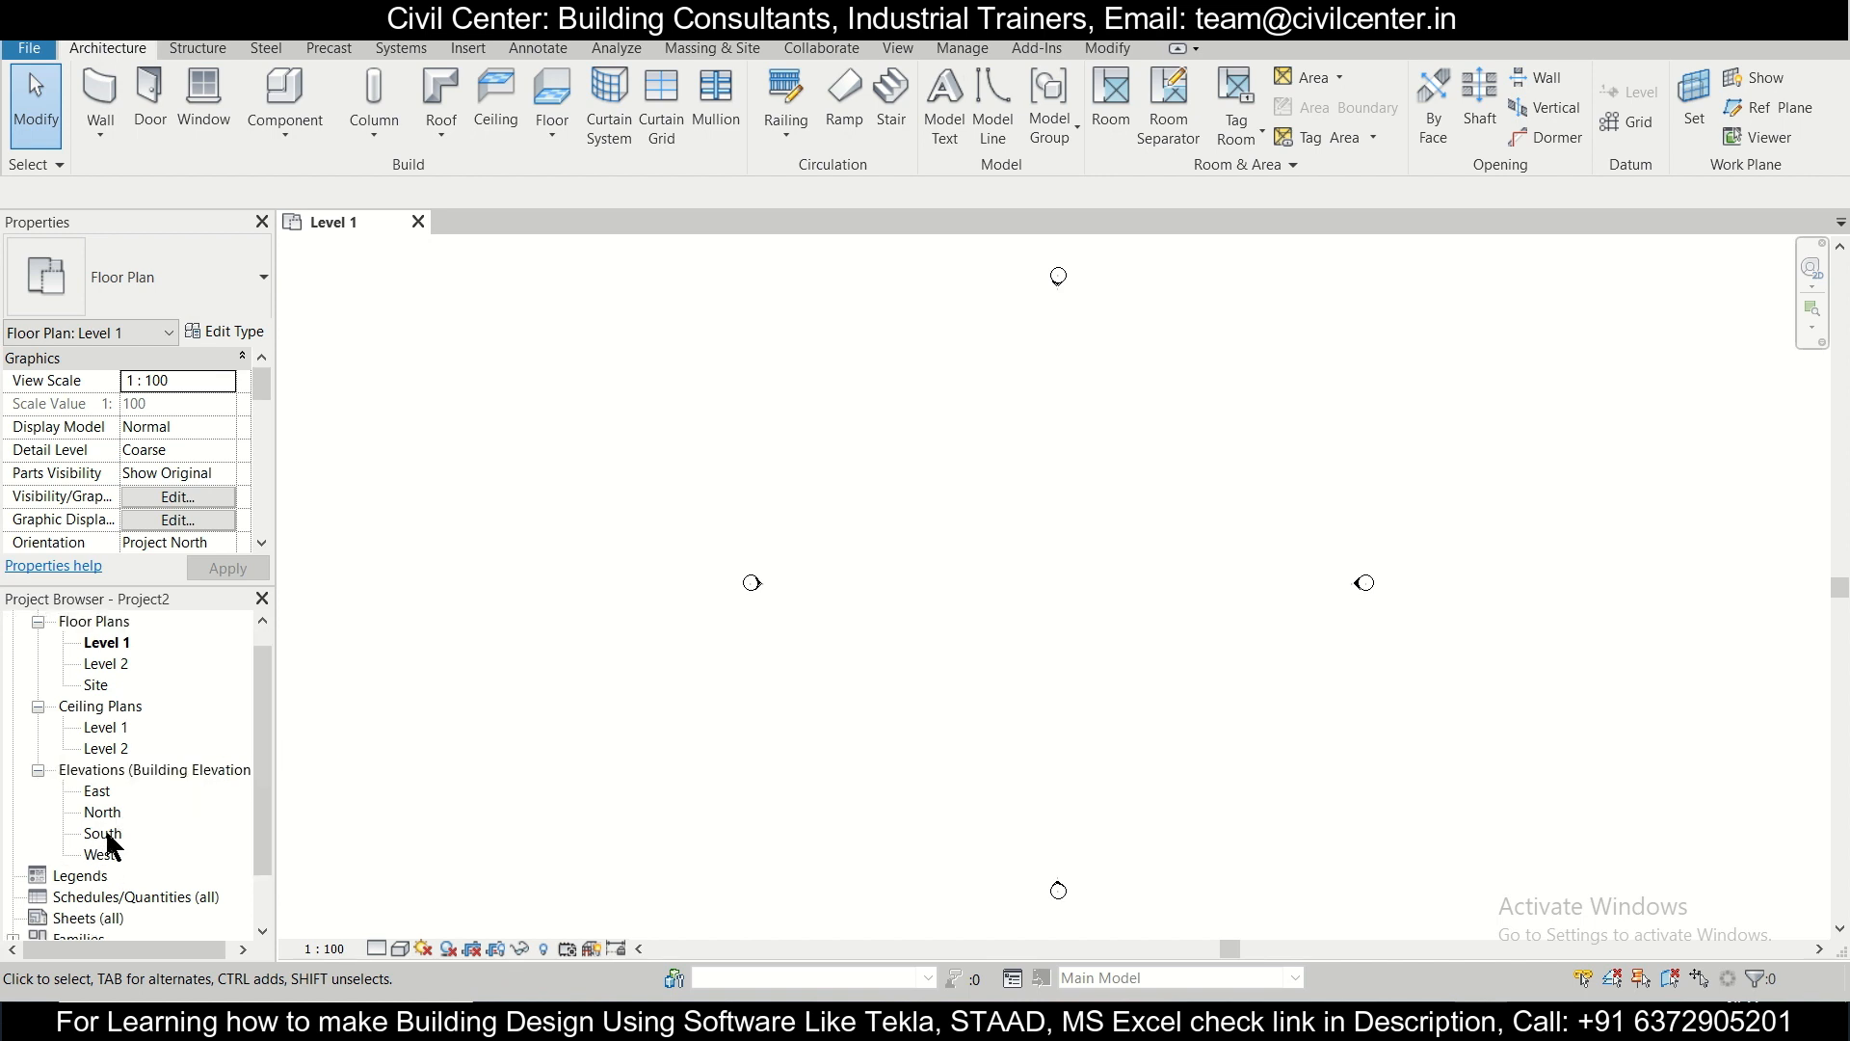
Step: In the South elevation set Level 2 to 1200 and add Levels 3 and 4 at 3000 offsets
double_click(102, 833)
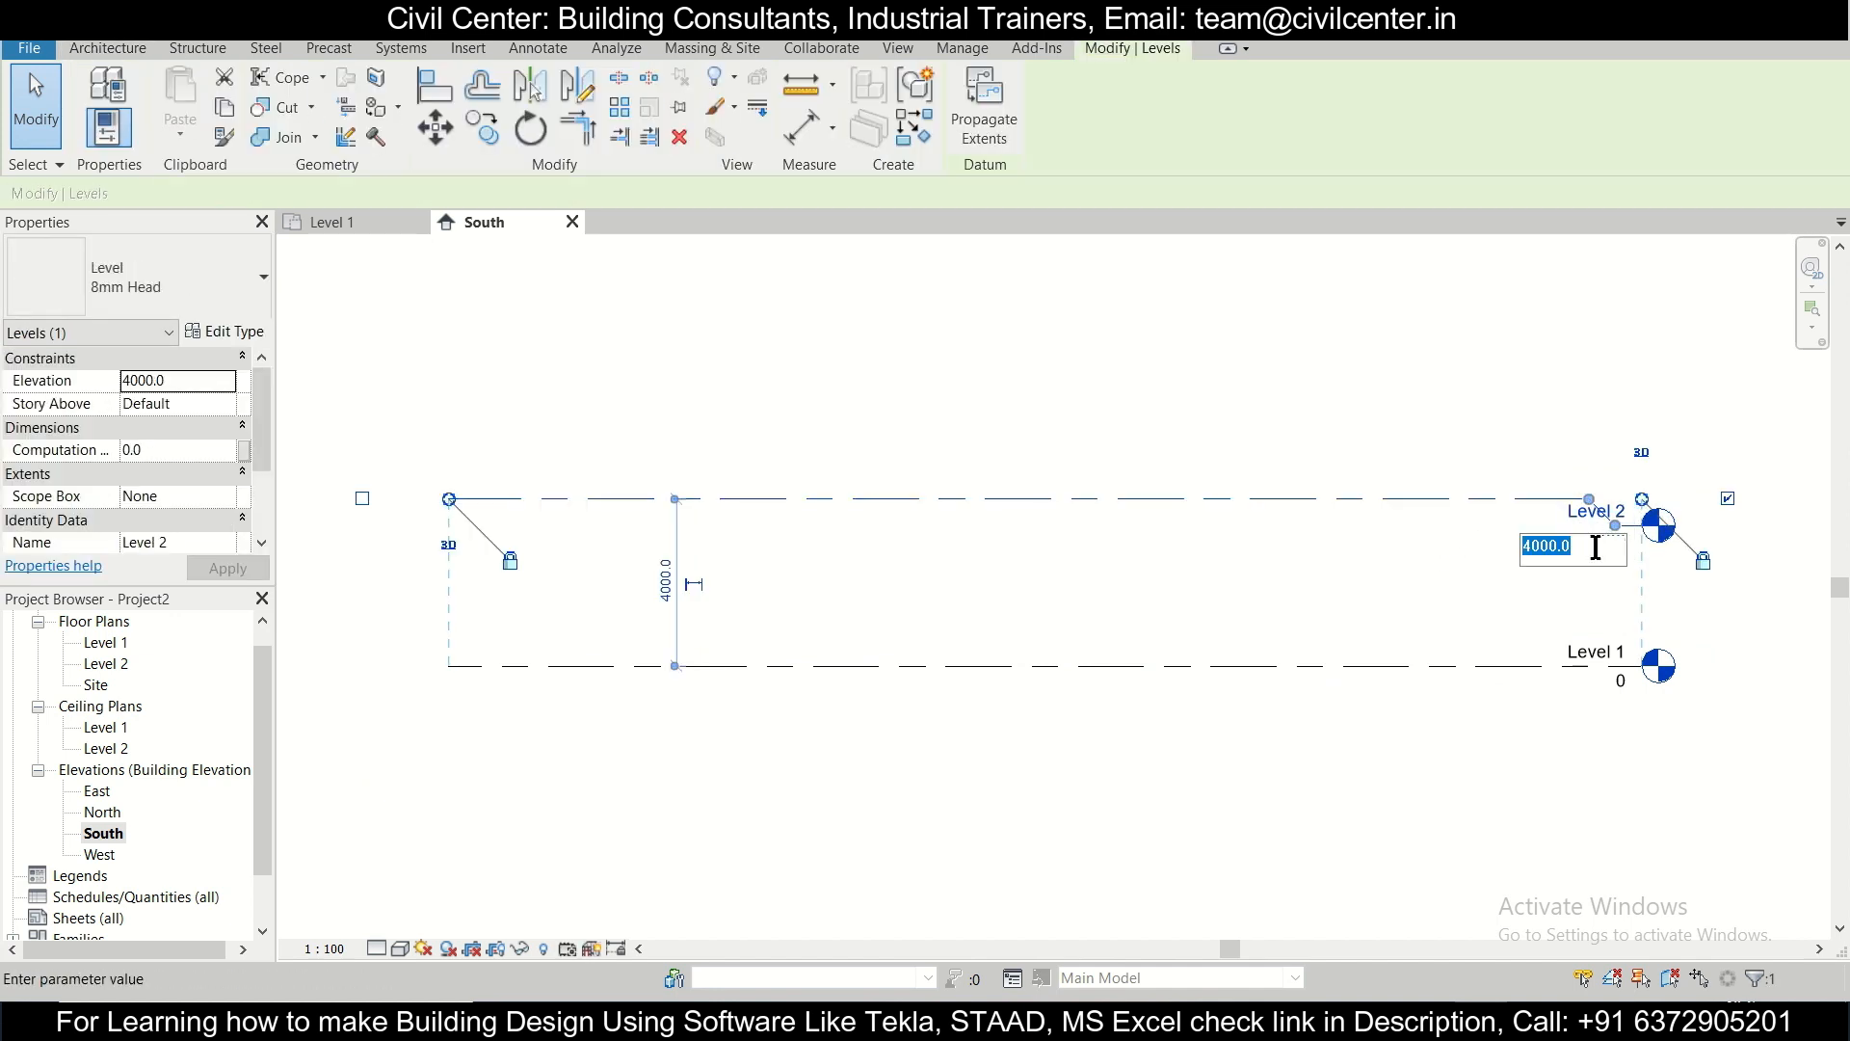
text(12)
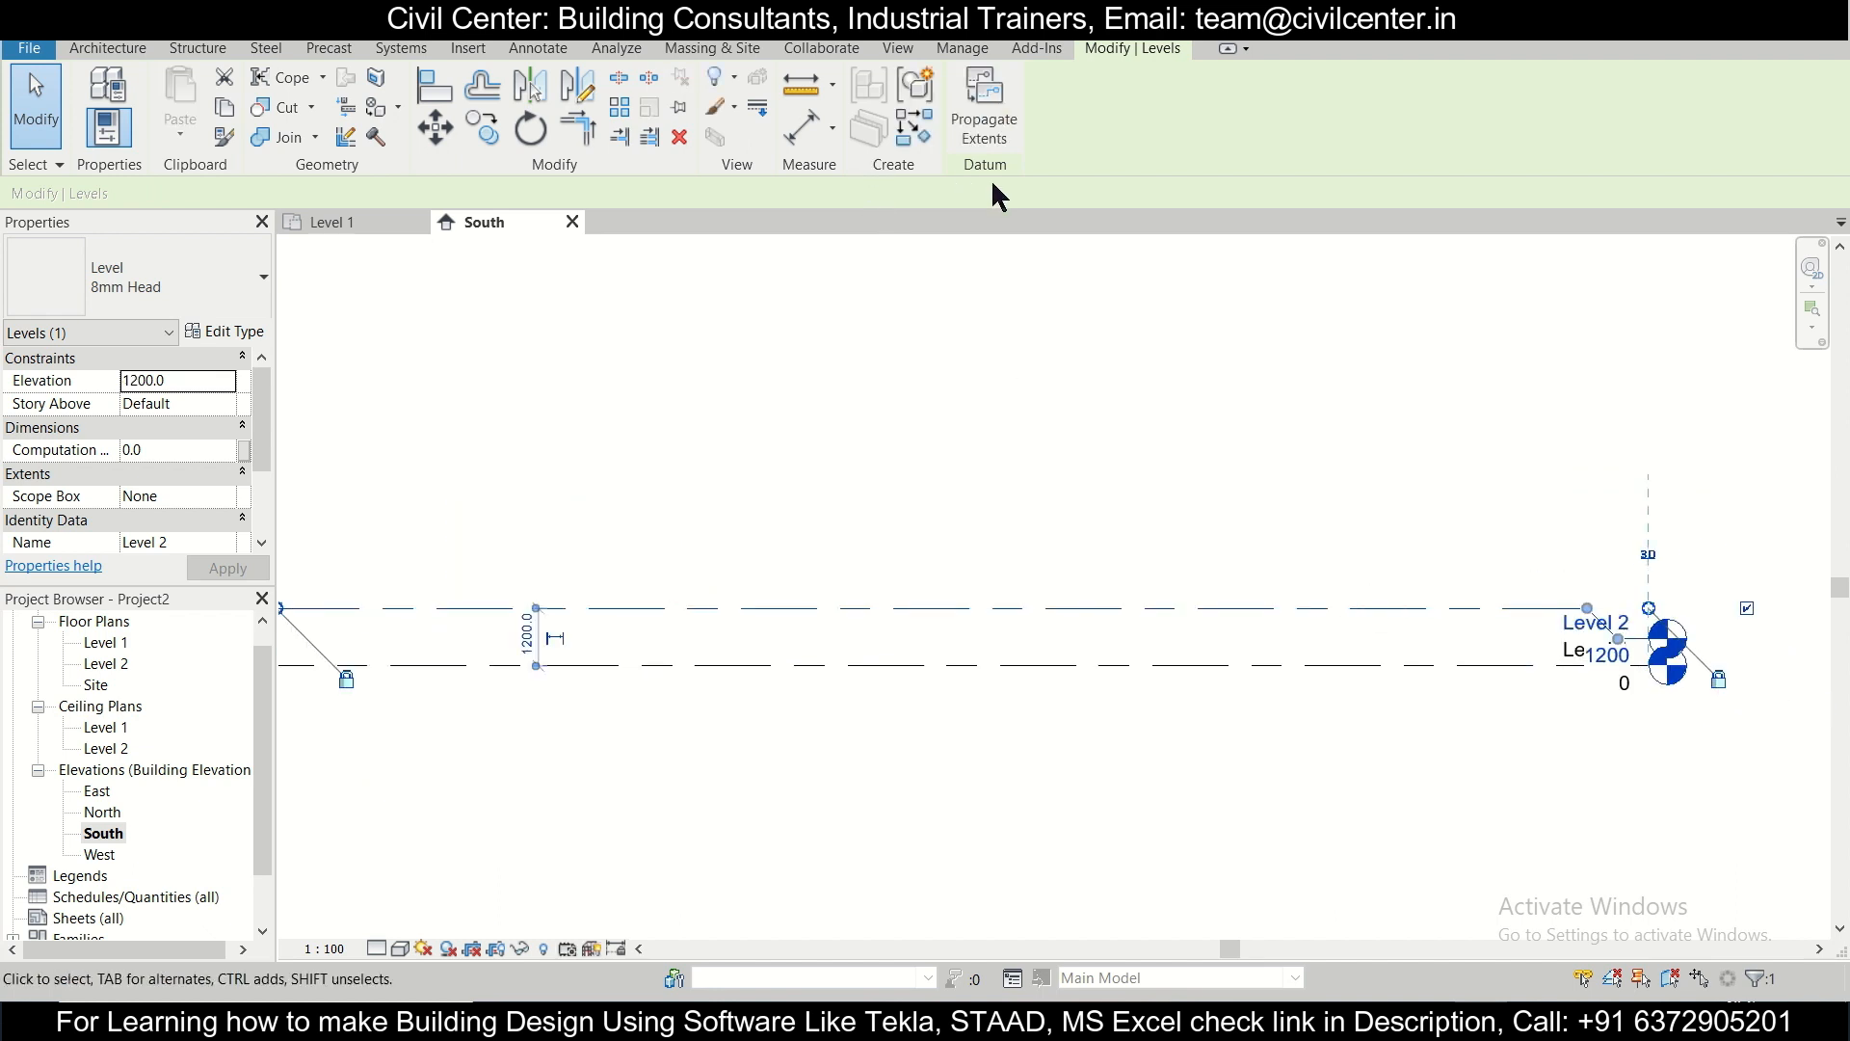
click(108, 46)
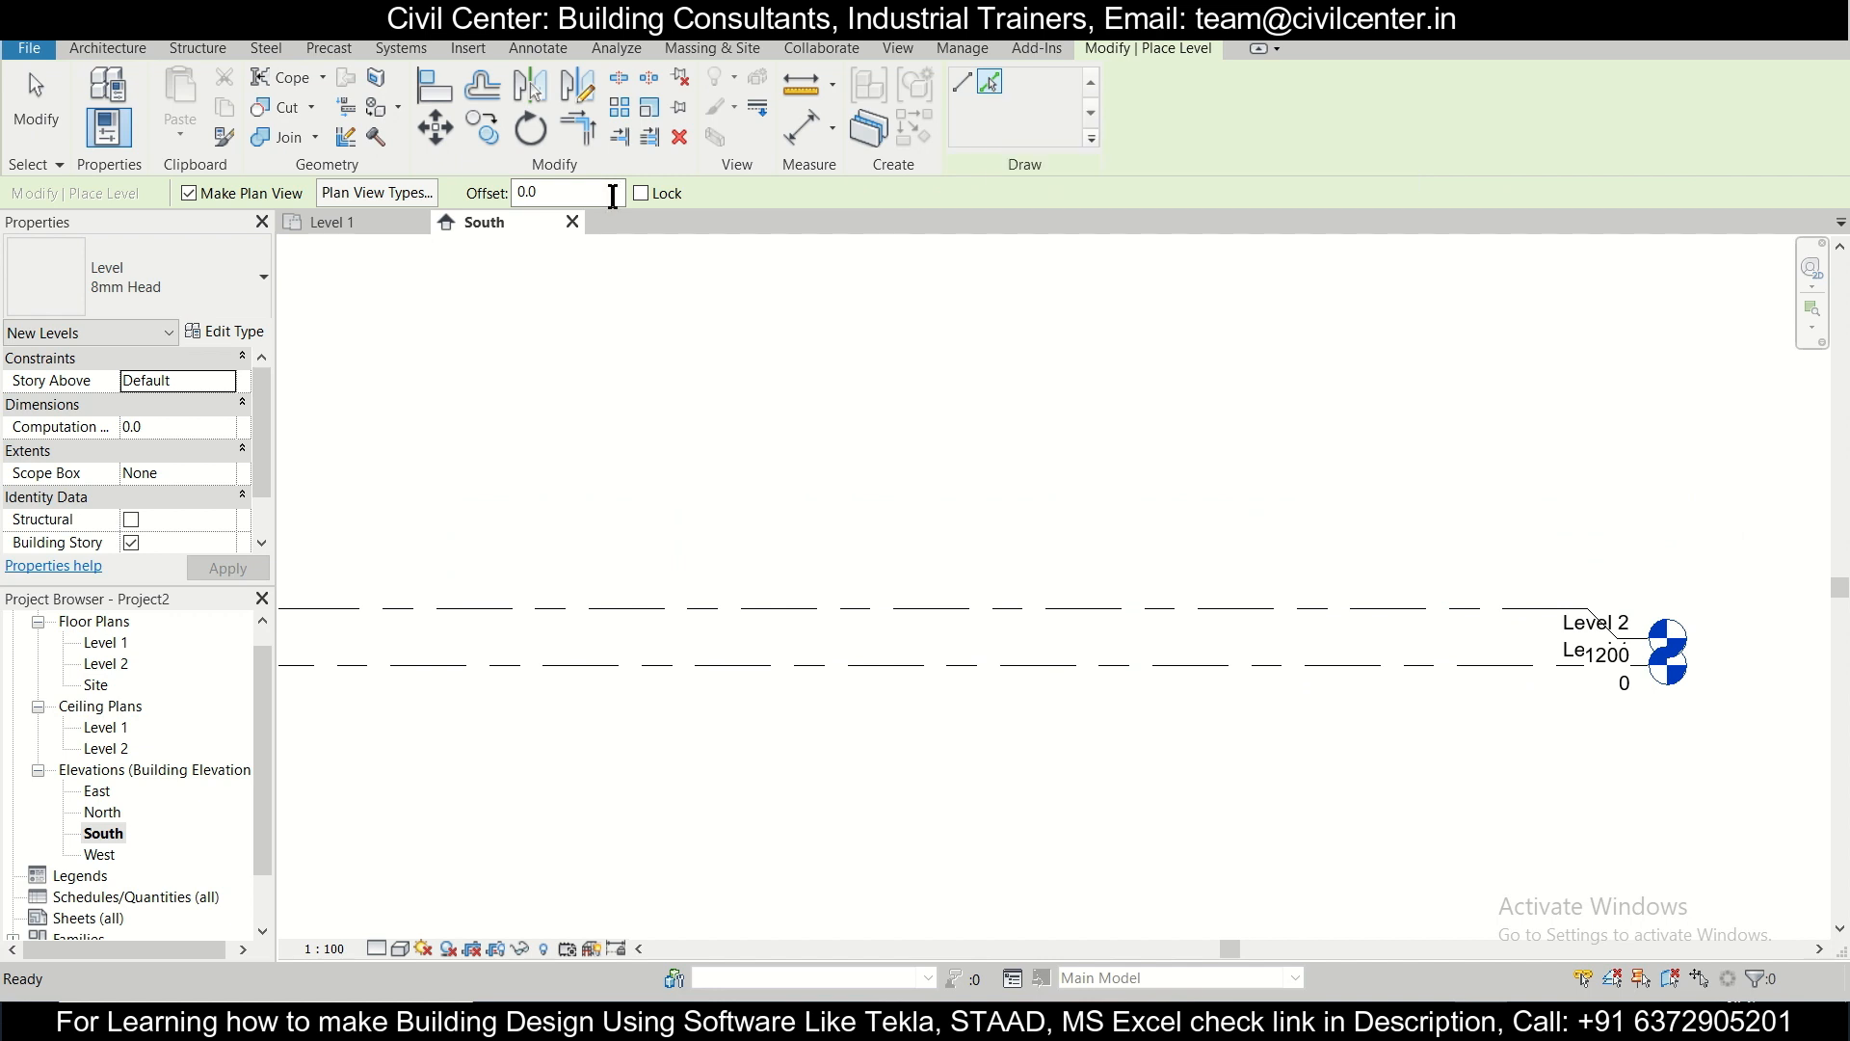
text(300)
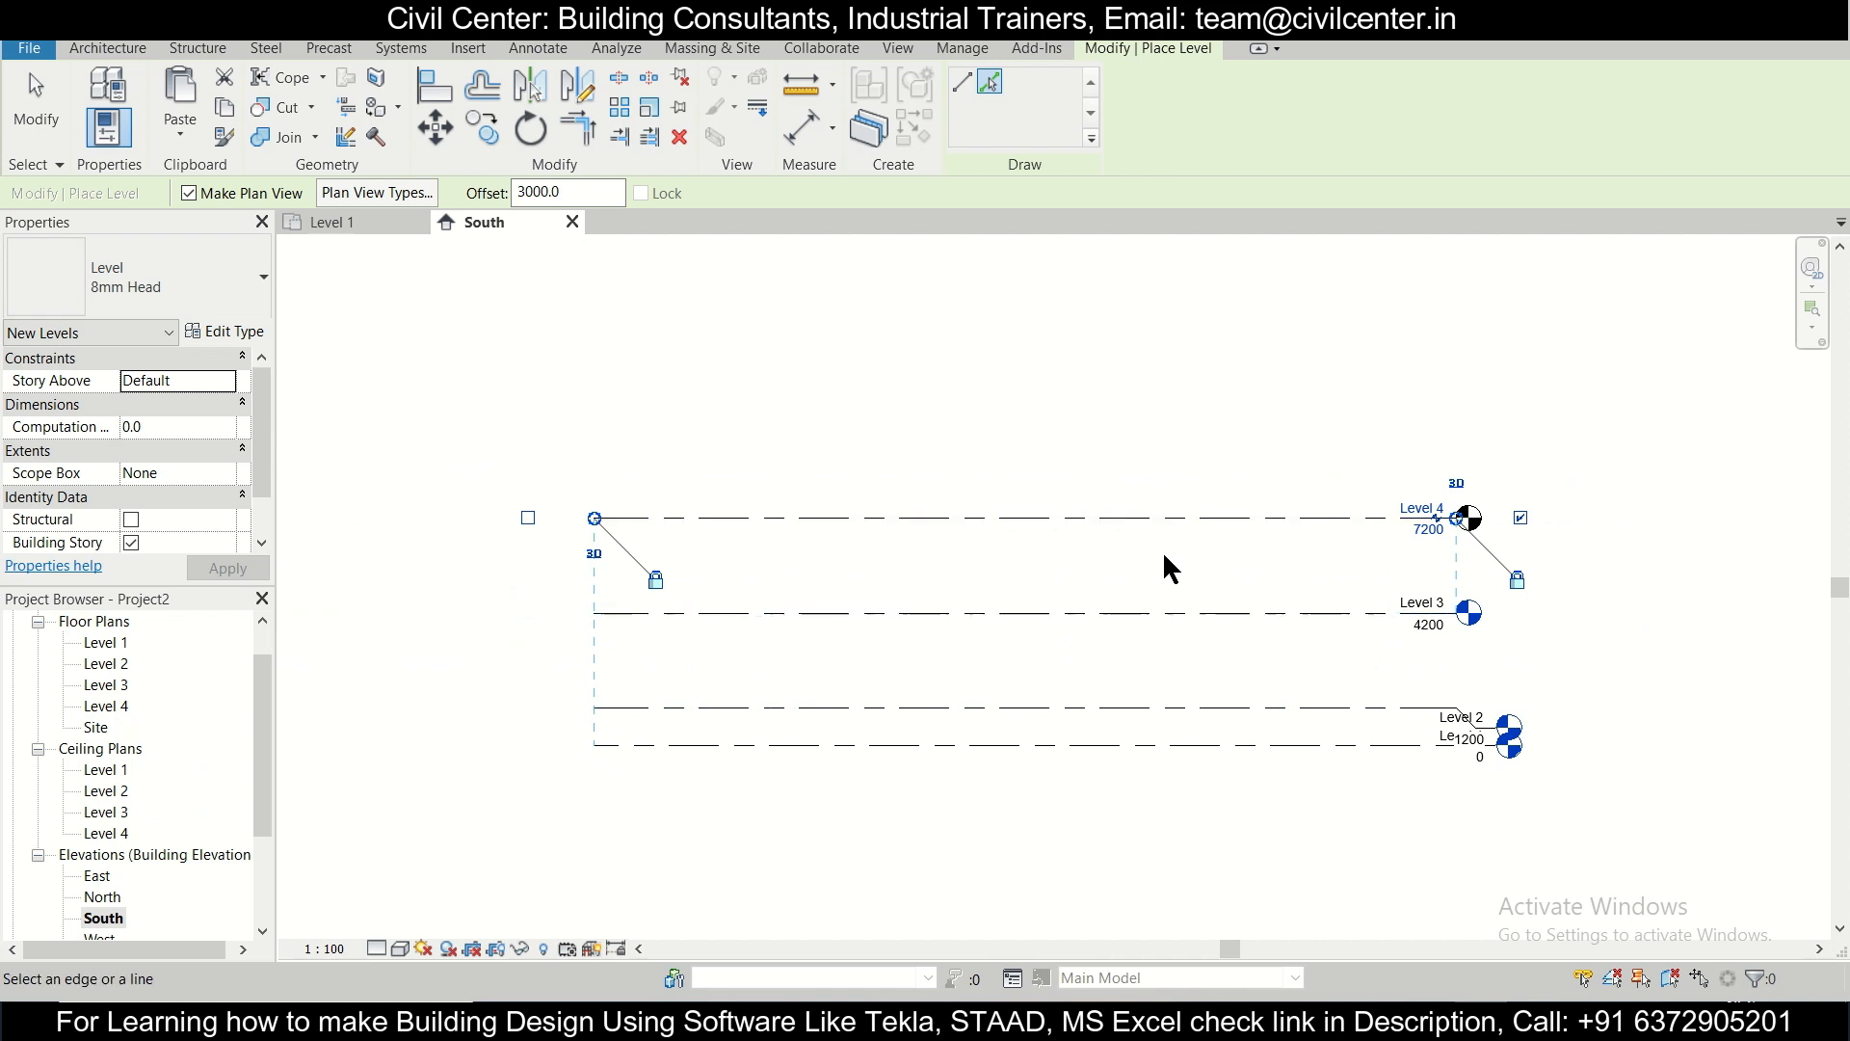
mouse_move(1228, 546)
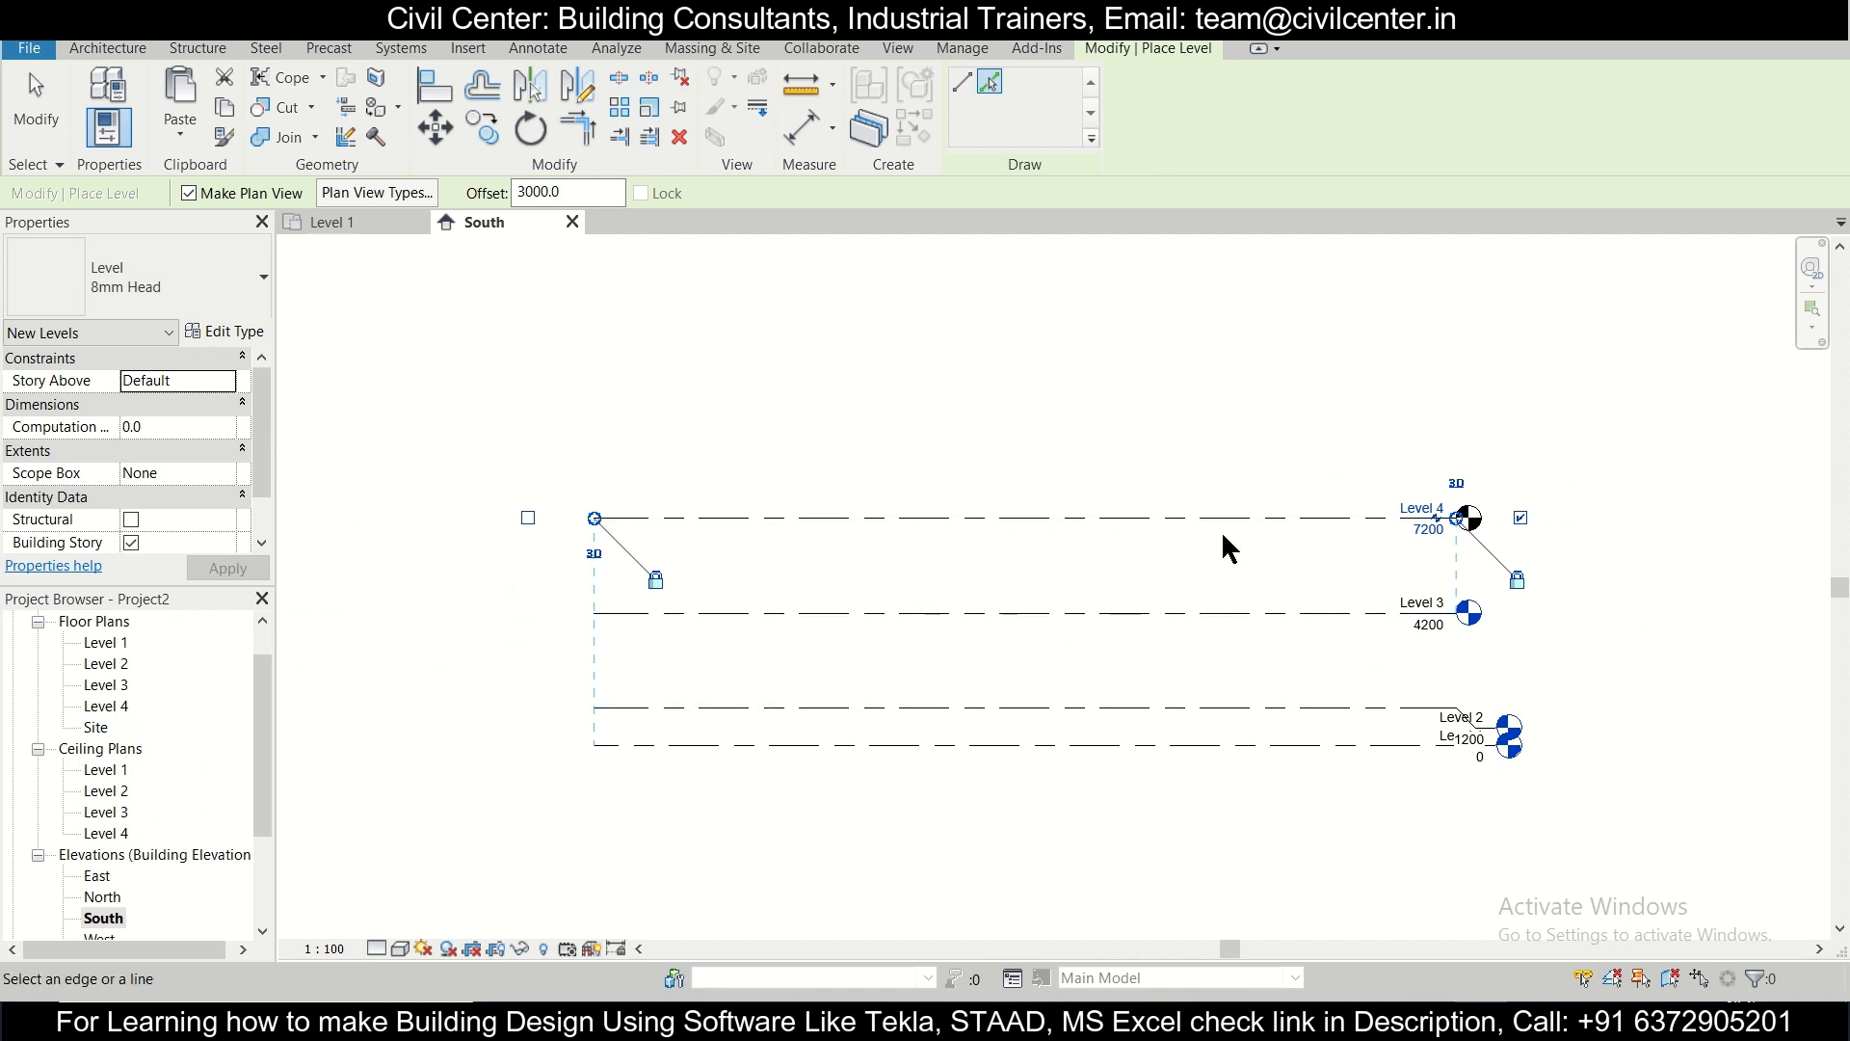
mouse_move(379, 269)
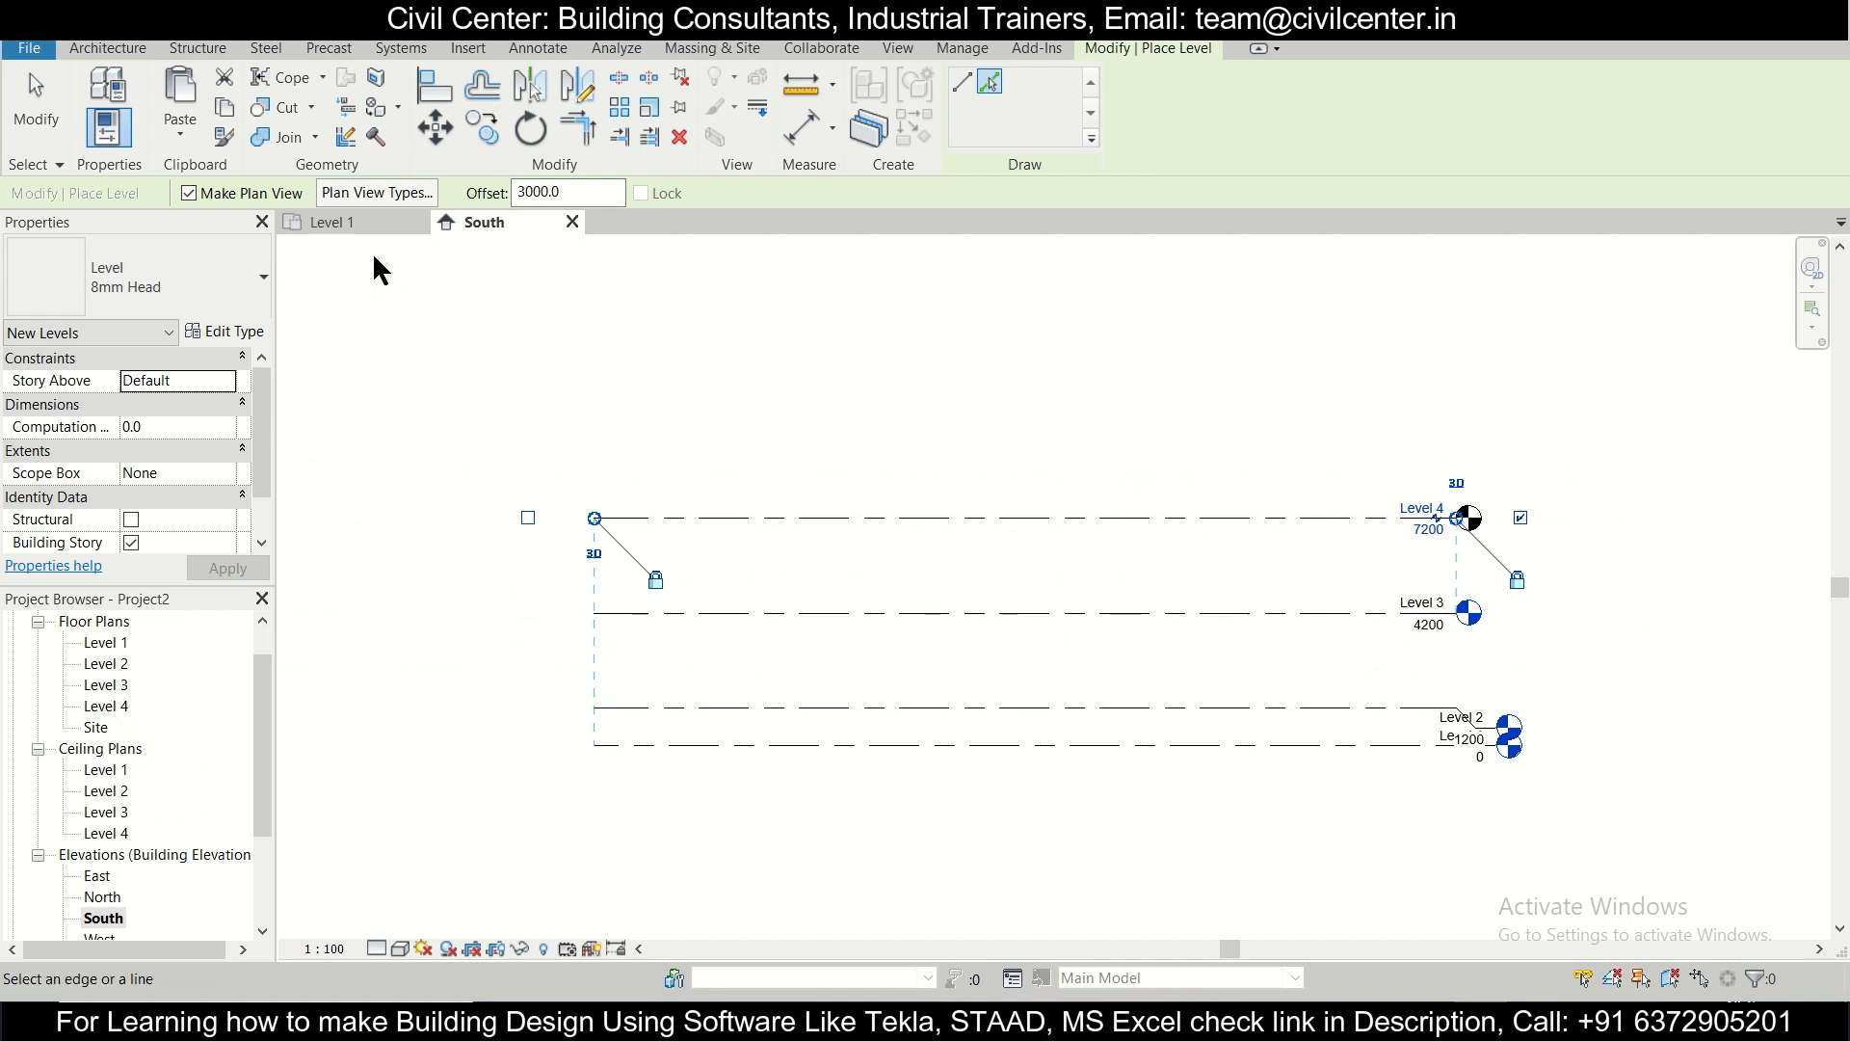
mouse_move(1183, 671)
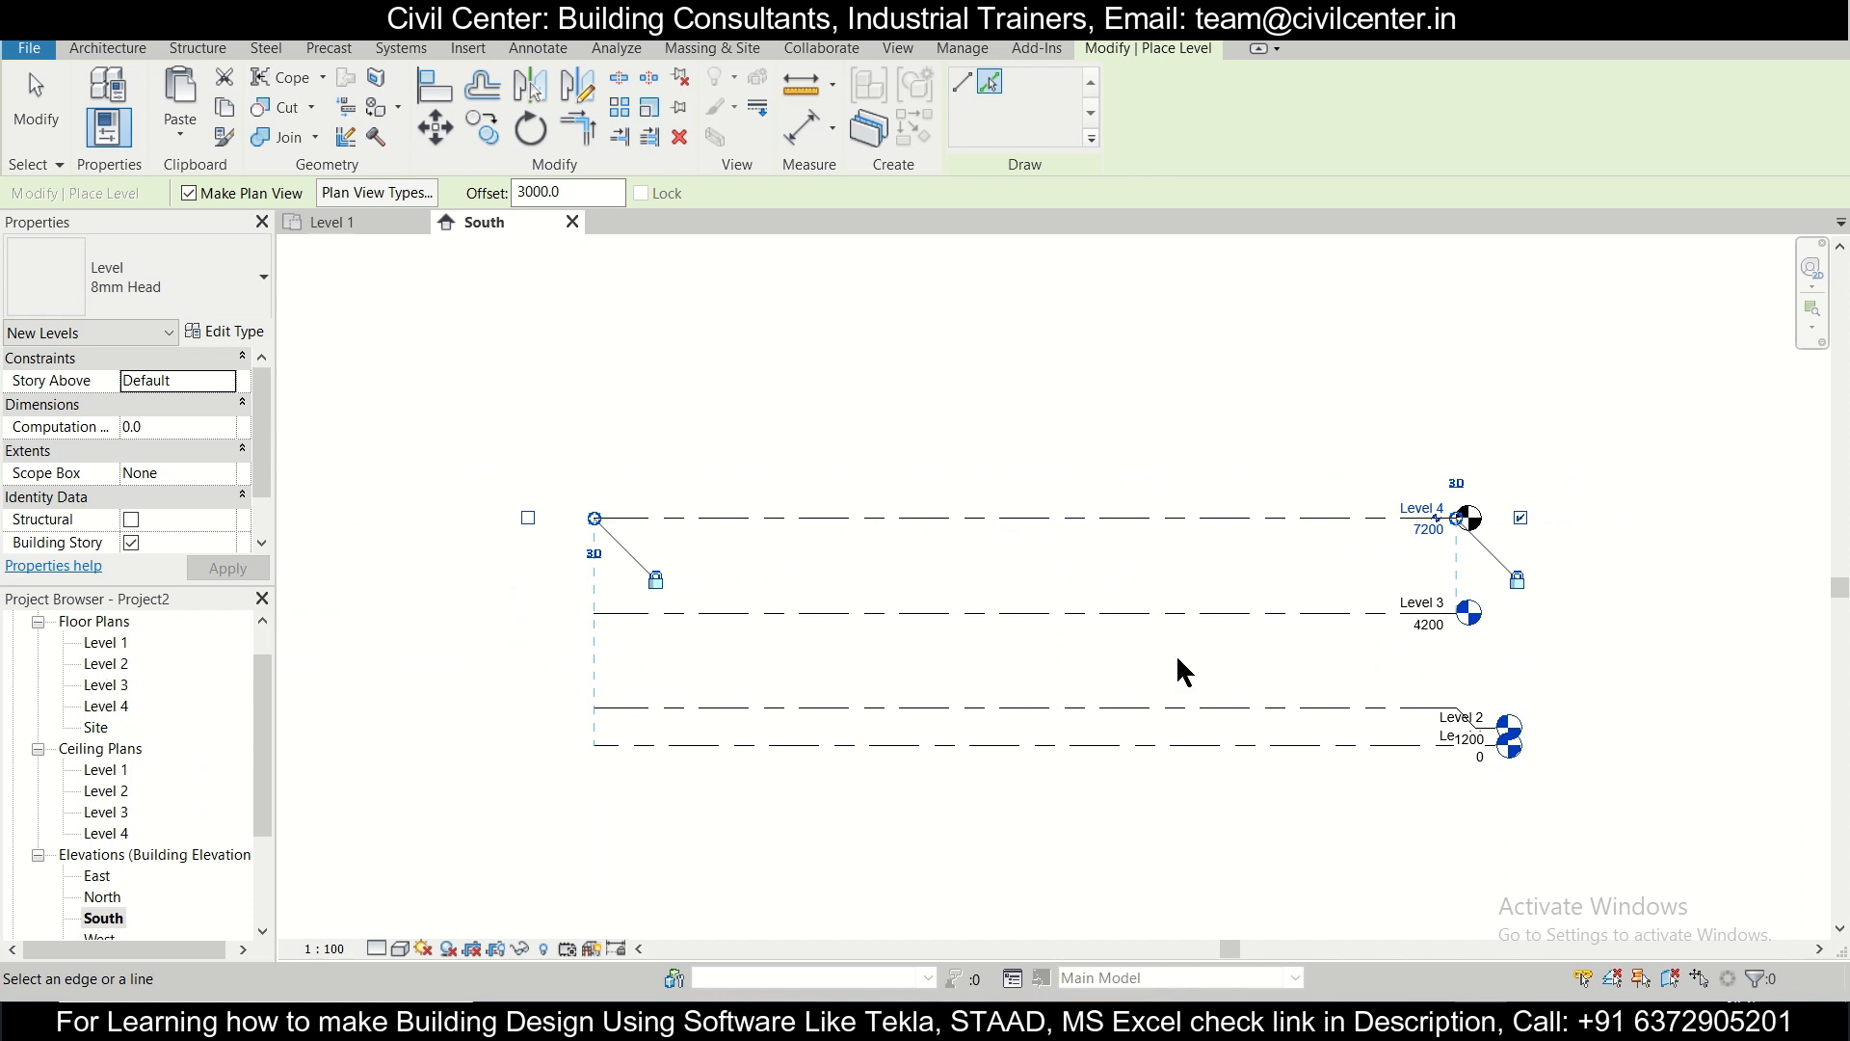
Step: Go to the Level 2 floor plan and start an architectural wall
double_click(104, 663)
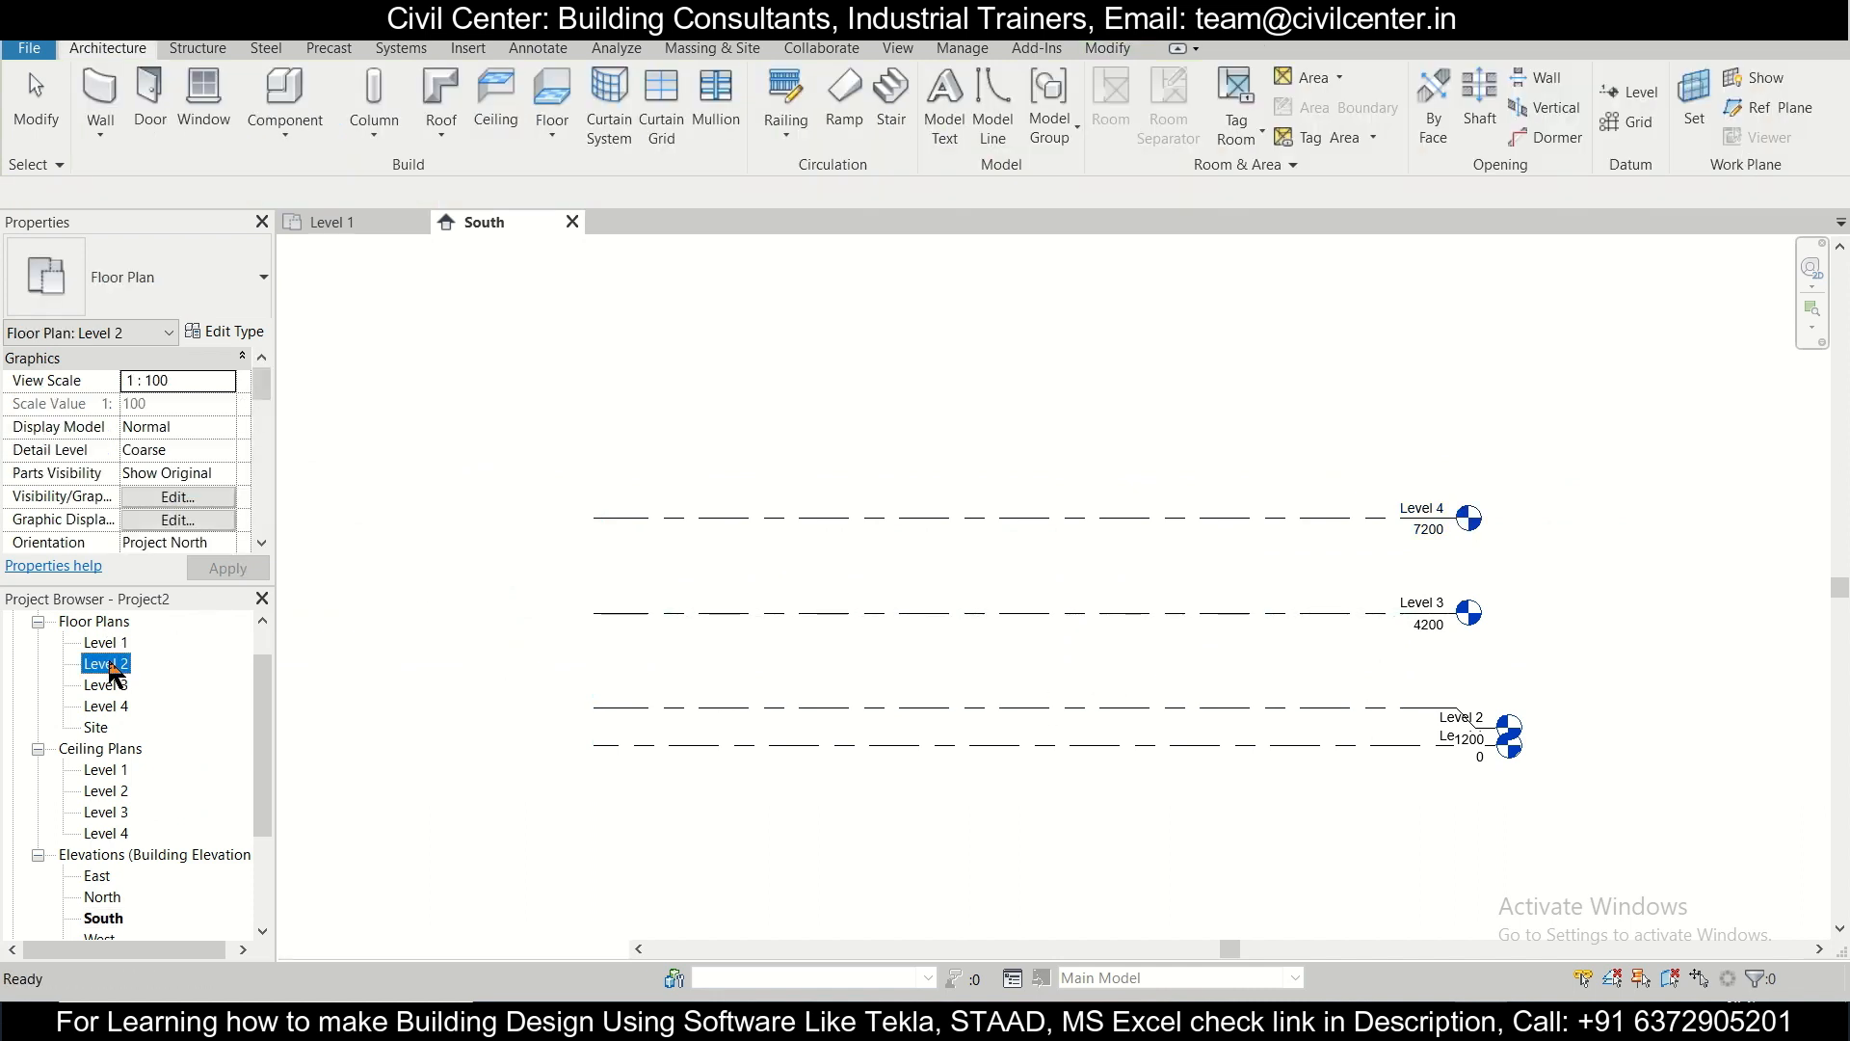
double_click(105, 663)
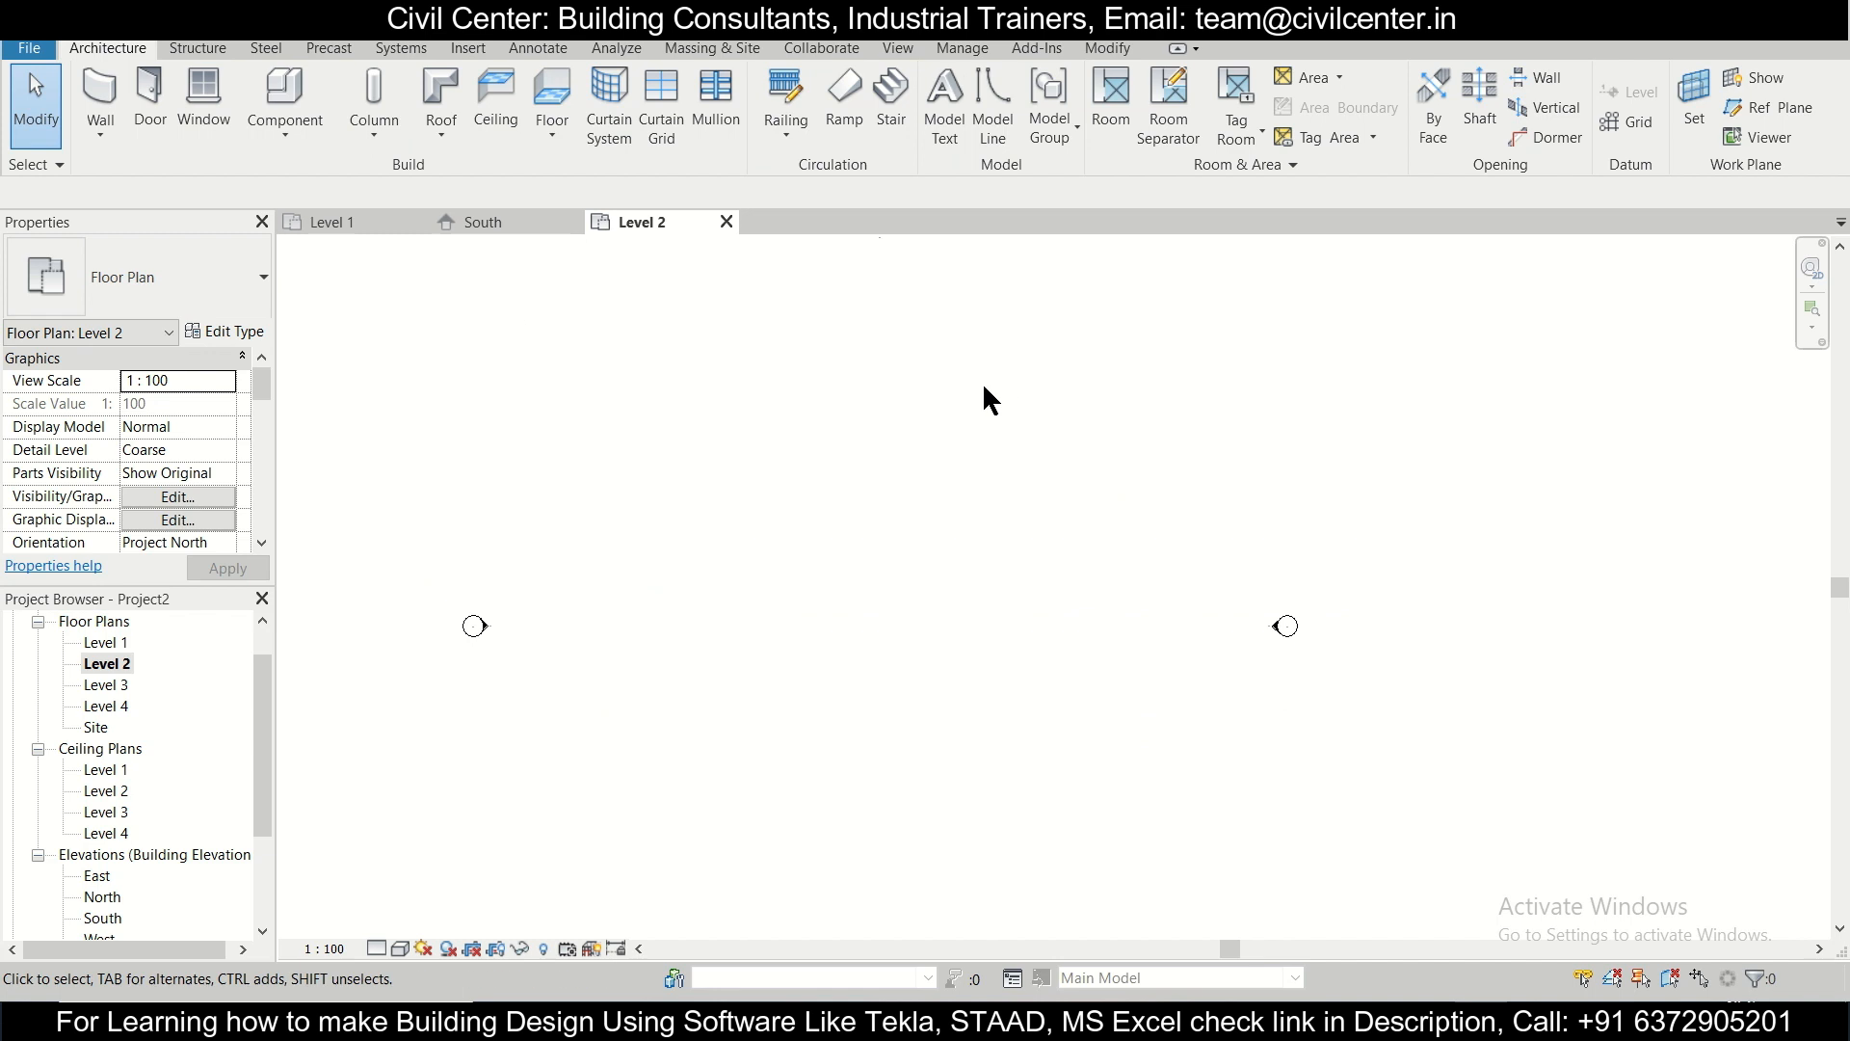
click(99, 92)
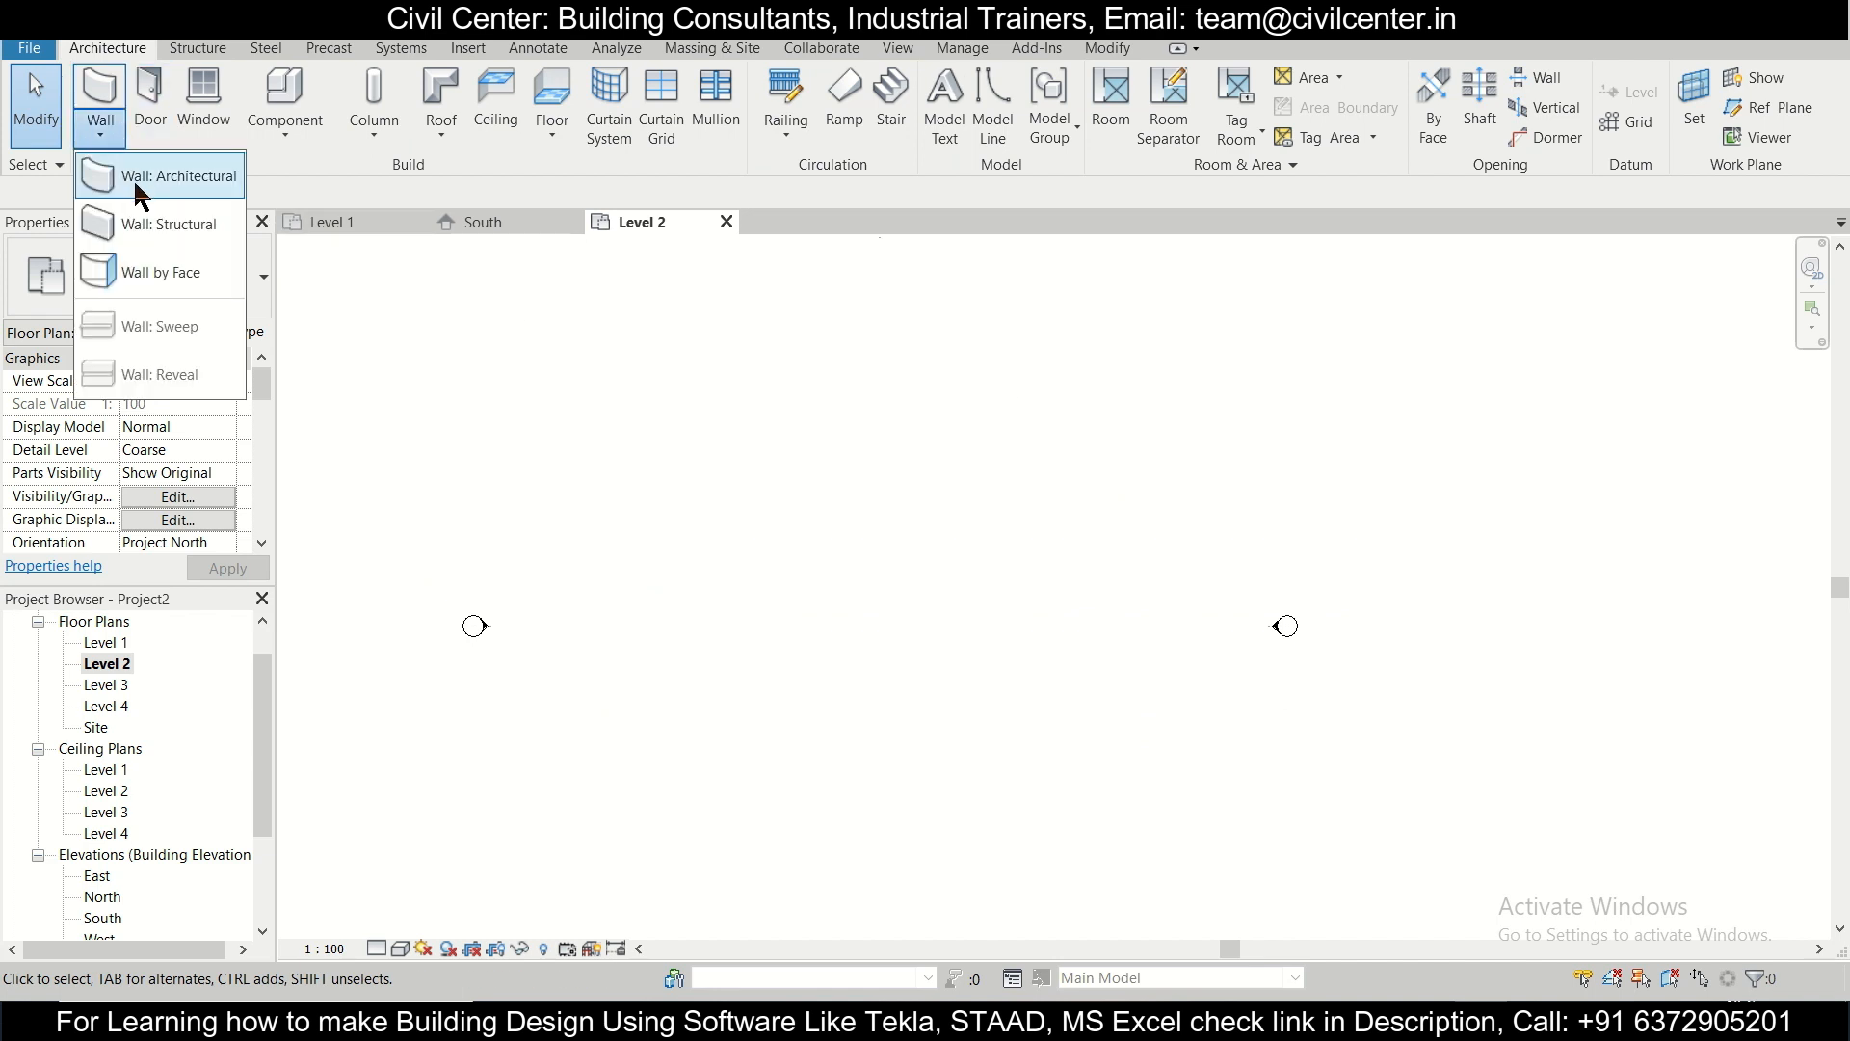
click(175, 176)
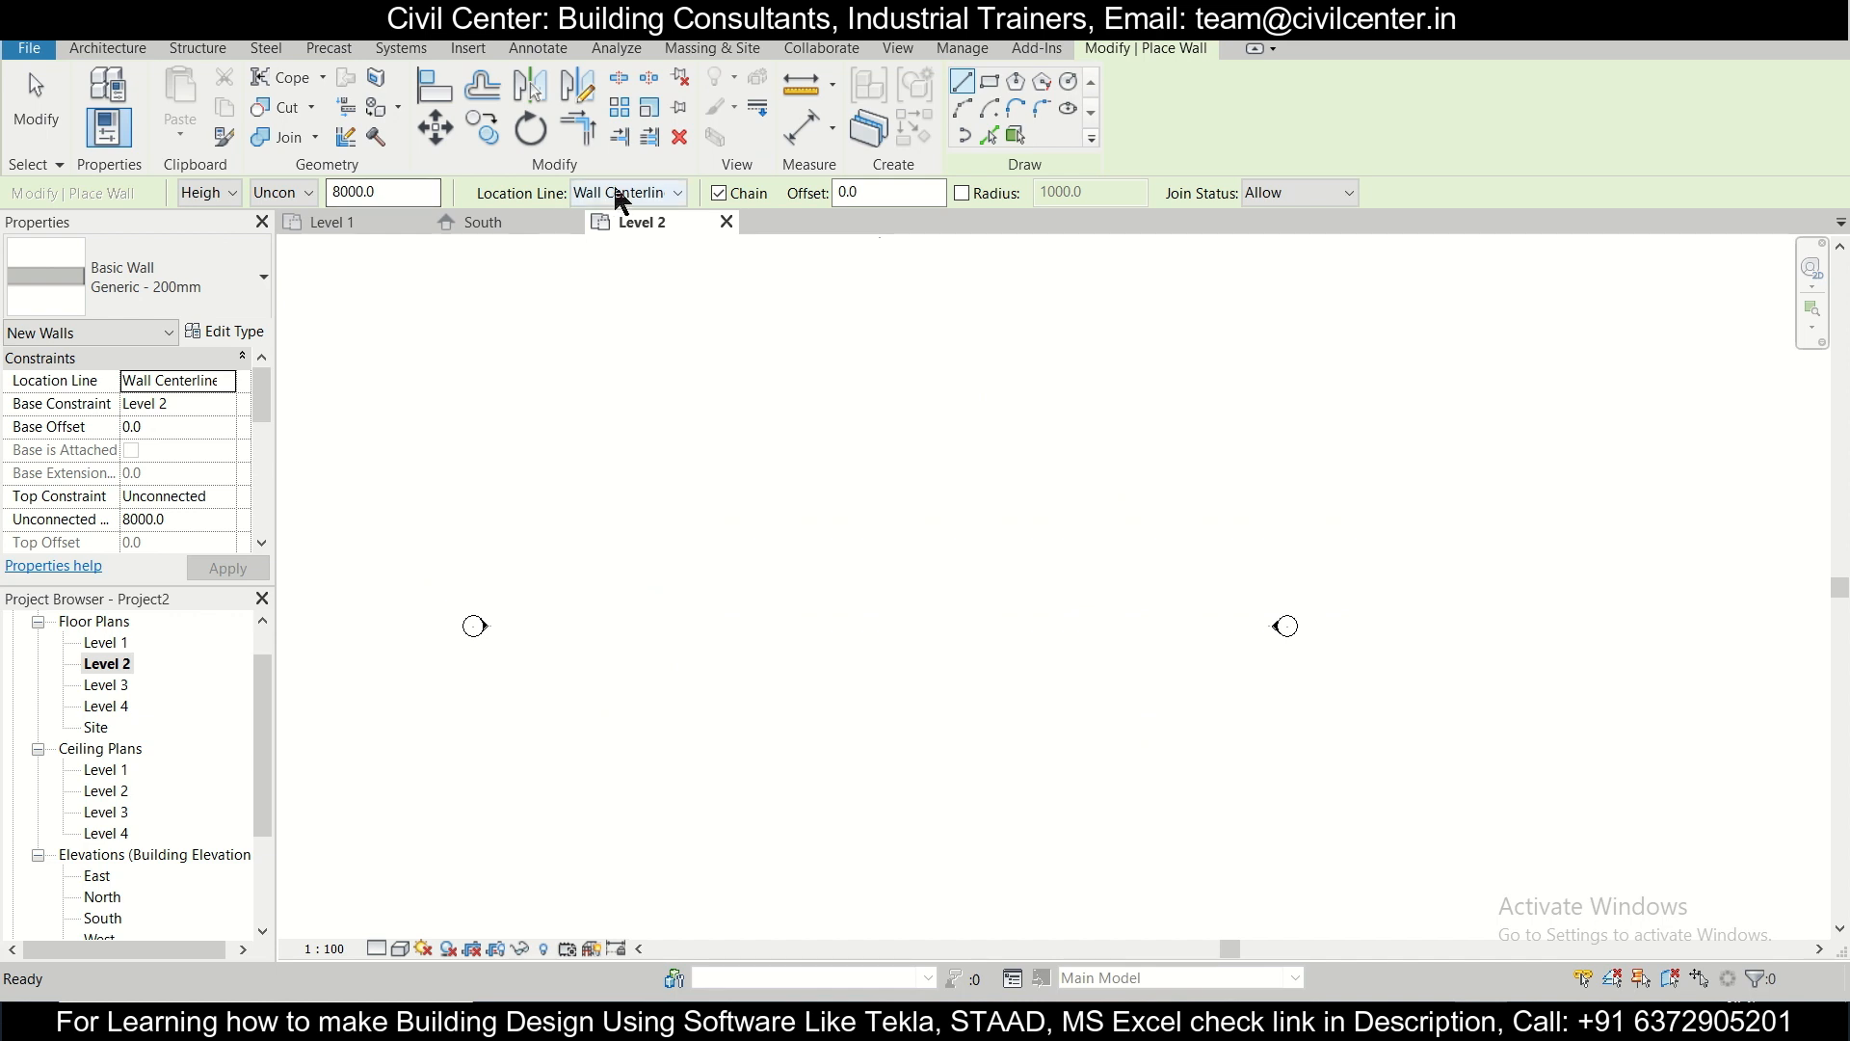
Step: Set the wall's location line to Finish Face: Interior and its height to 3000
click(677, 193)
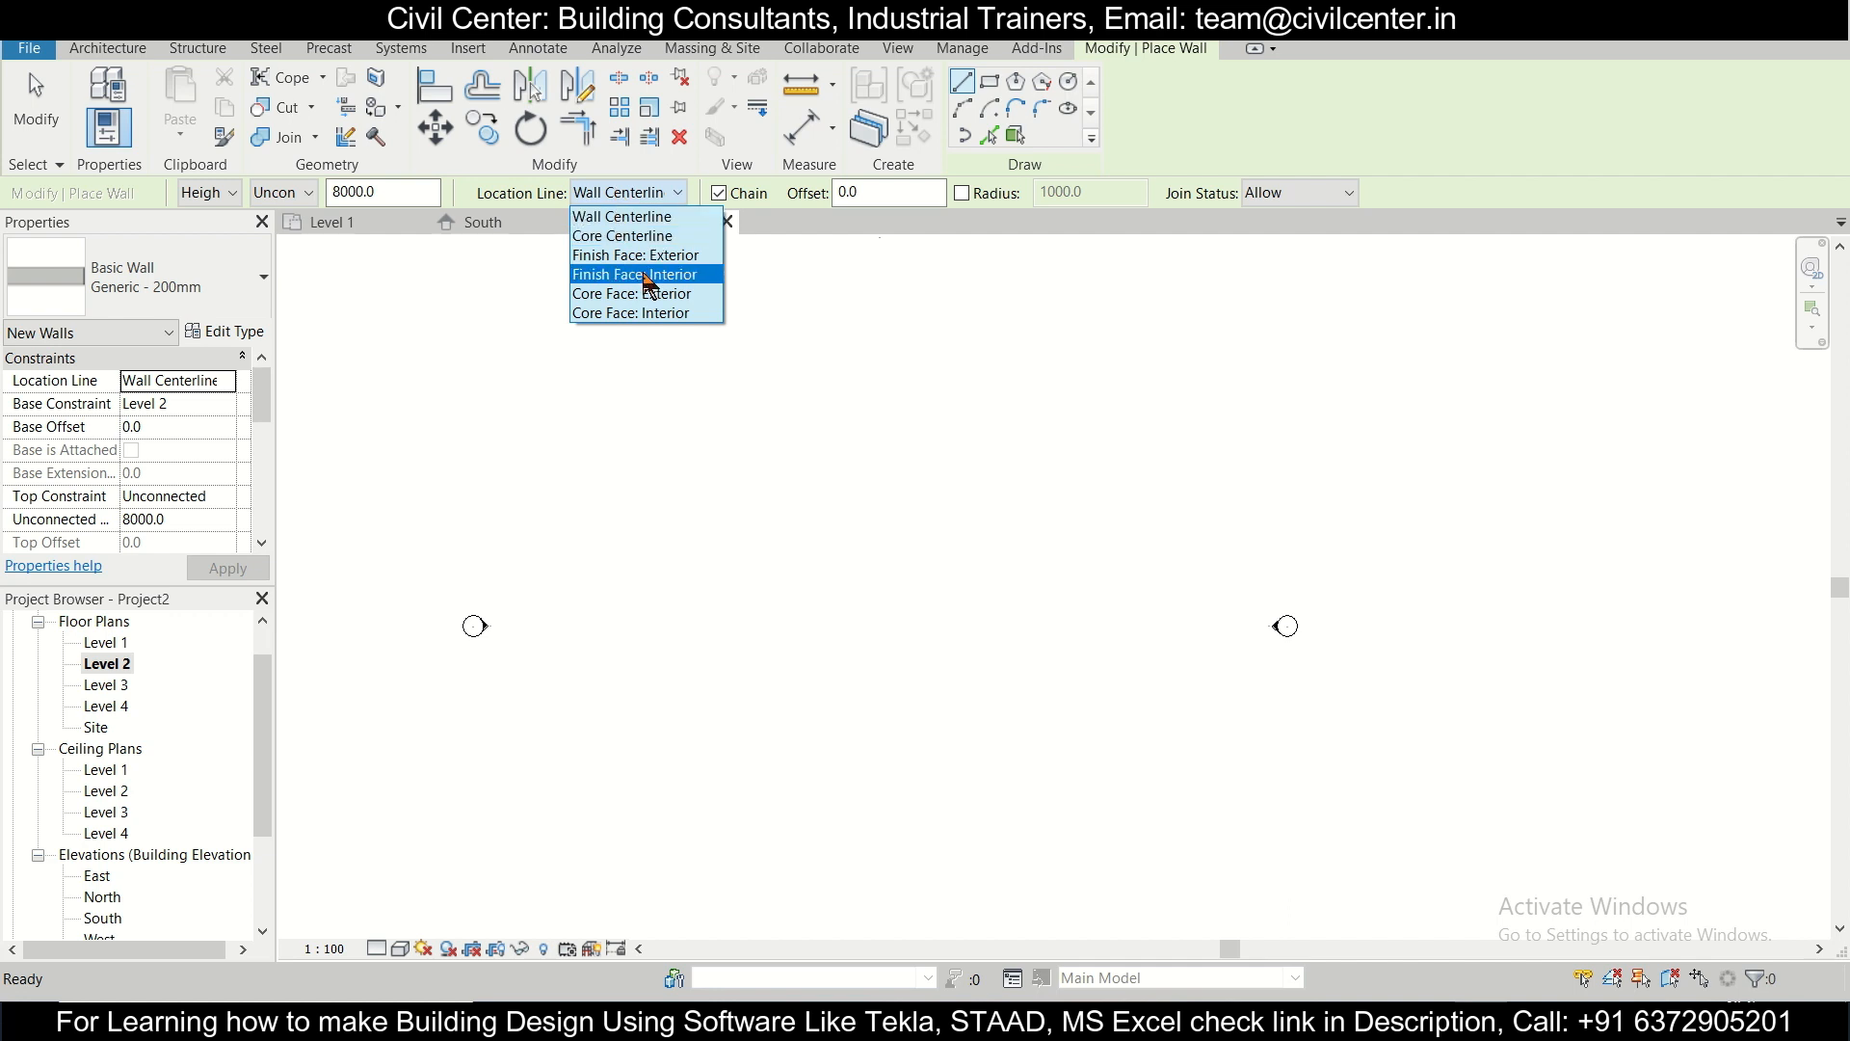
click(634, 274)
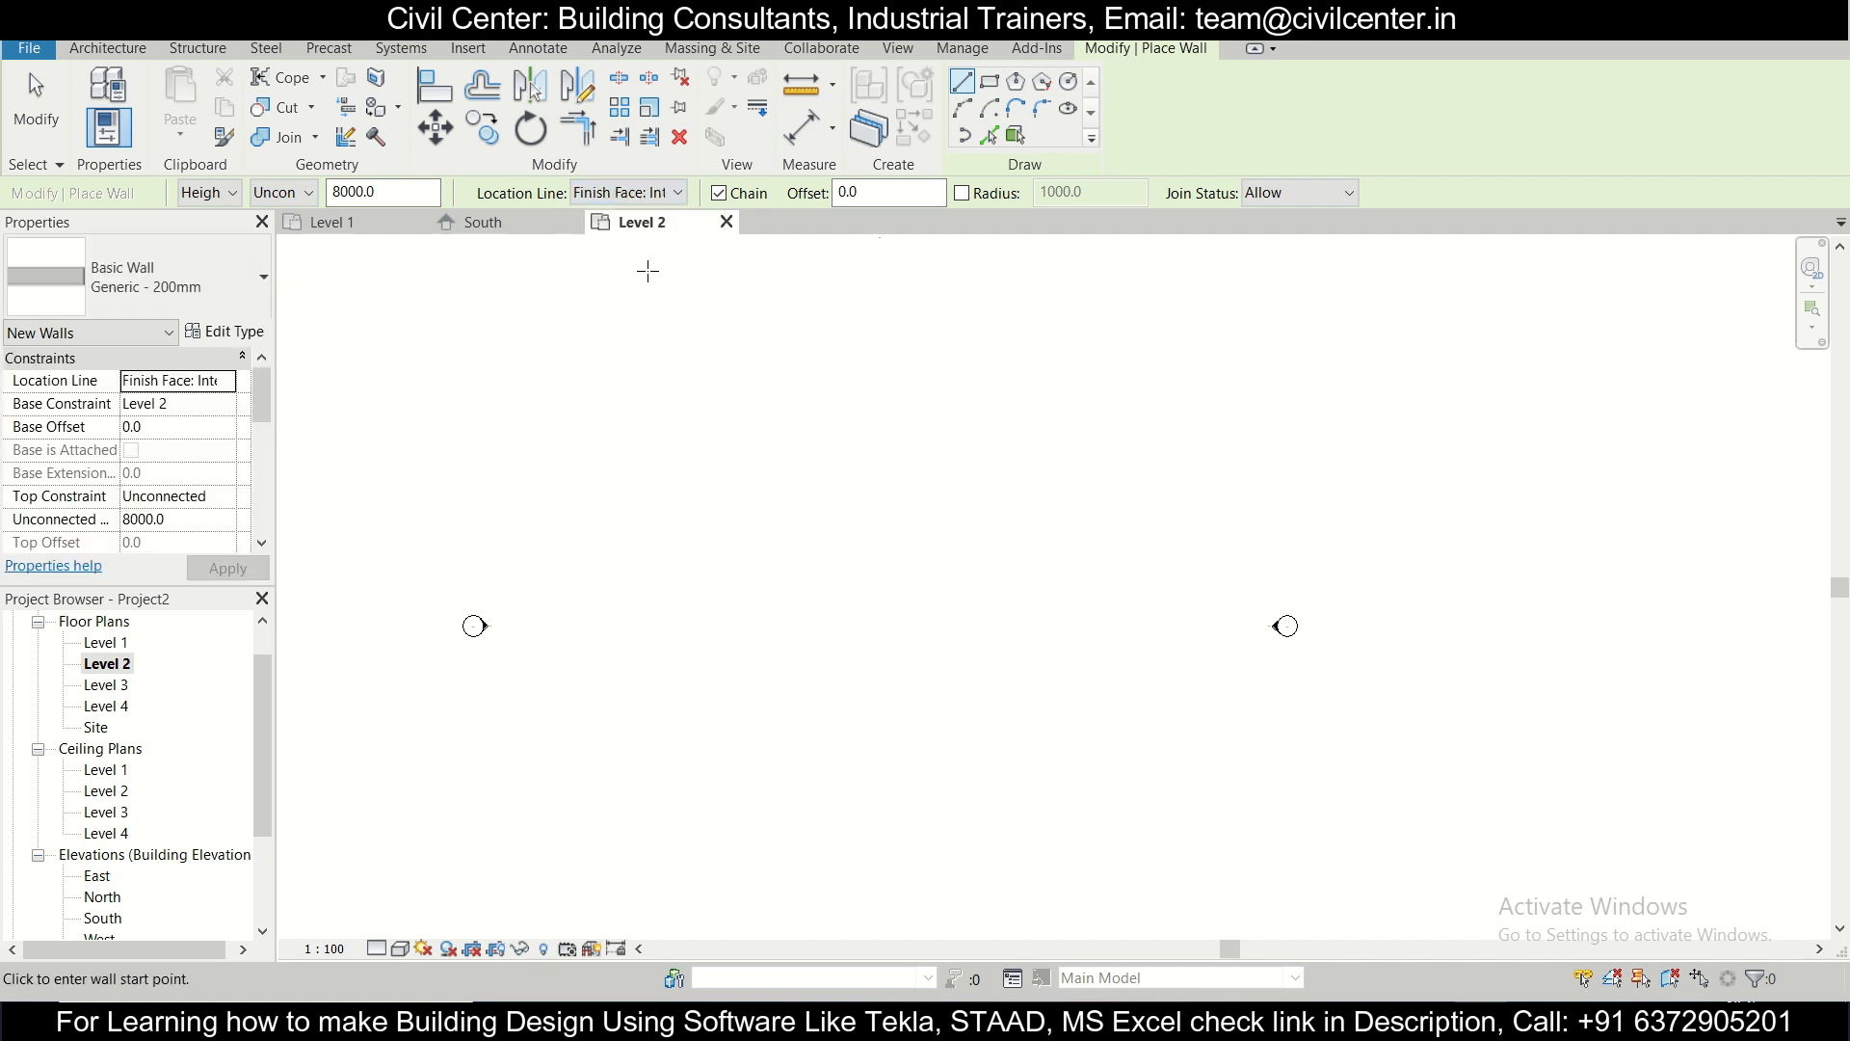
click(381, 191)
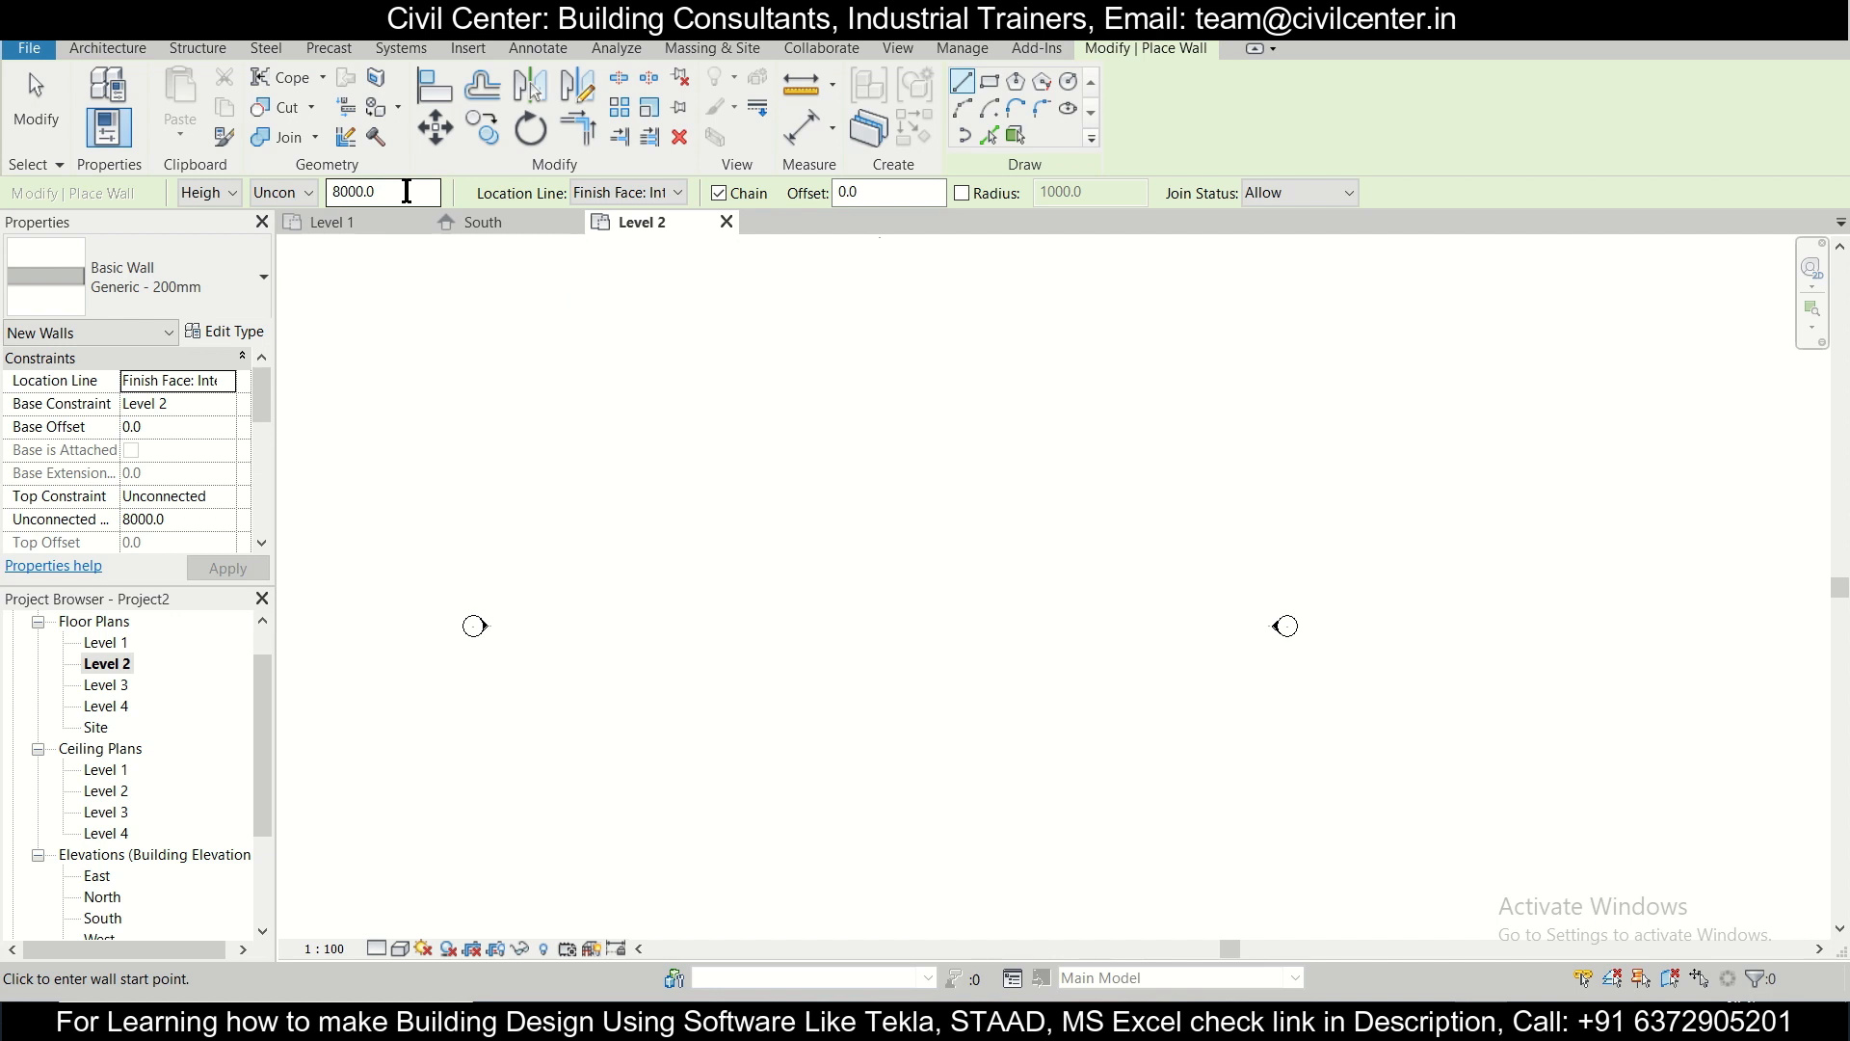
text(3000)
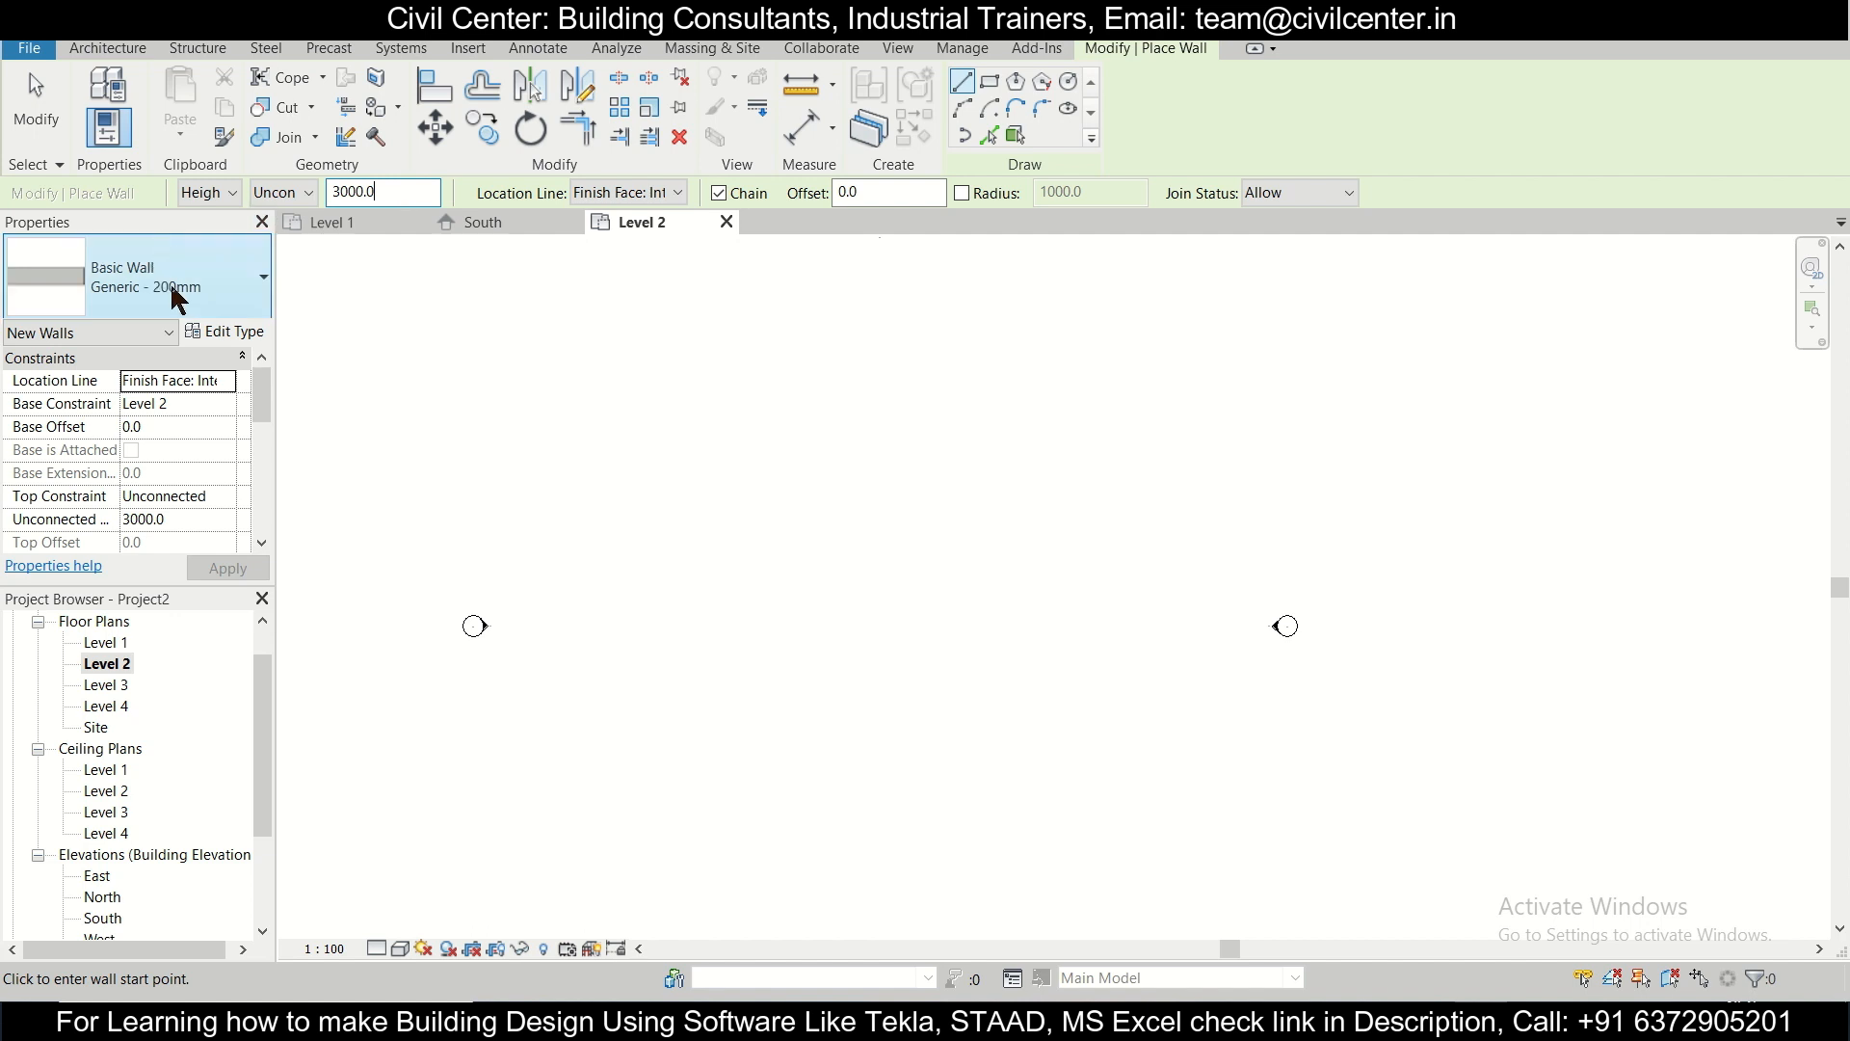
click(264, 276)
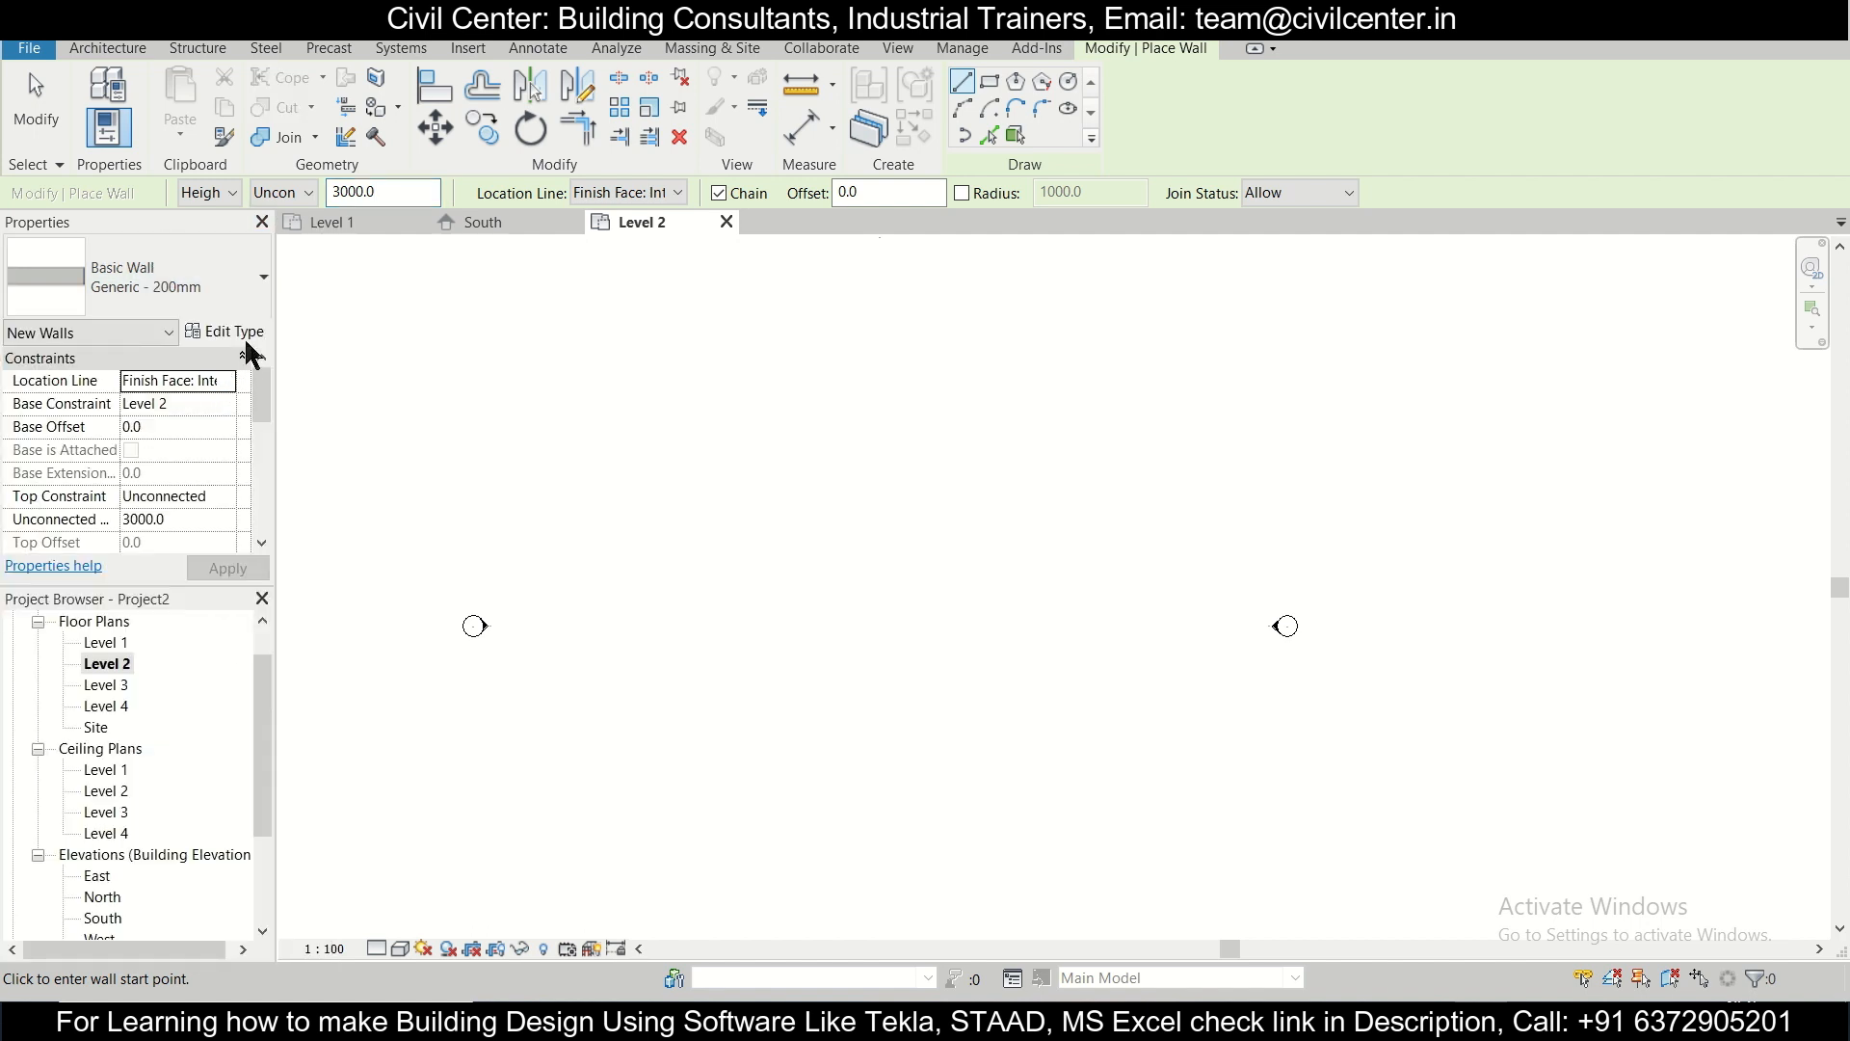
Step: Duplicate the Generic - 200mm wall type as Generic - 250mm 2
click(232, 332)
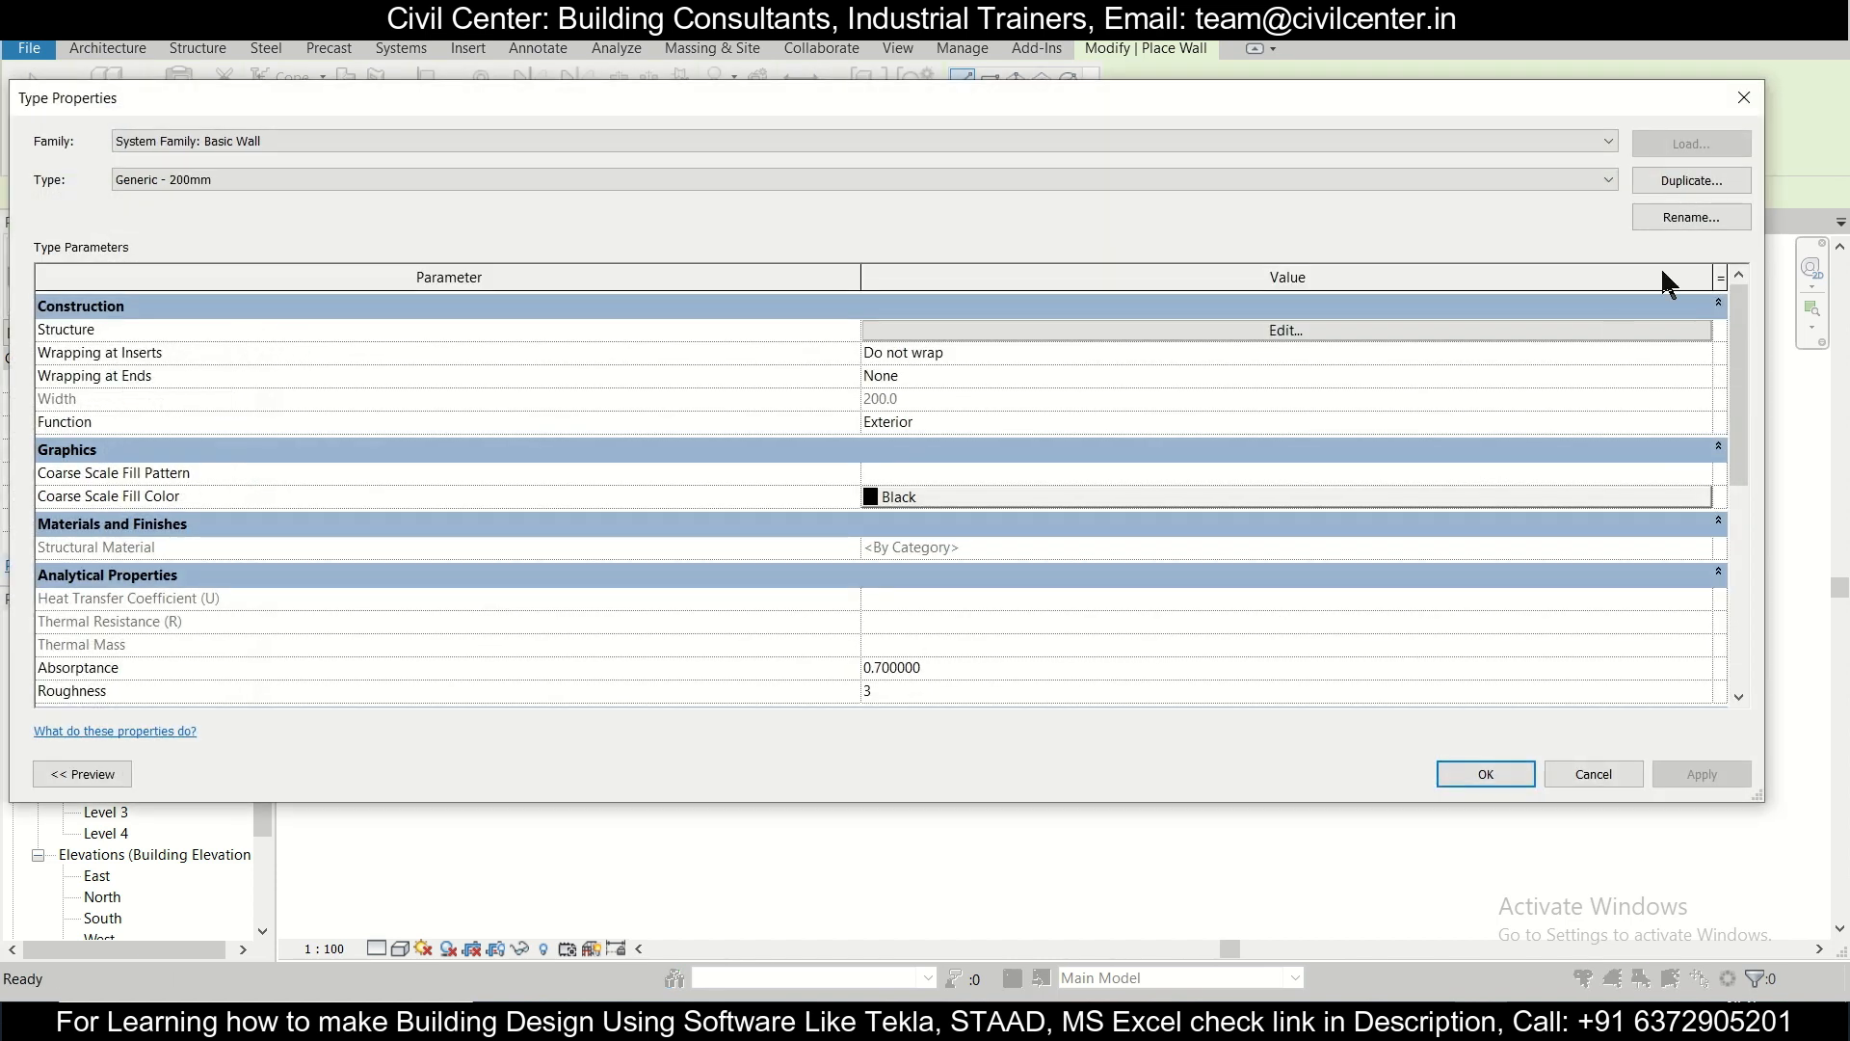
click(1688, 179)
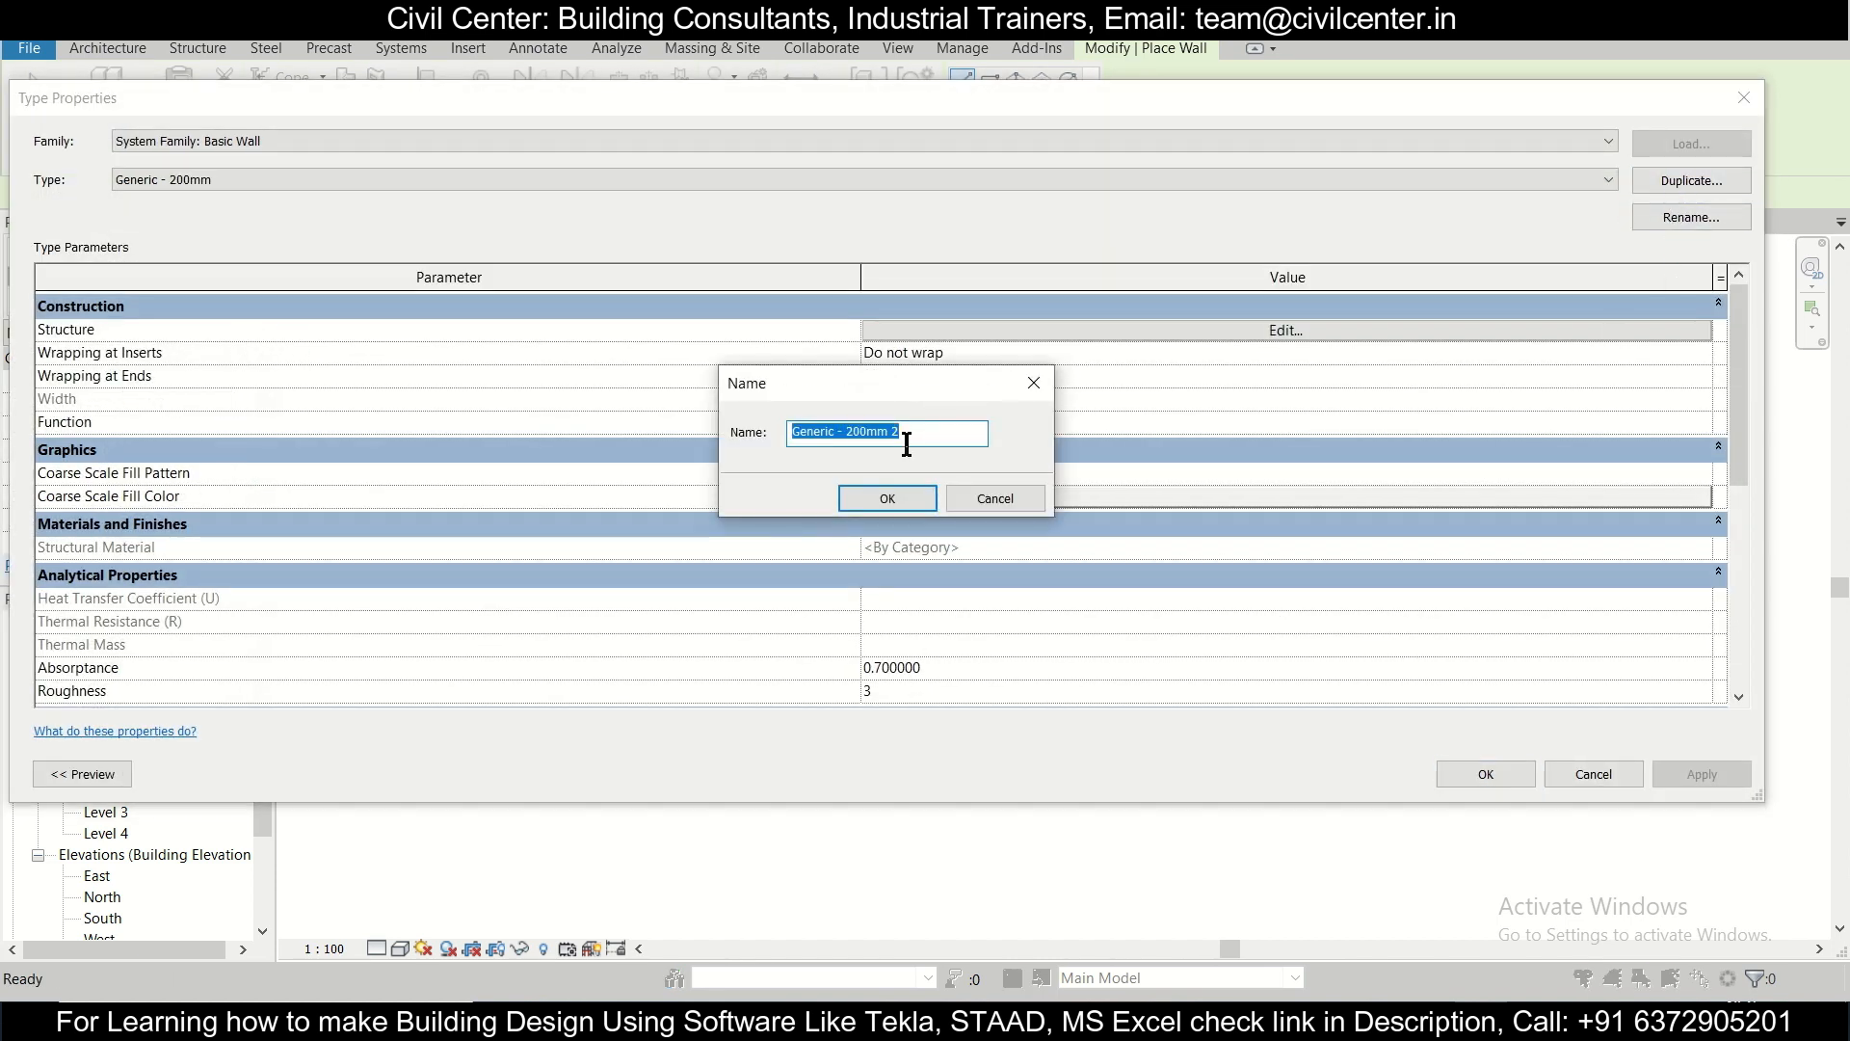
double_click(854, 430)
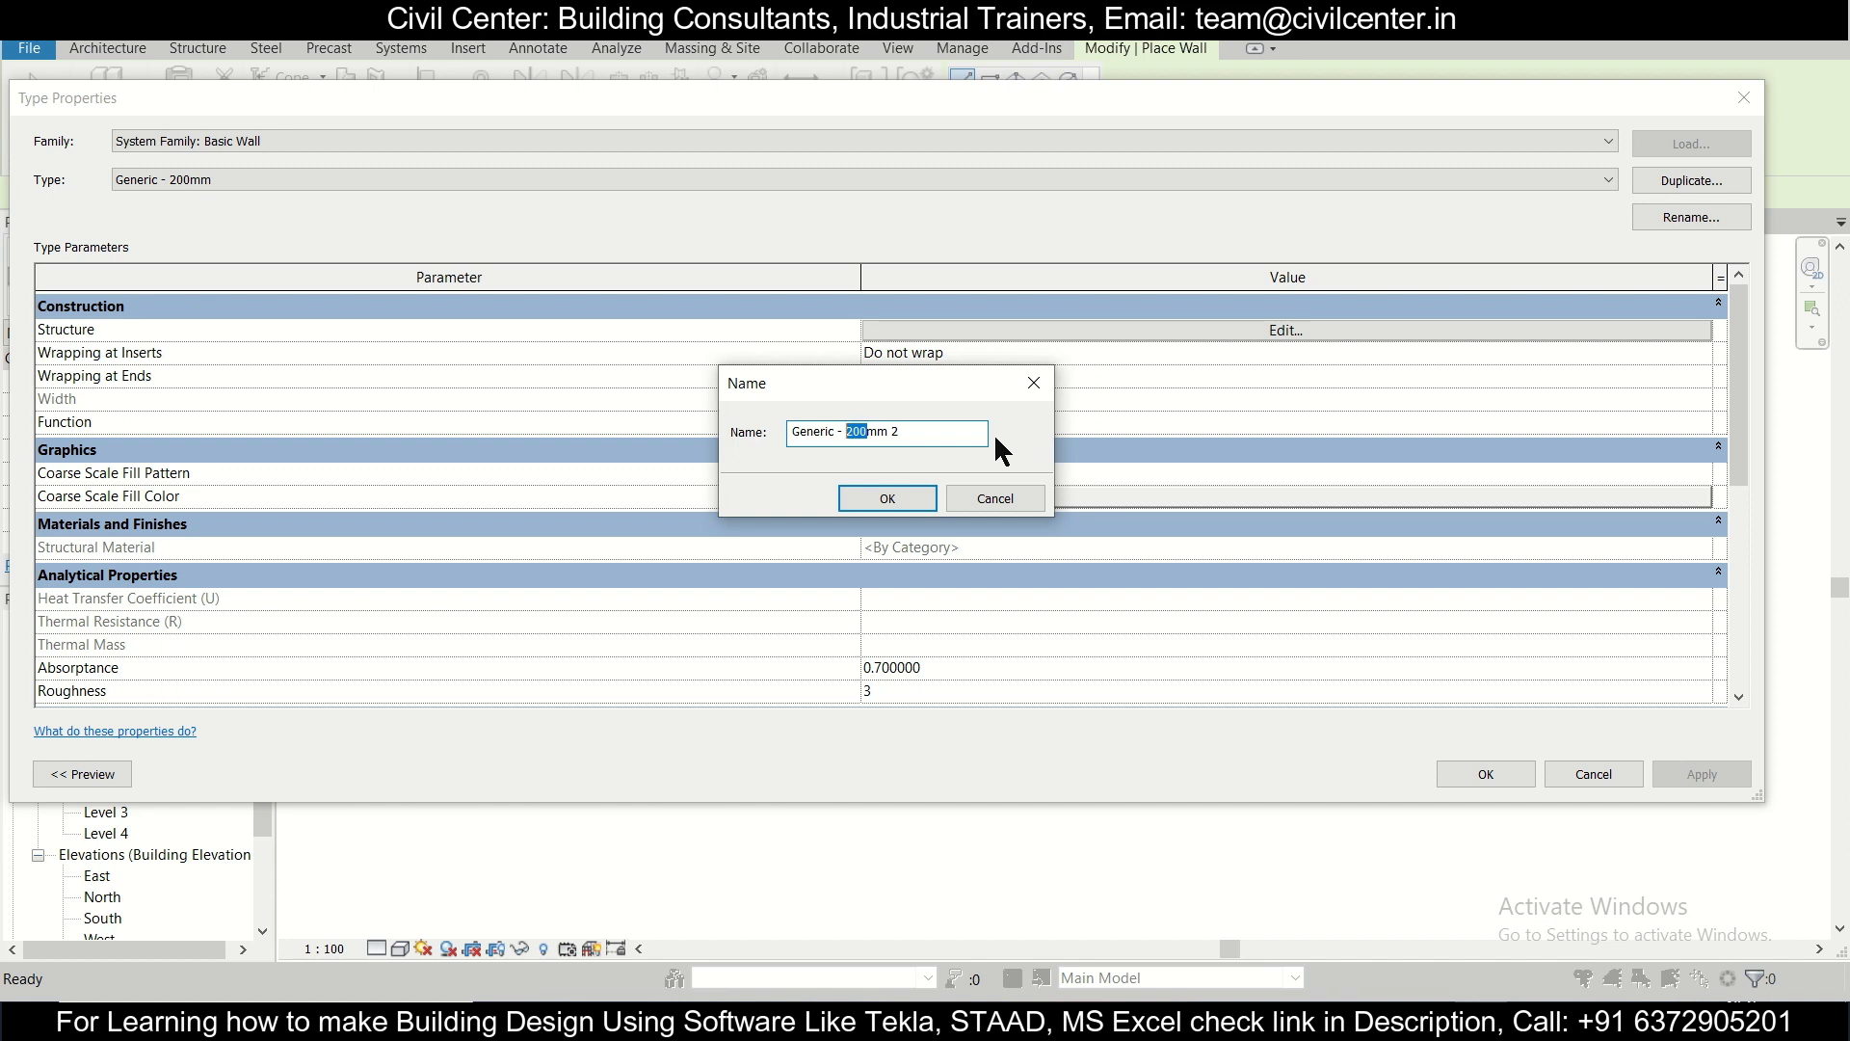
text(250)
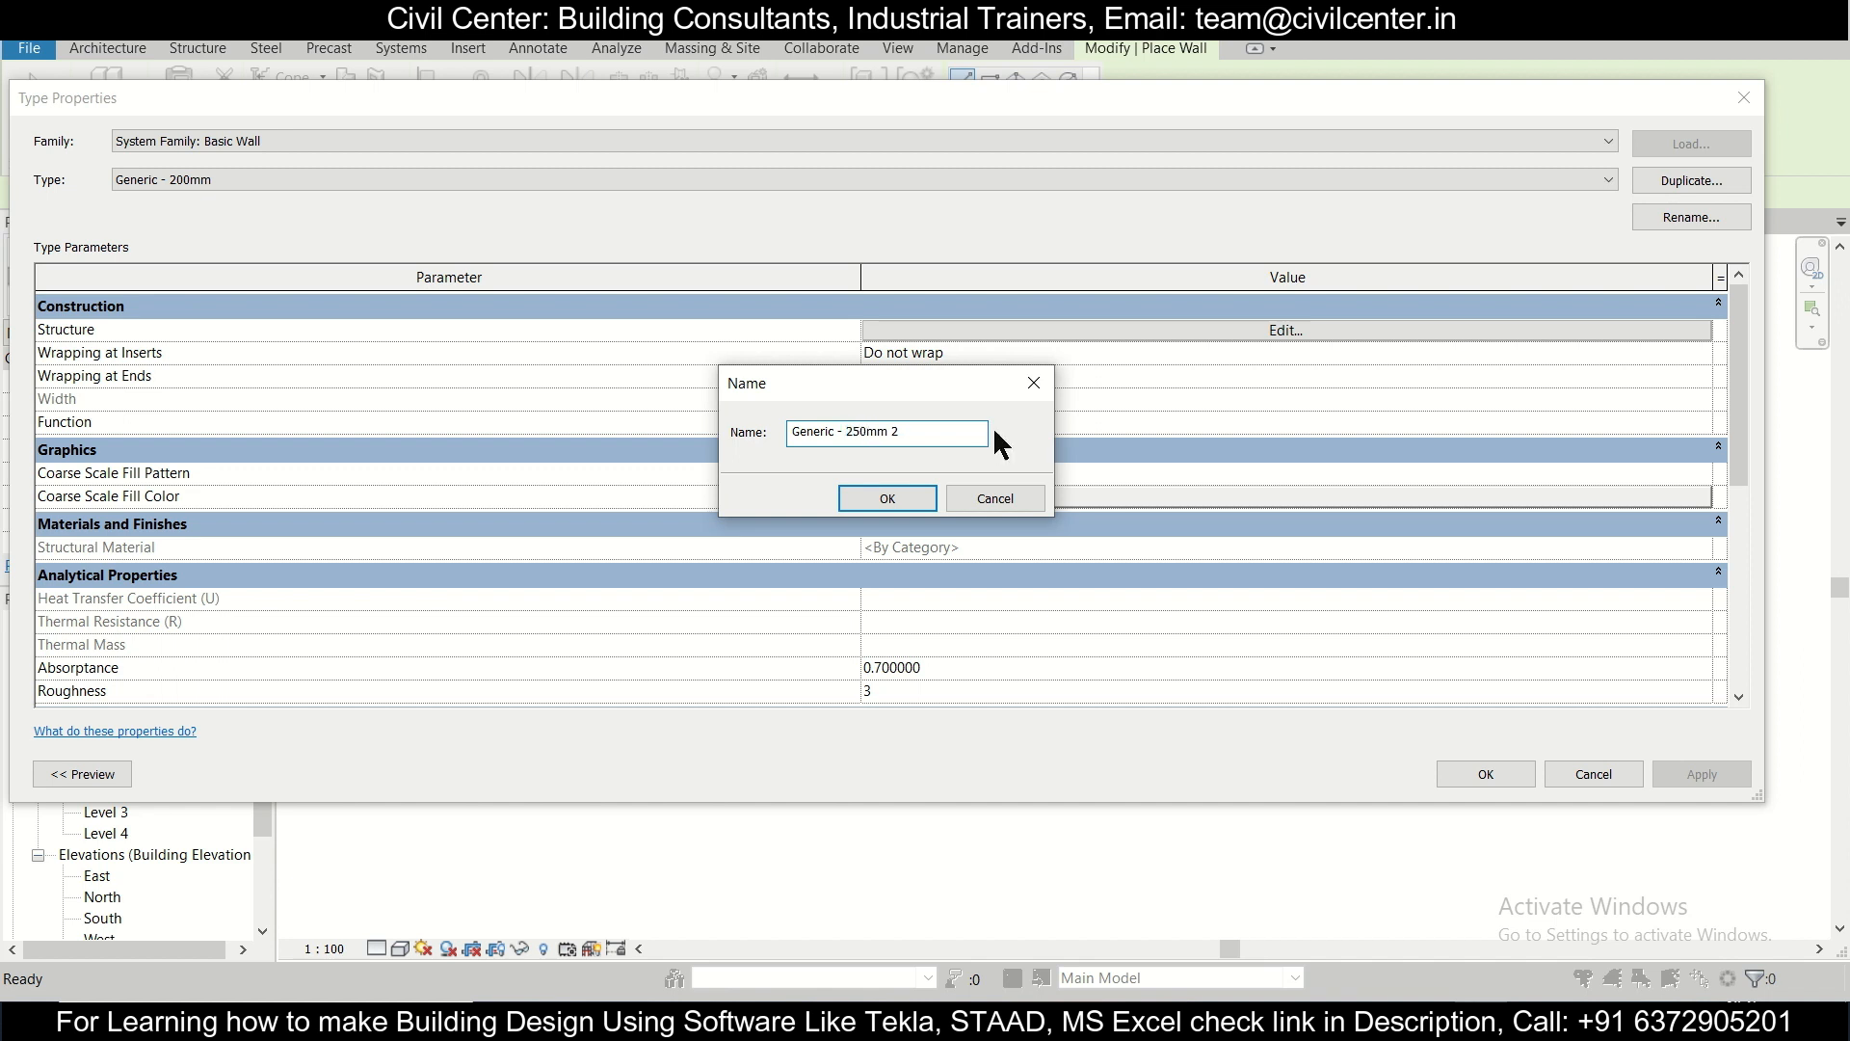
click(885, 497)
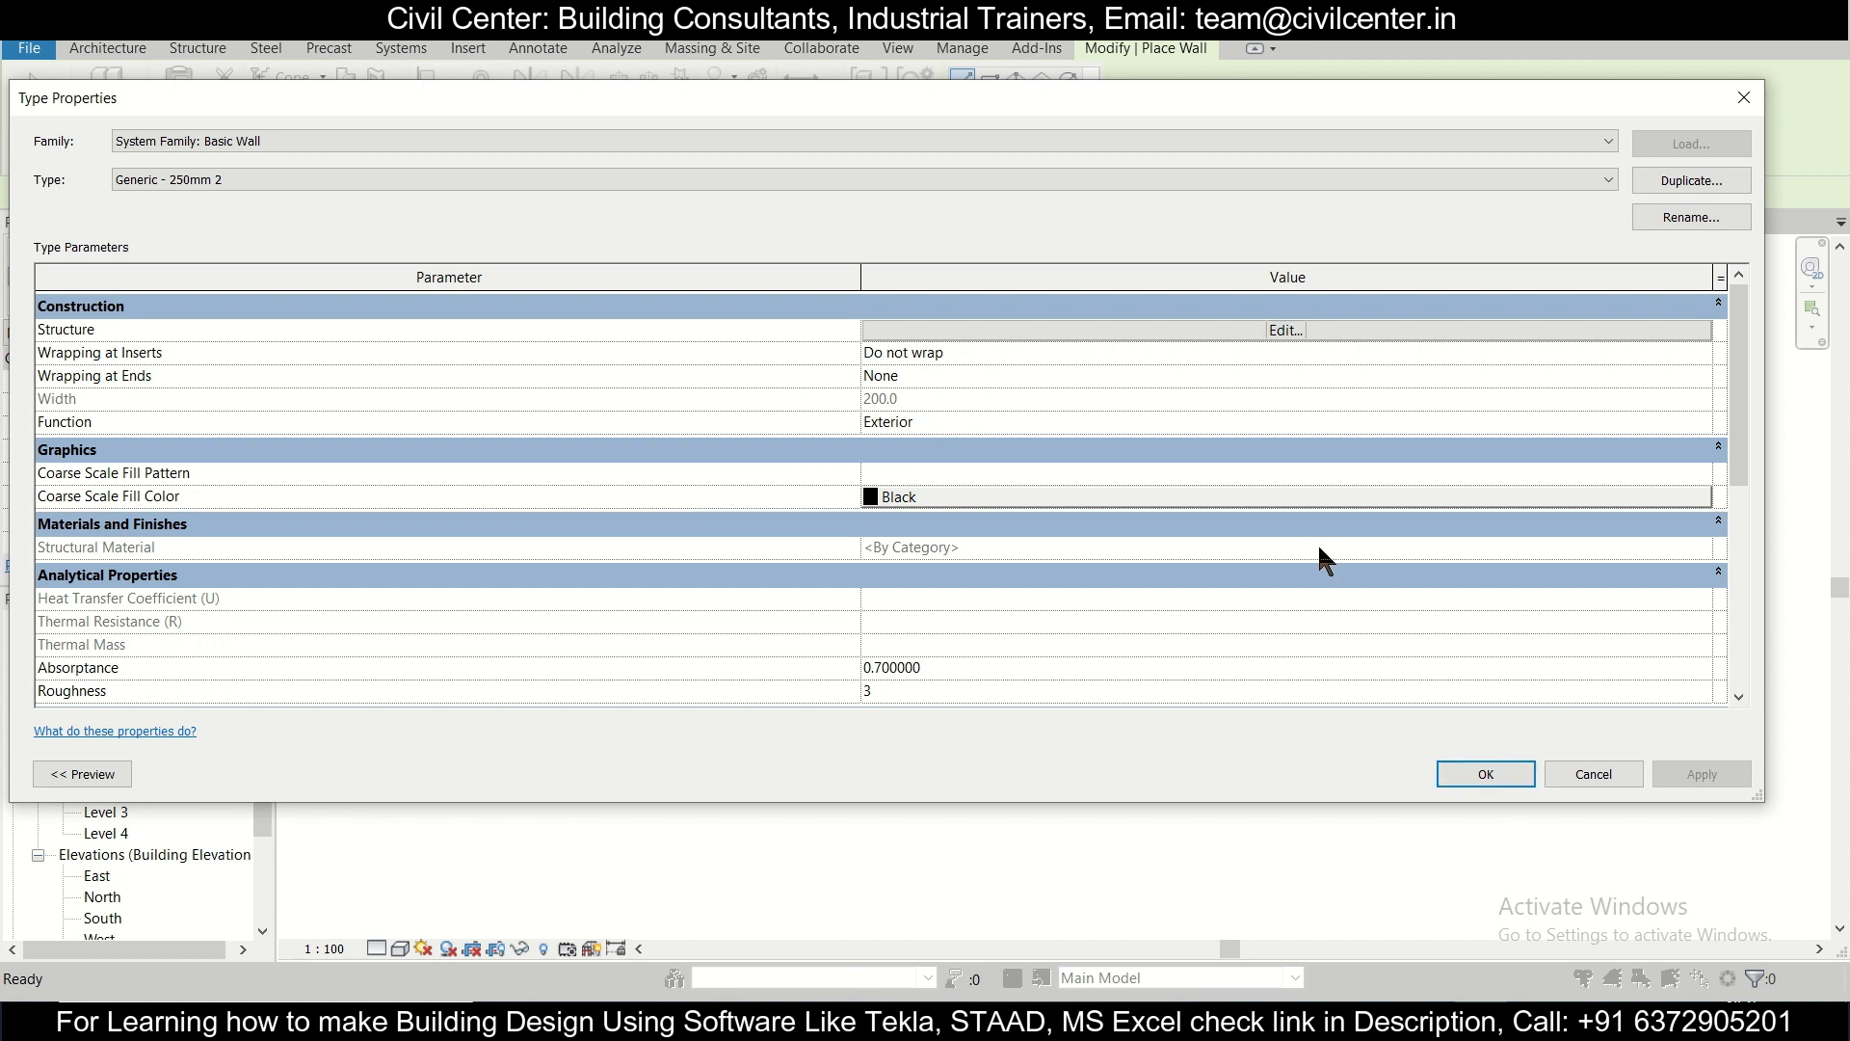
mouse_move(1050, 445)
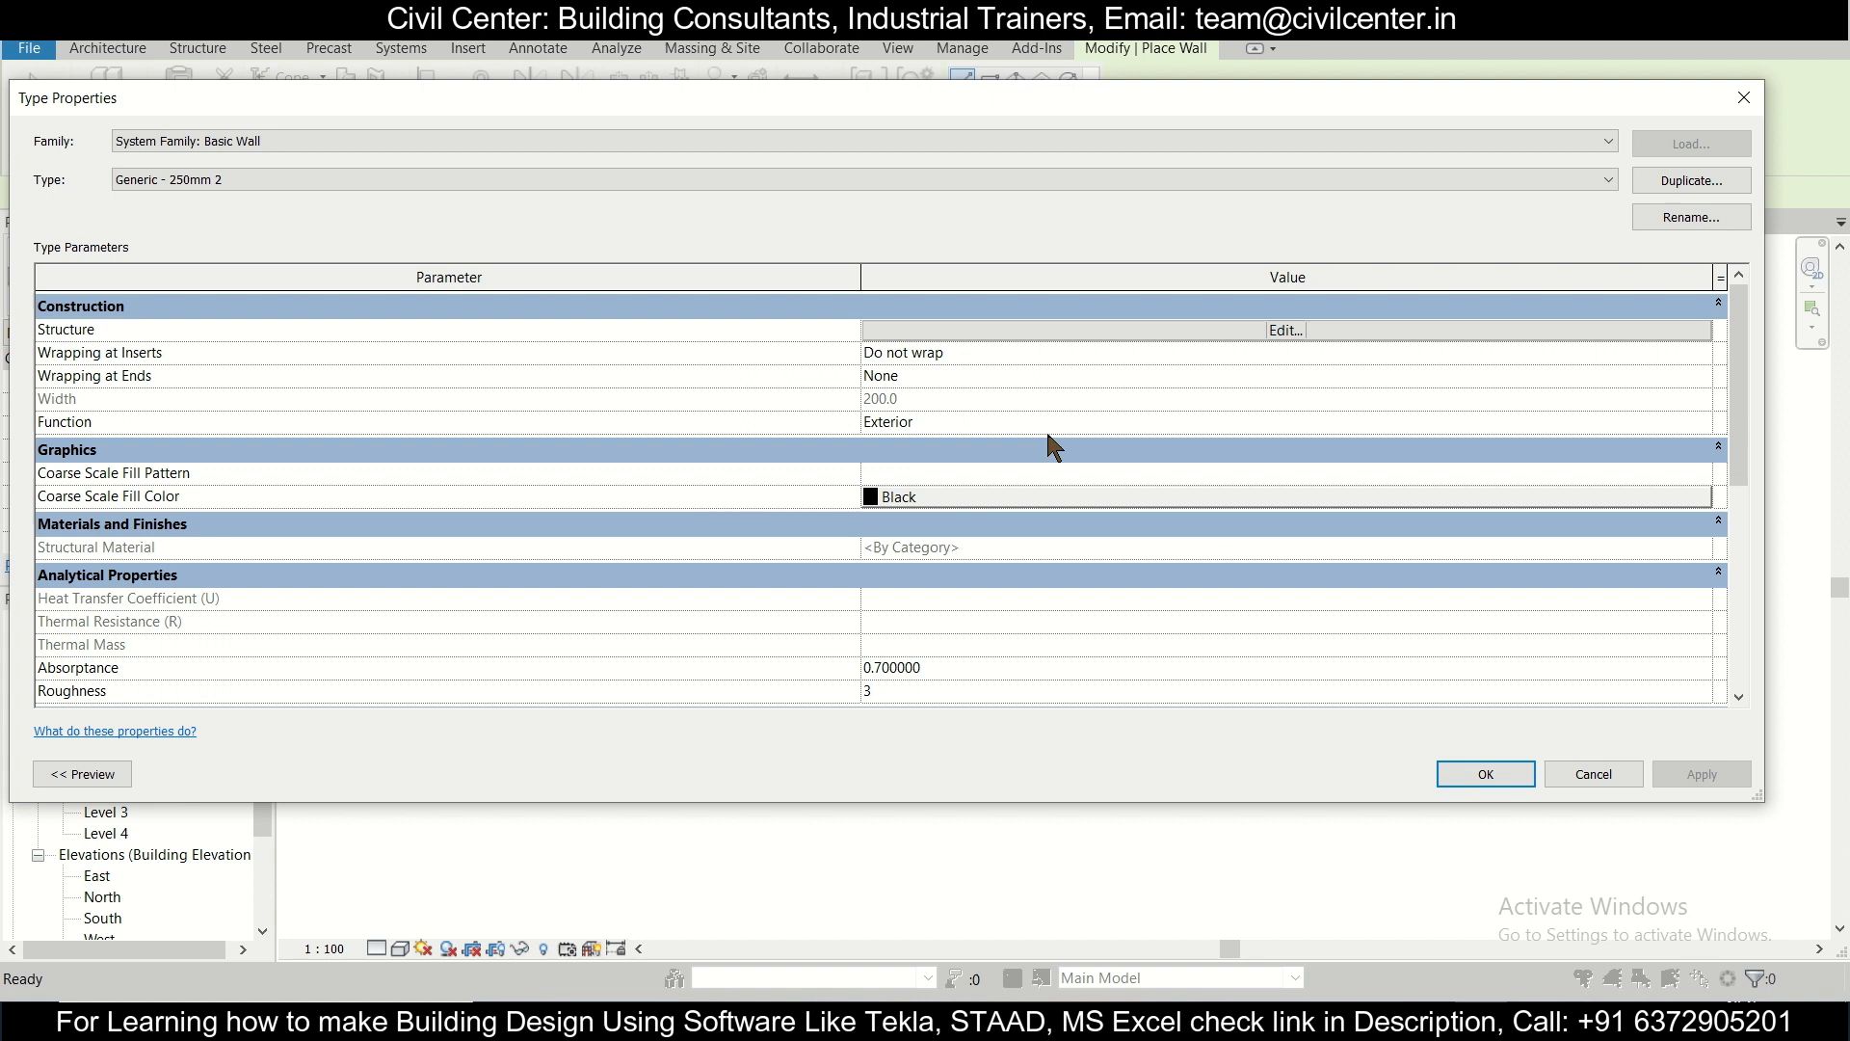
Step: Give the new type a 250 mm structure layer and make it the active wall type
click(1283, 329)
text(2)
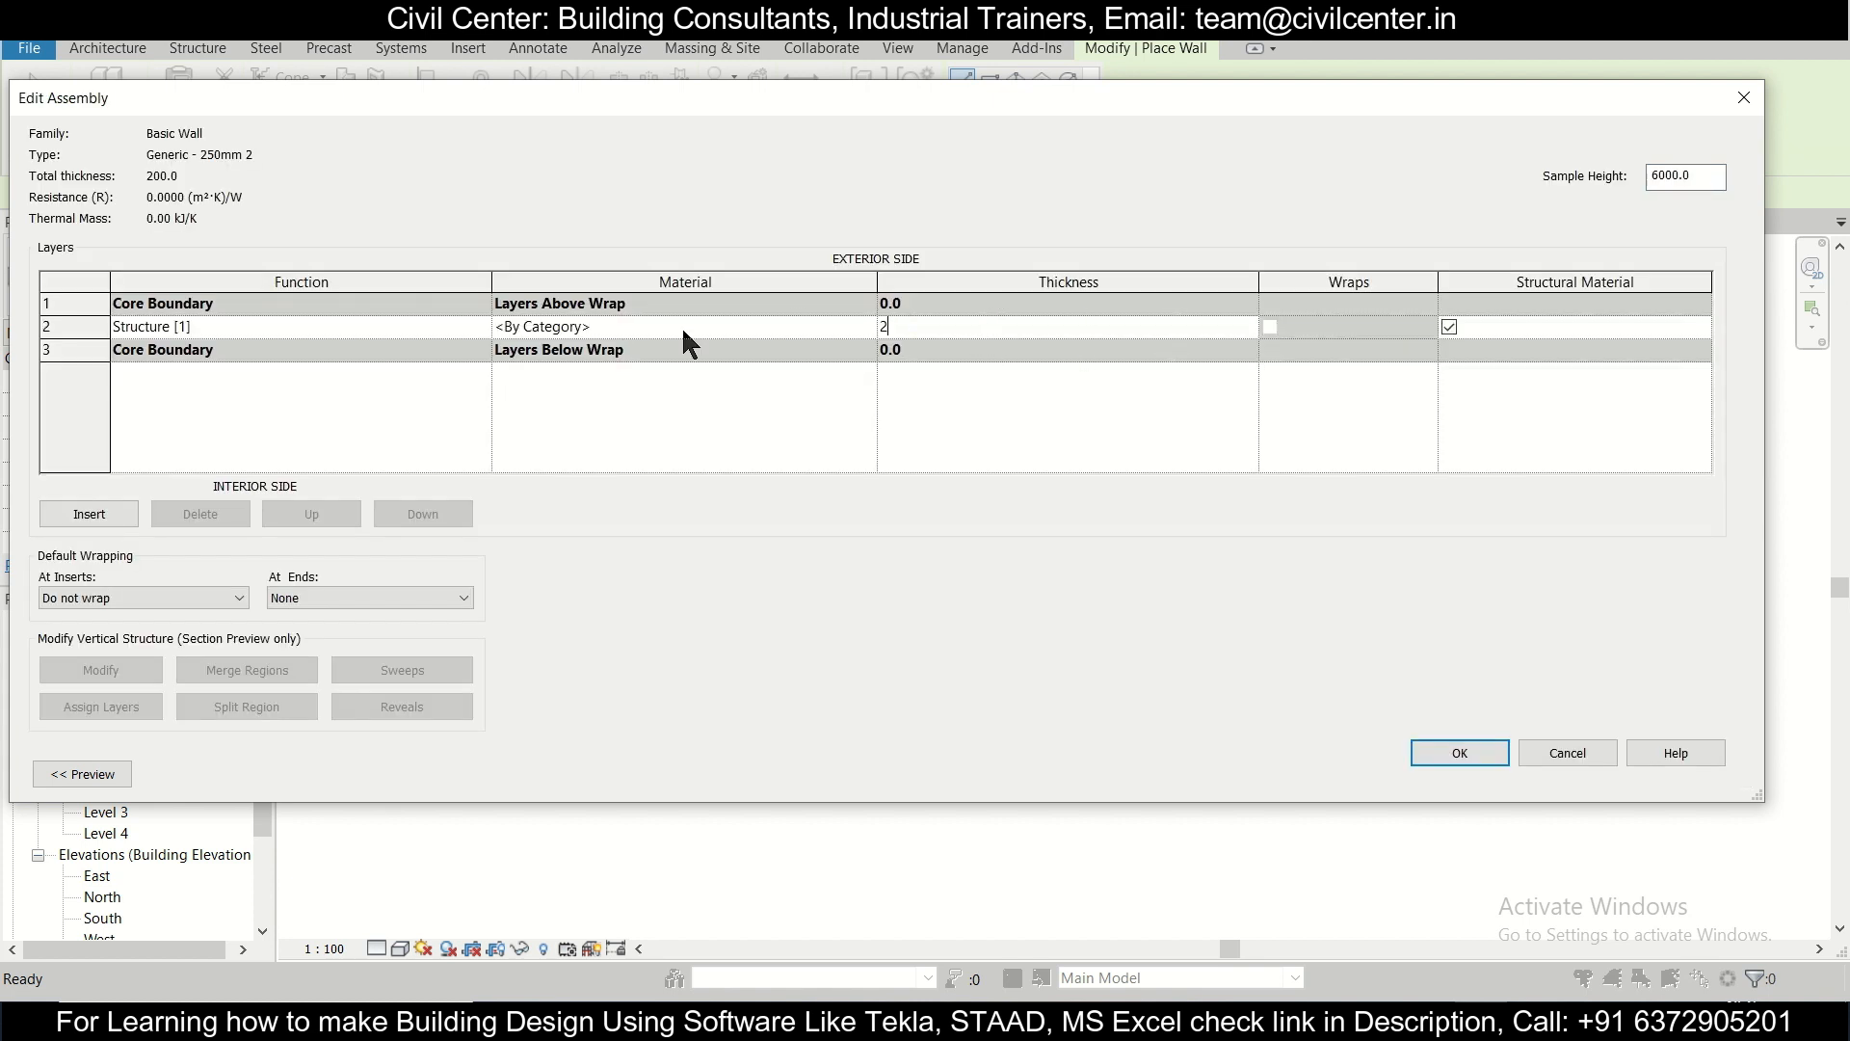
click(1459, 753)
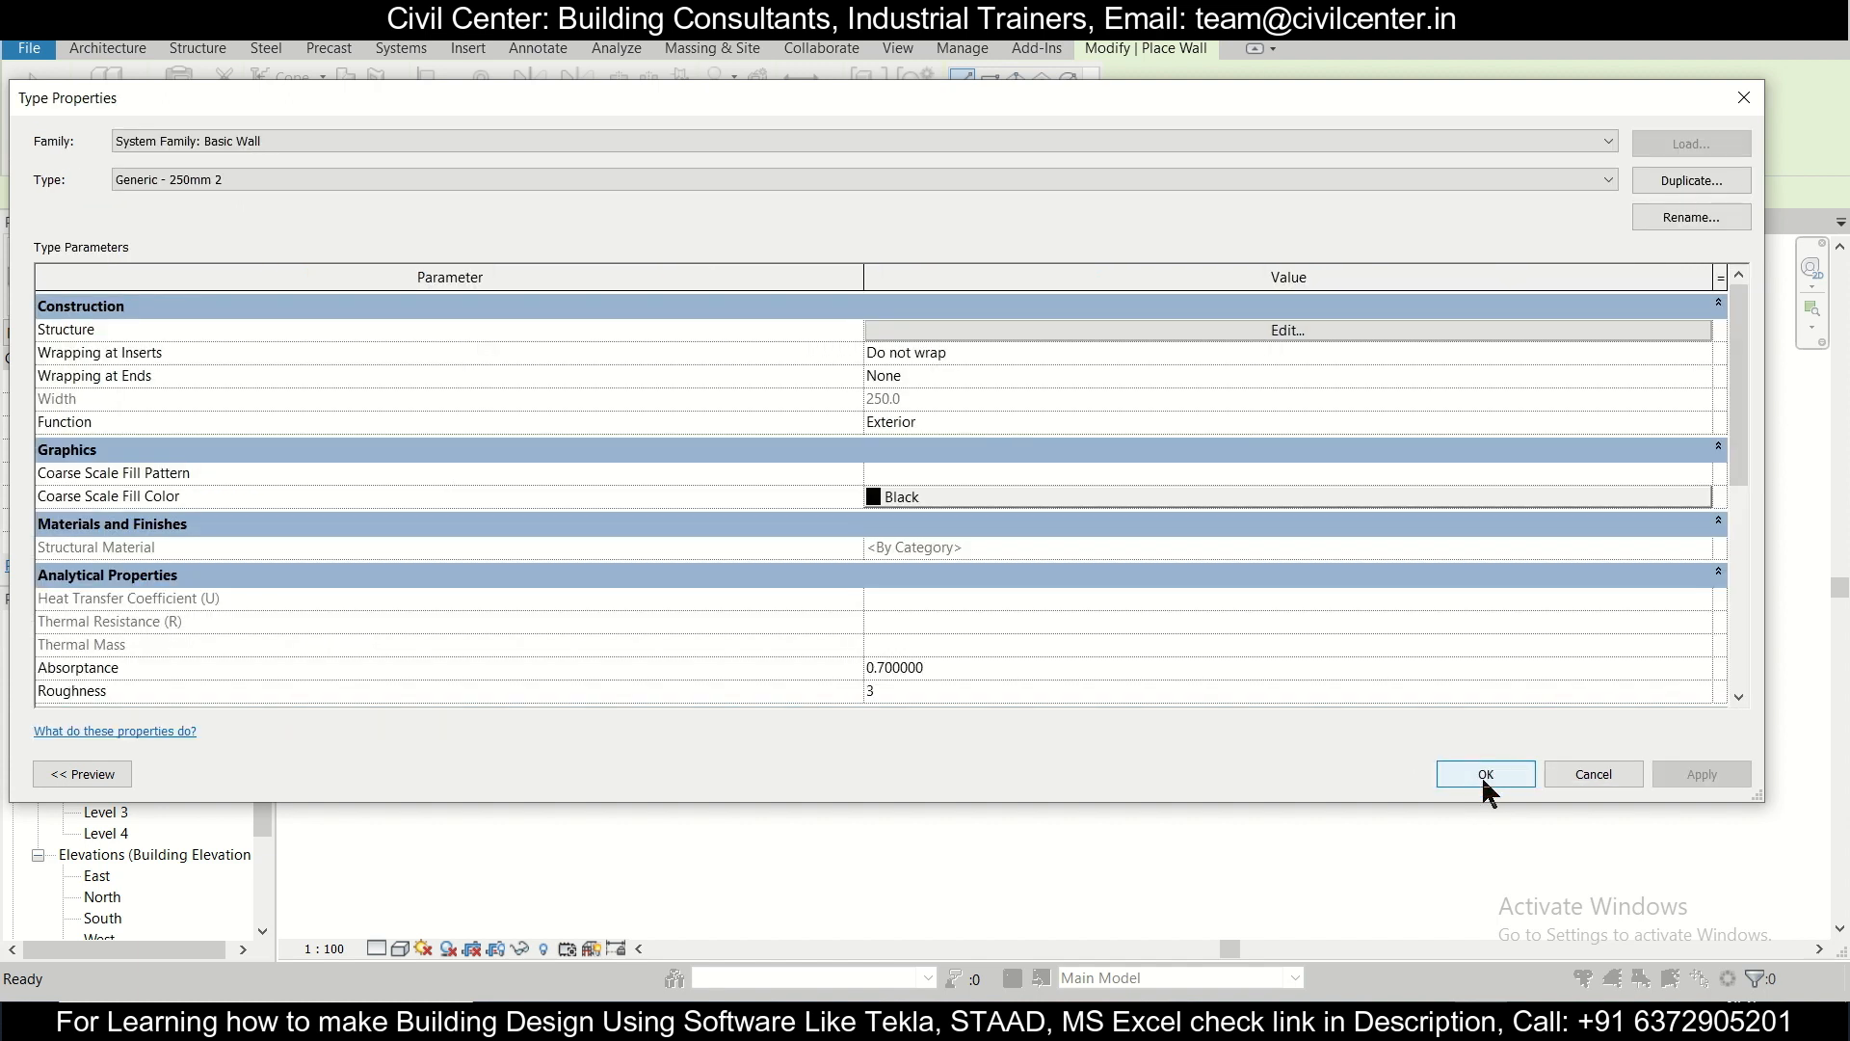
click(1484, 773)
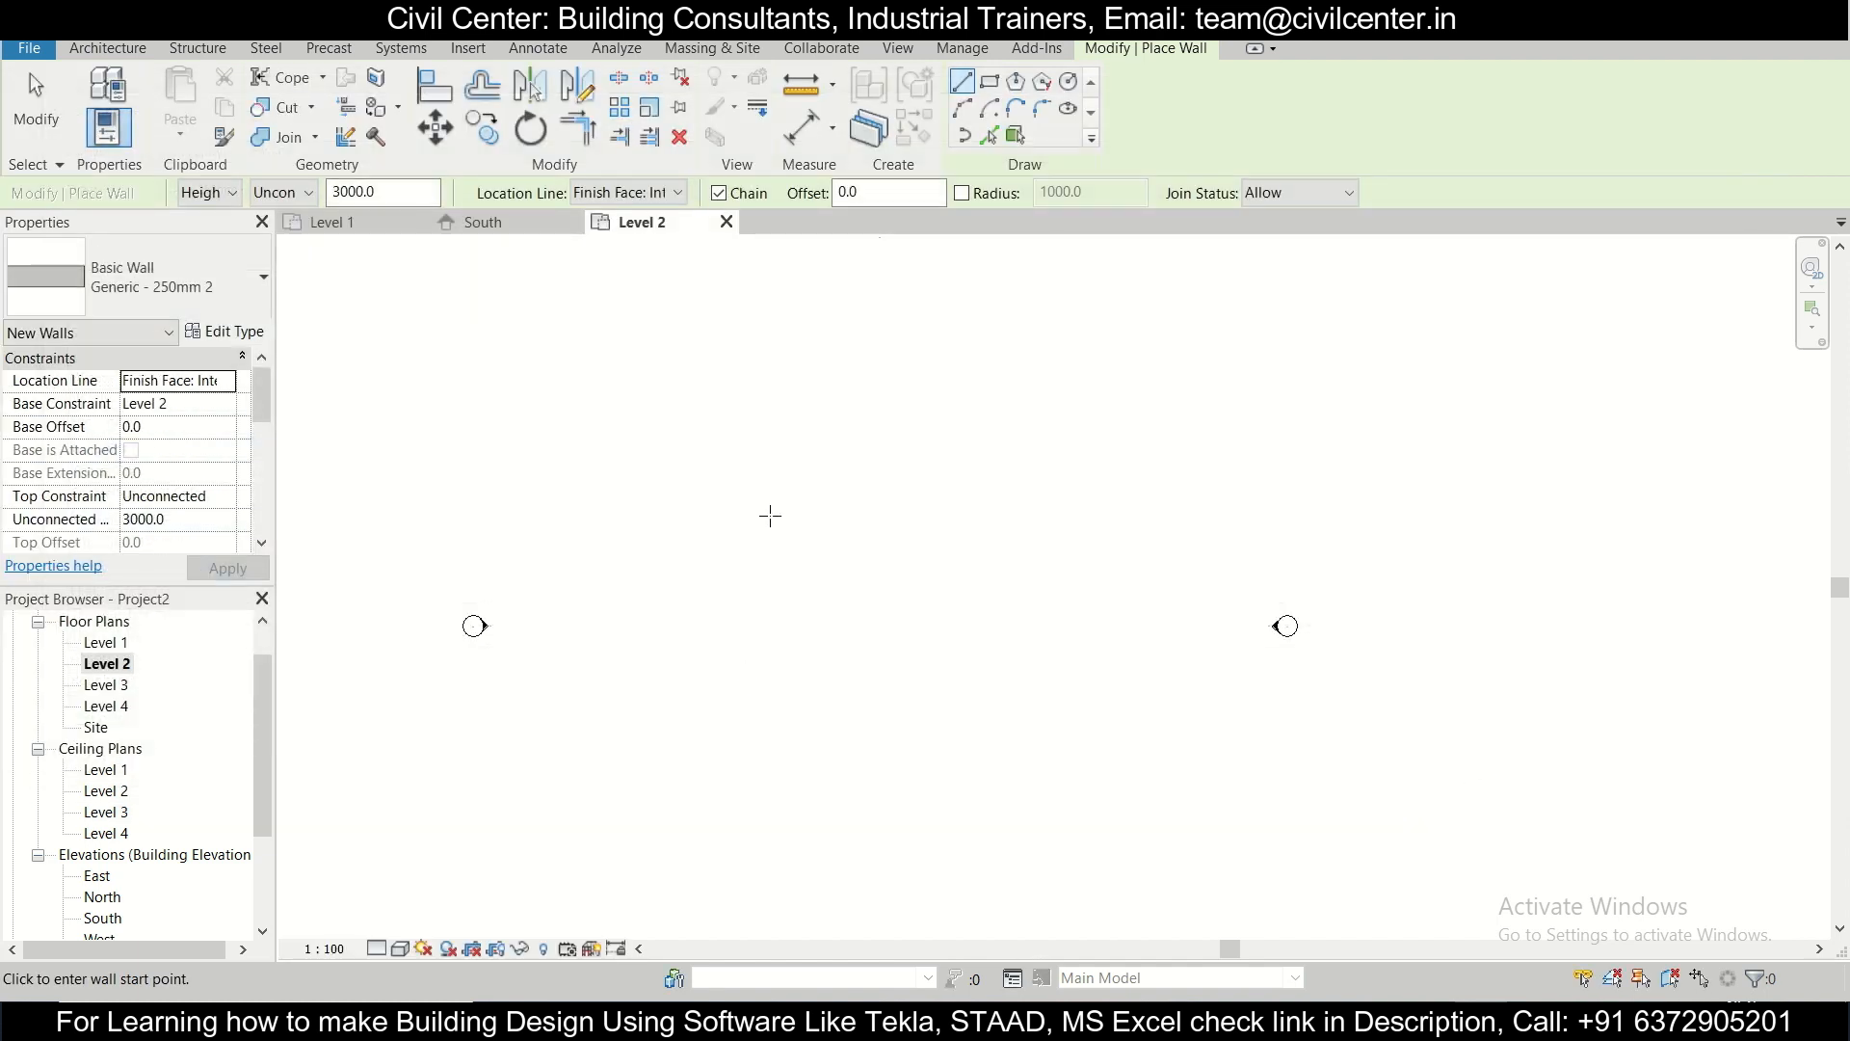
mouse_move(740, 594)
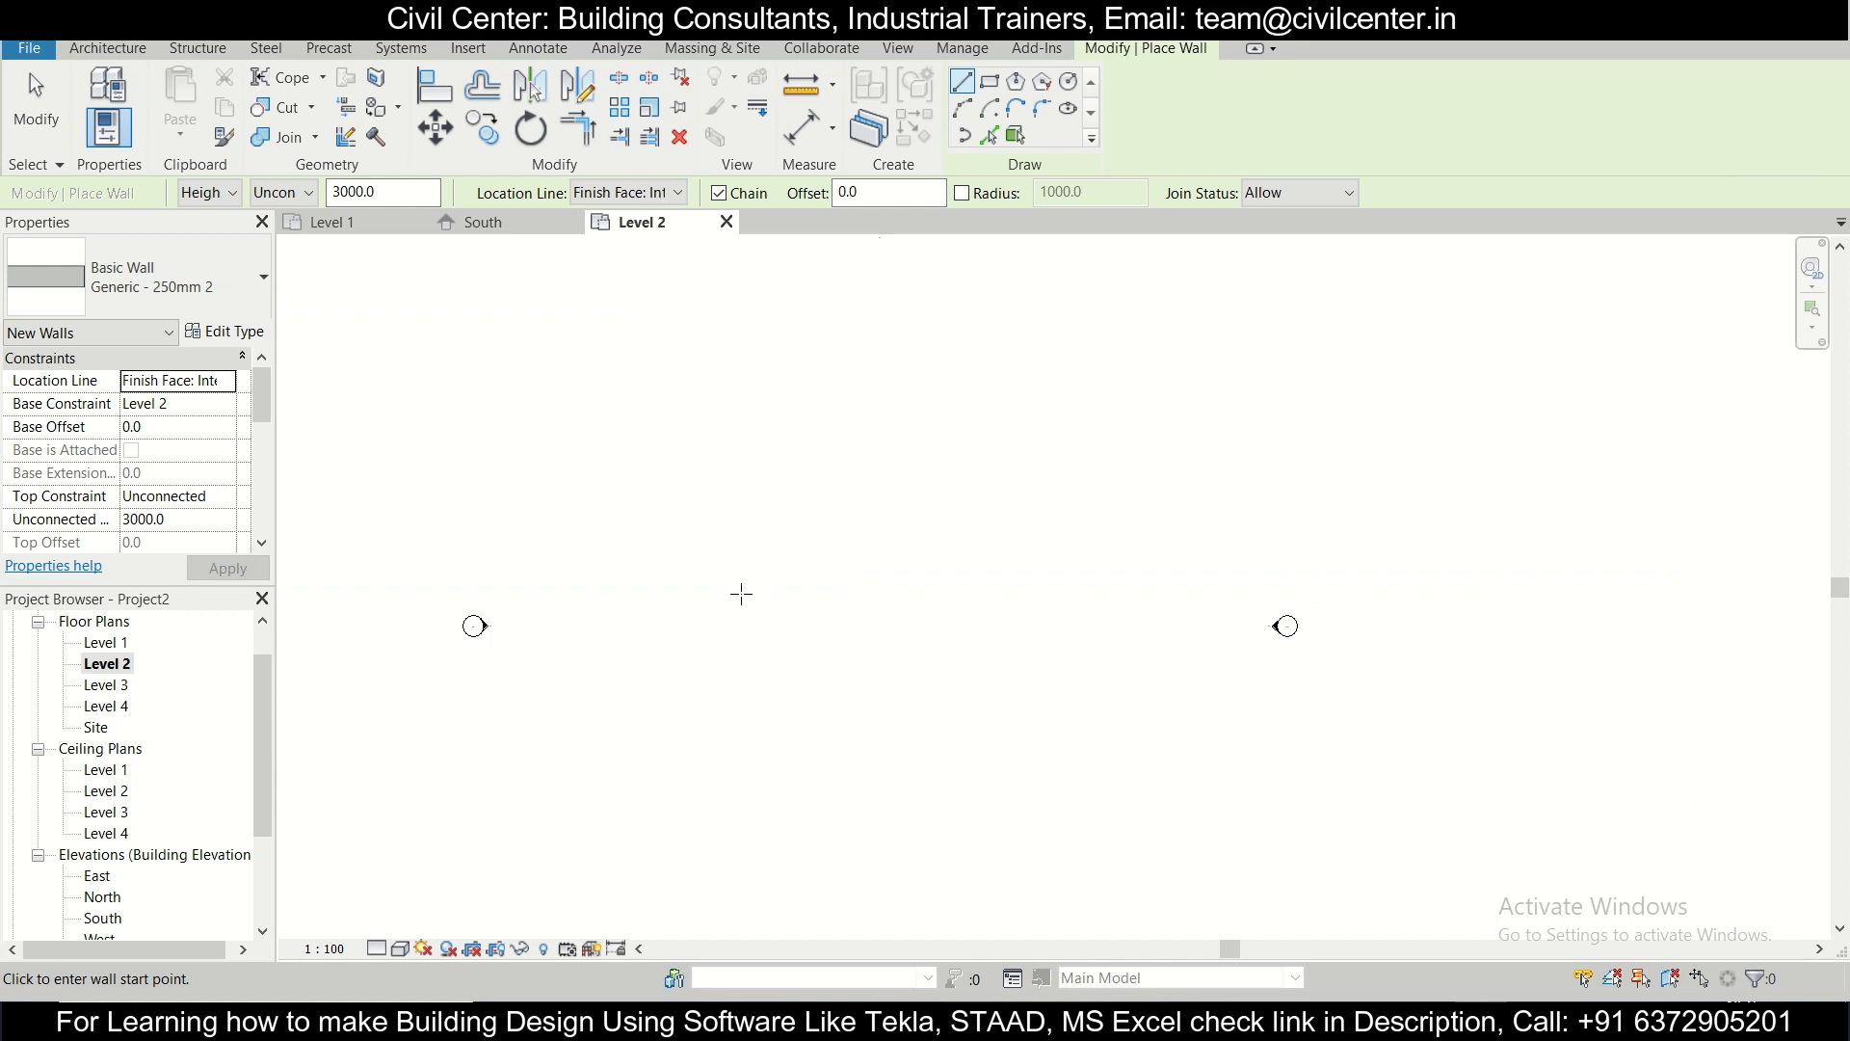
Step: Set temporary dimensions to measure from wall faces in Additional Settings
click(962, 48)
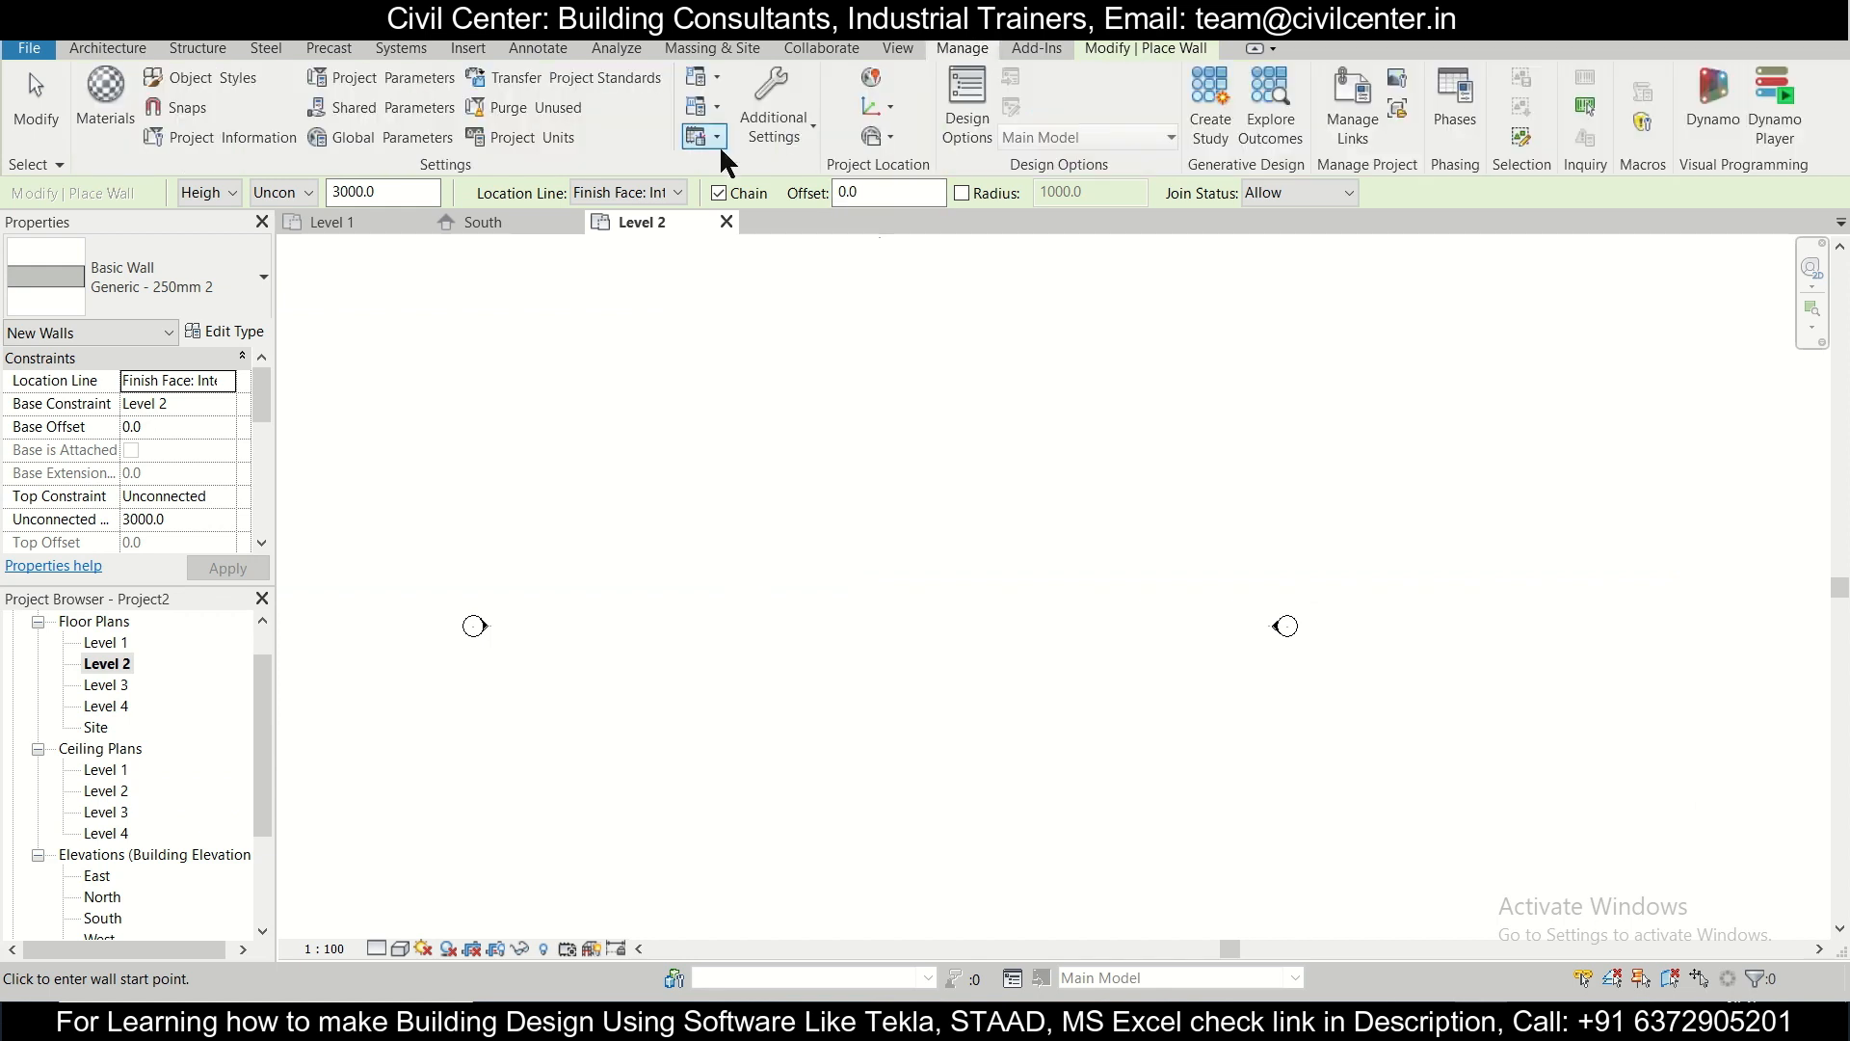
click(771, 104)
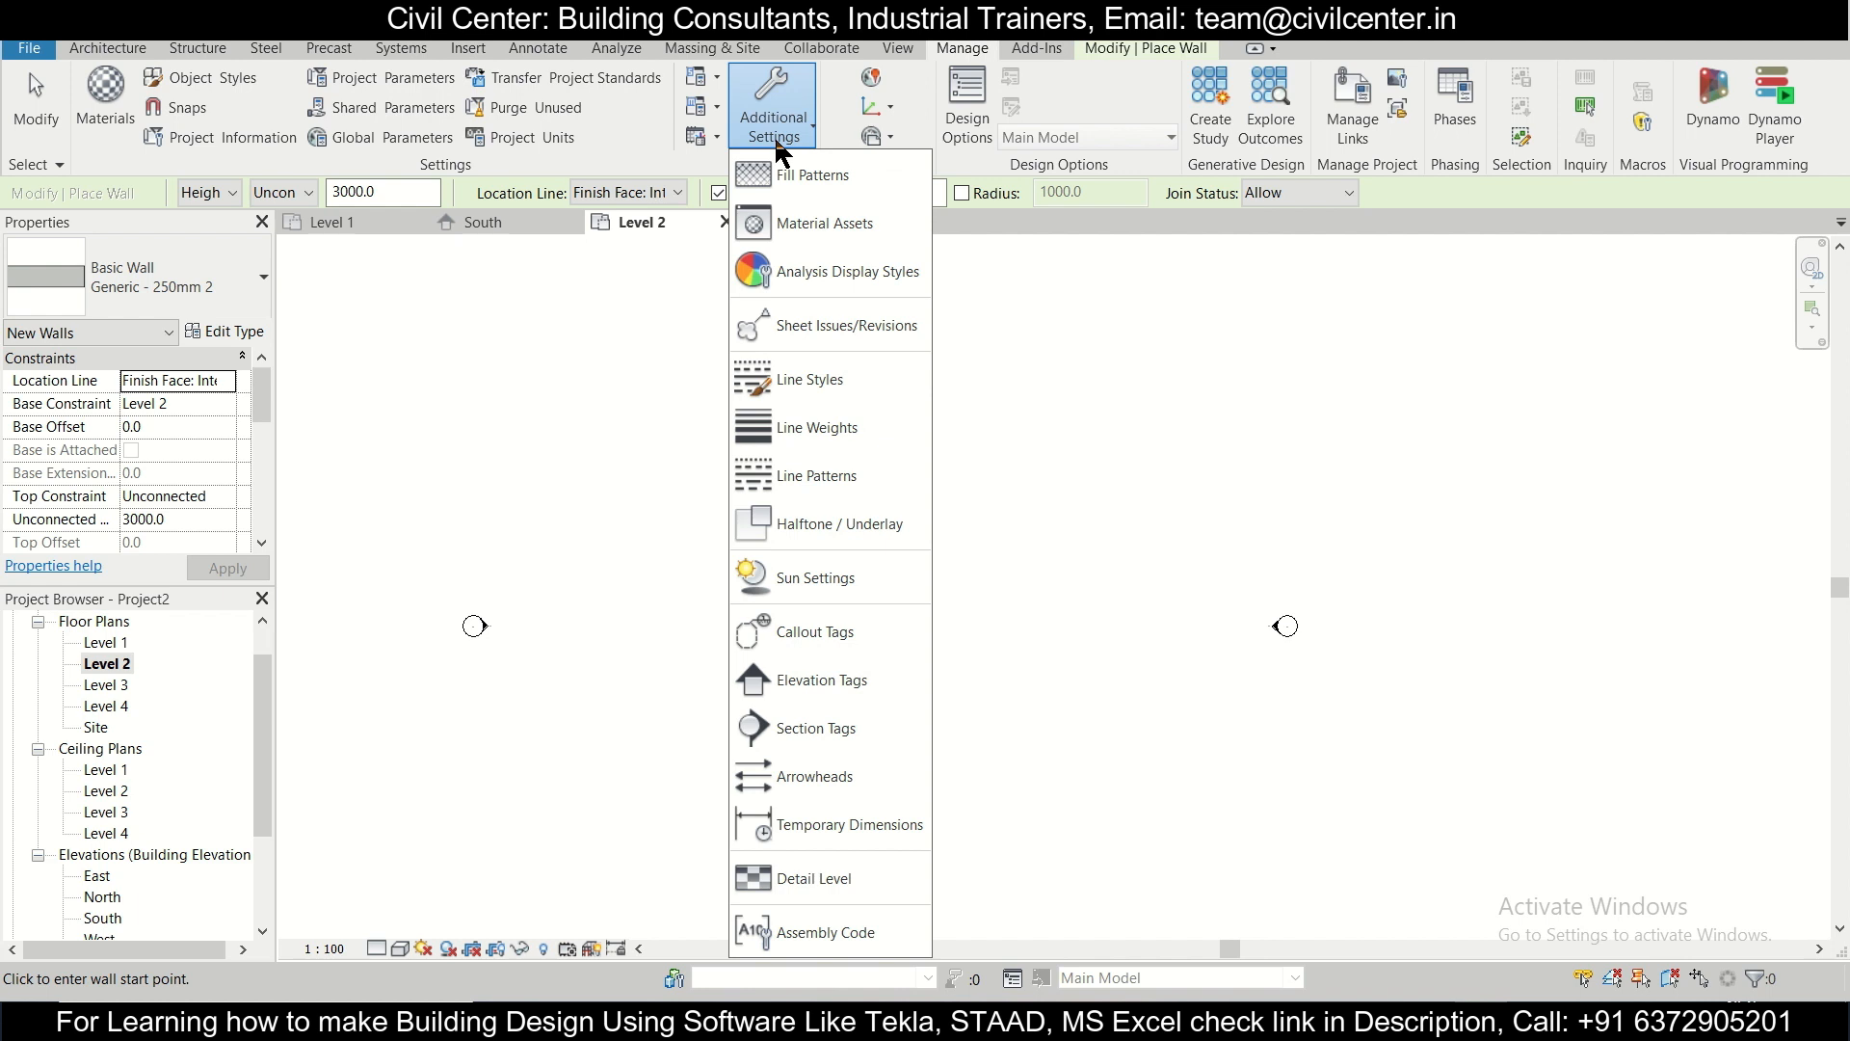
mouse_move(802, 175)
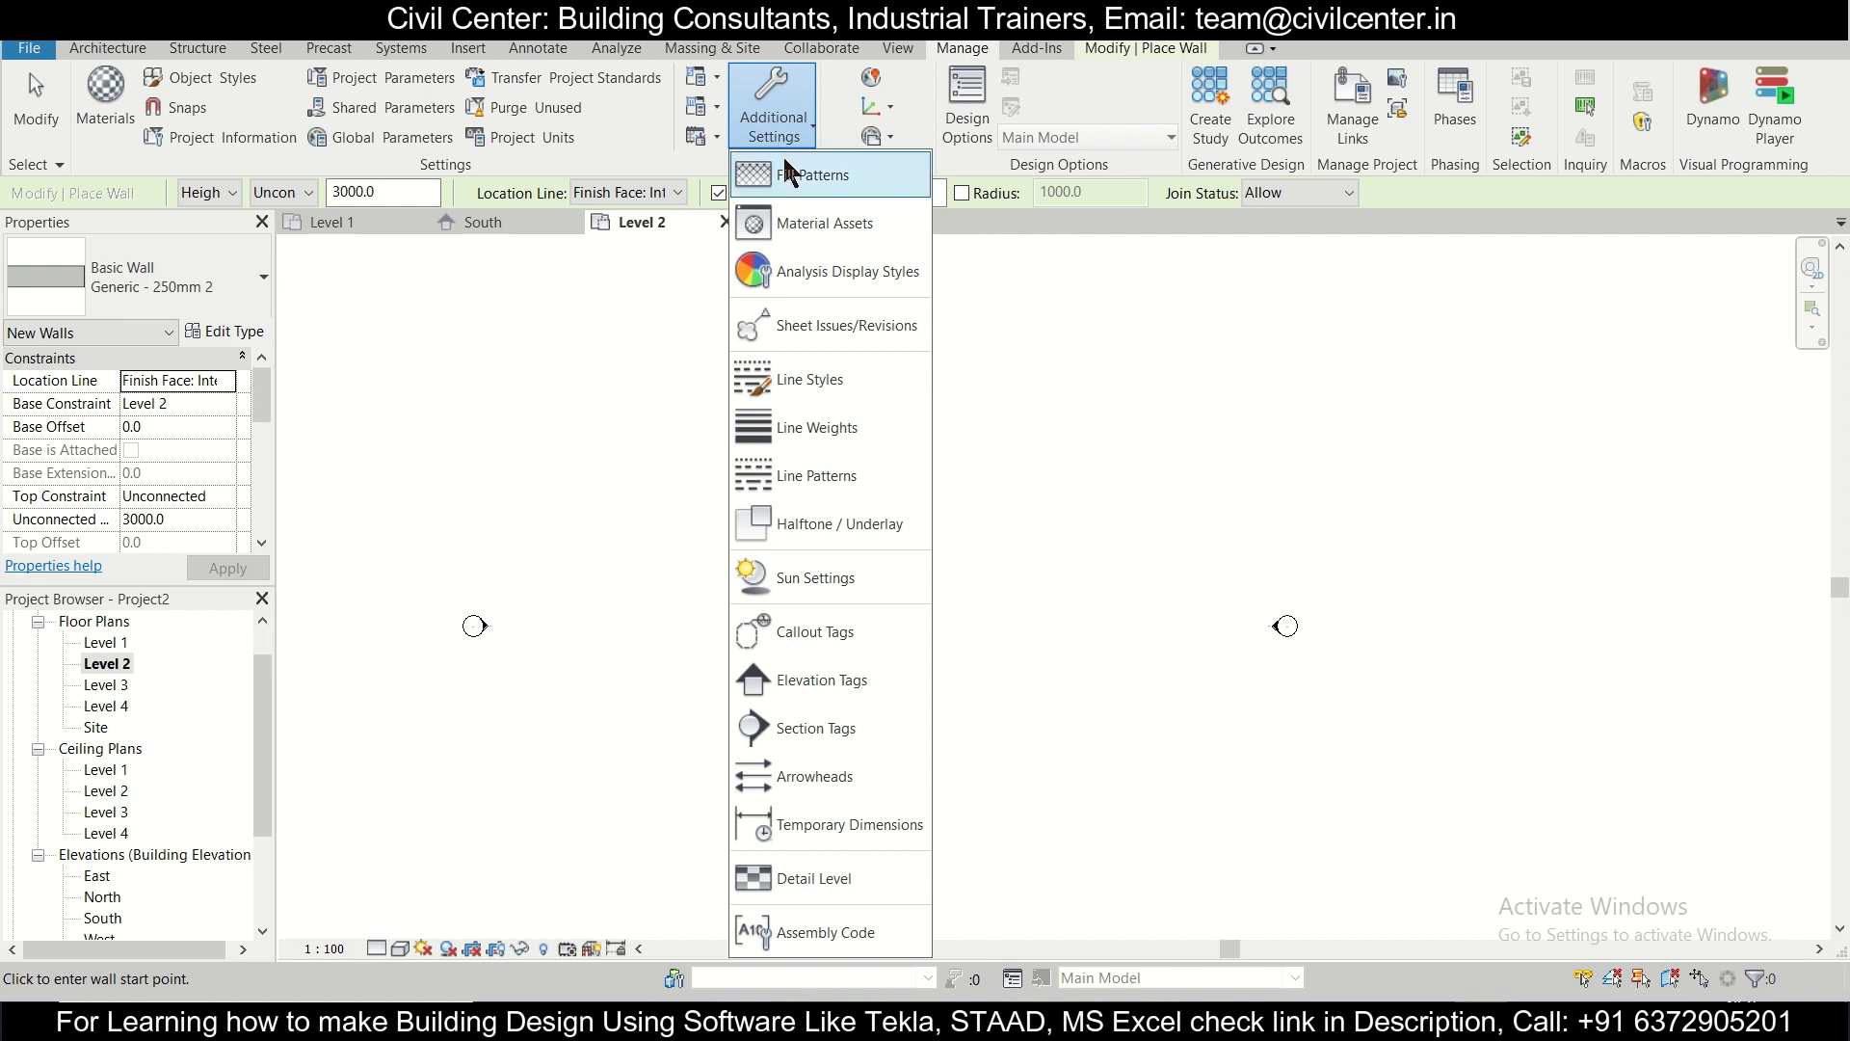
click(848, 823)
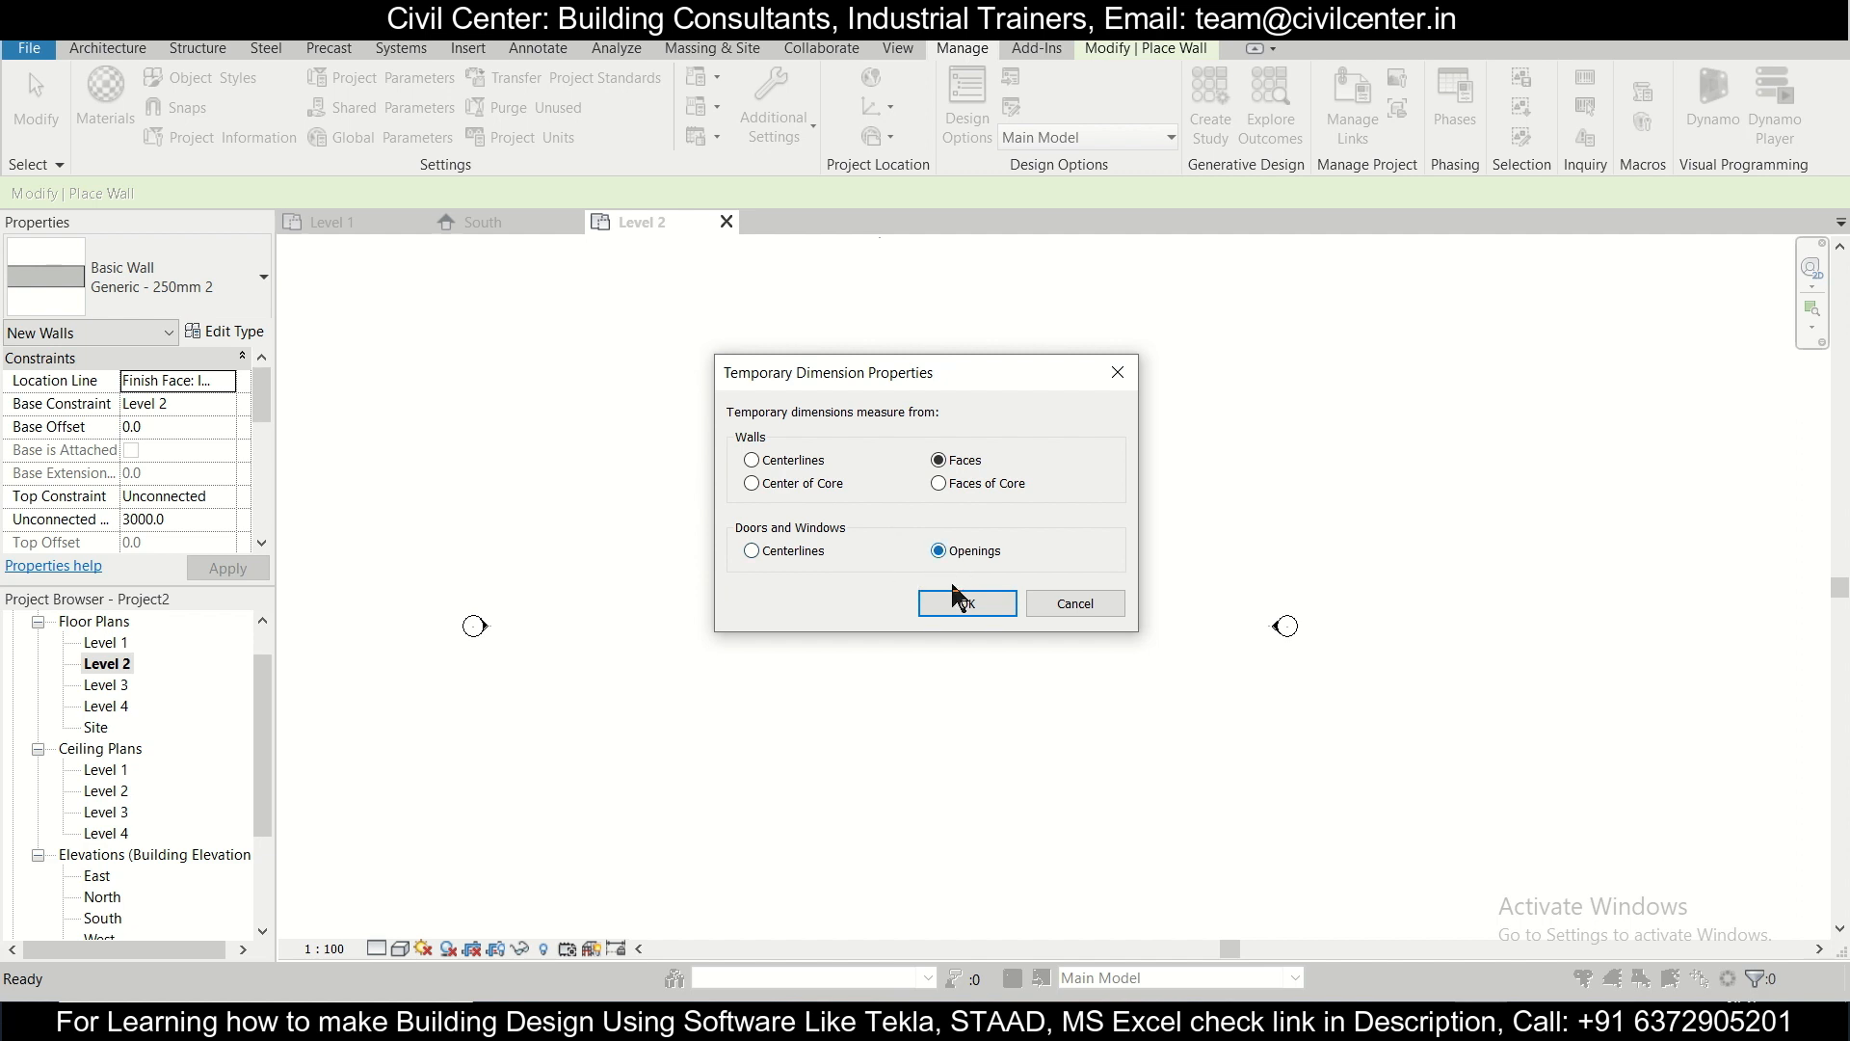
click(966, 603)
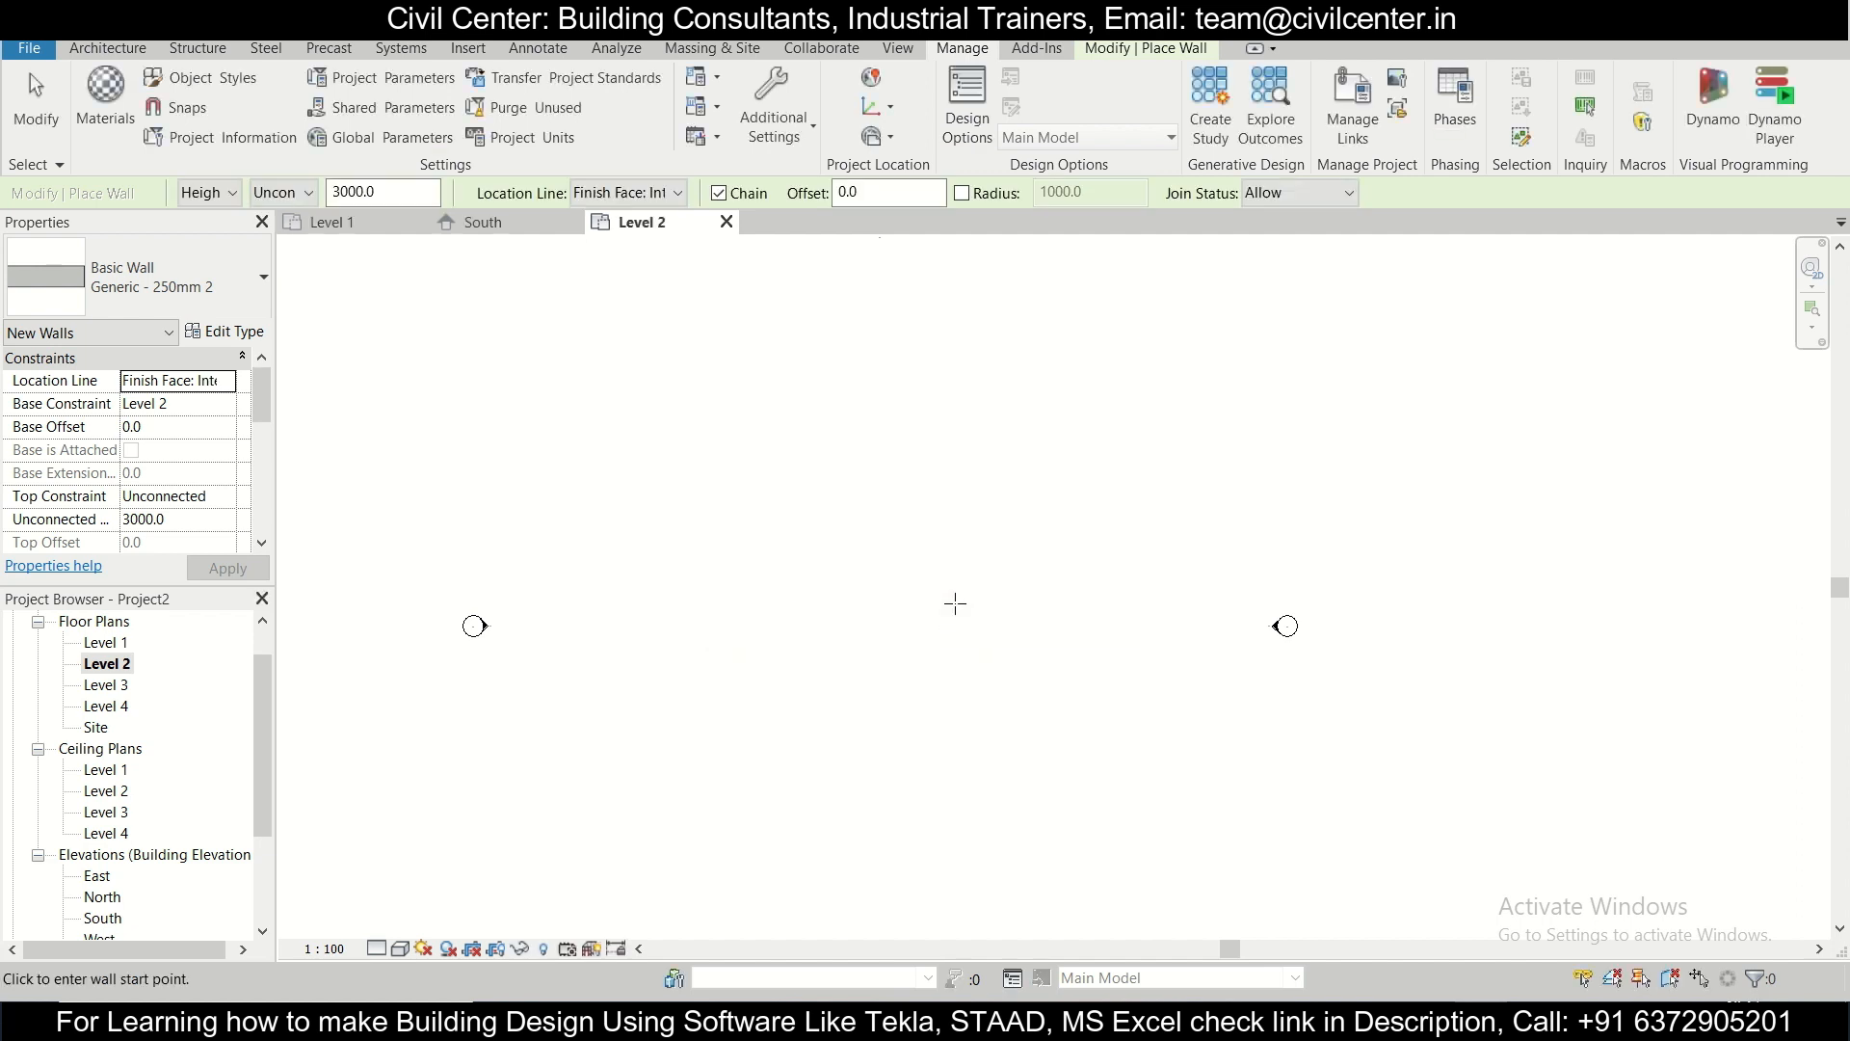
Step: Draw a closed 3000 x 4000 rectangle of Generic - 250mm 2 walls on Level 2
click(106, 48)
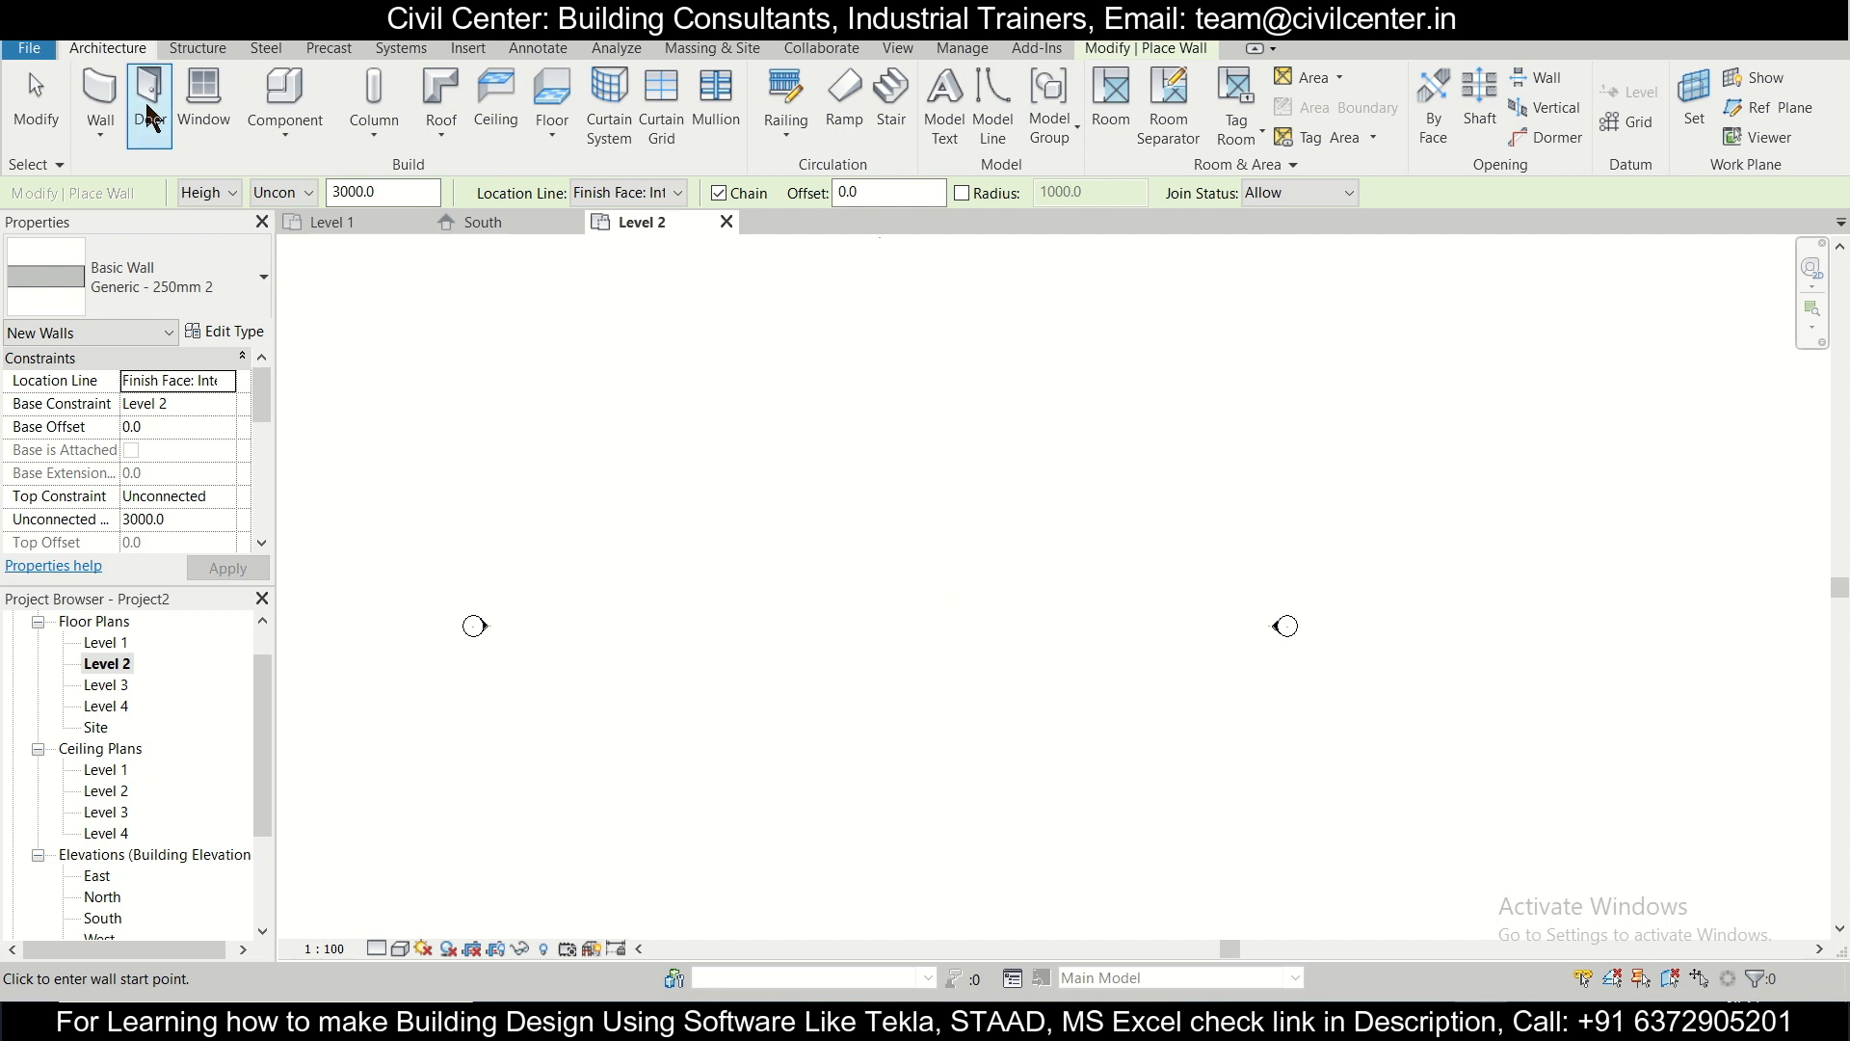
click(99, 95)
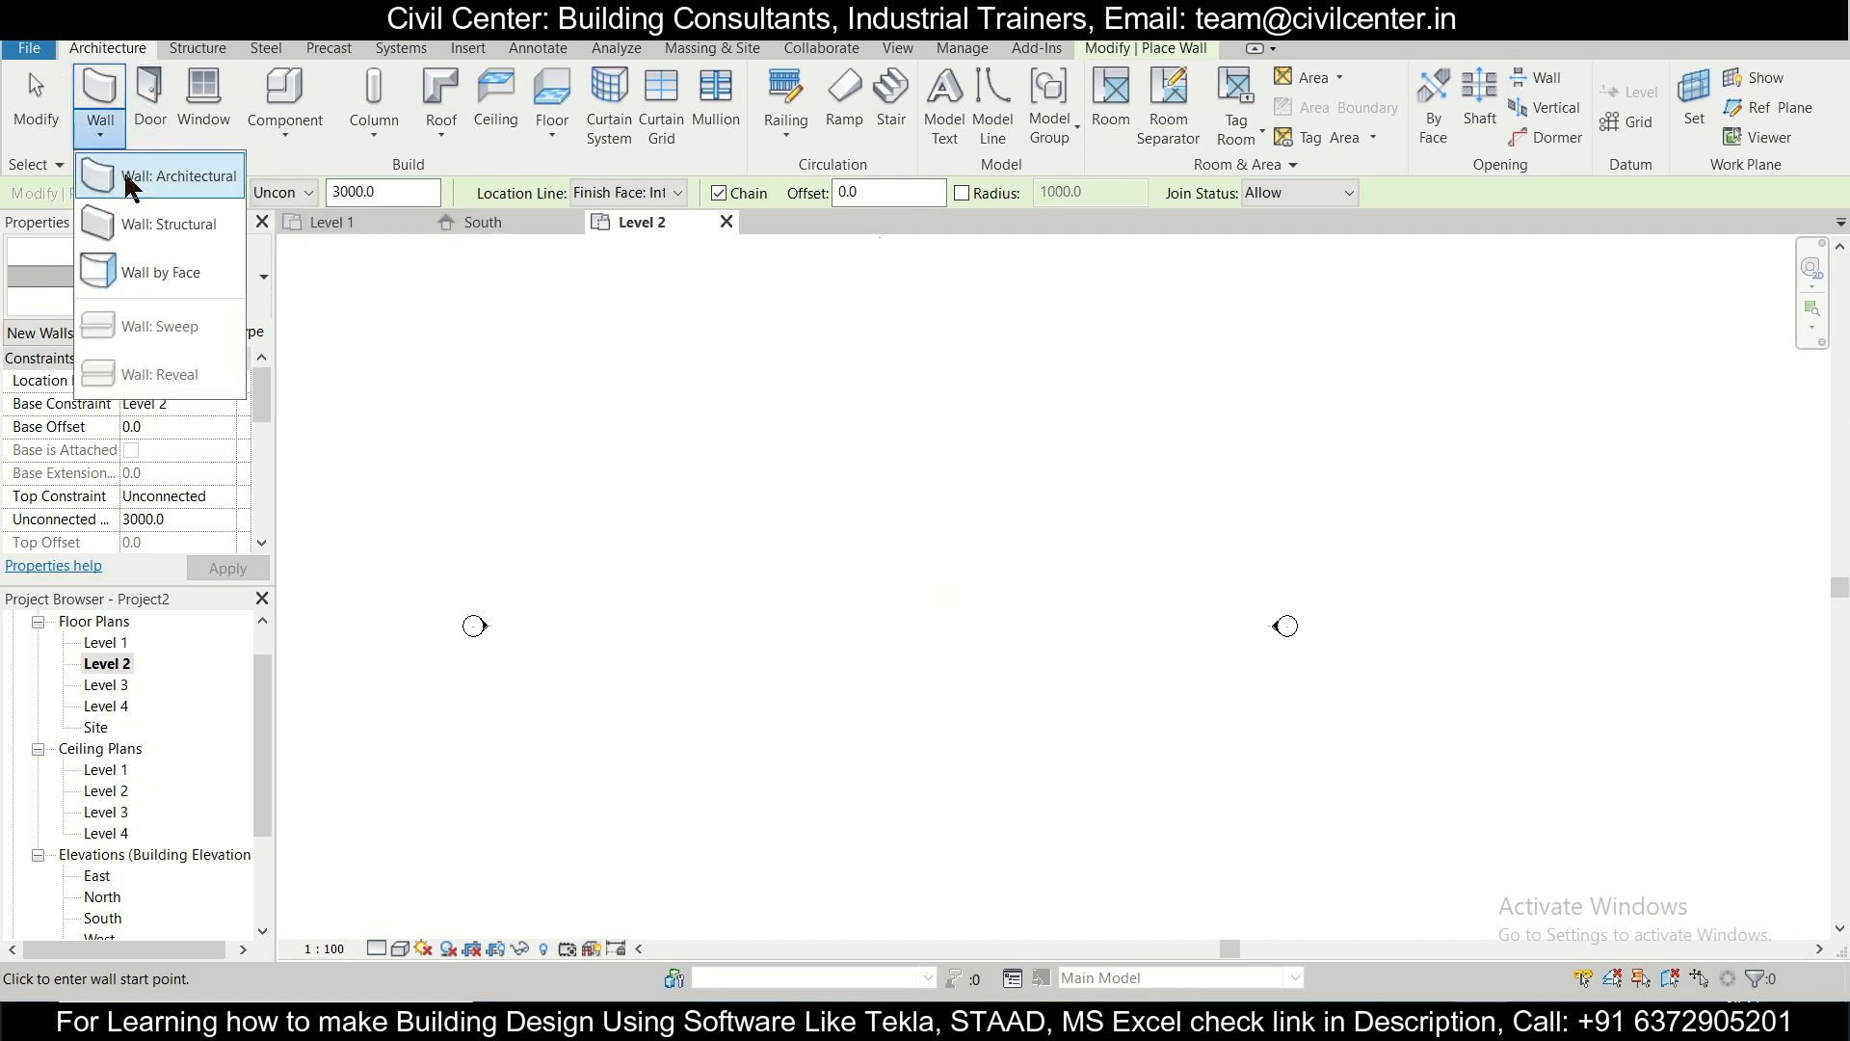
click(202, 176)
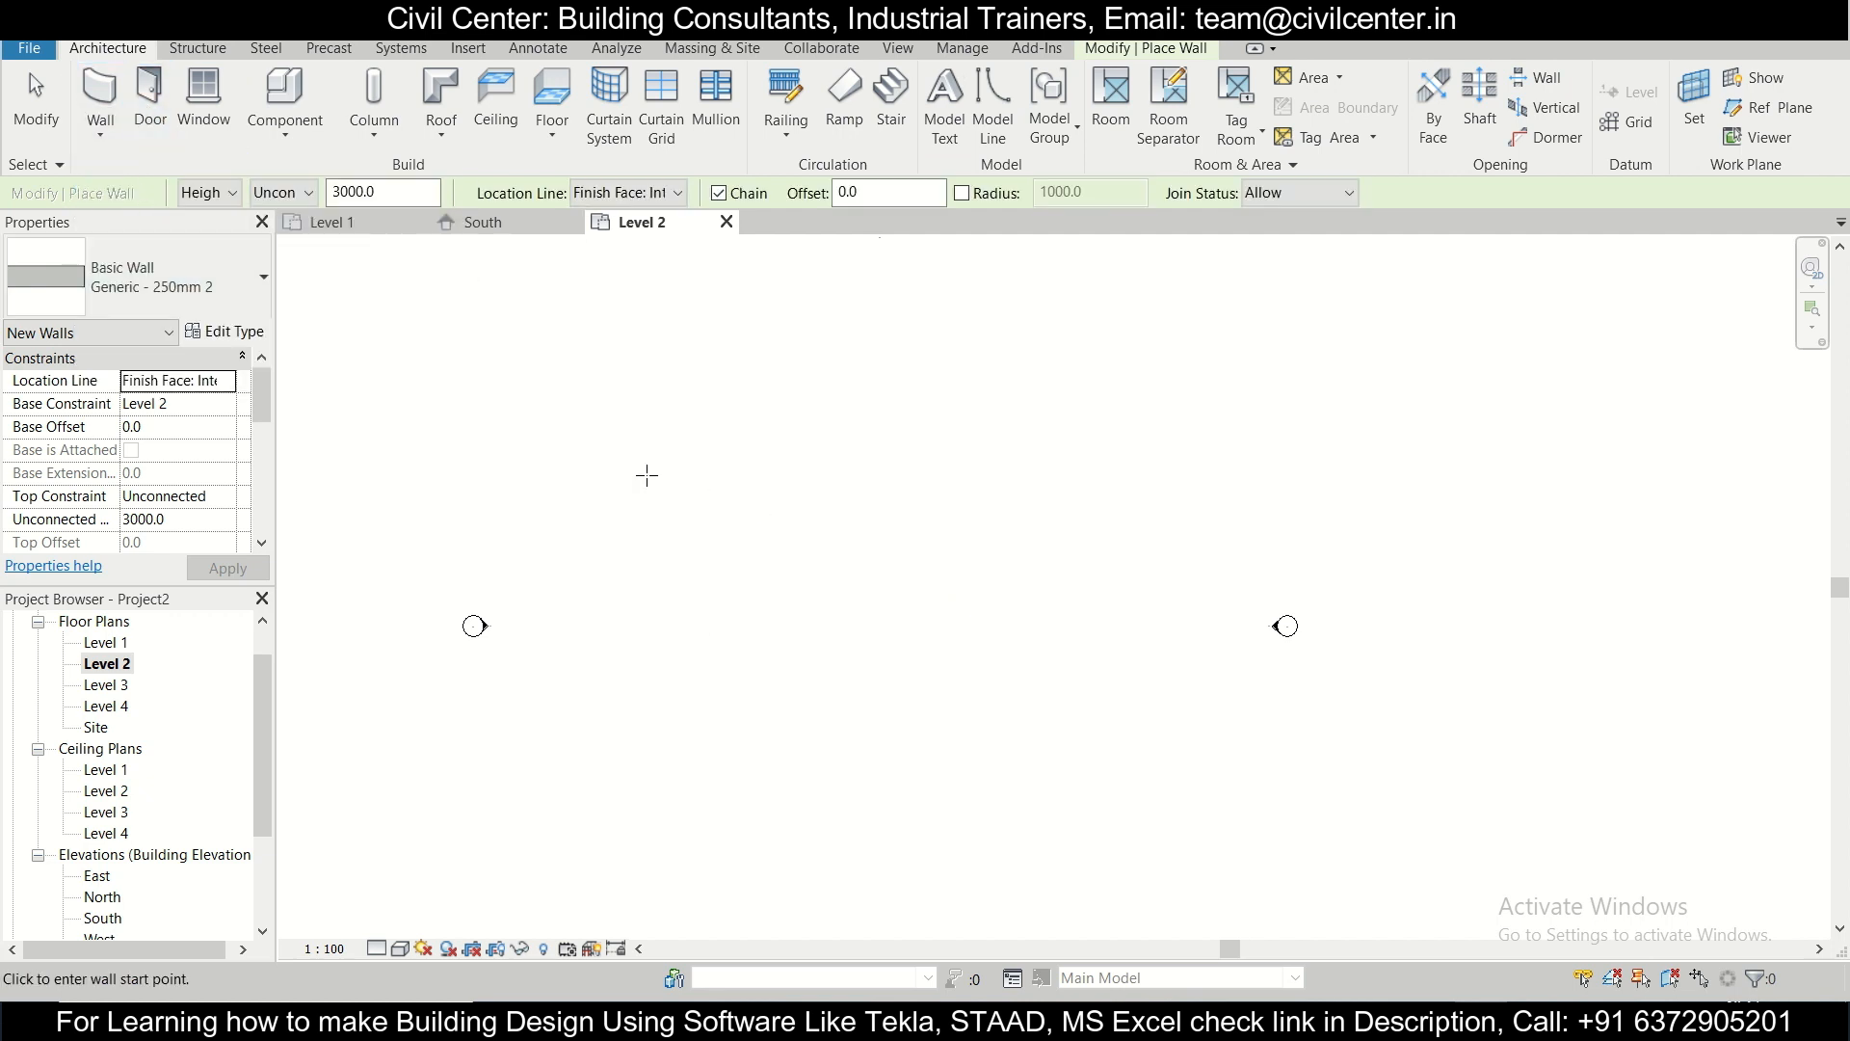
mouse_move(461, 461)
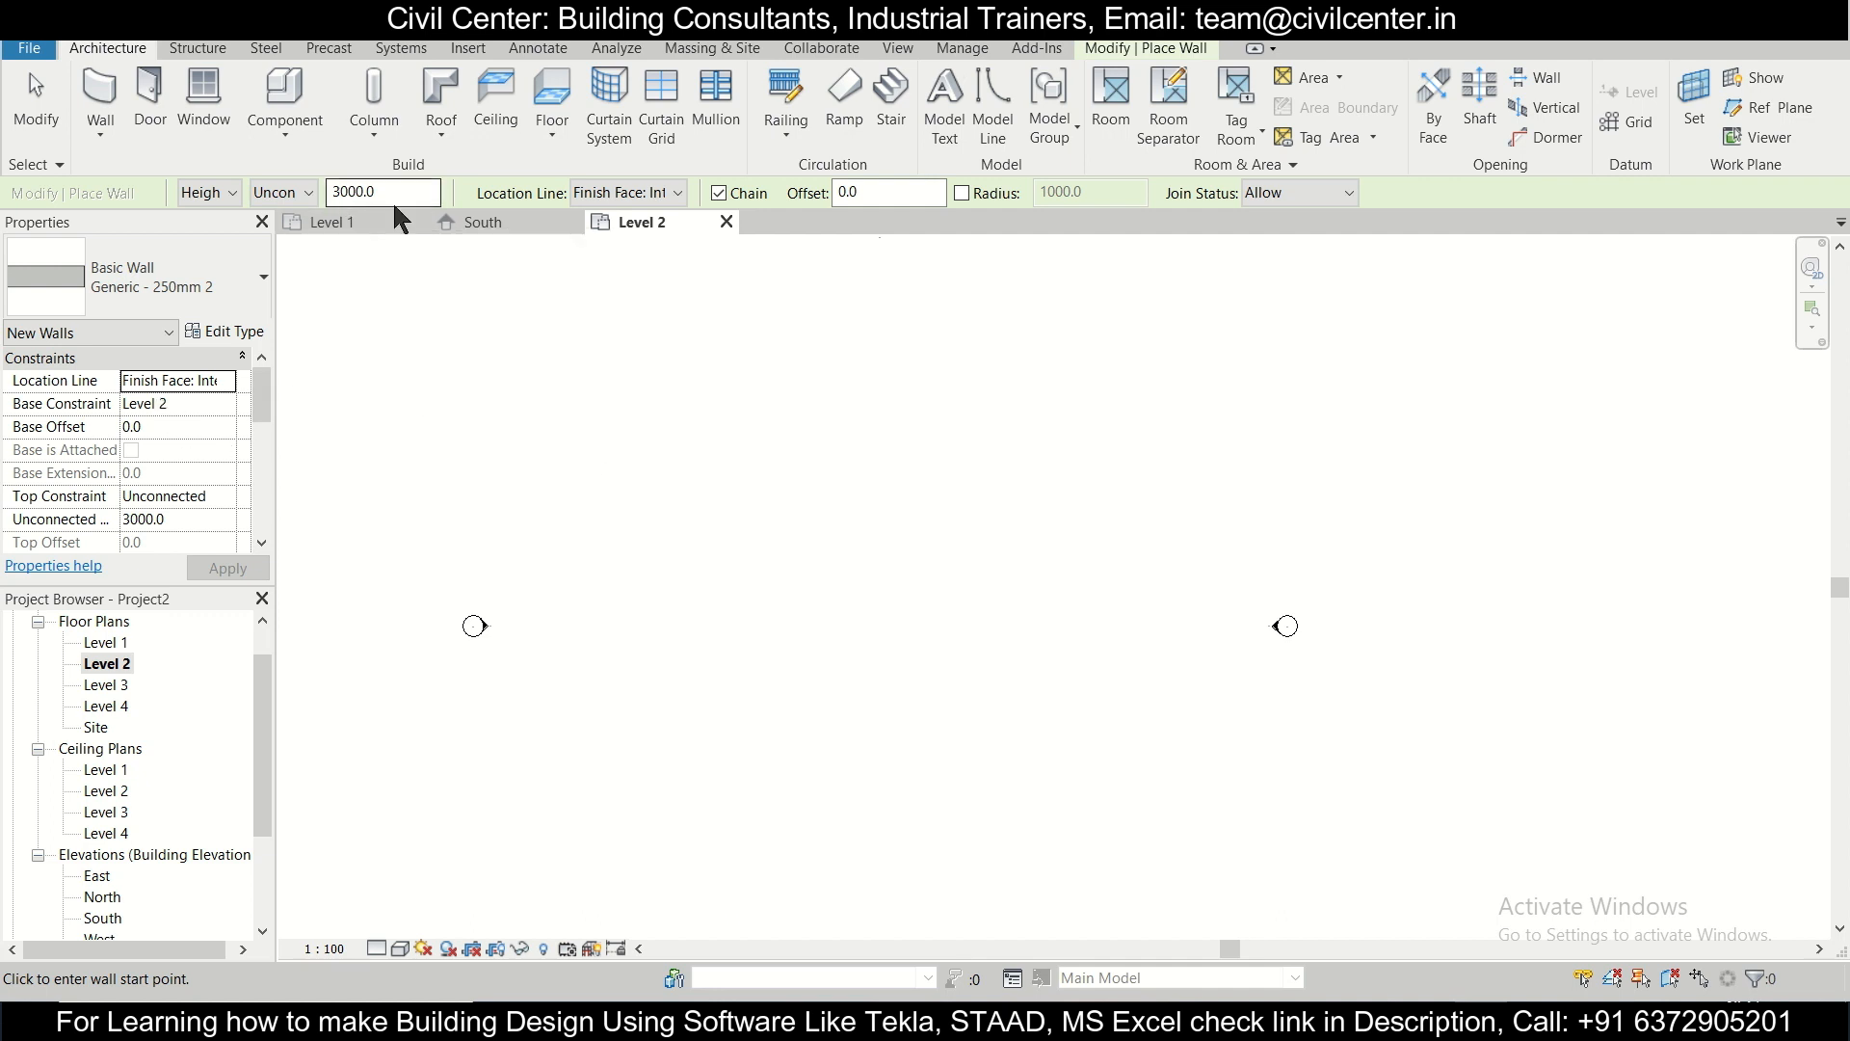
mouse_move(688, 480)
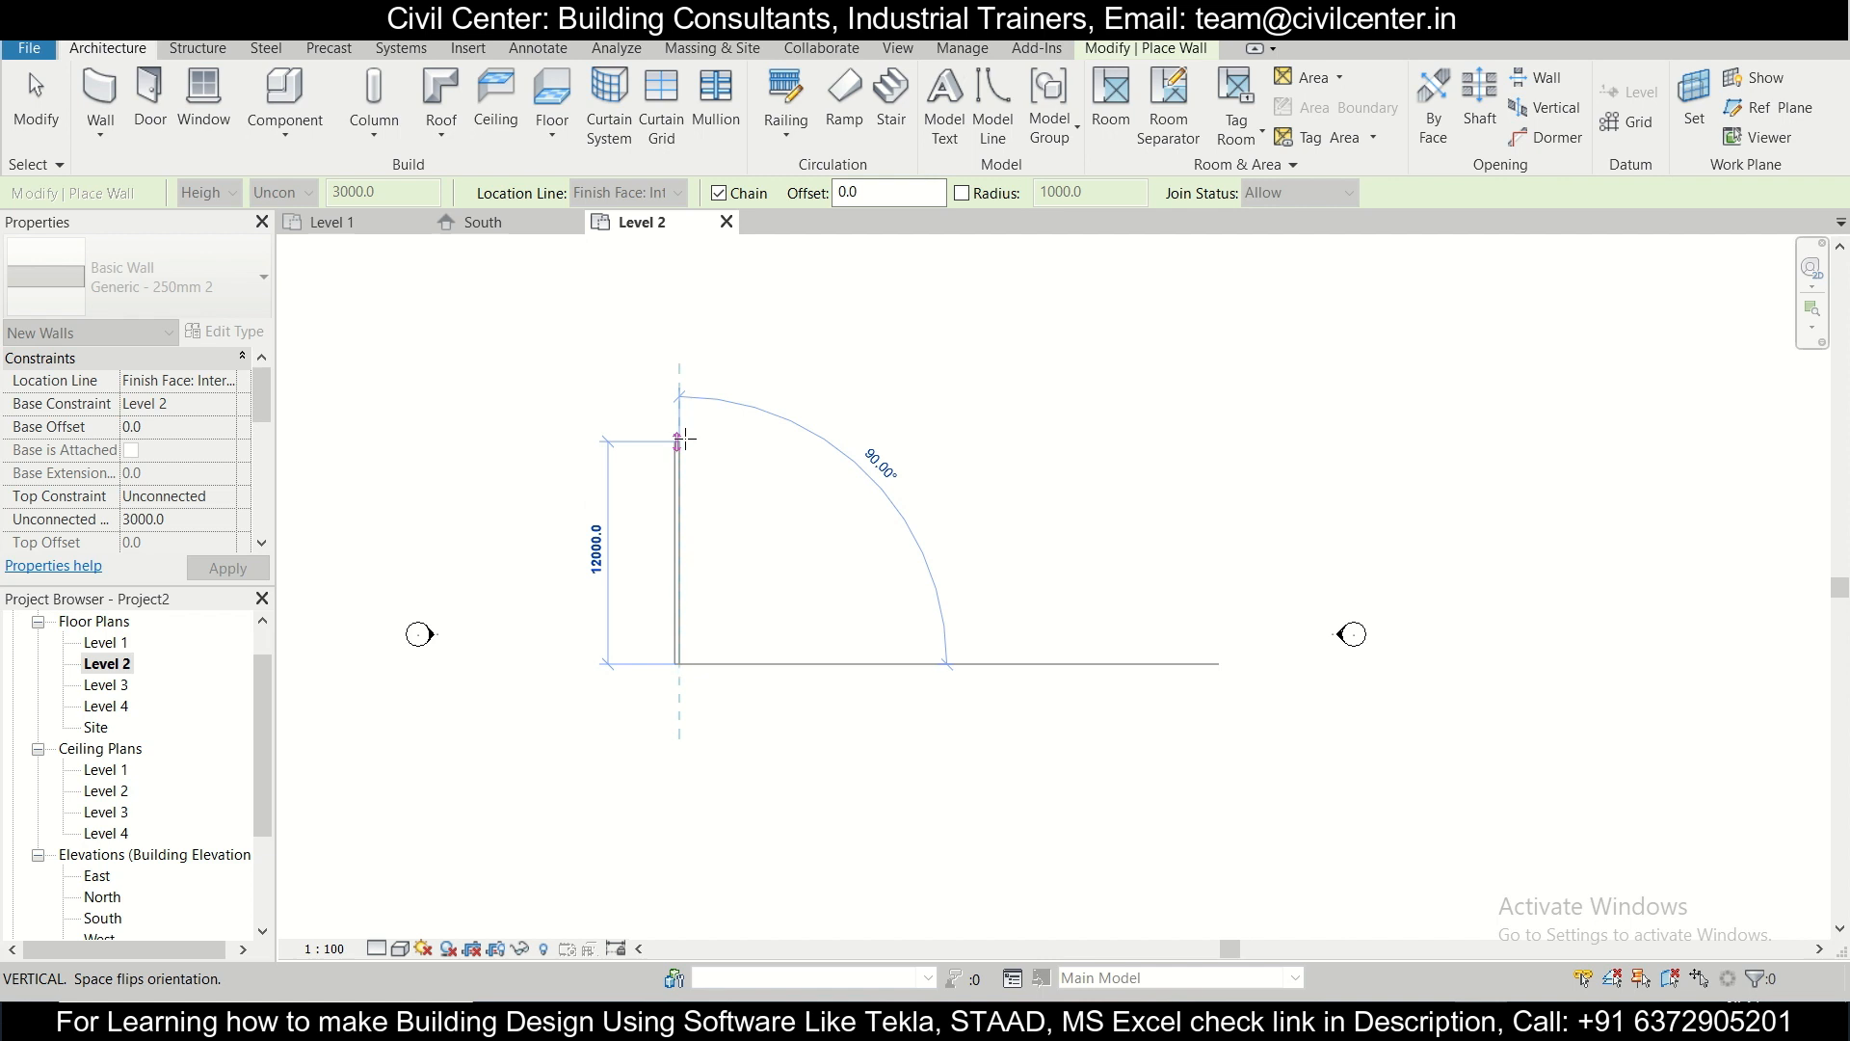
mouse_move(679, 439)
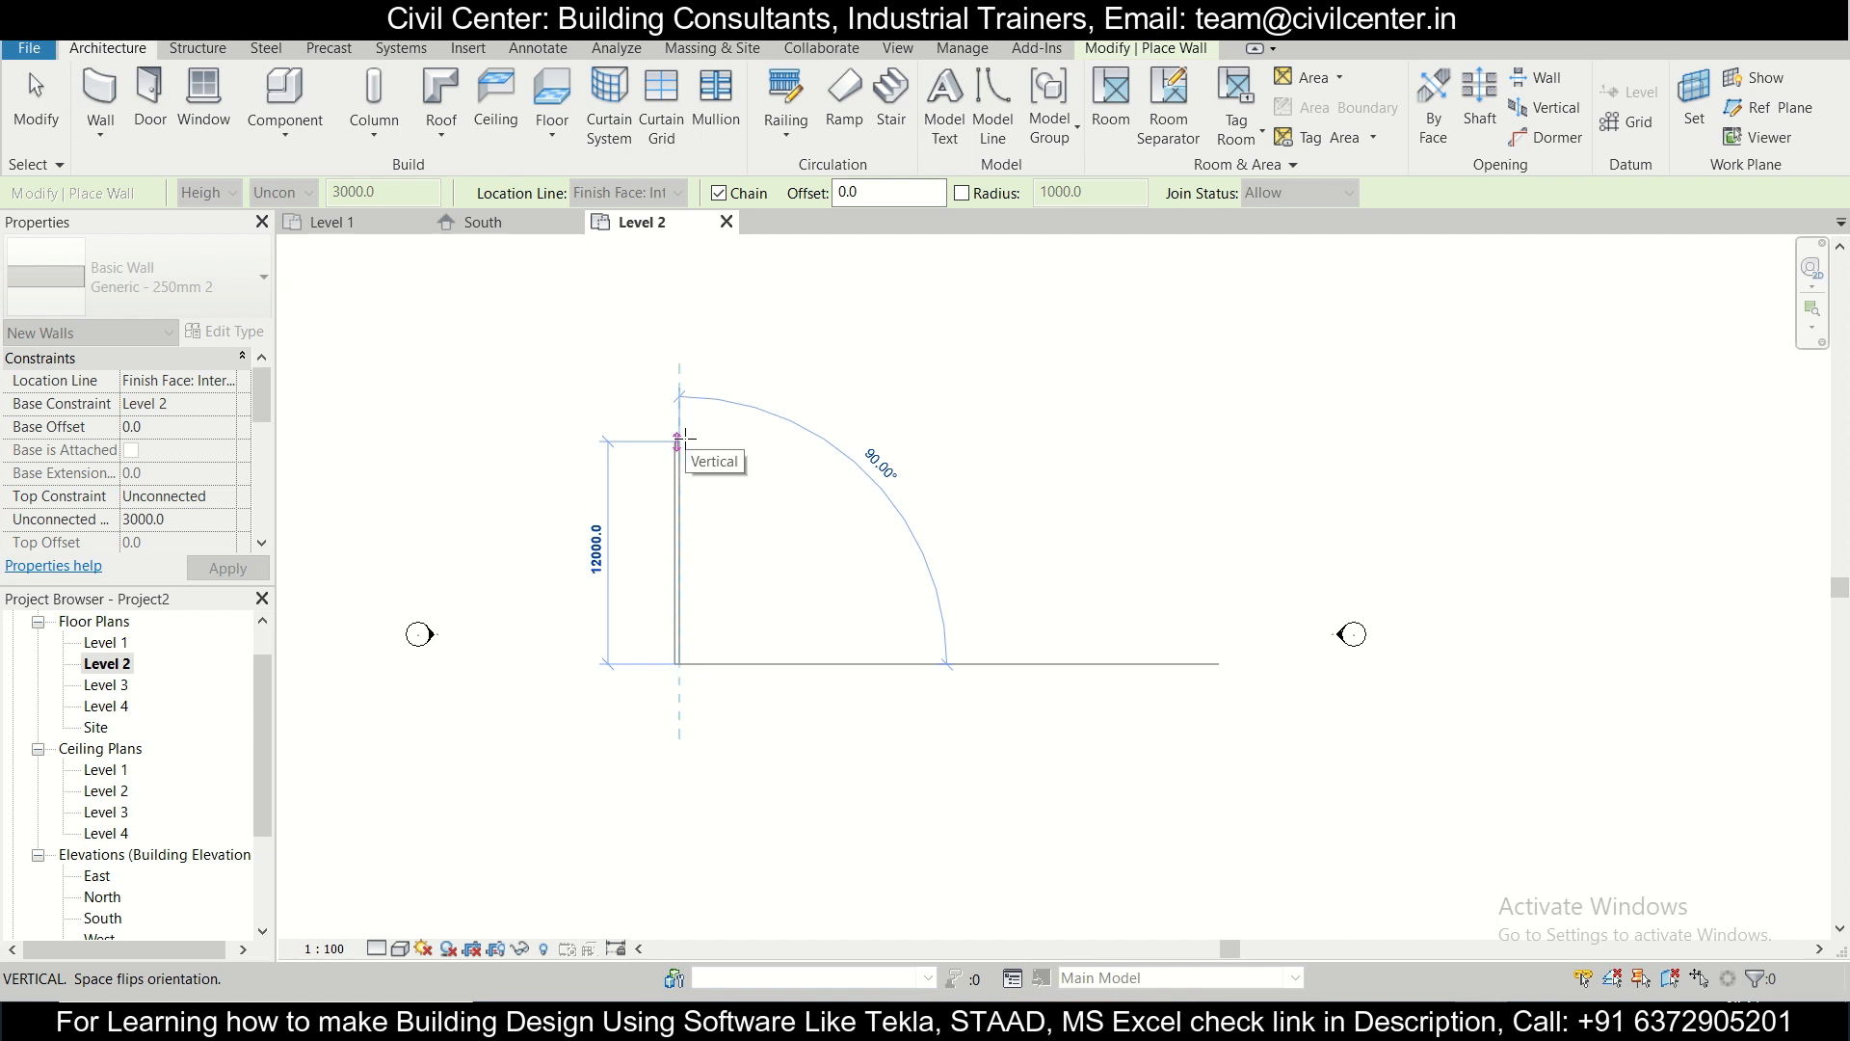
text(3000)
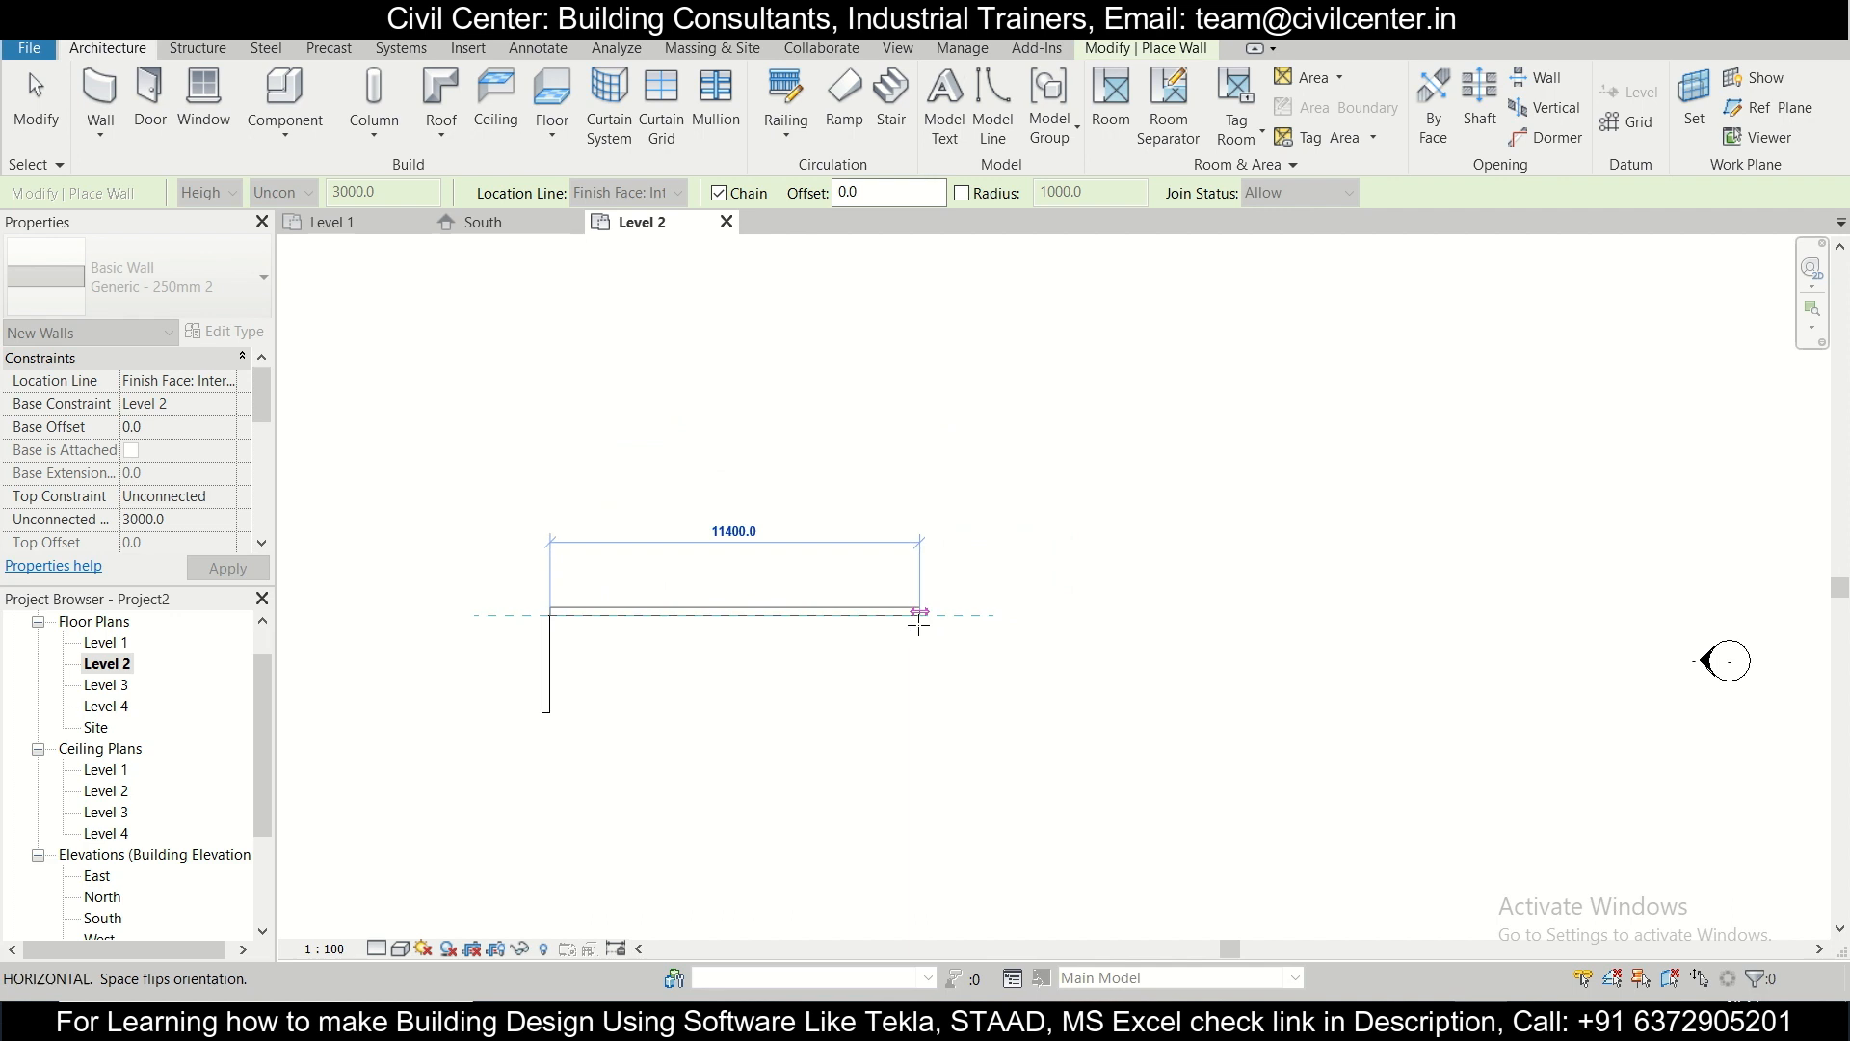
mouse_move(919, 613)
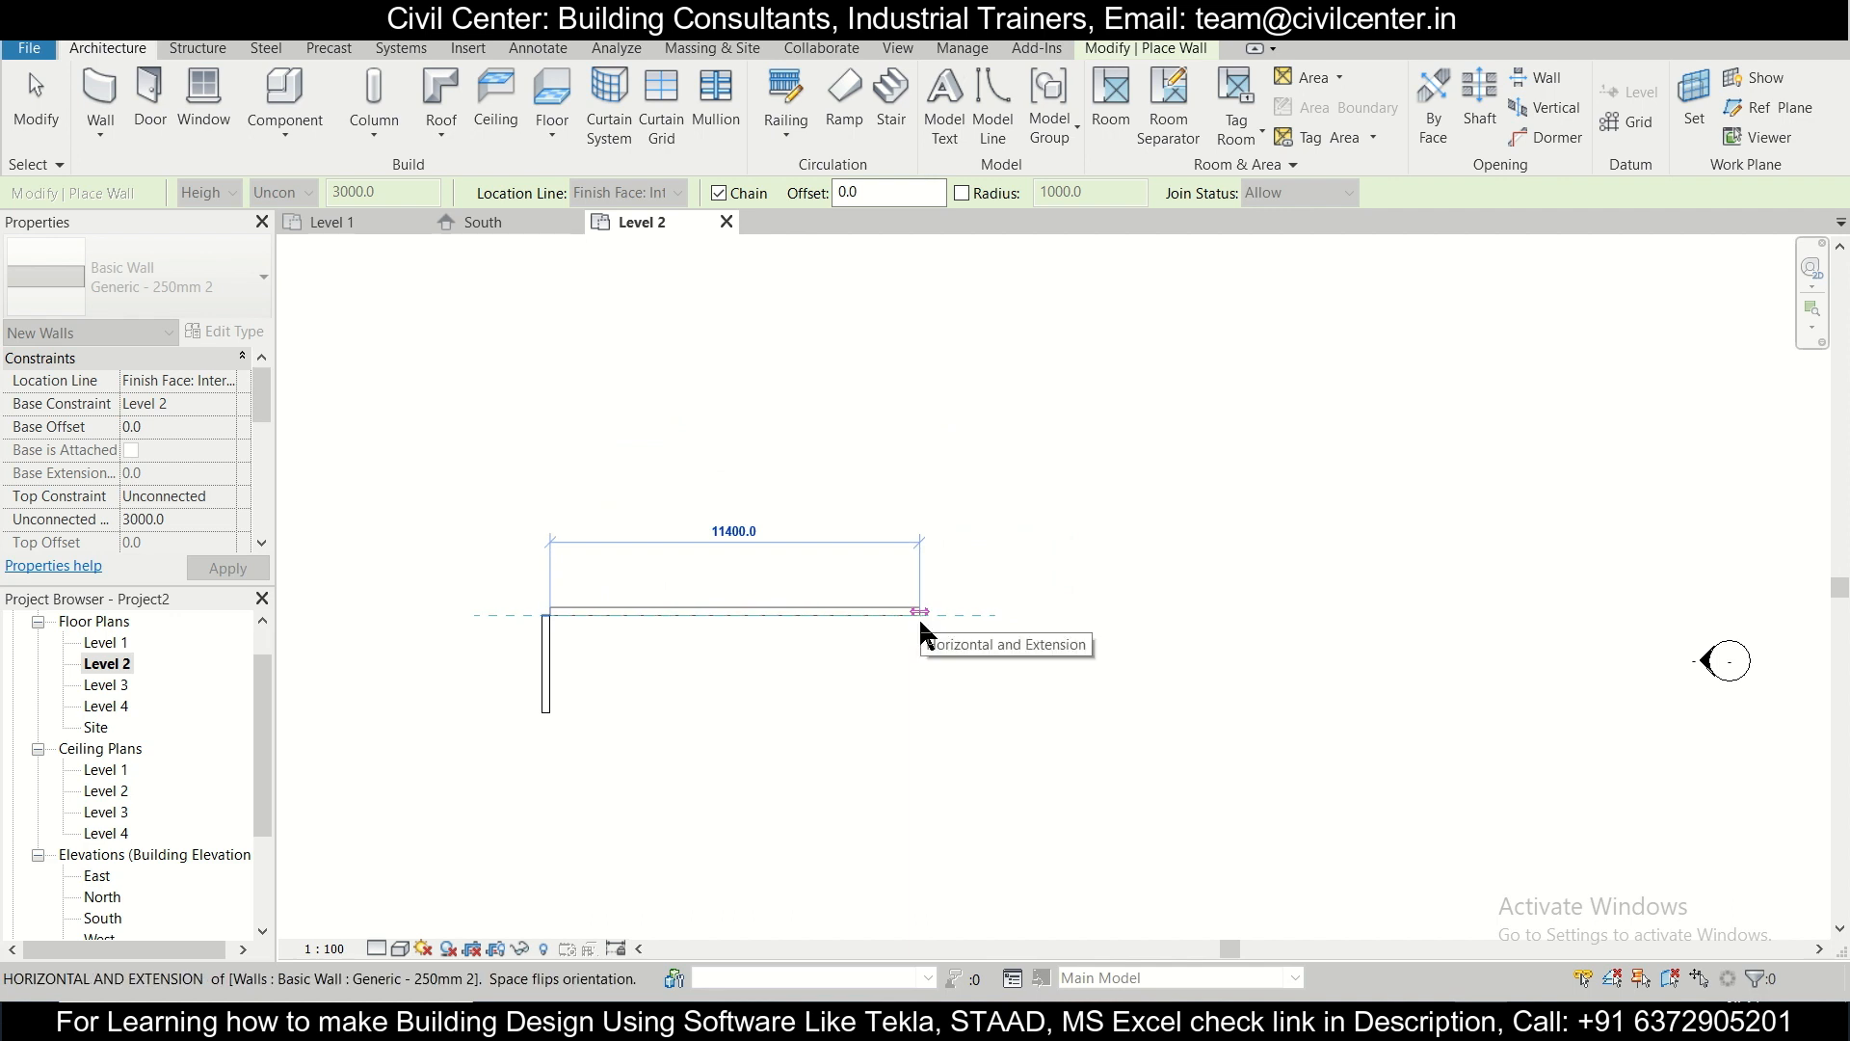
text(4000)
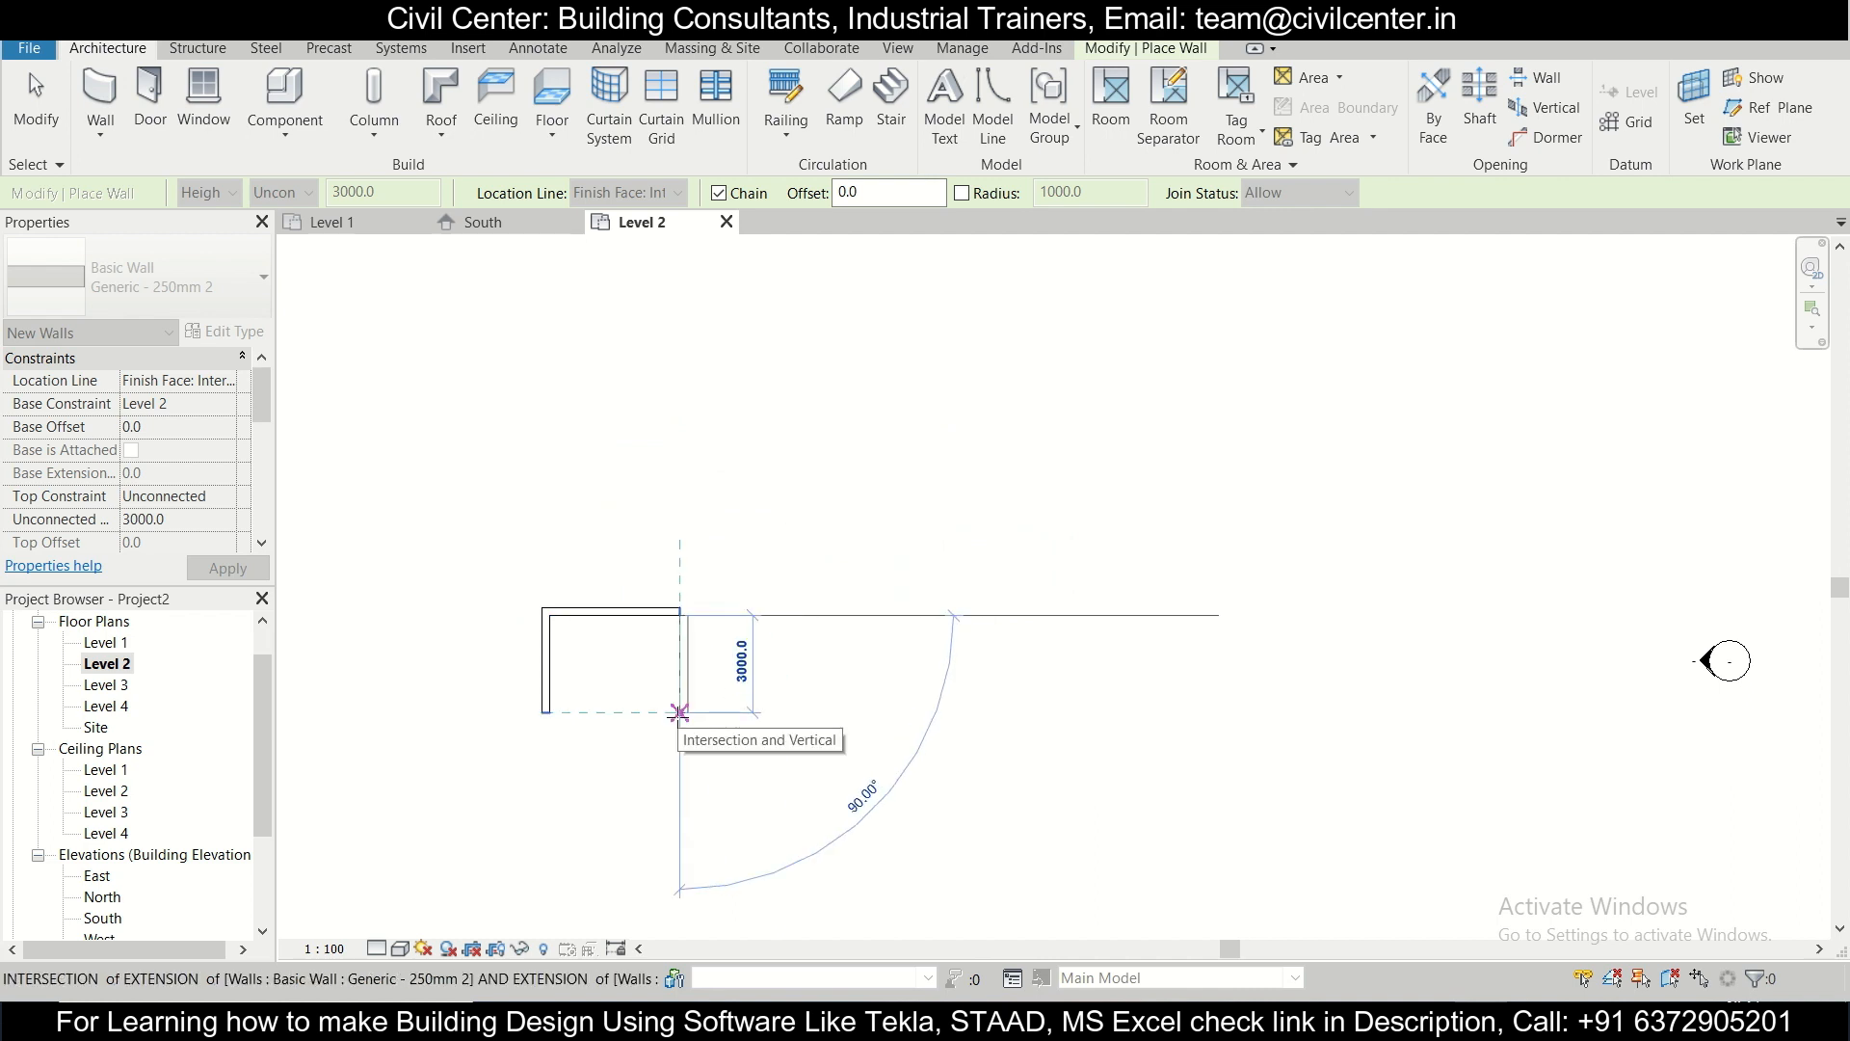
click(678, 711)
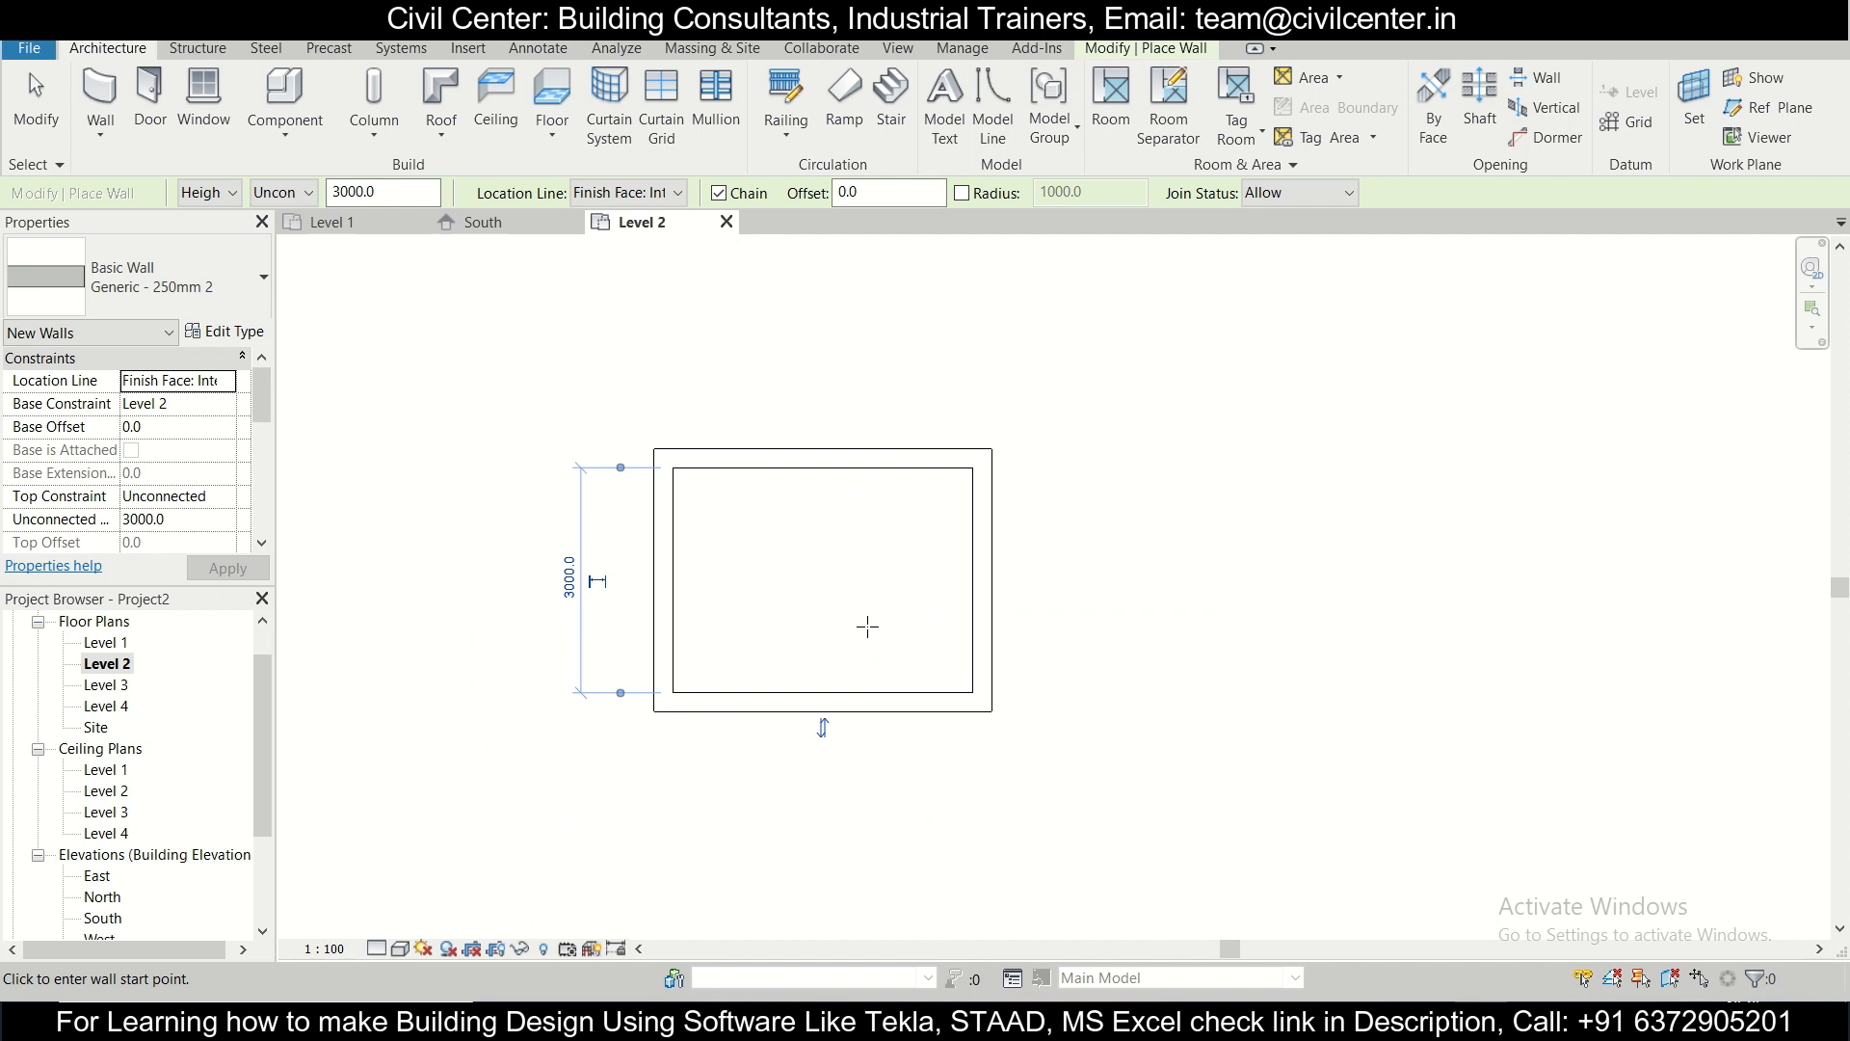
mouse_move(869, 588)
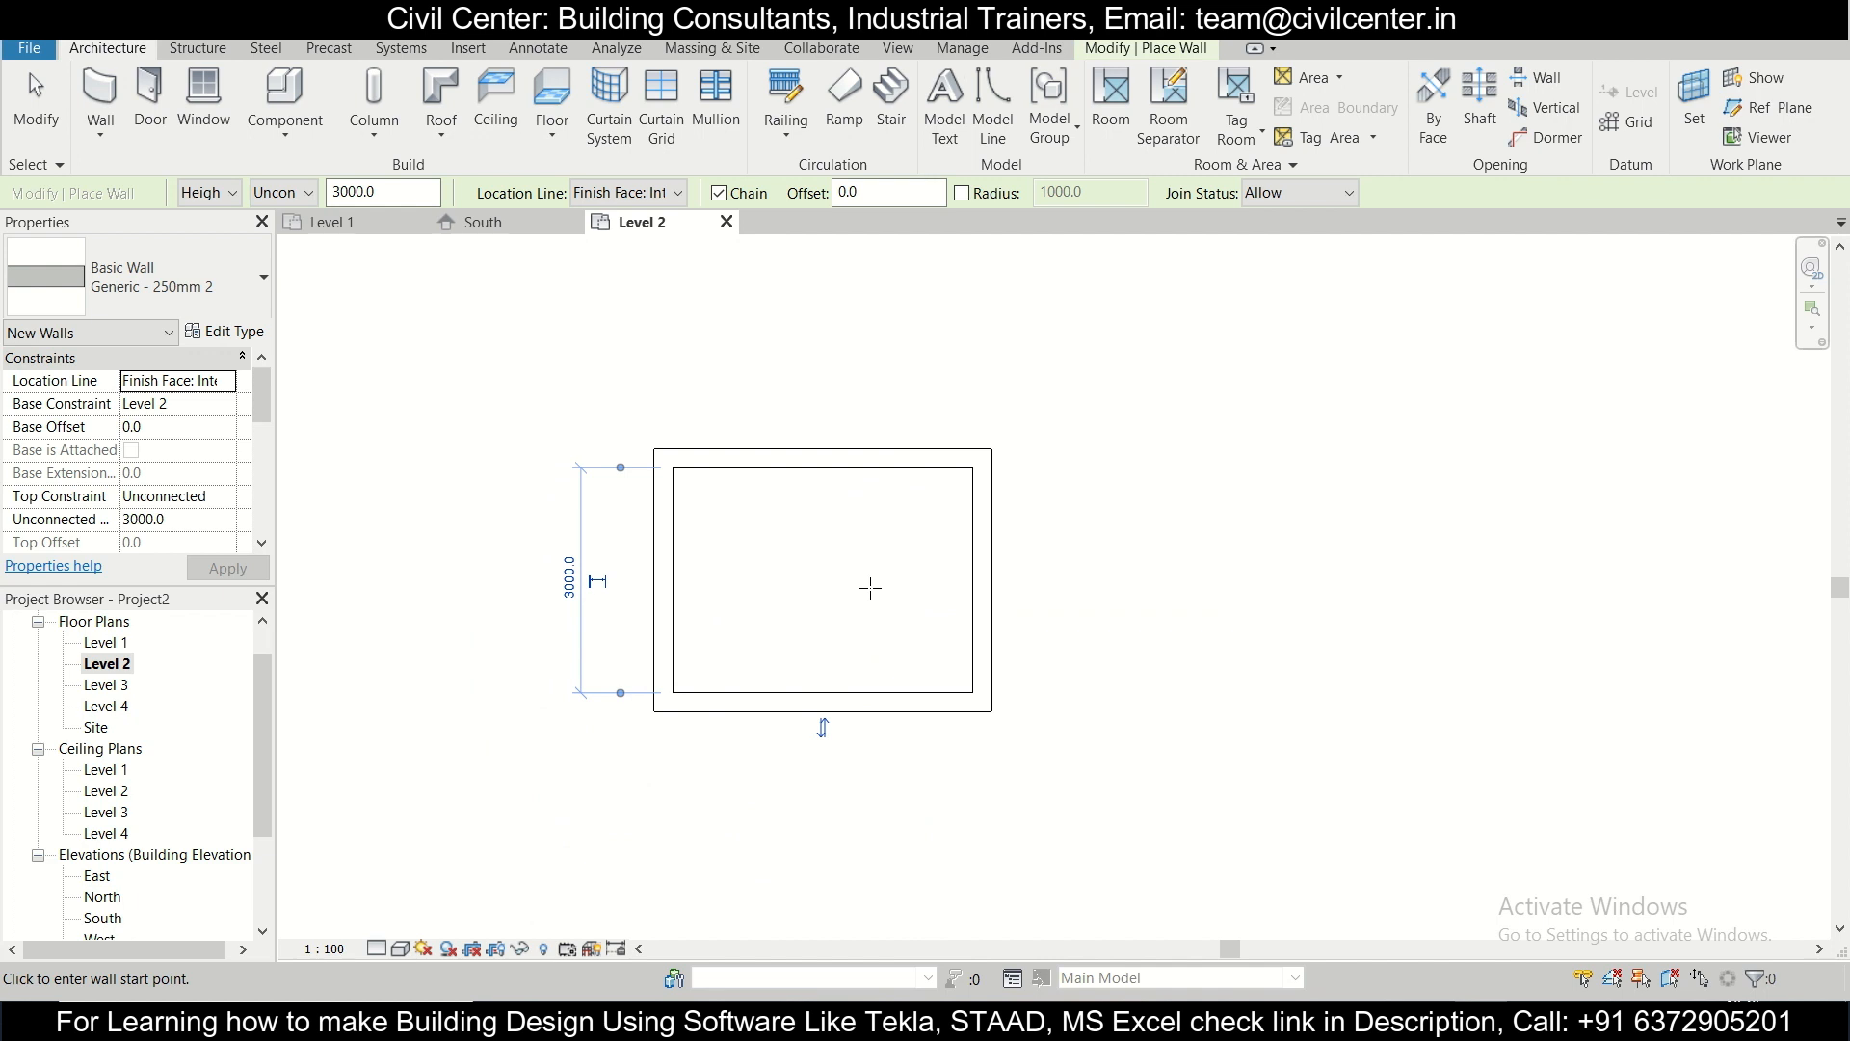
mouse_move(817, 601)
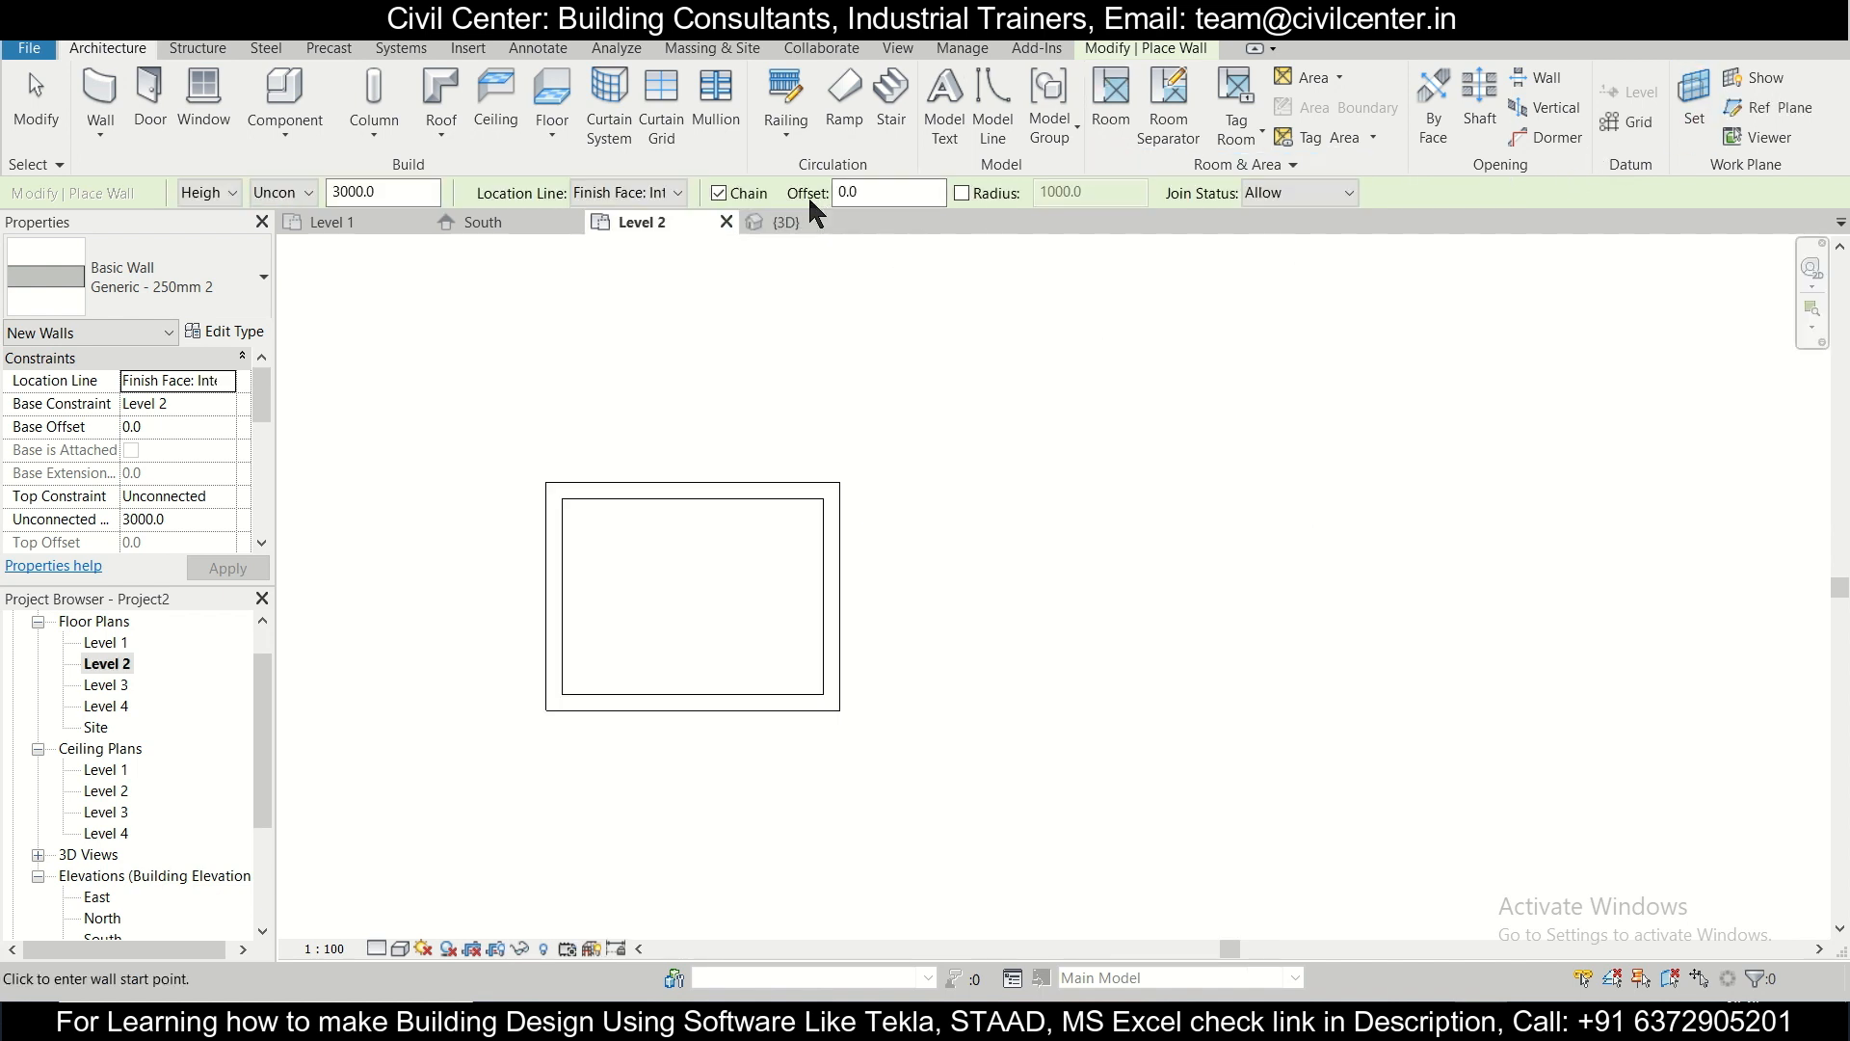
Step: Check the default 3D view of the room, then begin placing a door back on Level 2
click(785, 221)
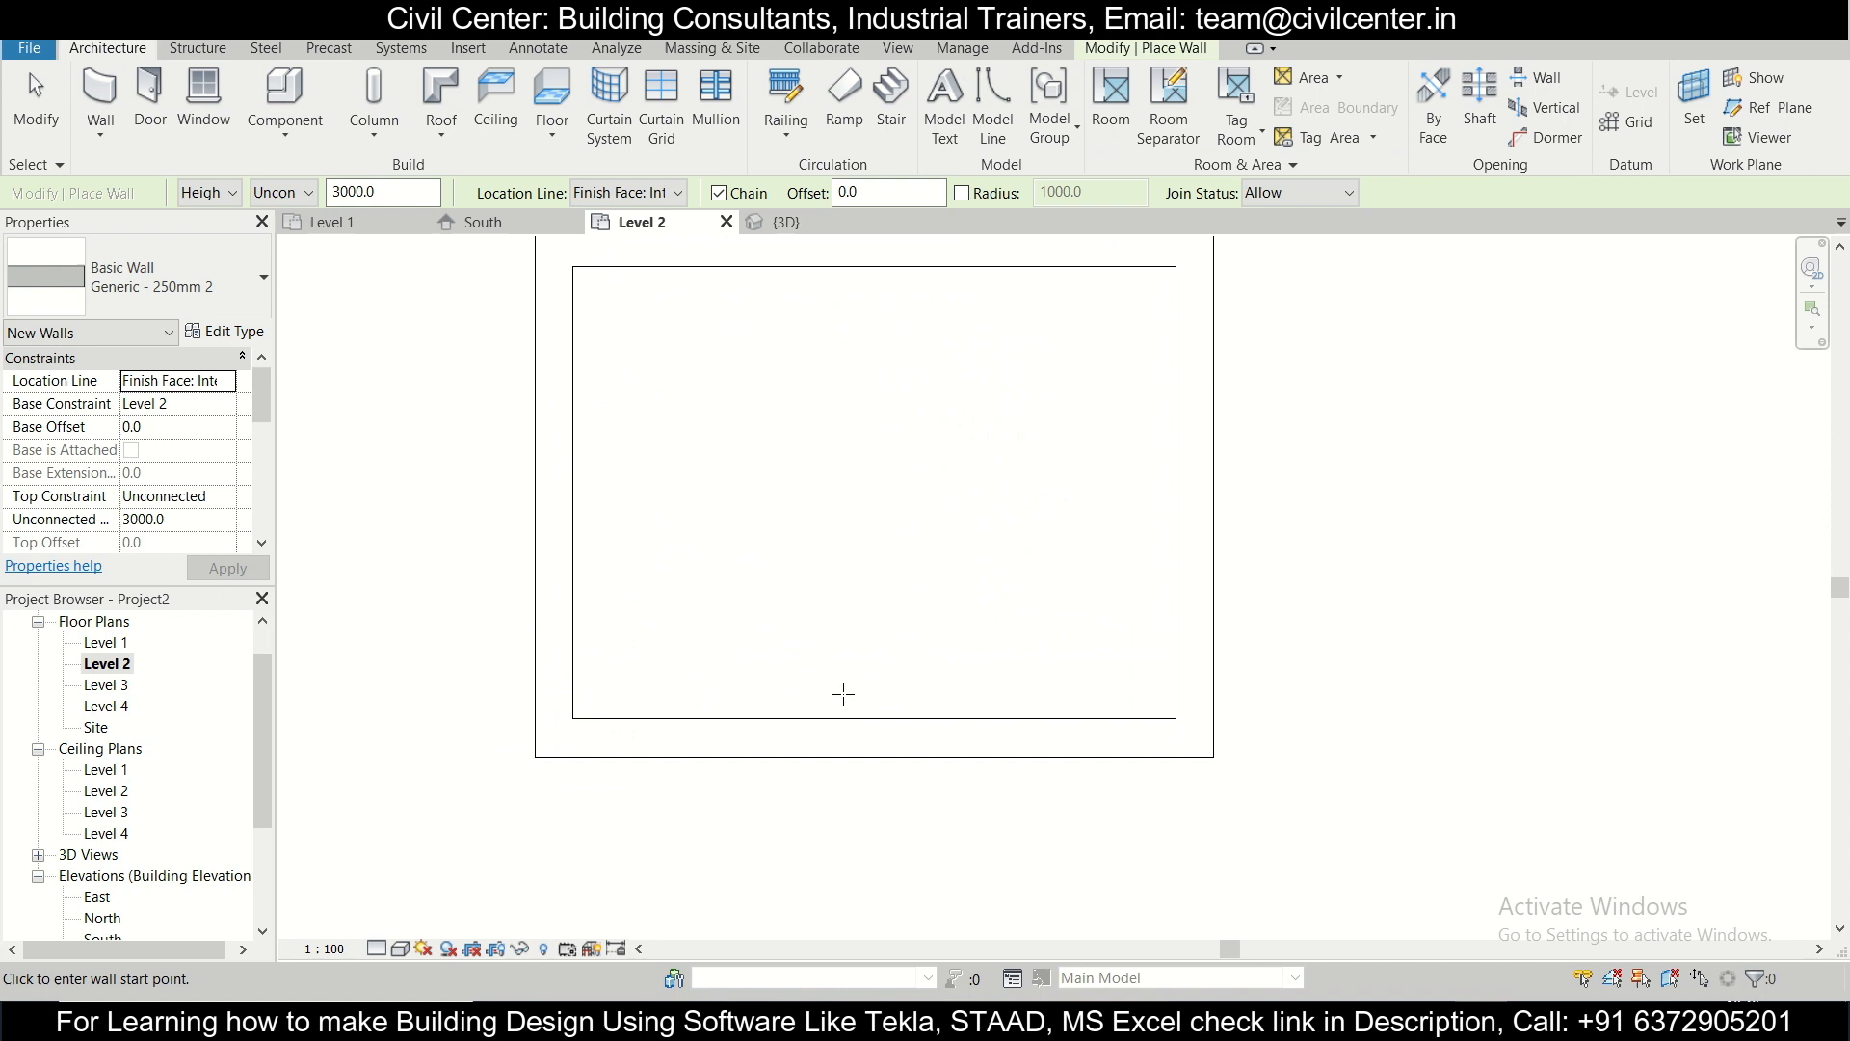
click(148, 98)
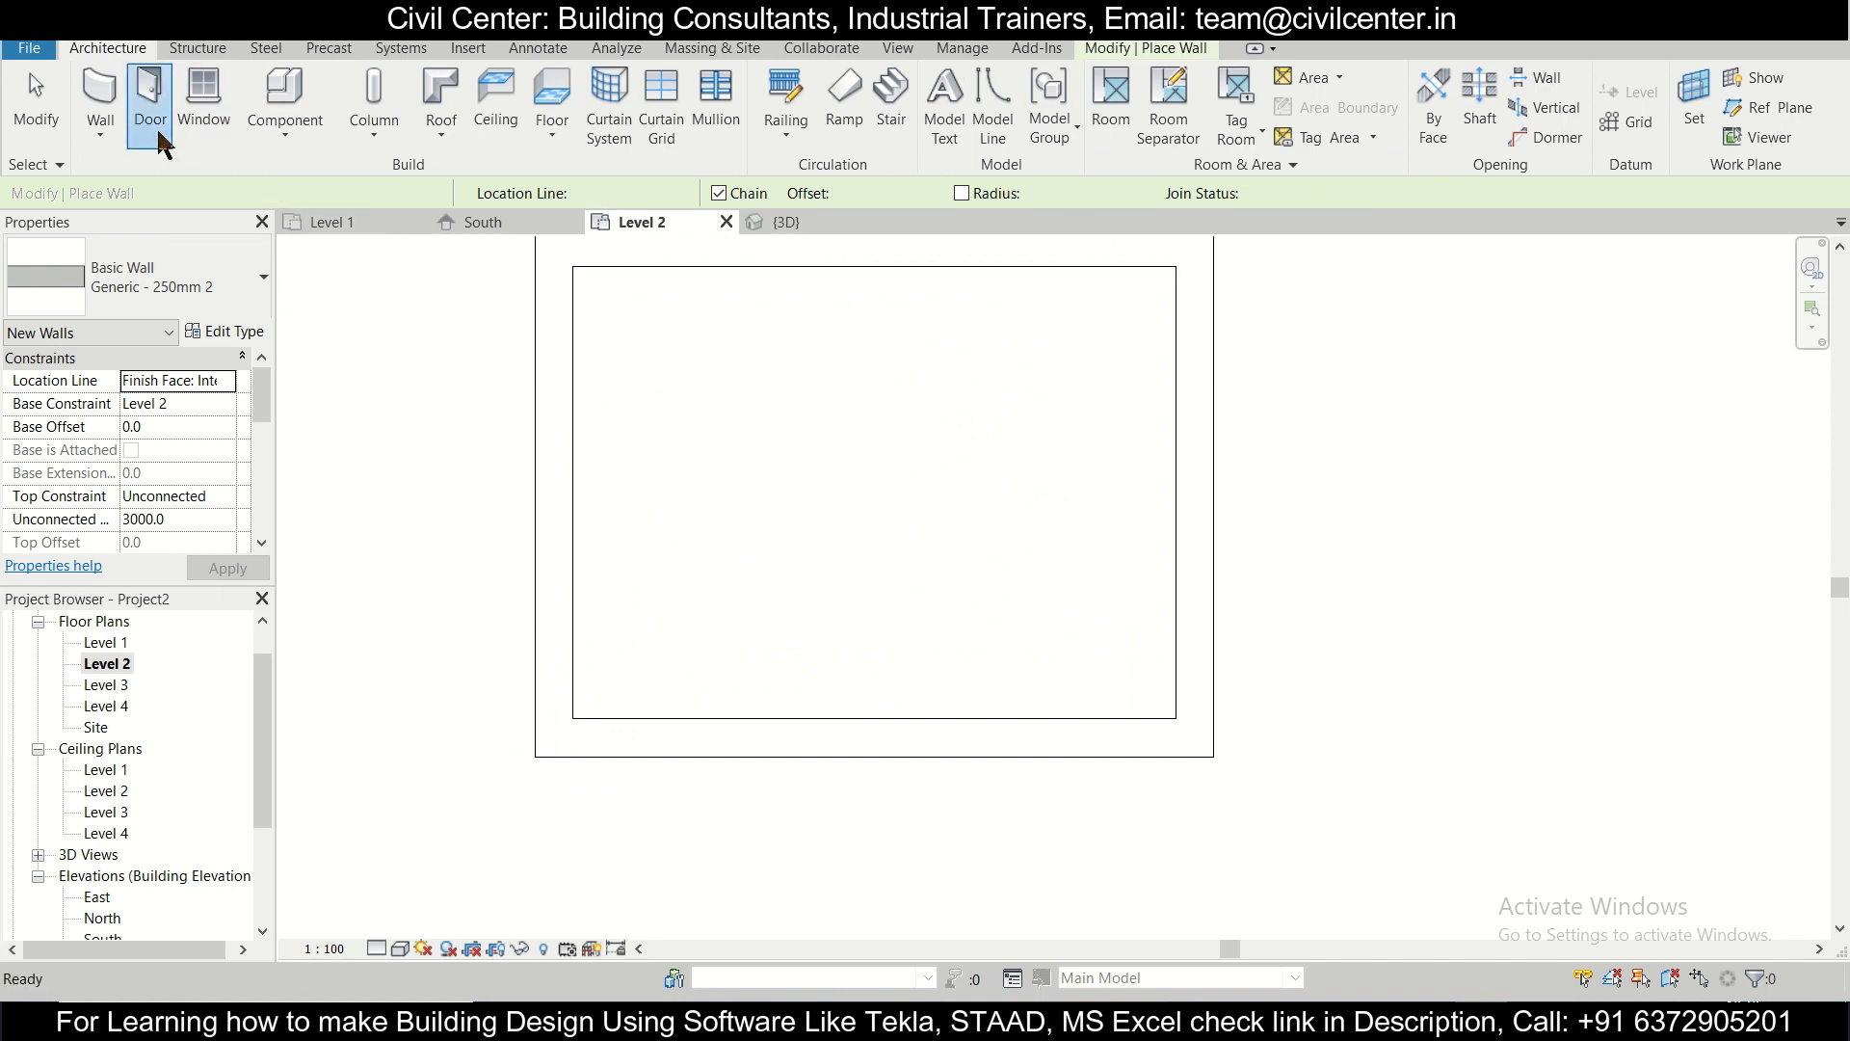
Step: Place a 0915 x 2134mm single flush door in the front wall, 200 from the corner
click(151, 100)
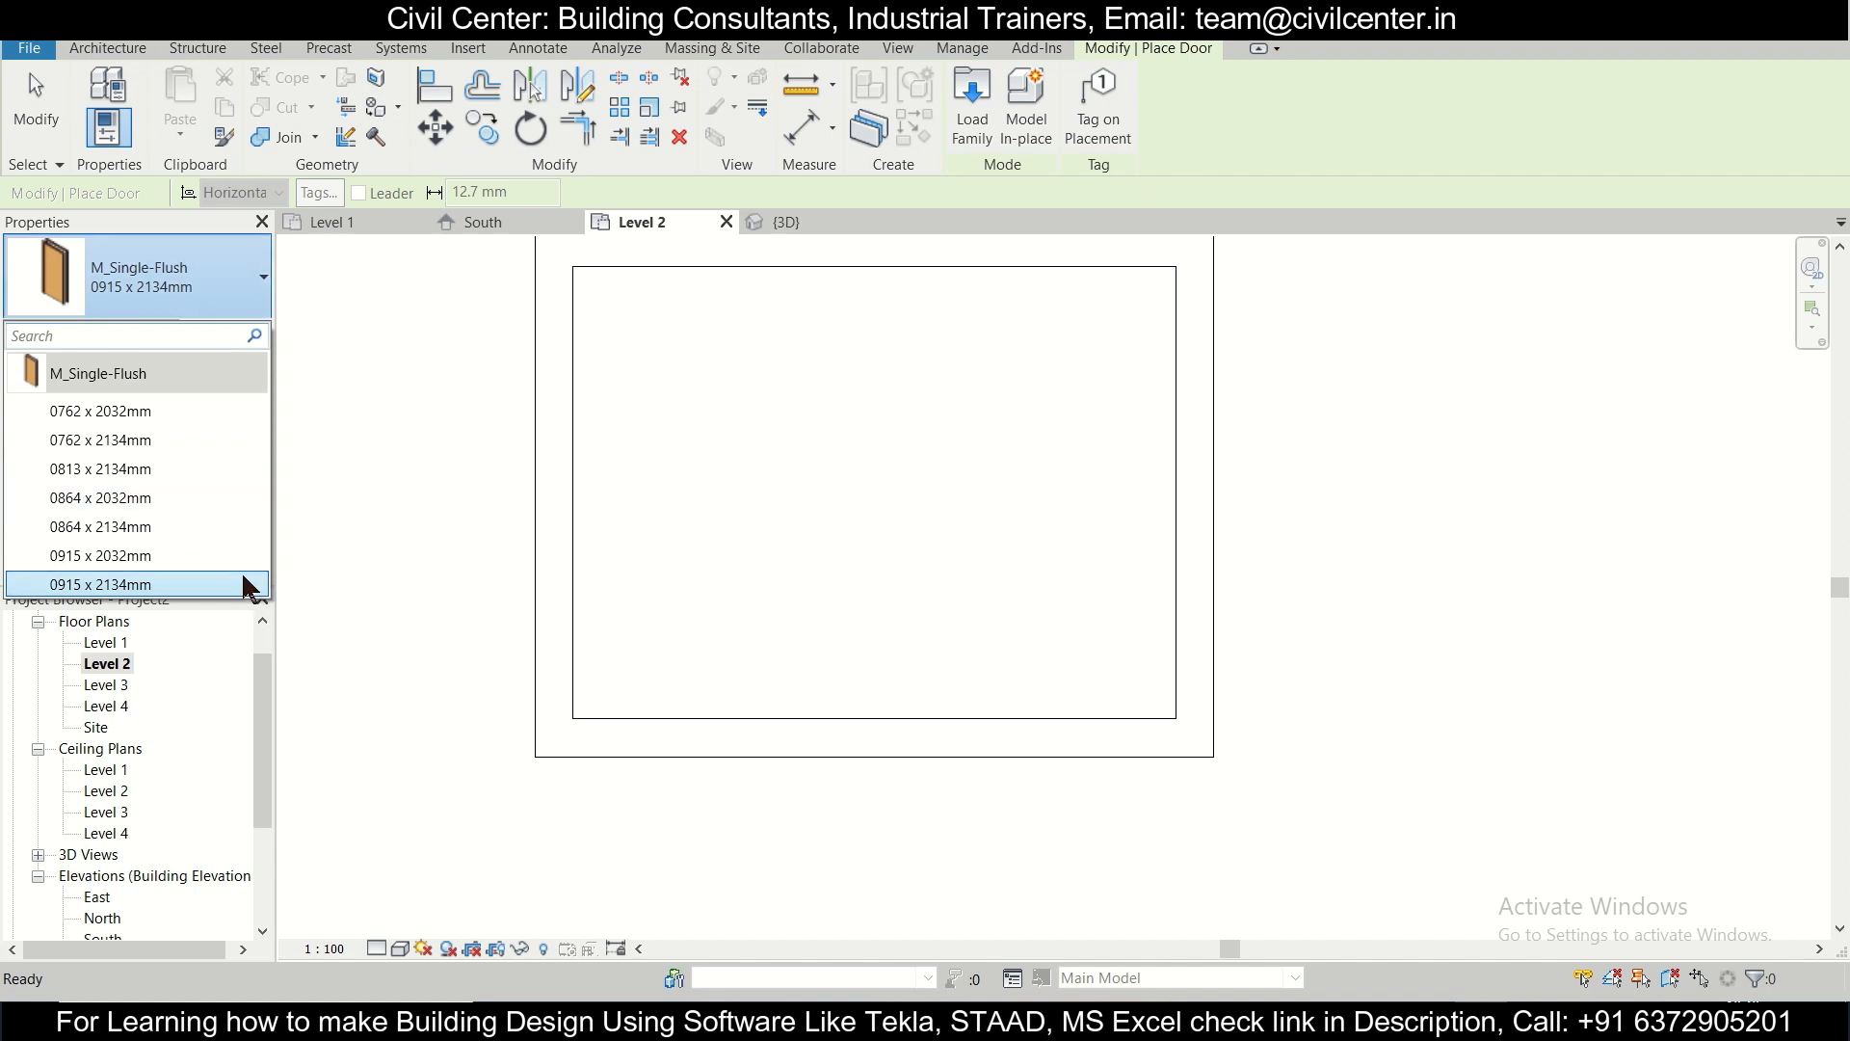
mouse_move(245, 588)
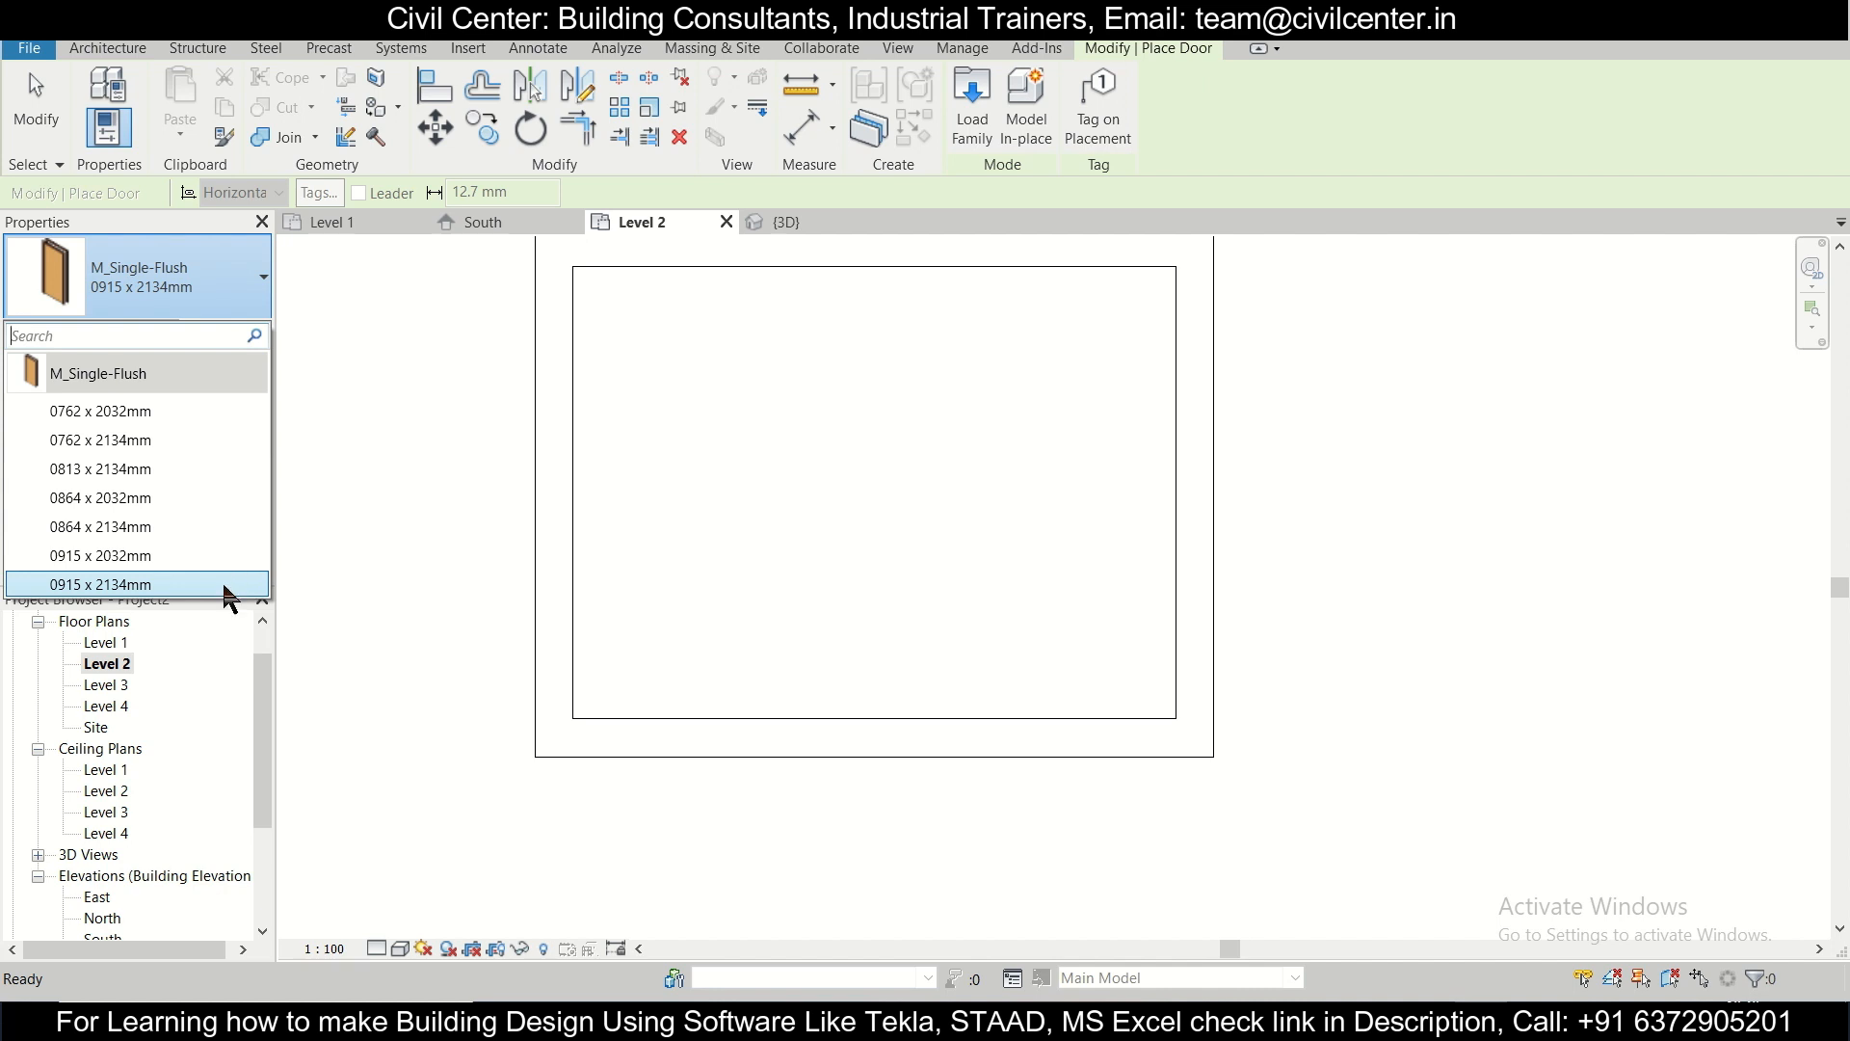
click(100, 584)
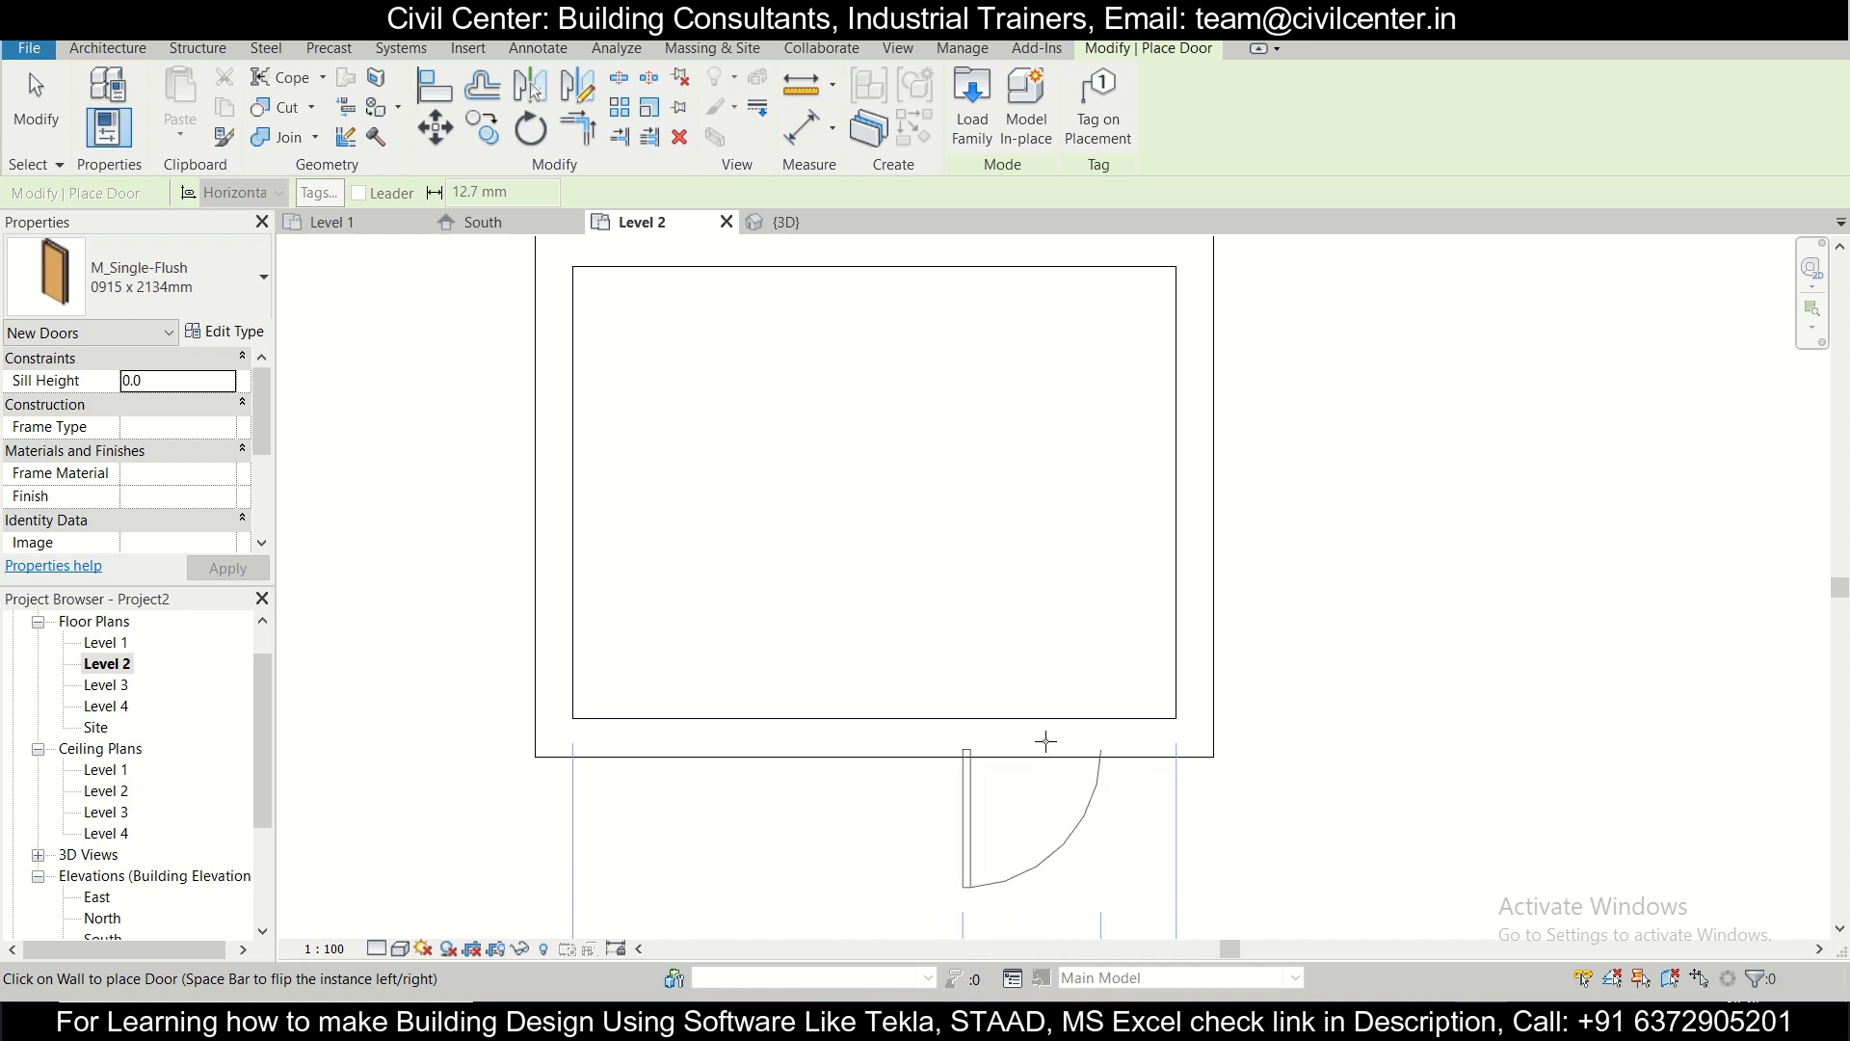
click(1045, 740)
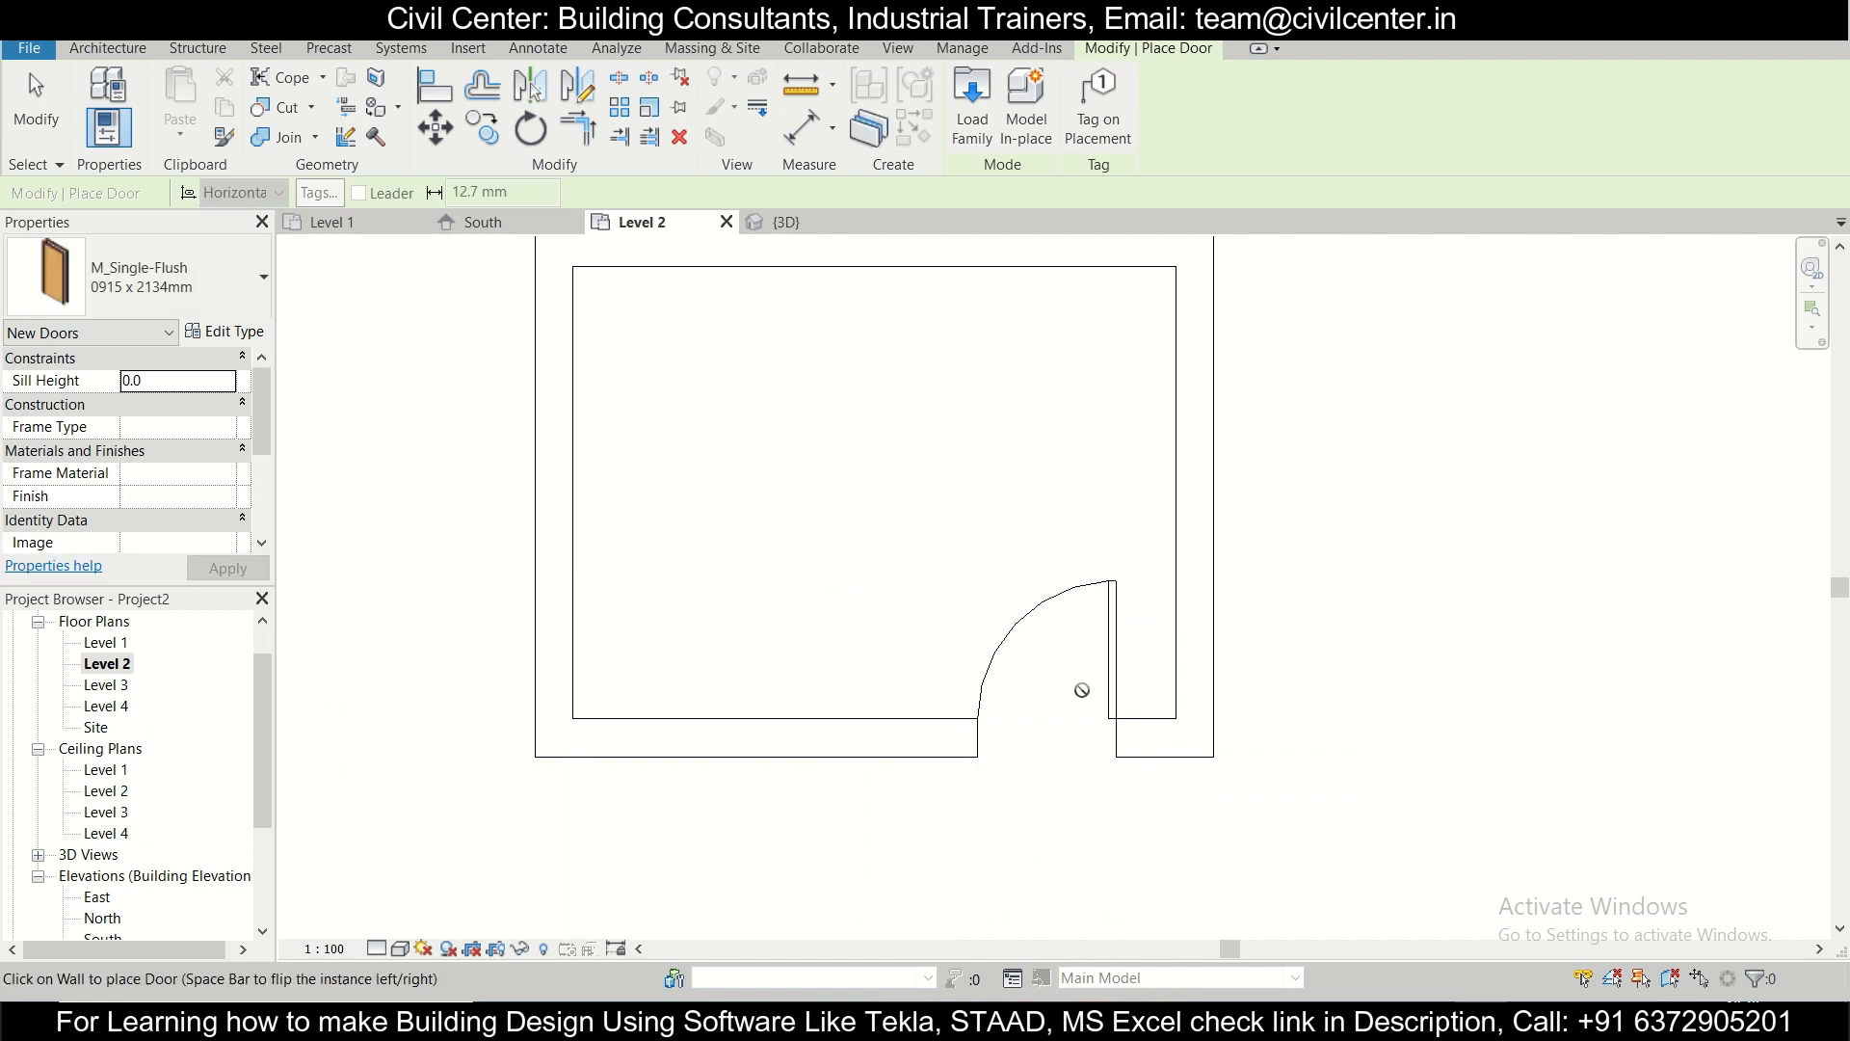
click(1051, 690)
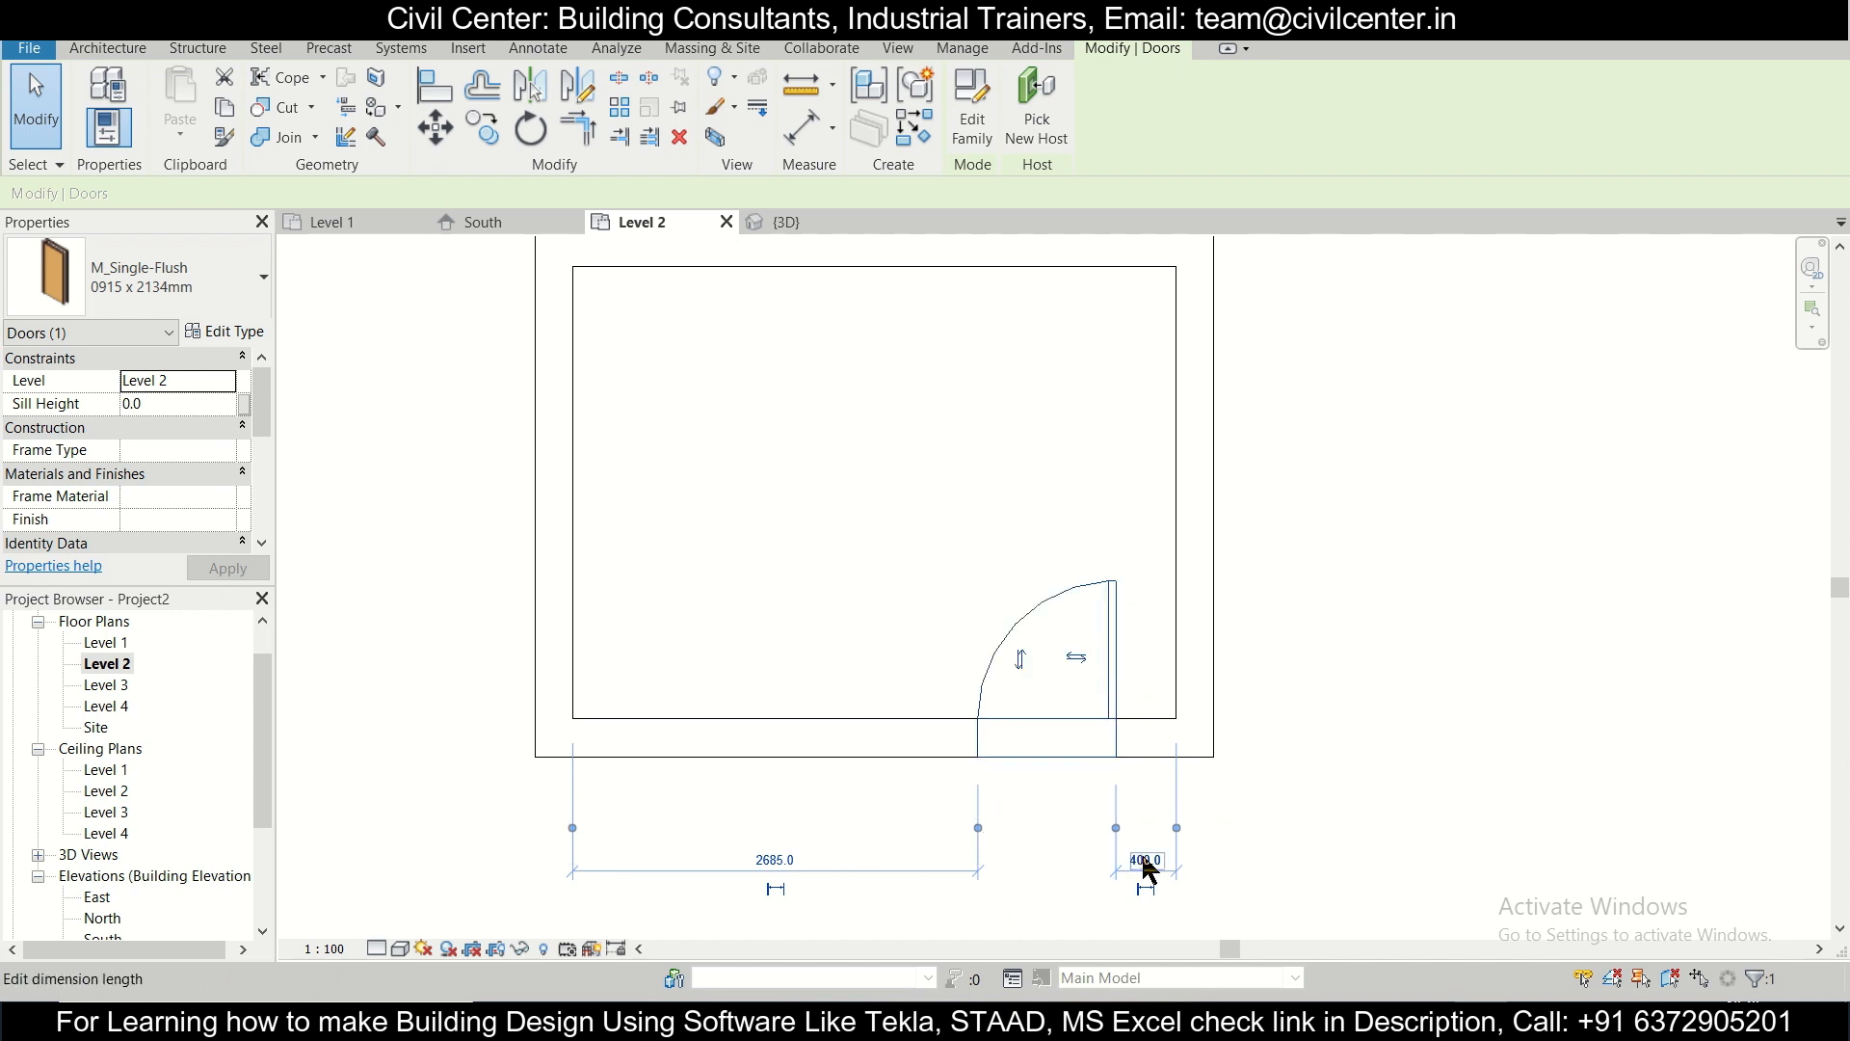
click(1145, 859)
text(200)
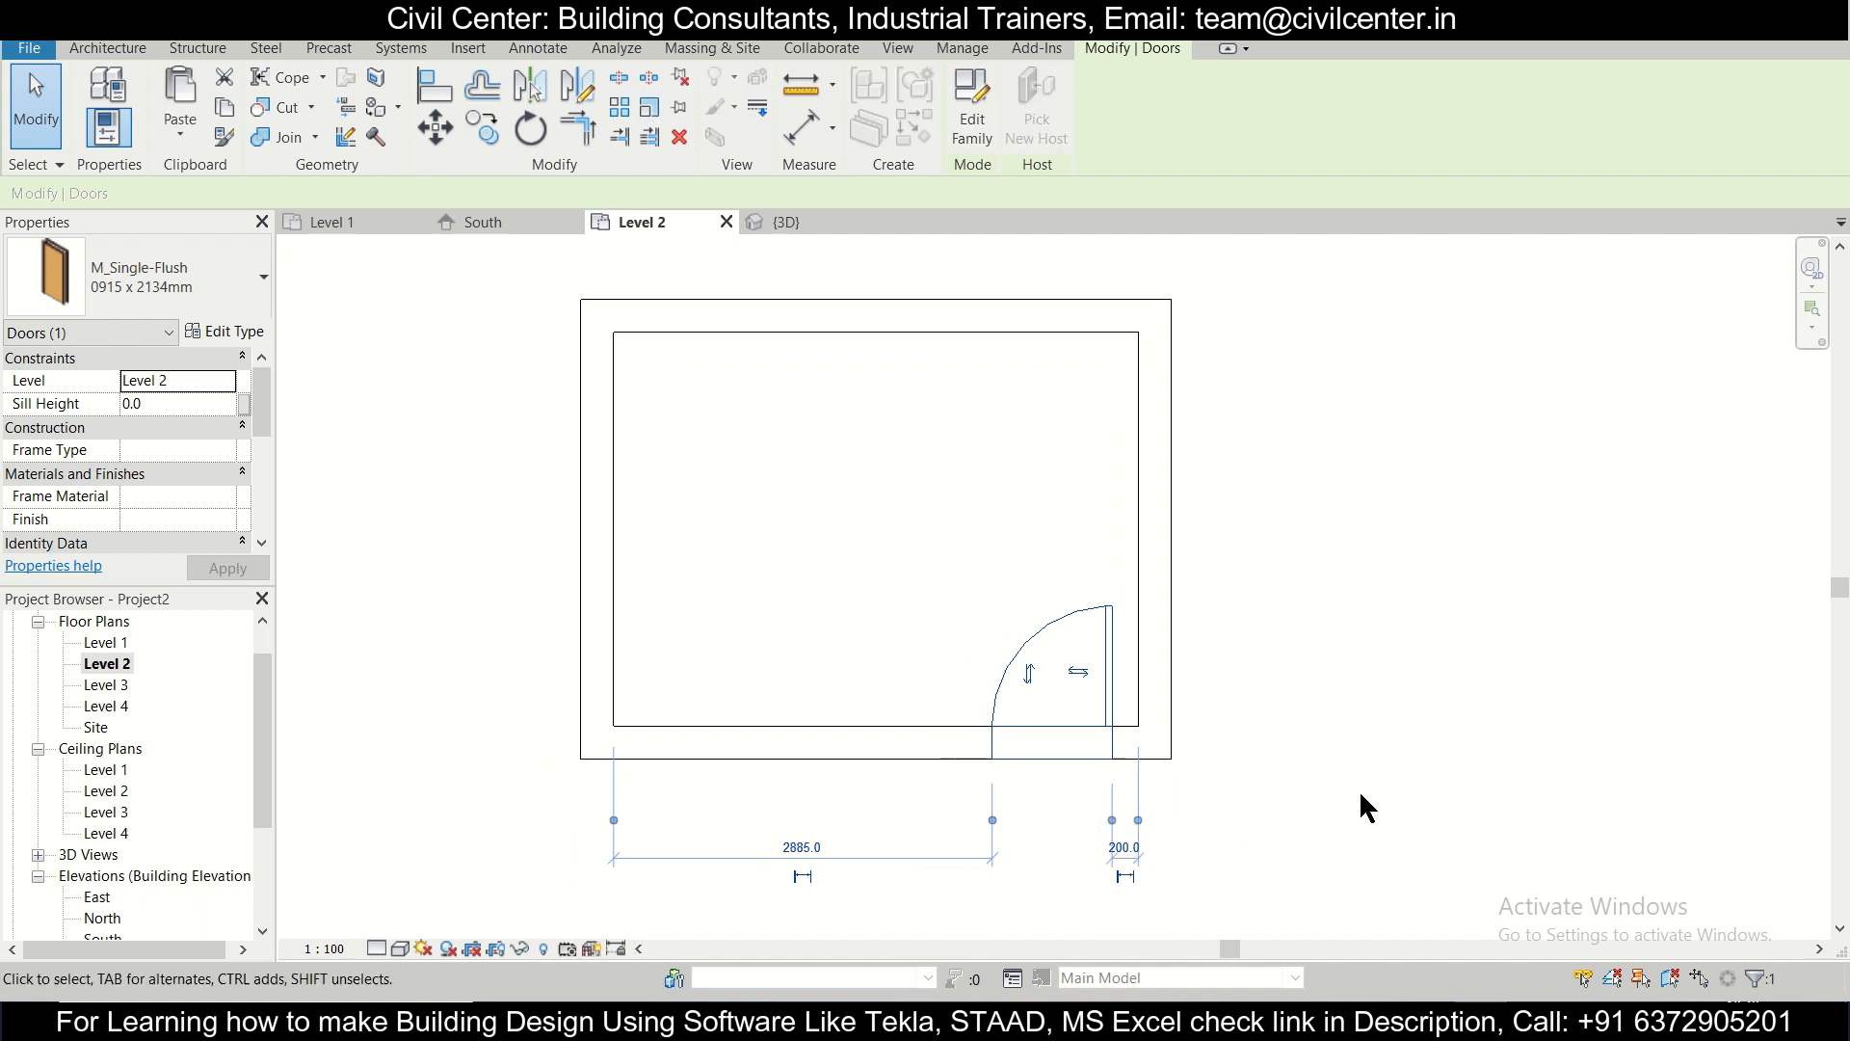
Step: Deselect the door, check it in the 3D view and return to the Level 2 plan
click(106, 48)
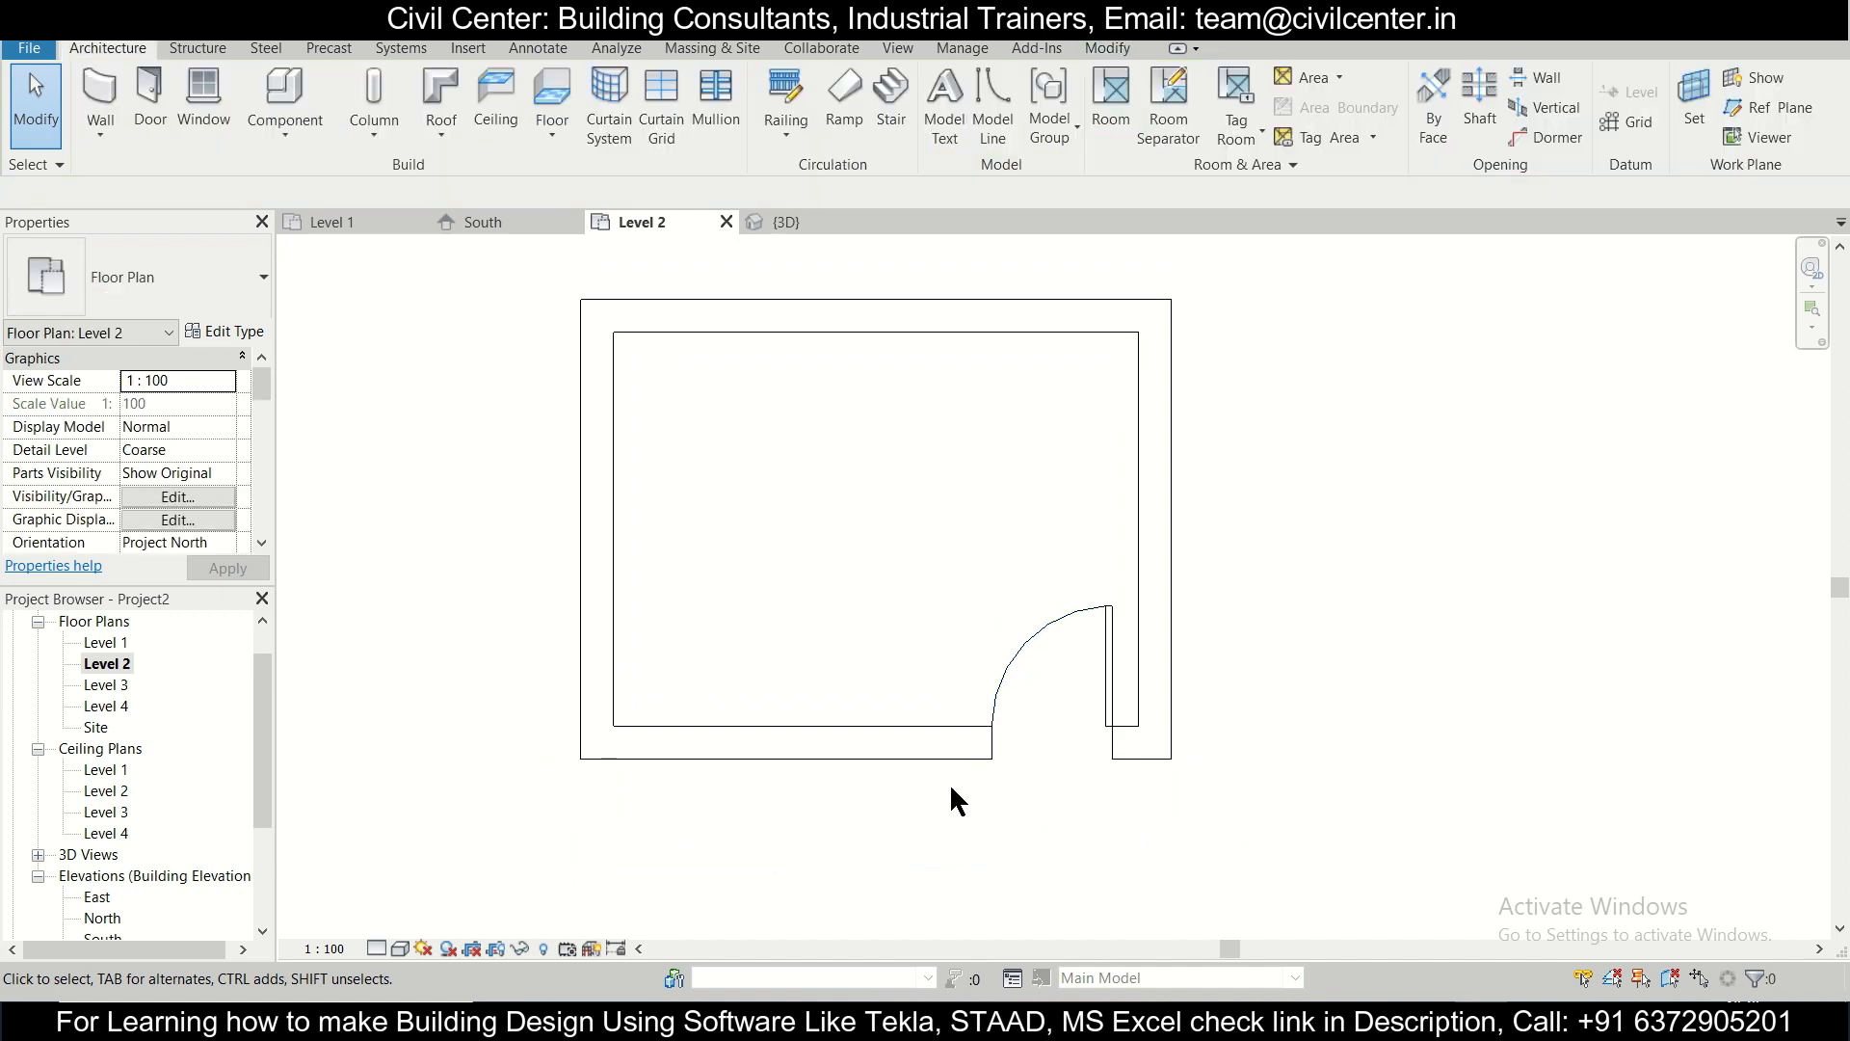
click(785, 222)
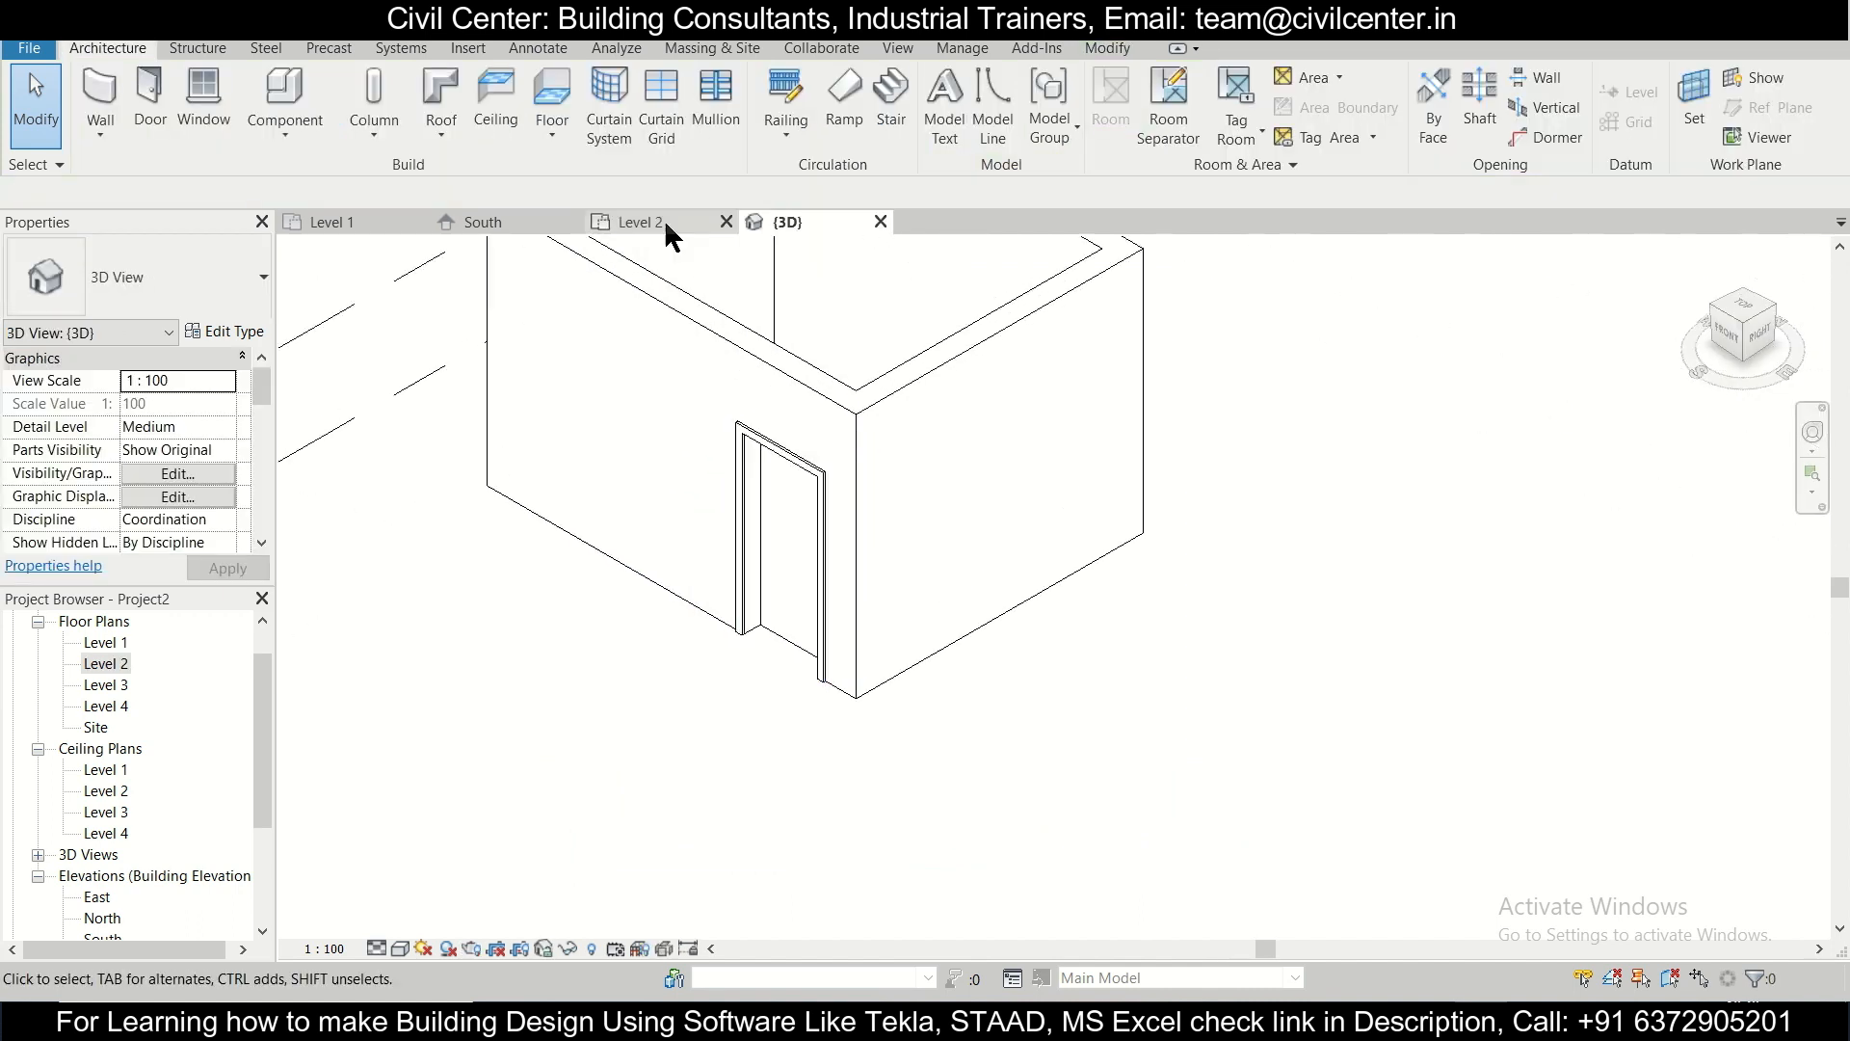
click(640, 221)
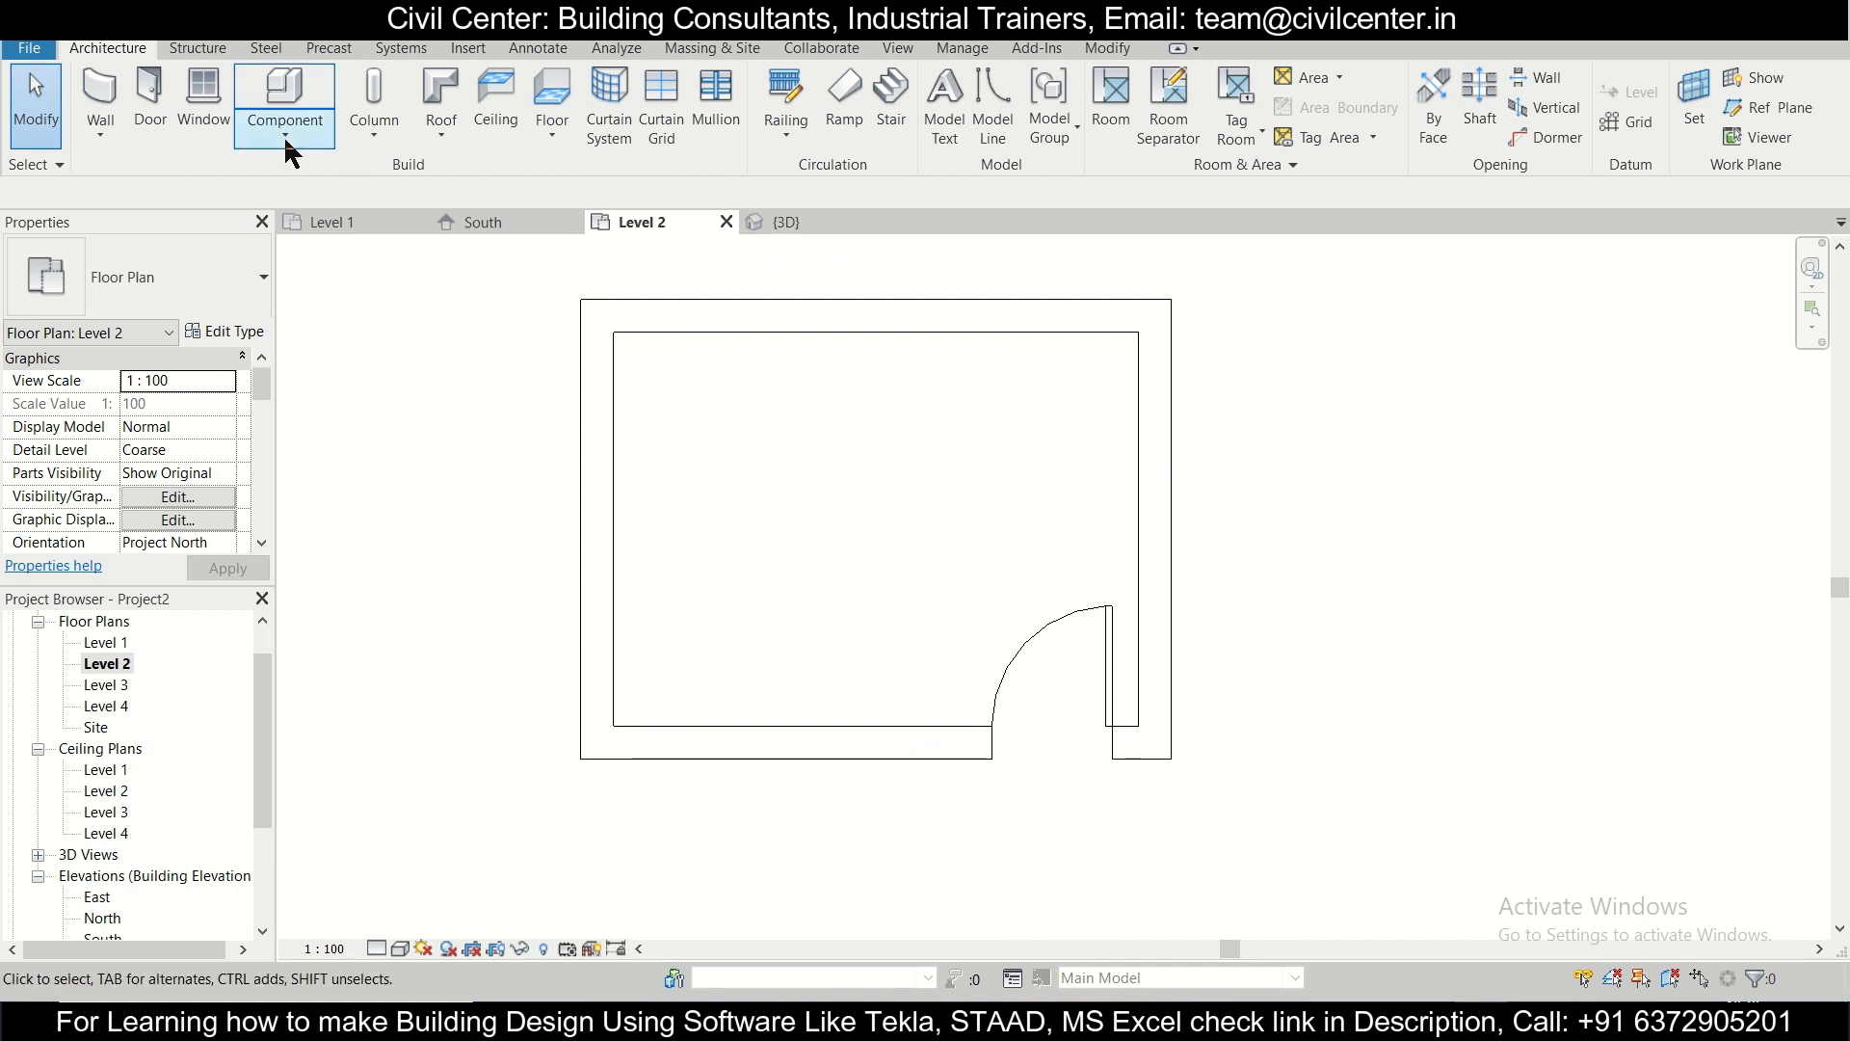
Step: Place an M_Window-Casement-Double 1200 x 1500mm window in the front wall
click(200, 100)
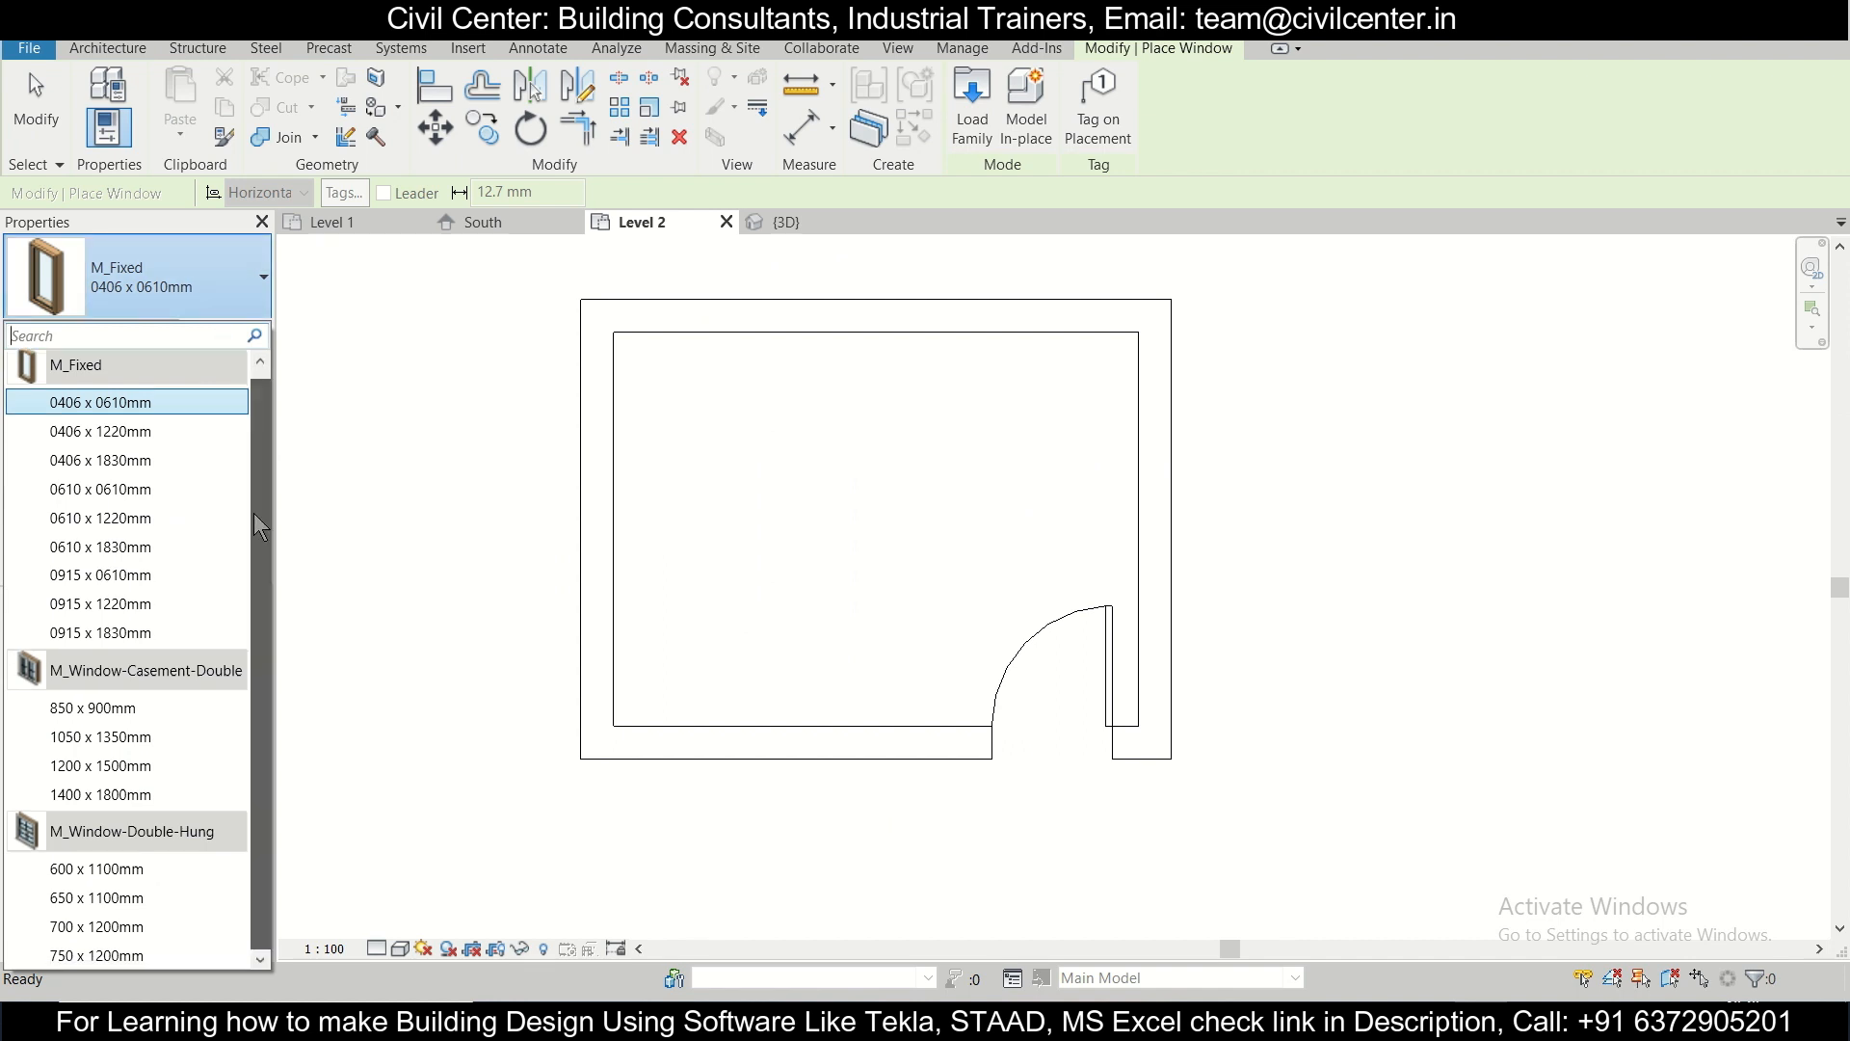
mouse_move(252, 567)
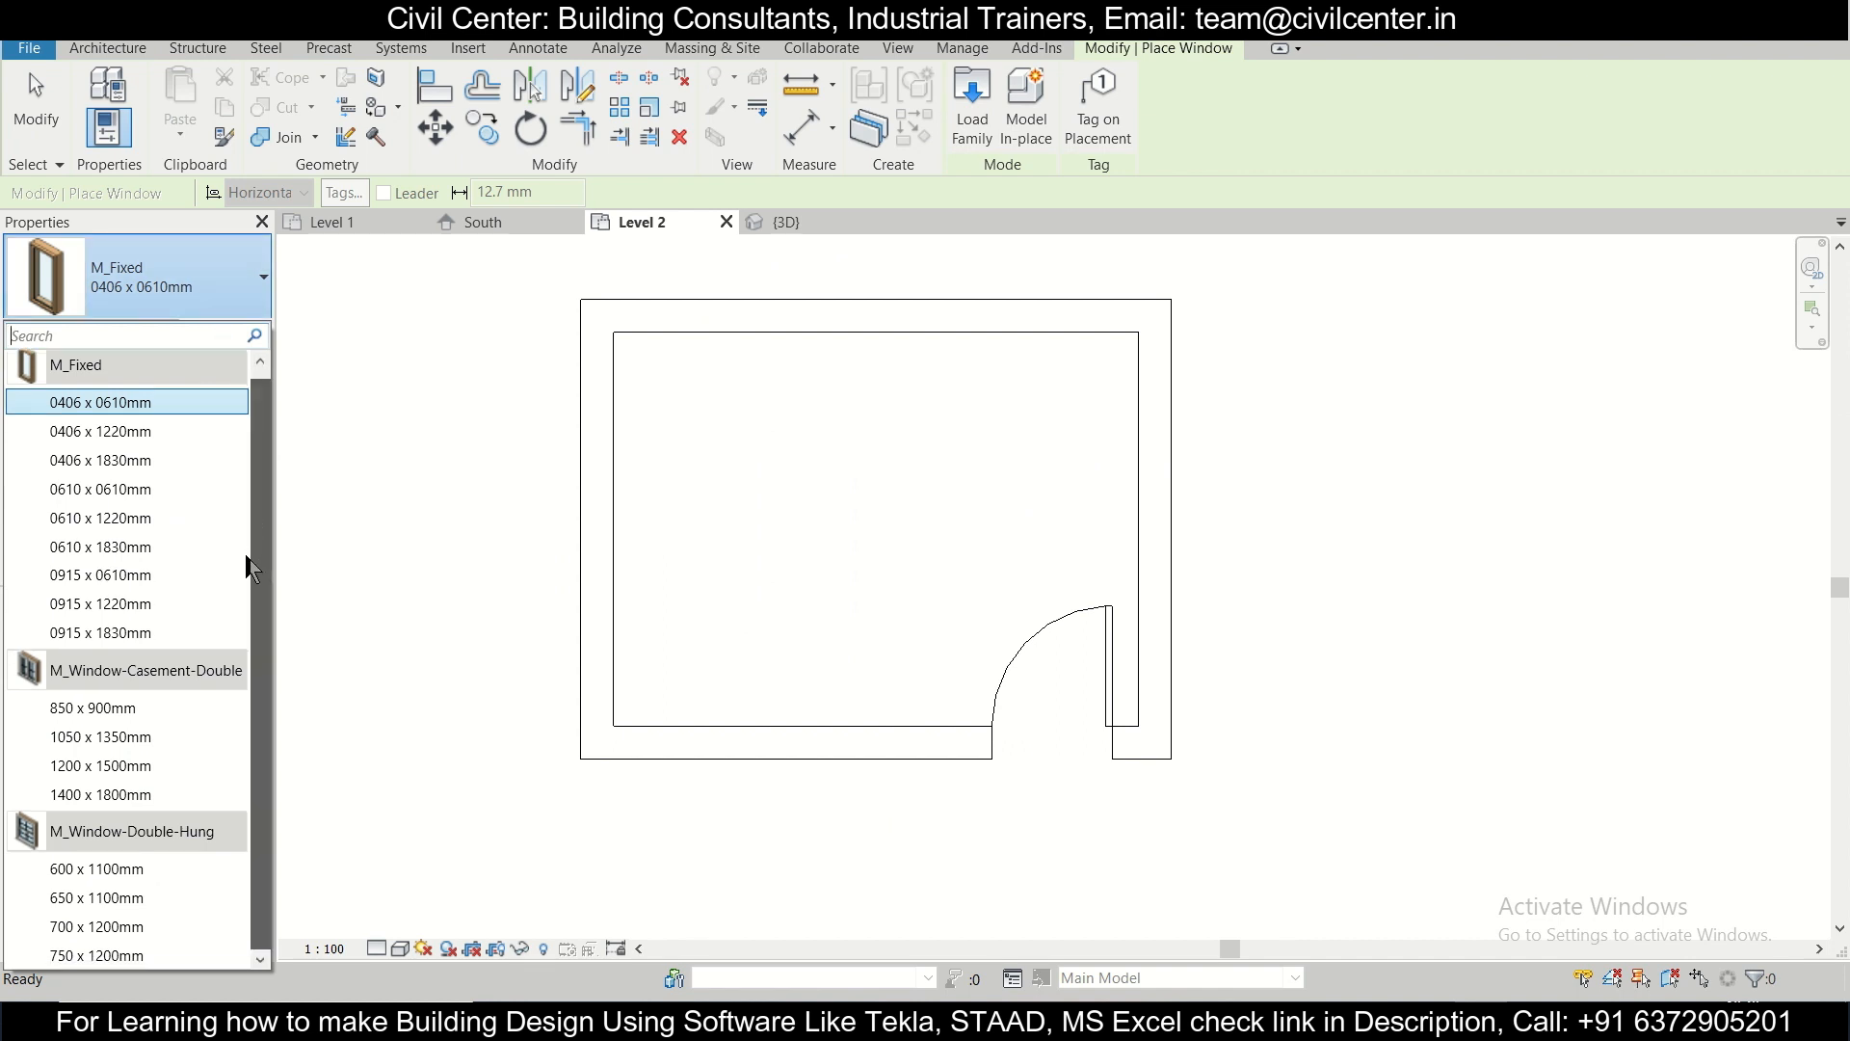
click(100, 545)
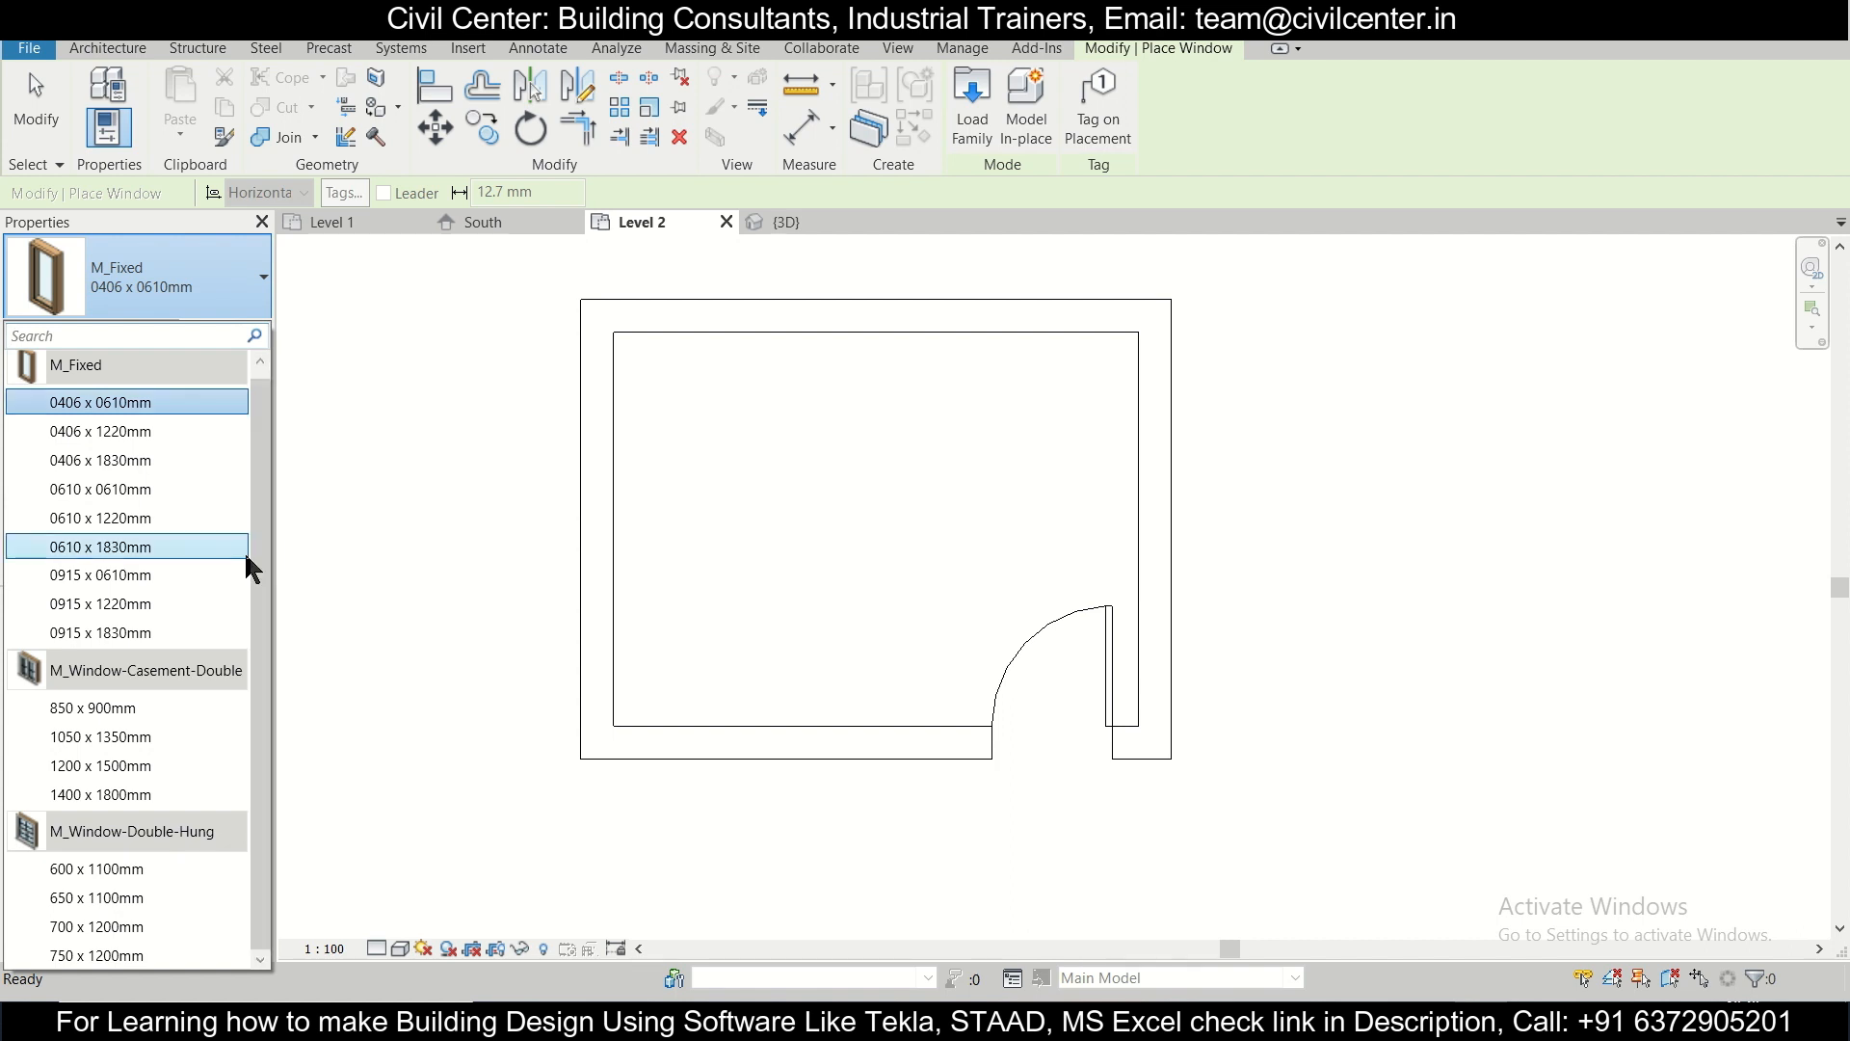
click(100, 632)
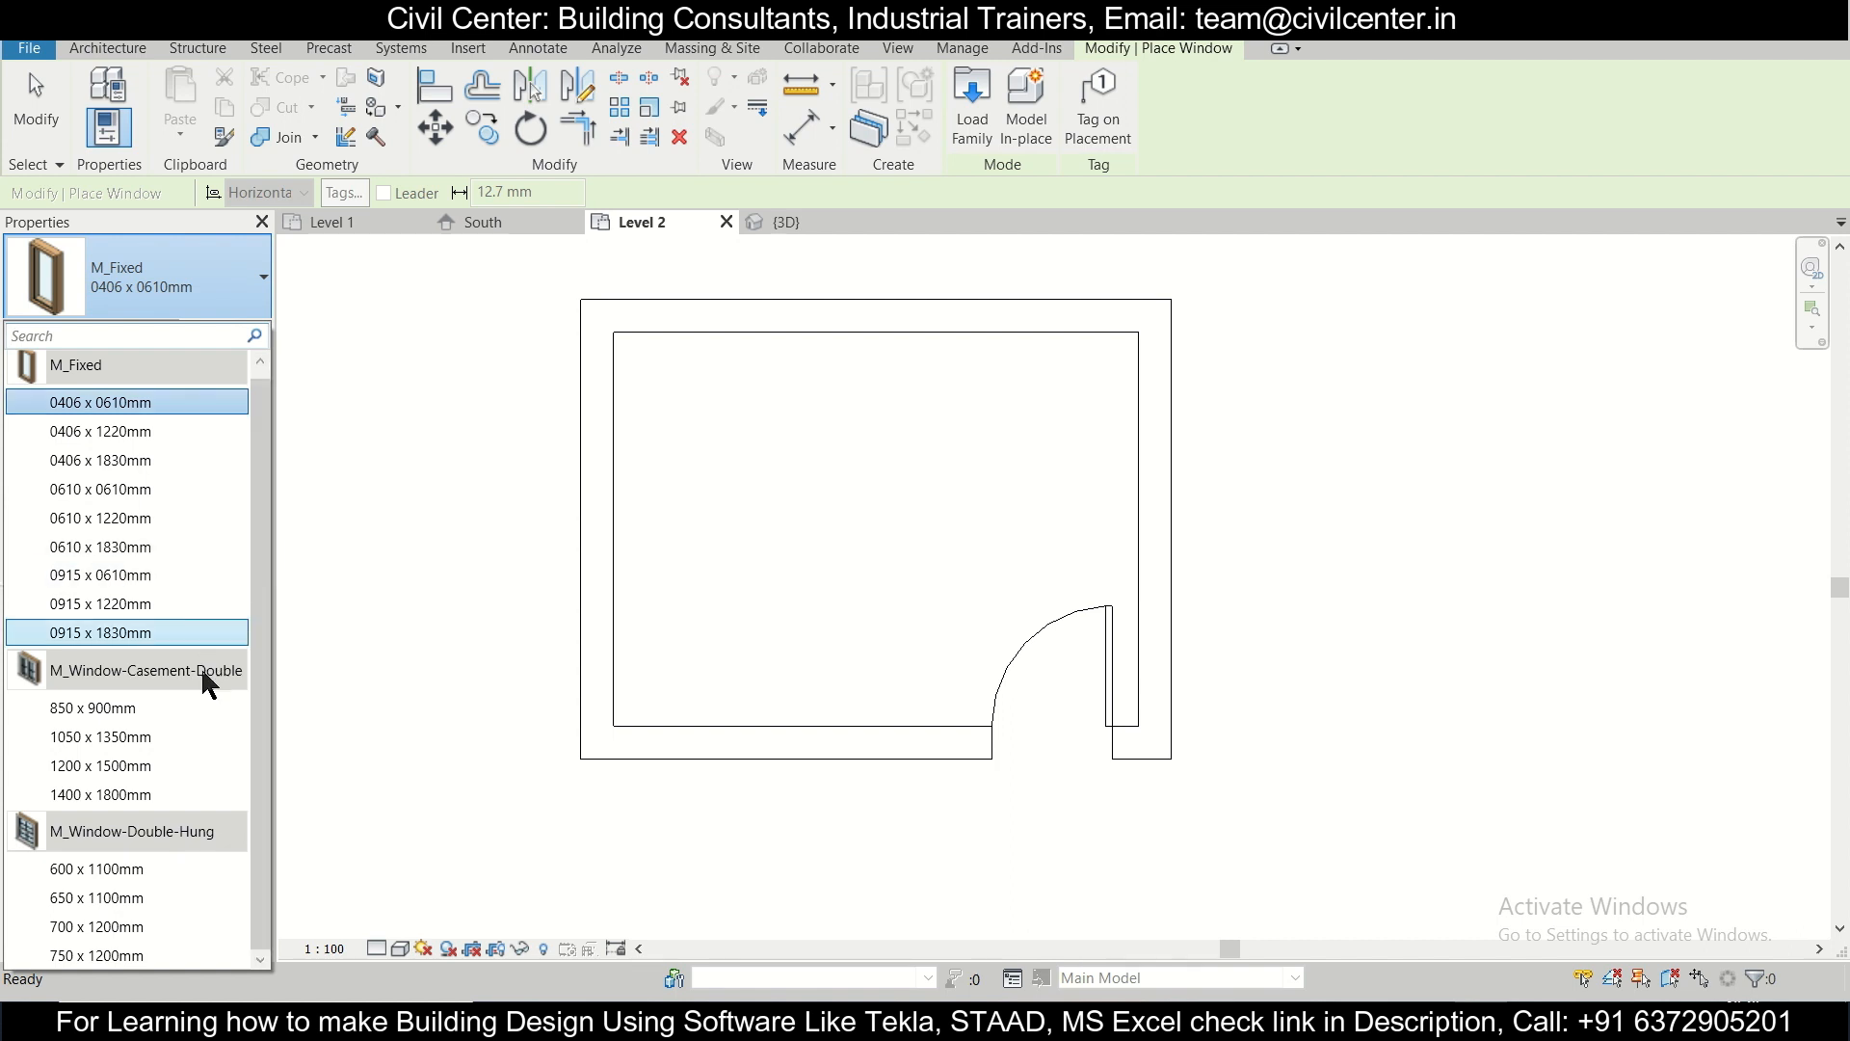
click(100, 765)
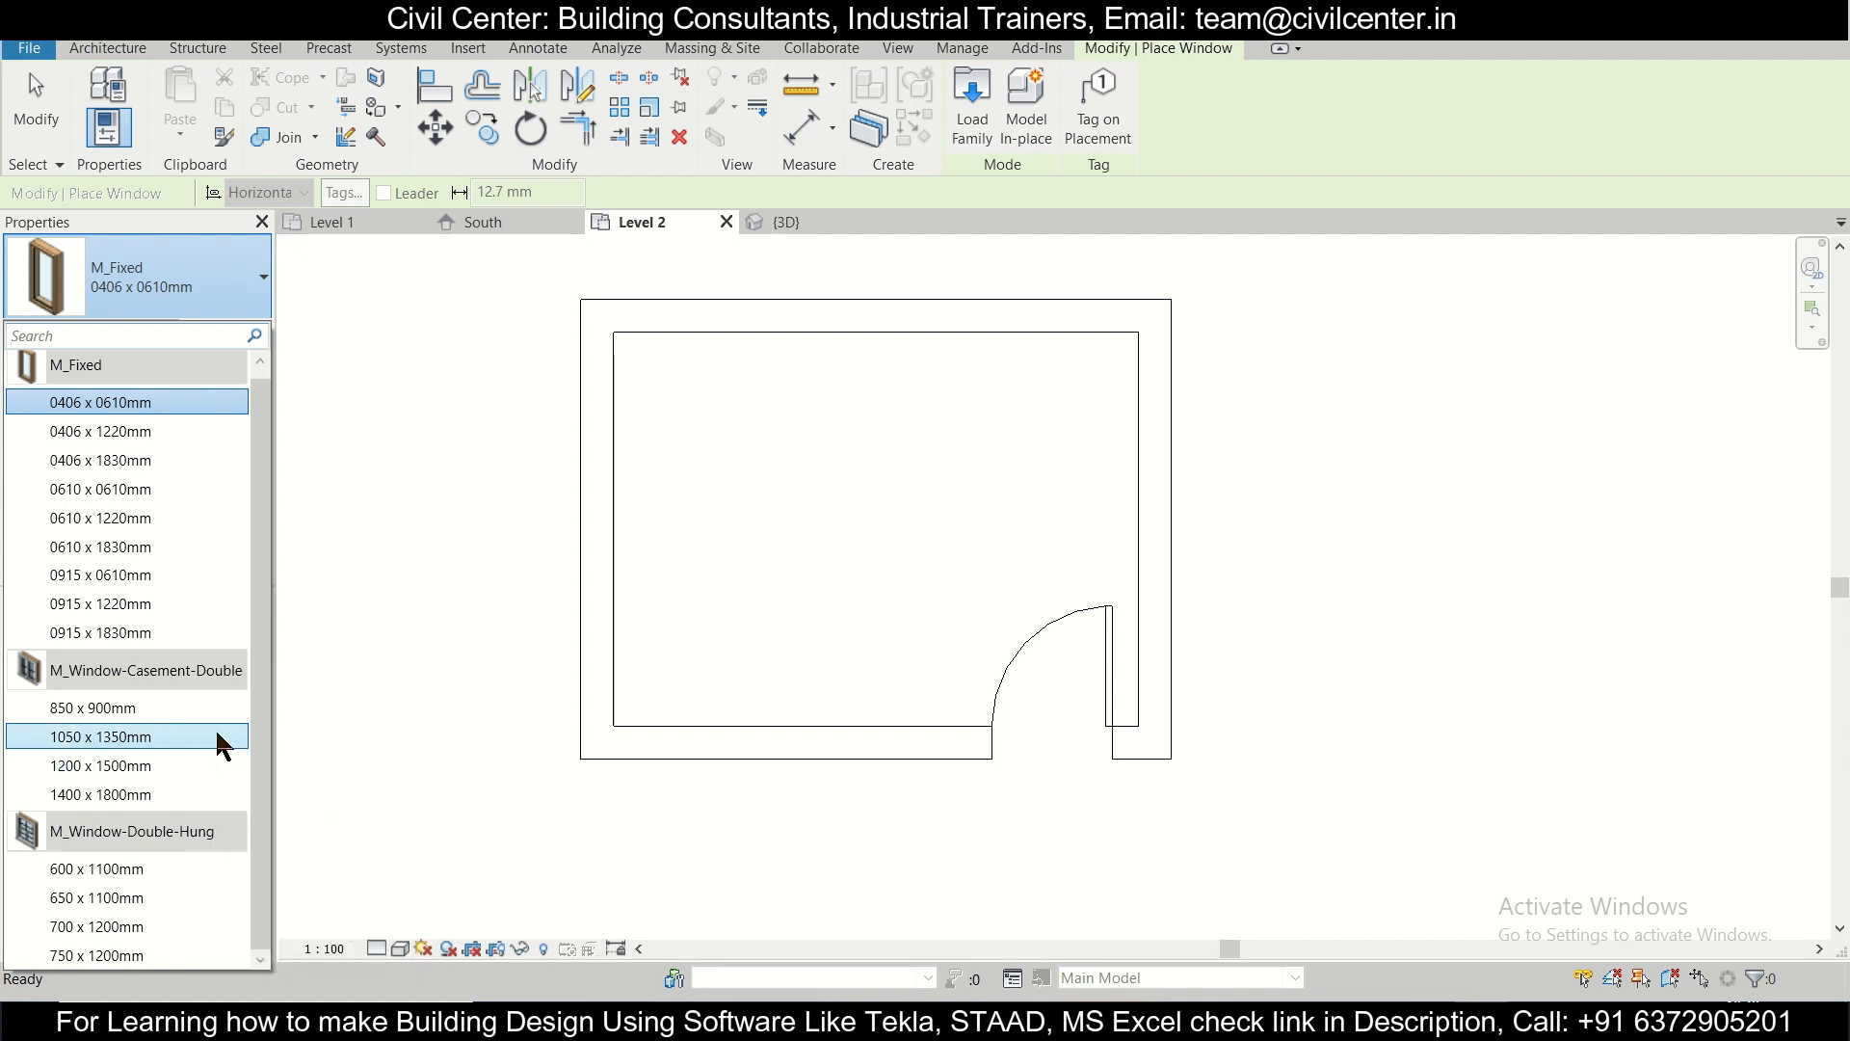
mouse_move(220, 767)
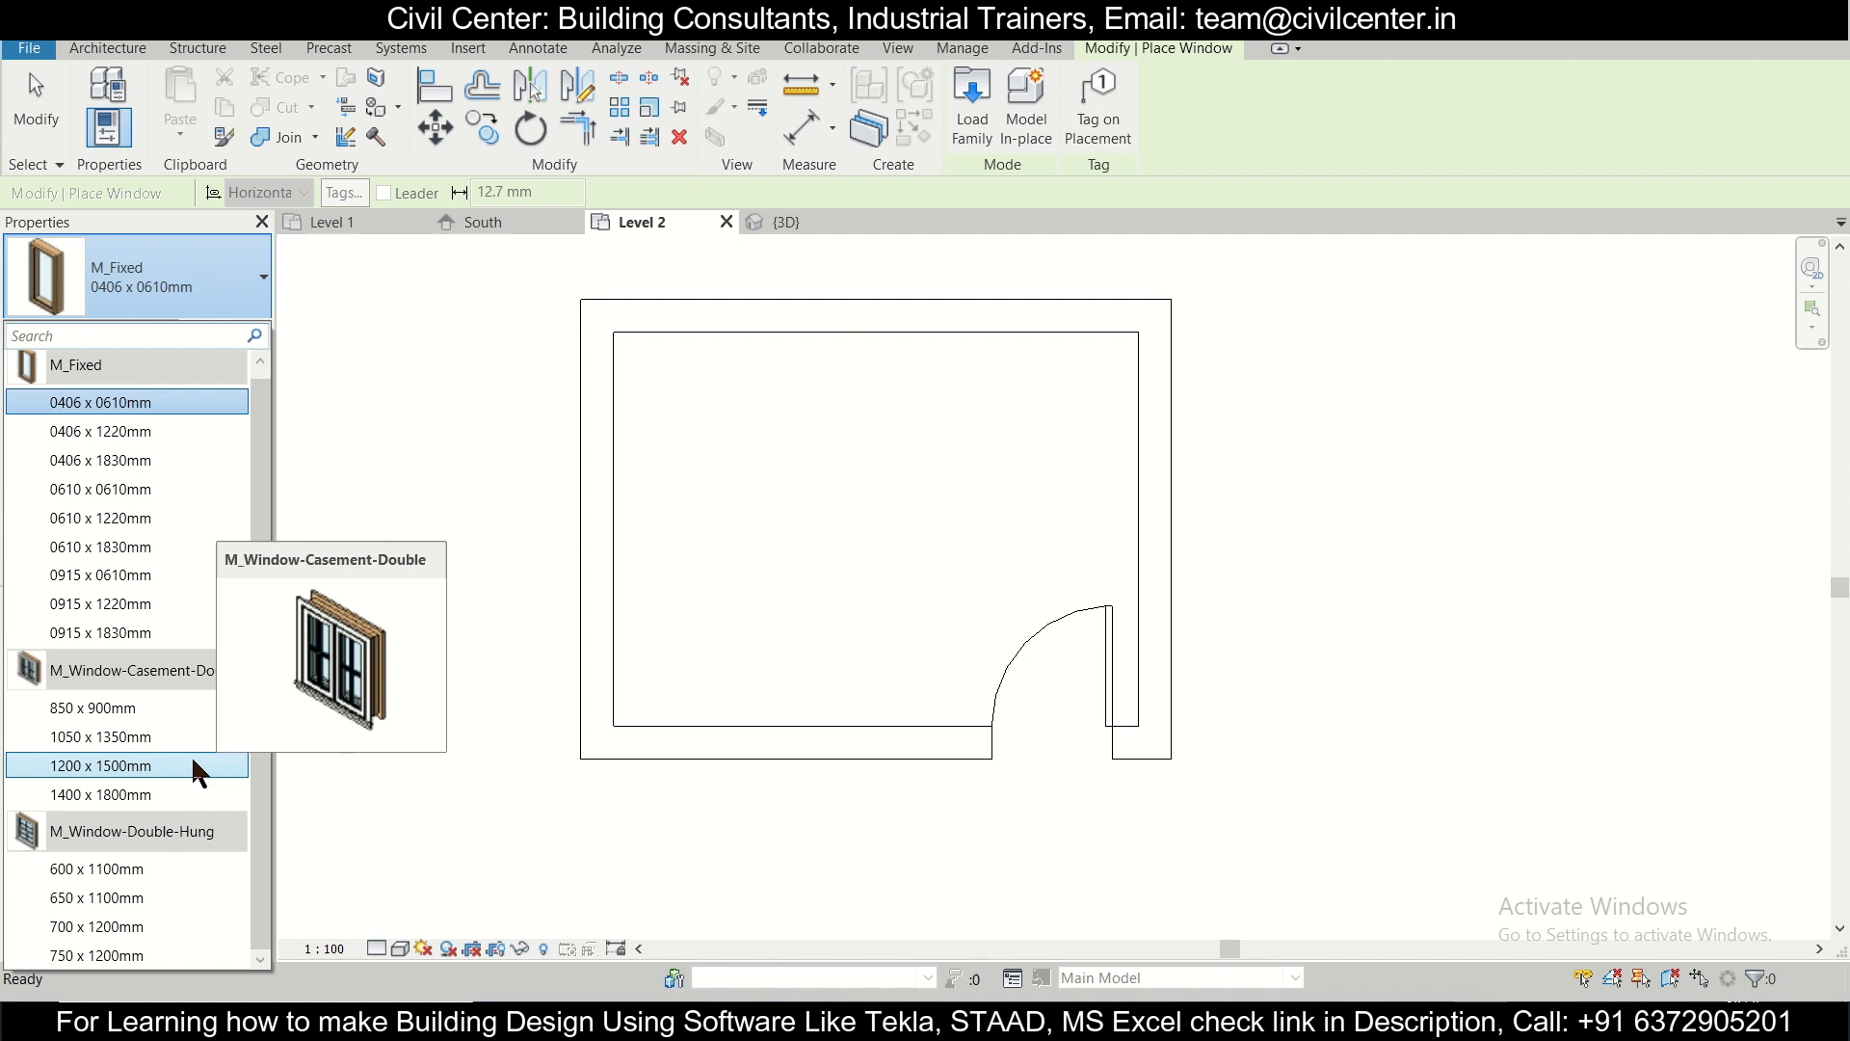
click(99, 766)
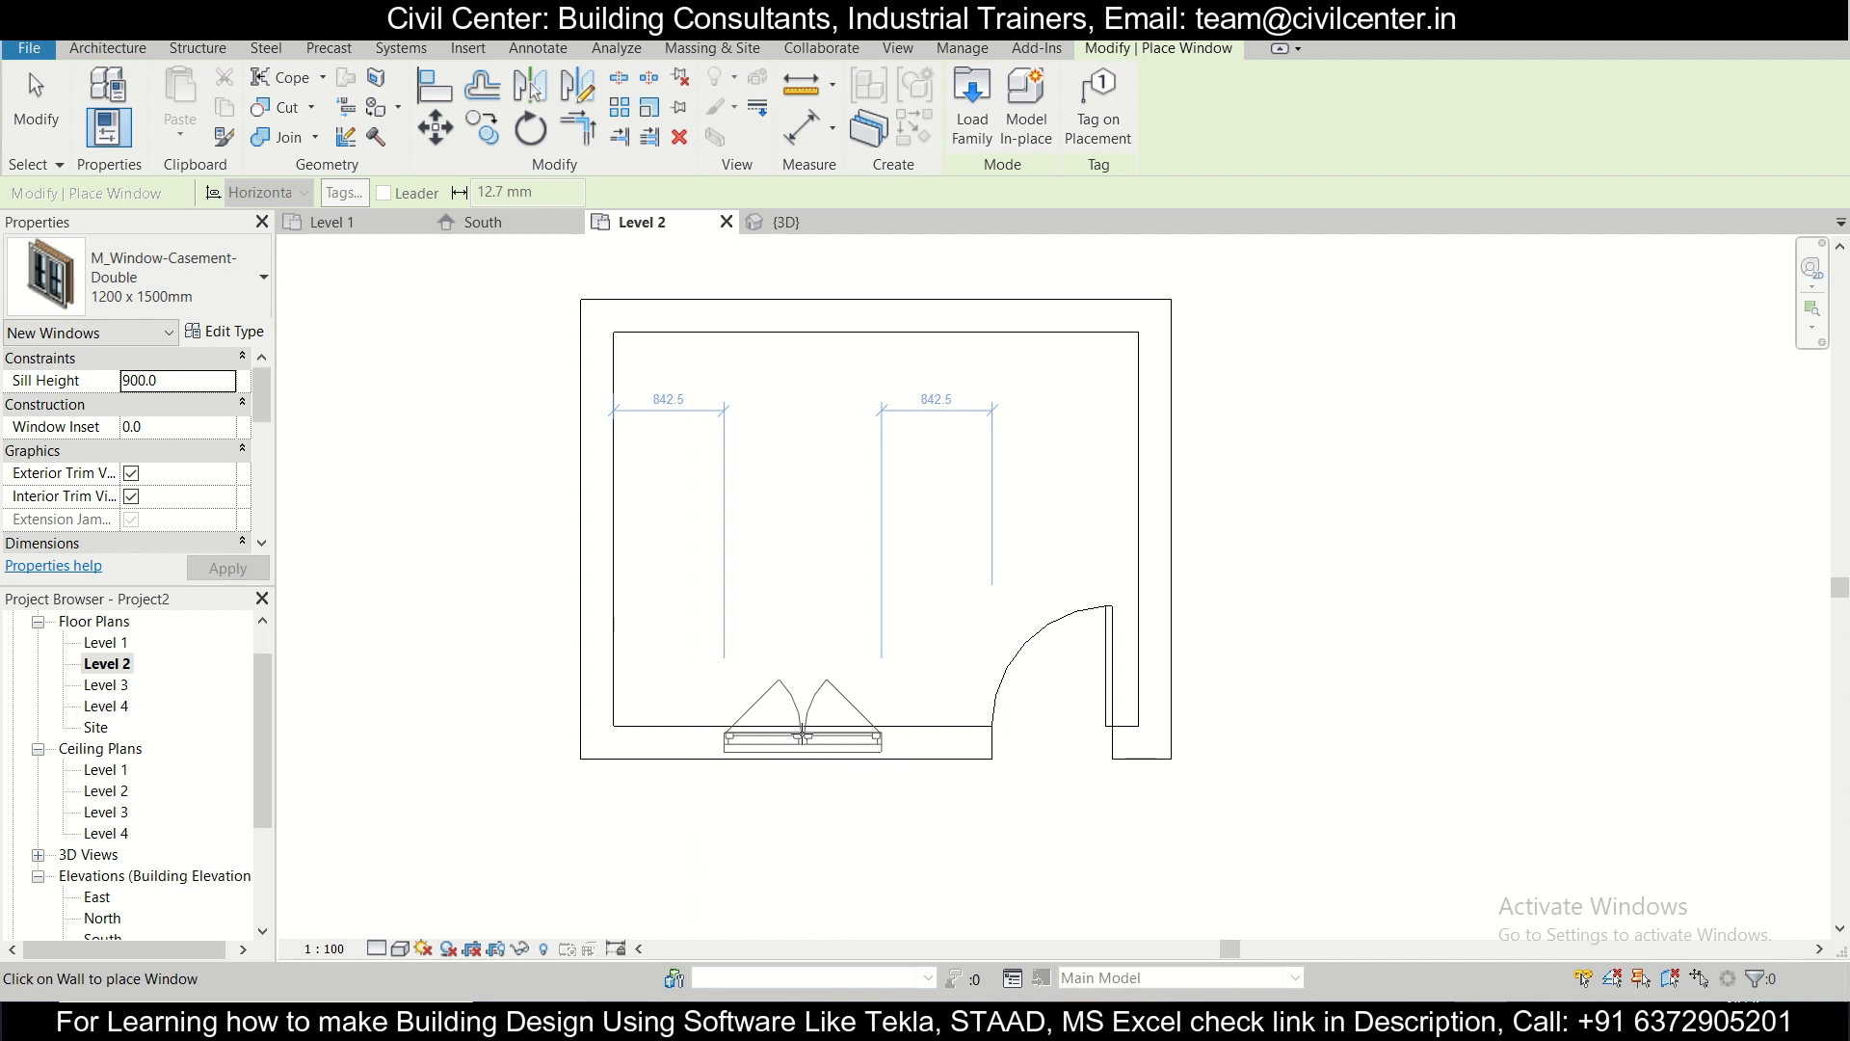
click(600, 517)
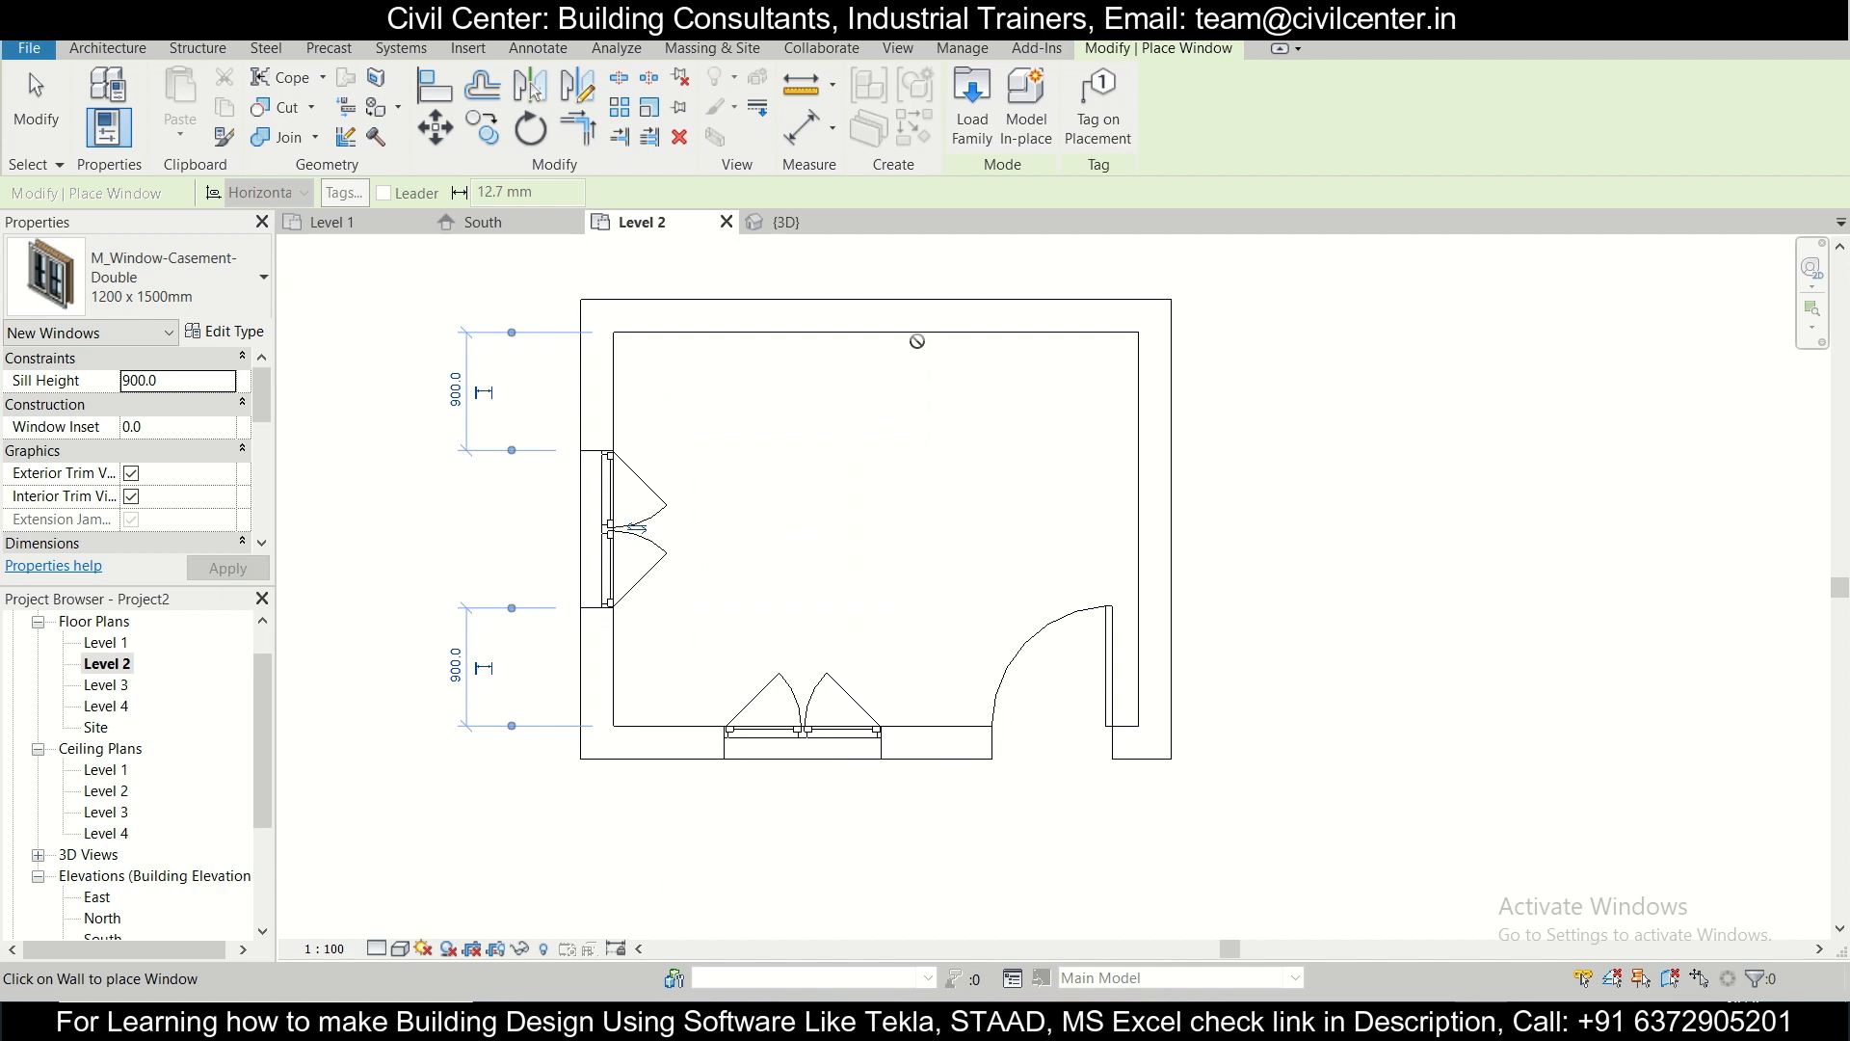
mouse_move(1089, 400)
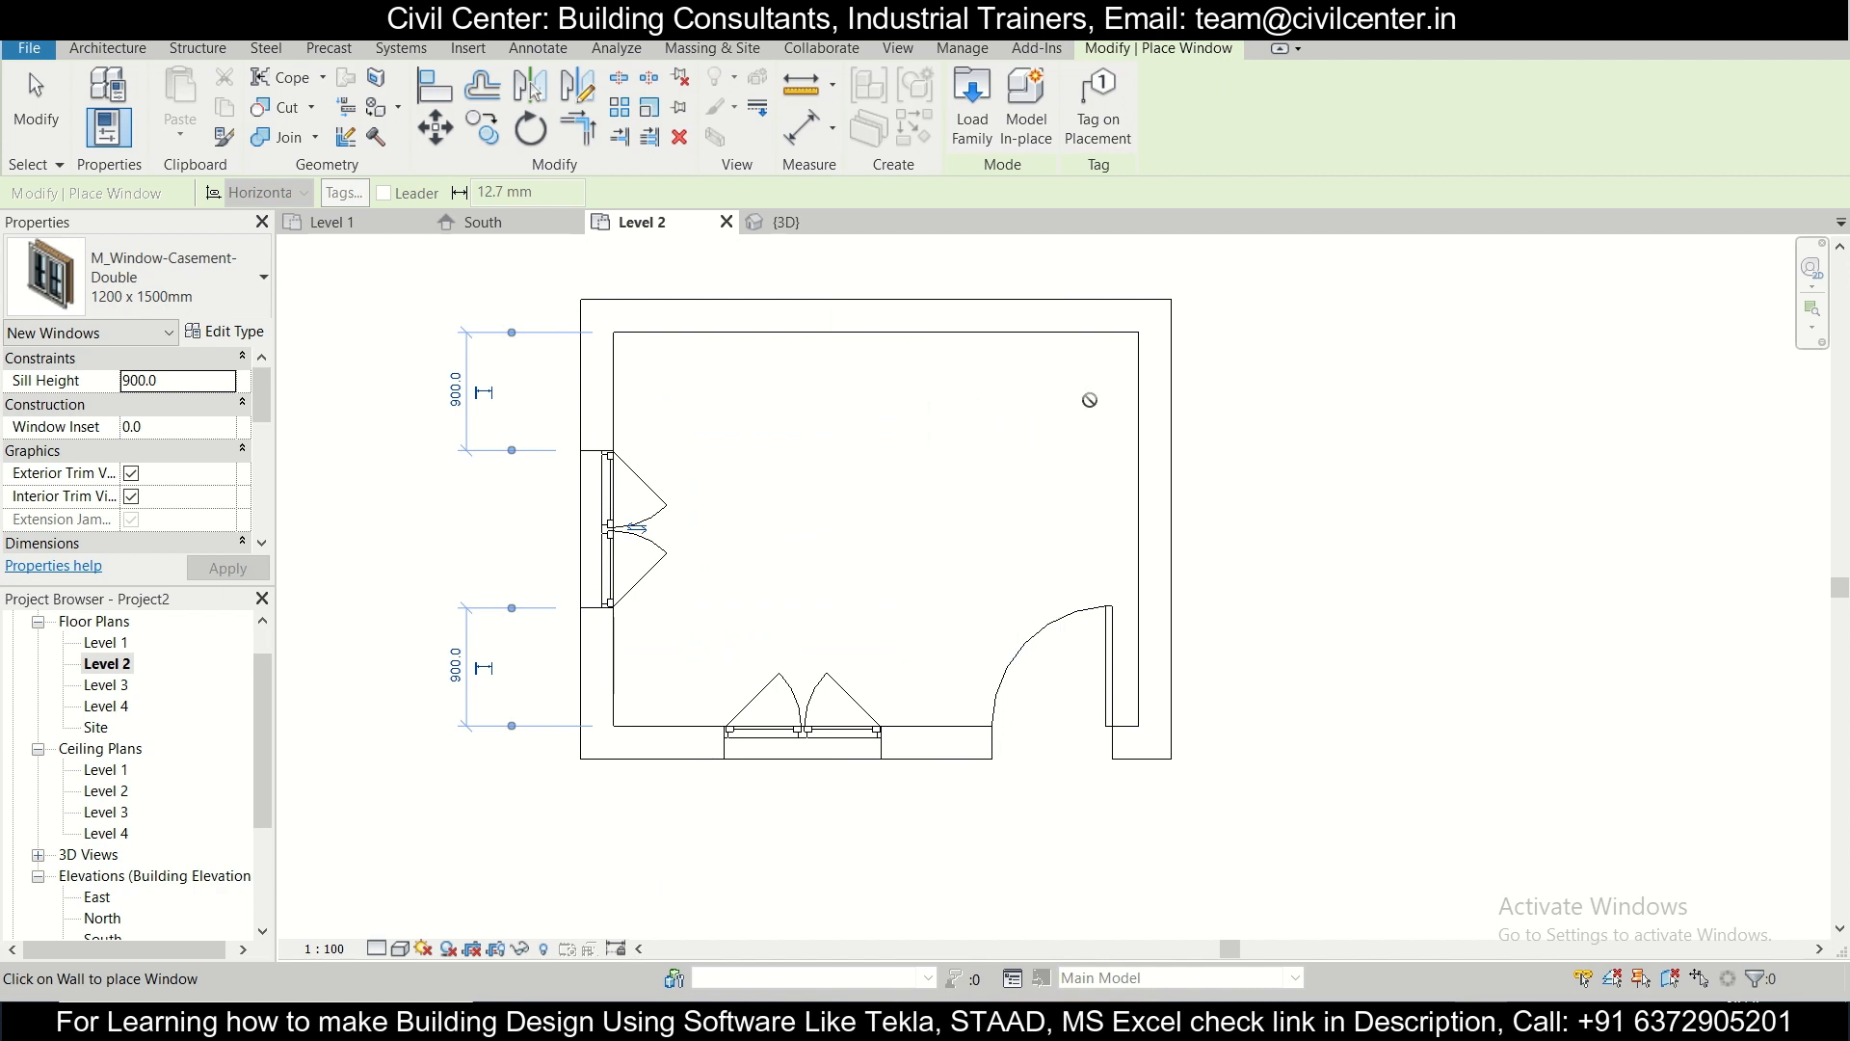
mouse_move(950, 565)
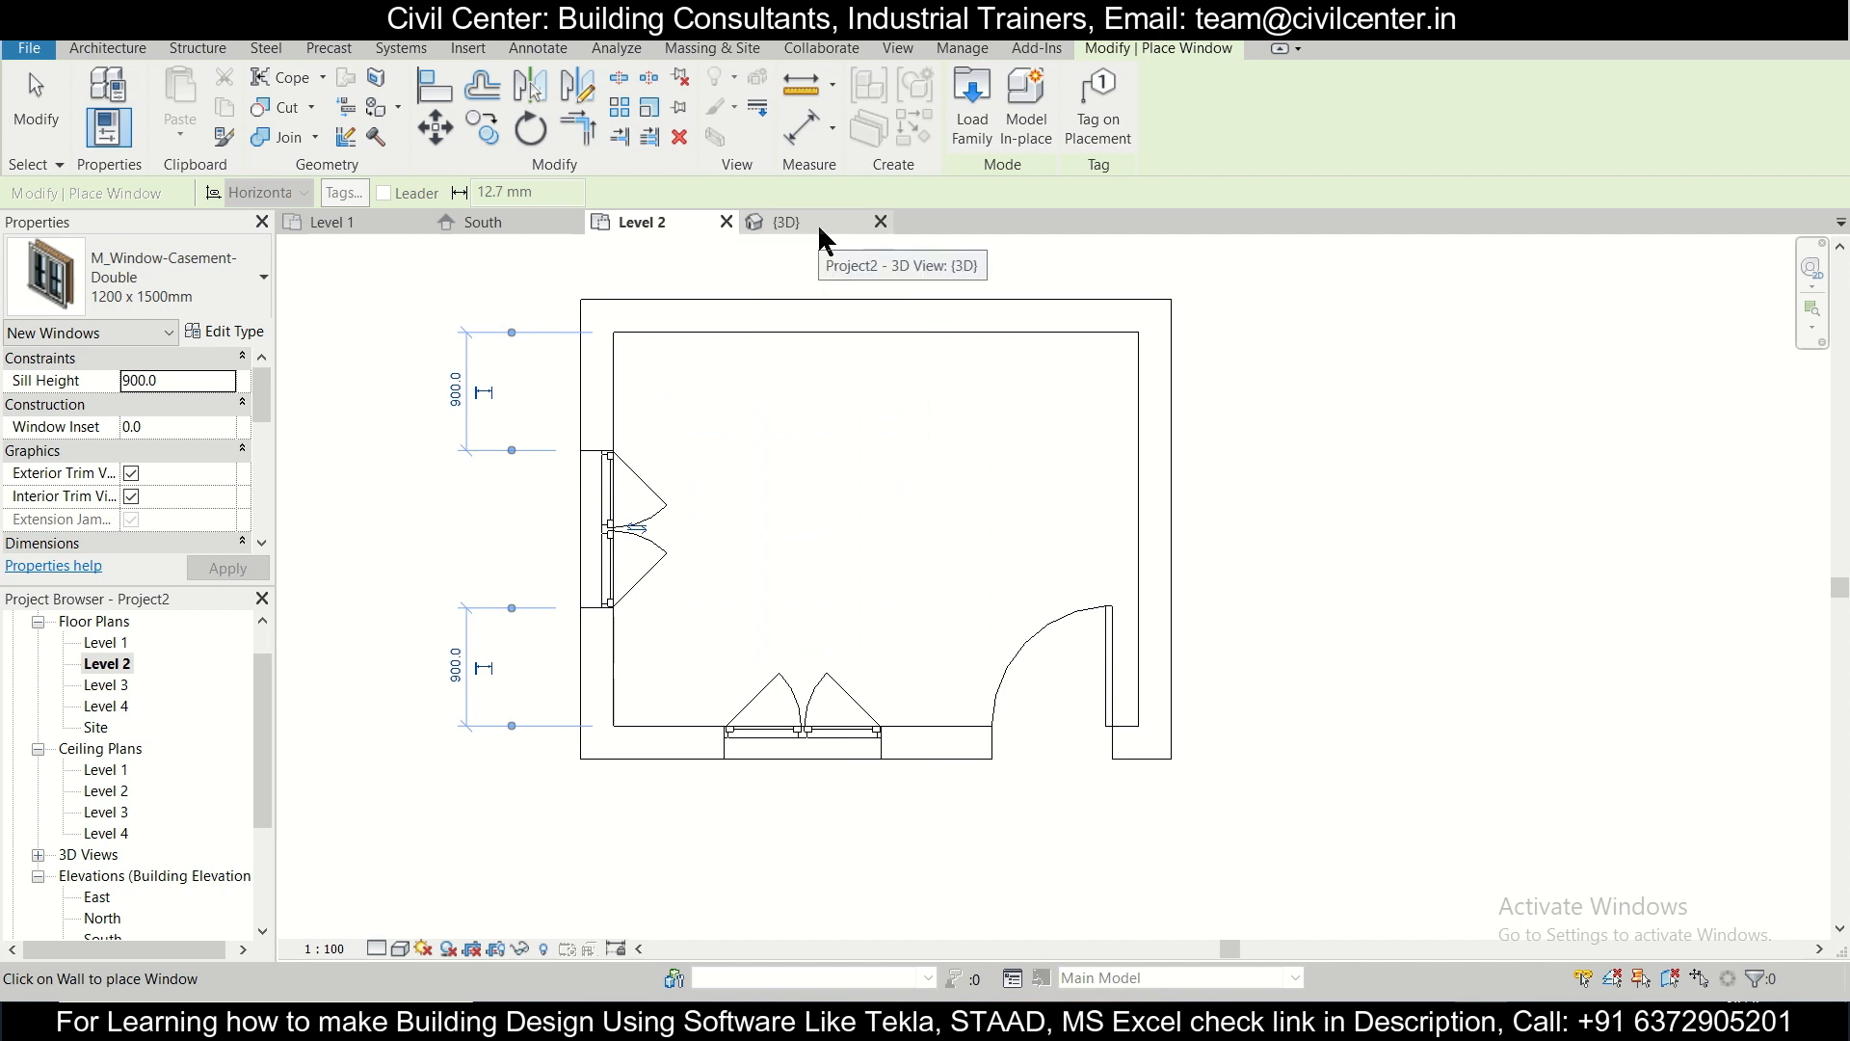
Step: Set the 3D view to Realistic visual style and orbit the room to face the door wall
click(784, 221)
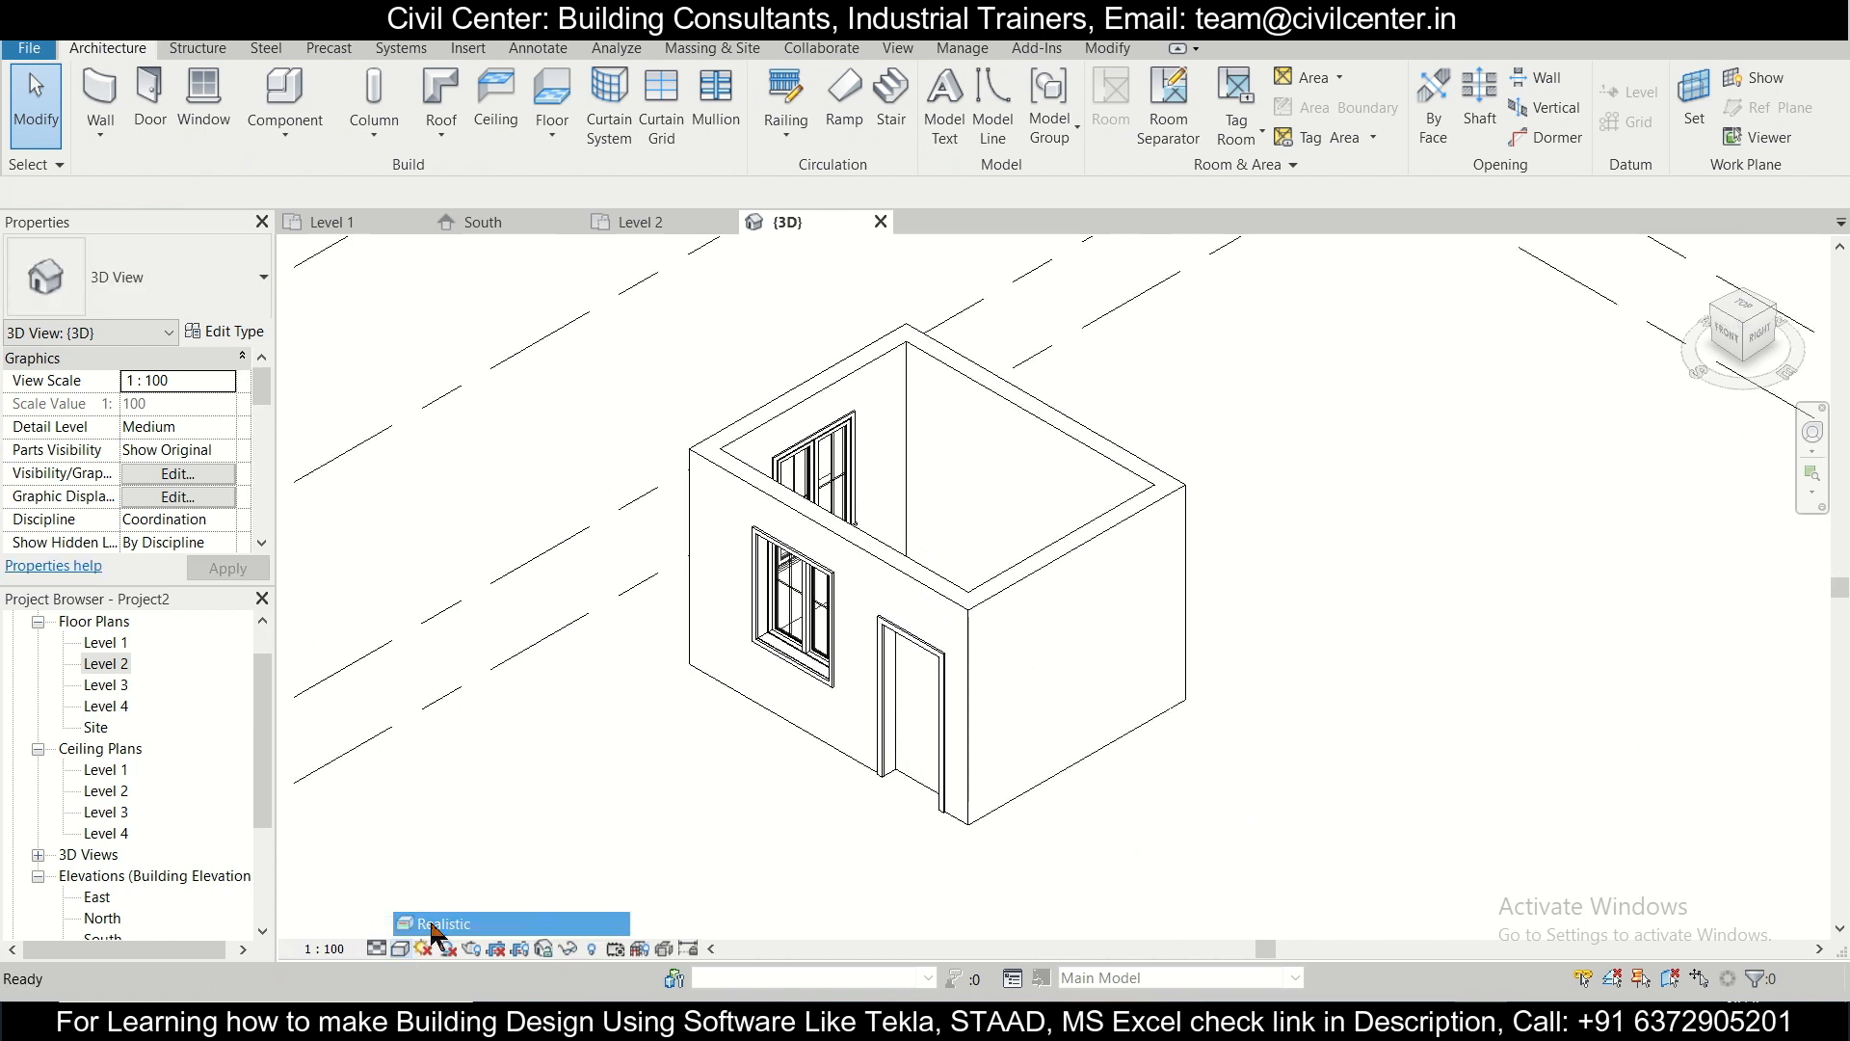
click(443, 923)
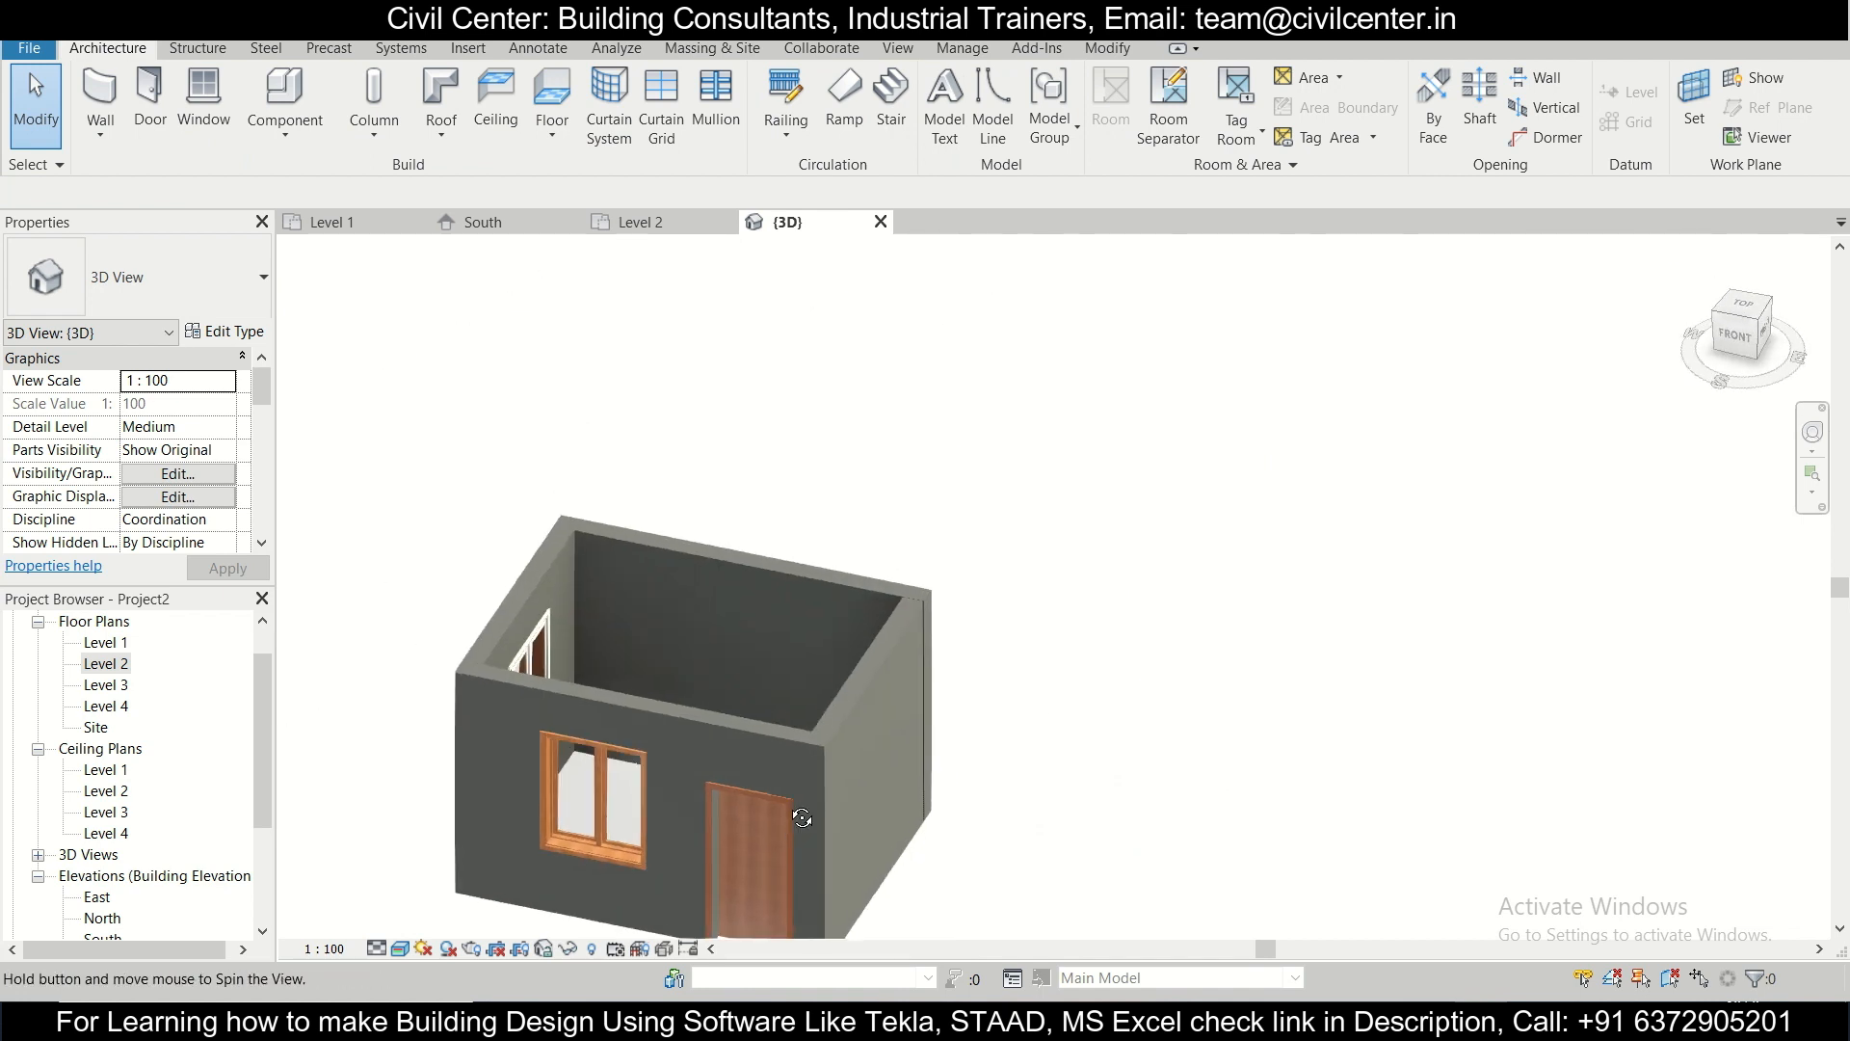
drag(802, 817, 696, 796)
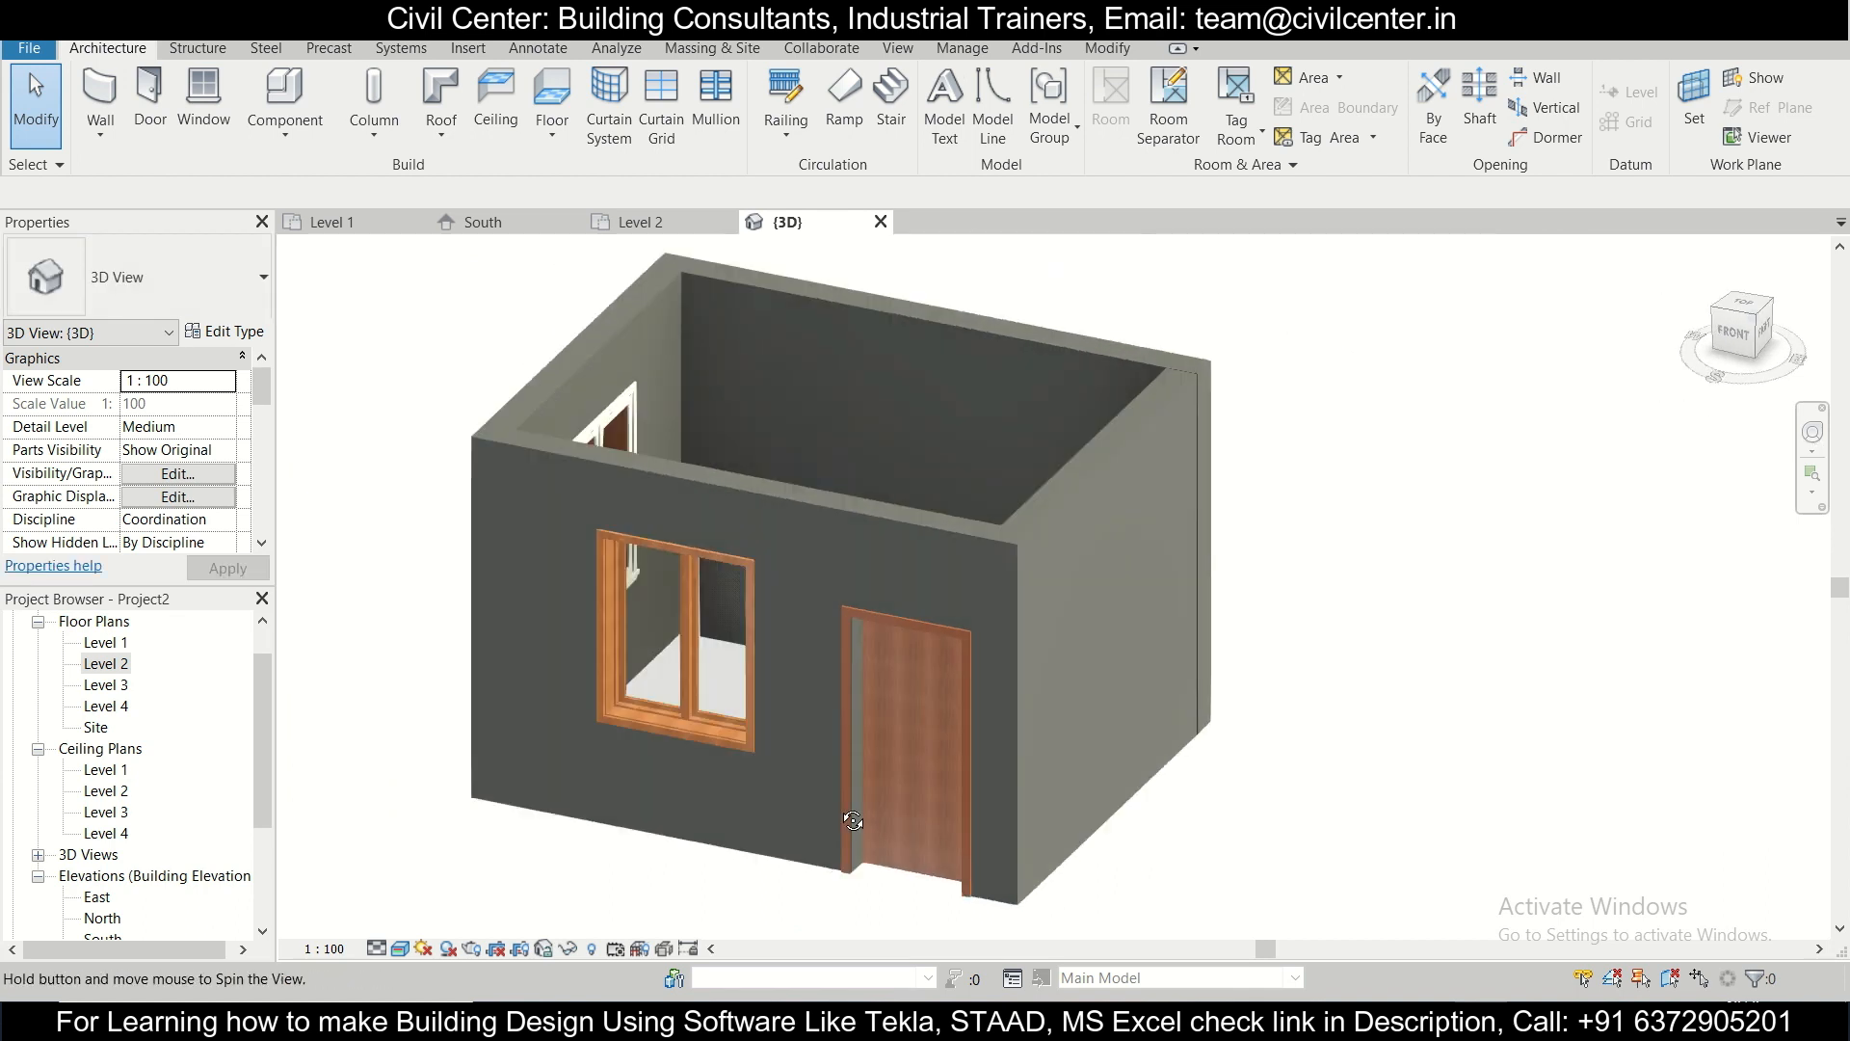
drag(854, 821, 769, 781)
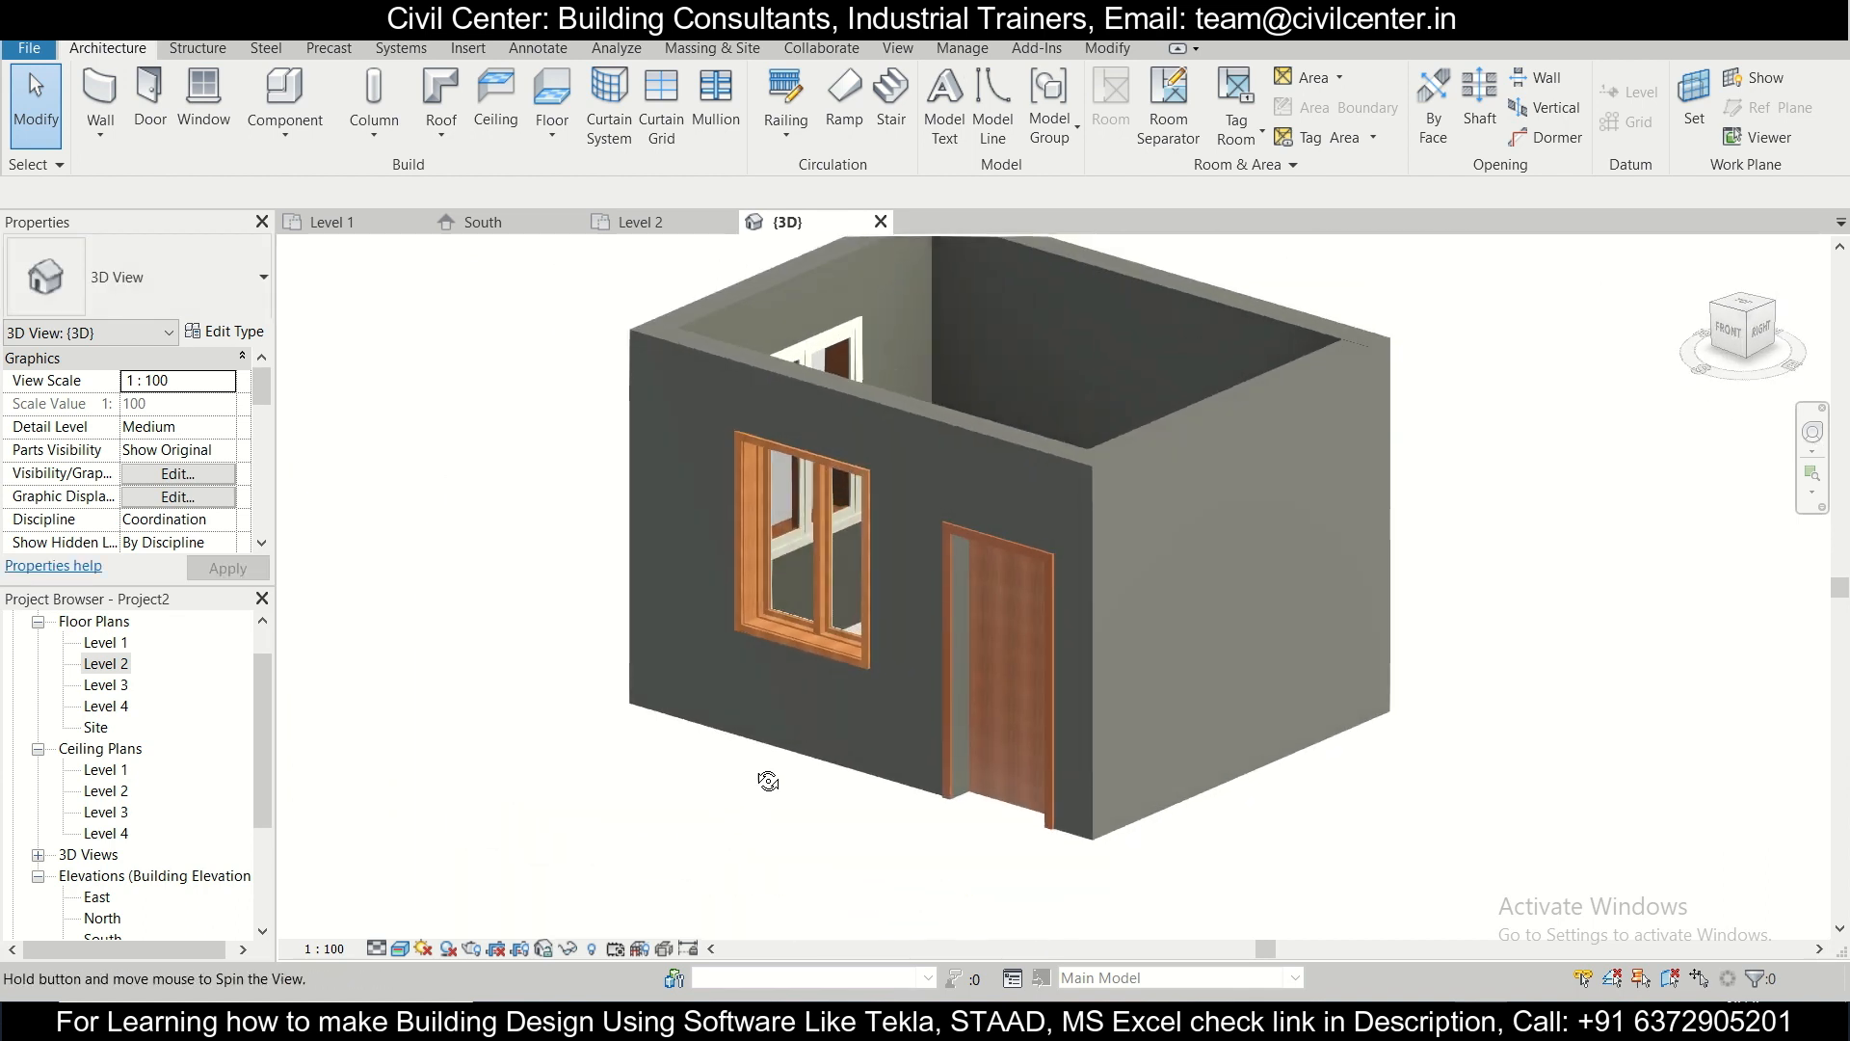
drag(767, 779, 677, 767)
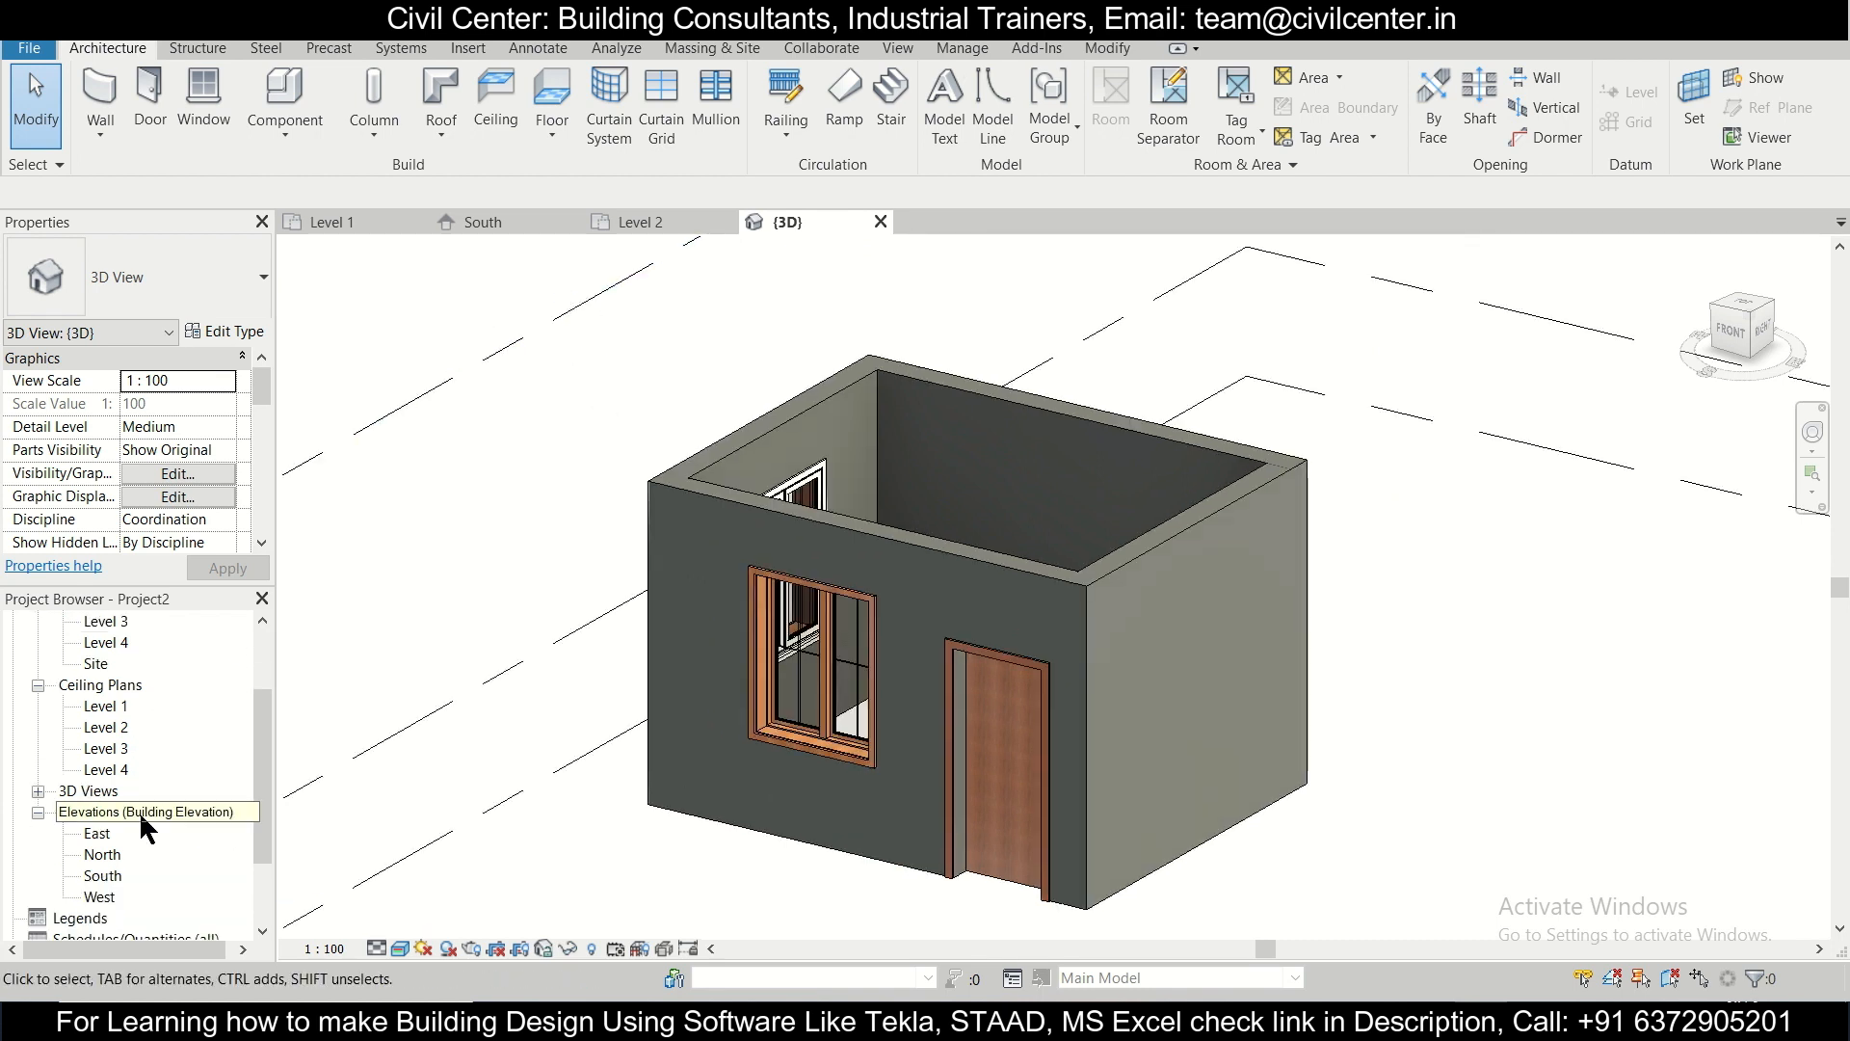
Step: Open the East, North, South and West elevations, then return to the 3D view
double_click(99, 833)
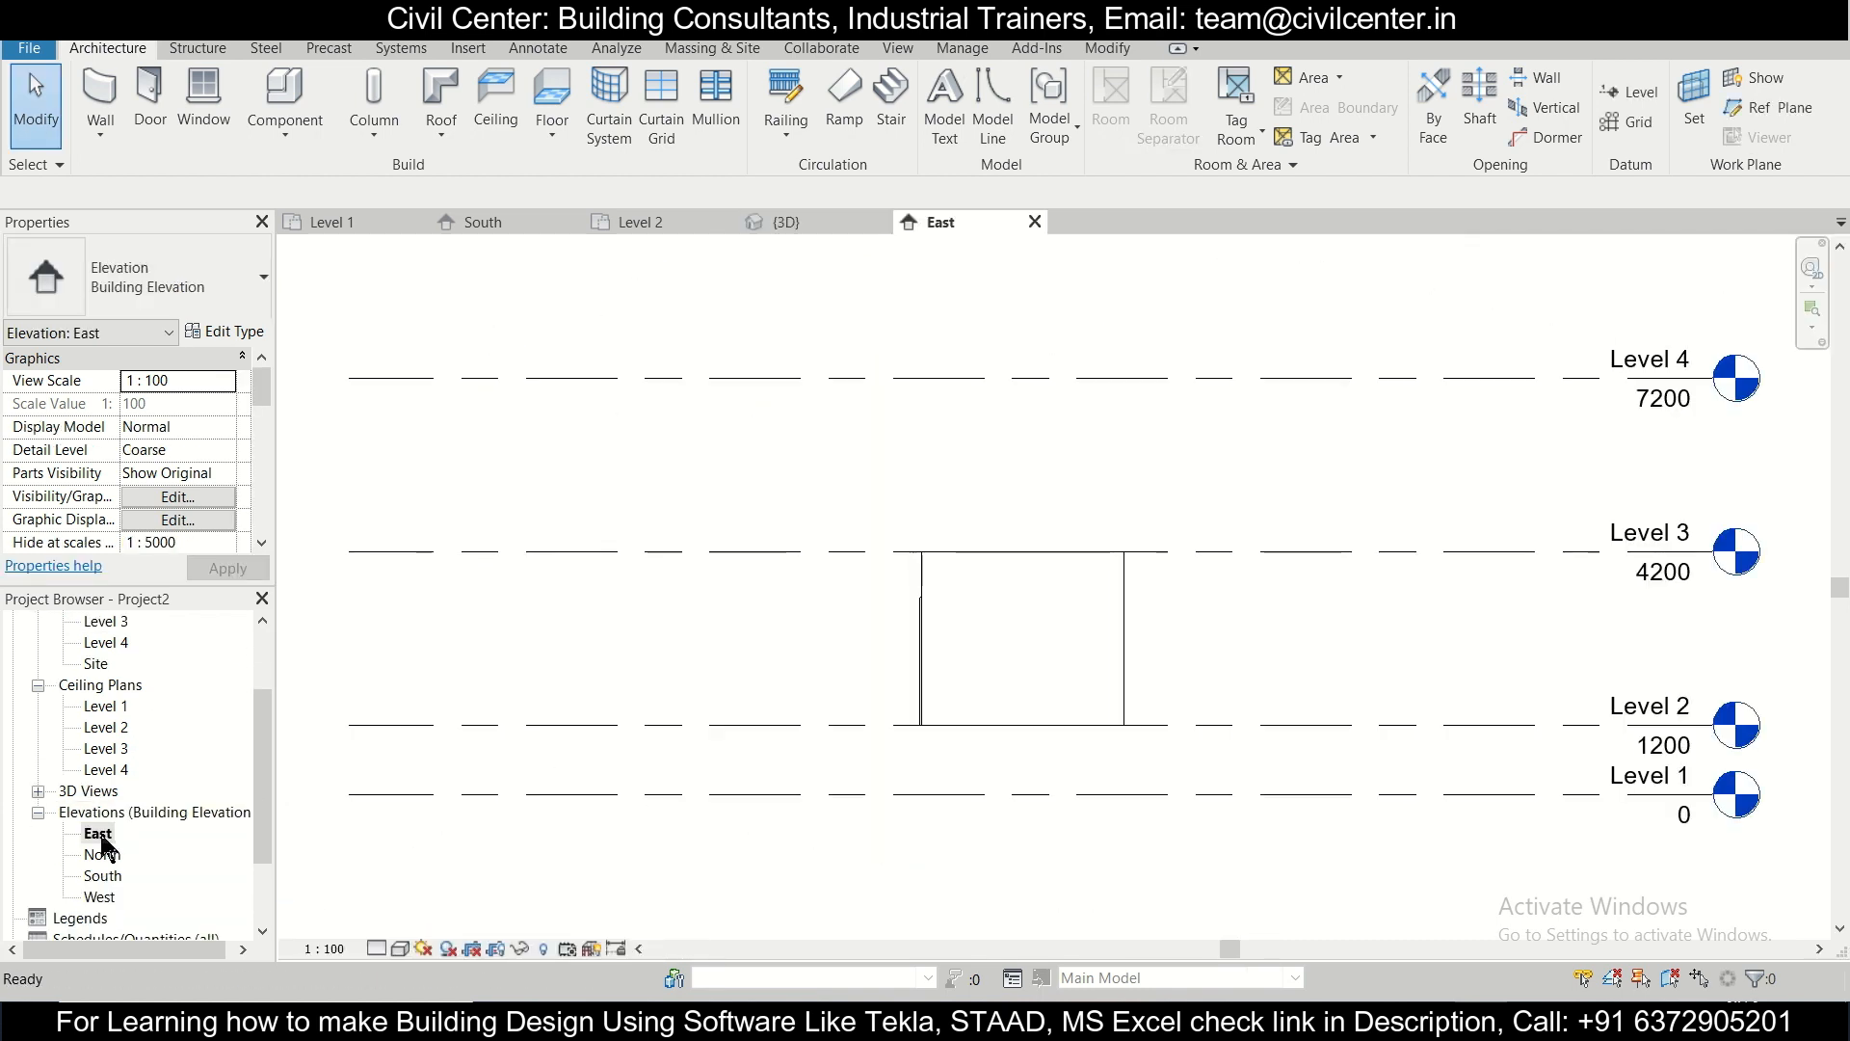
double_click(102, 853)
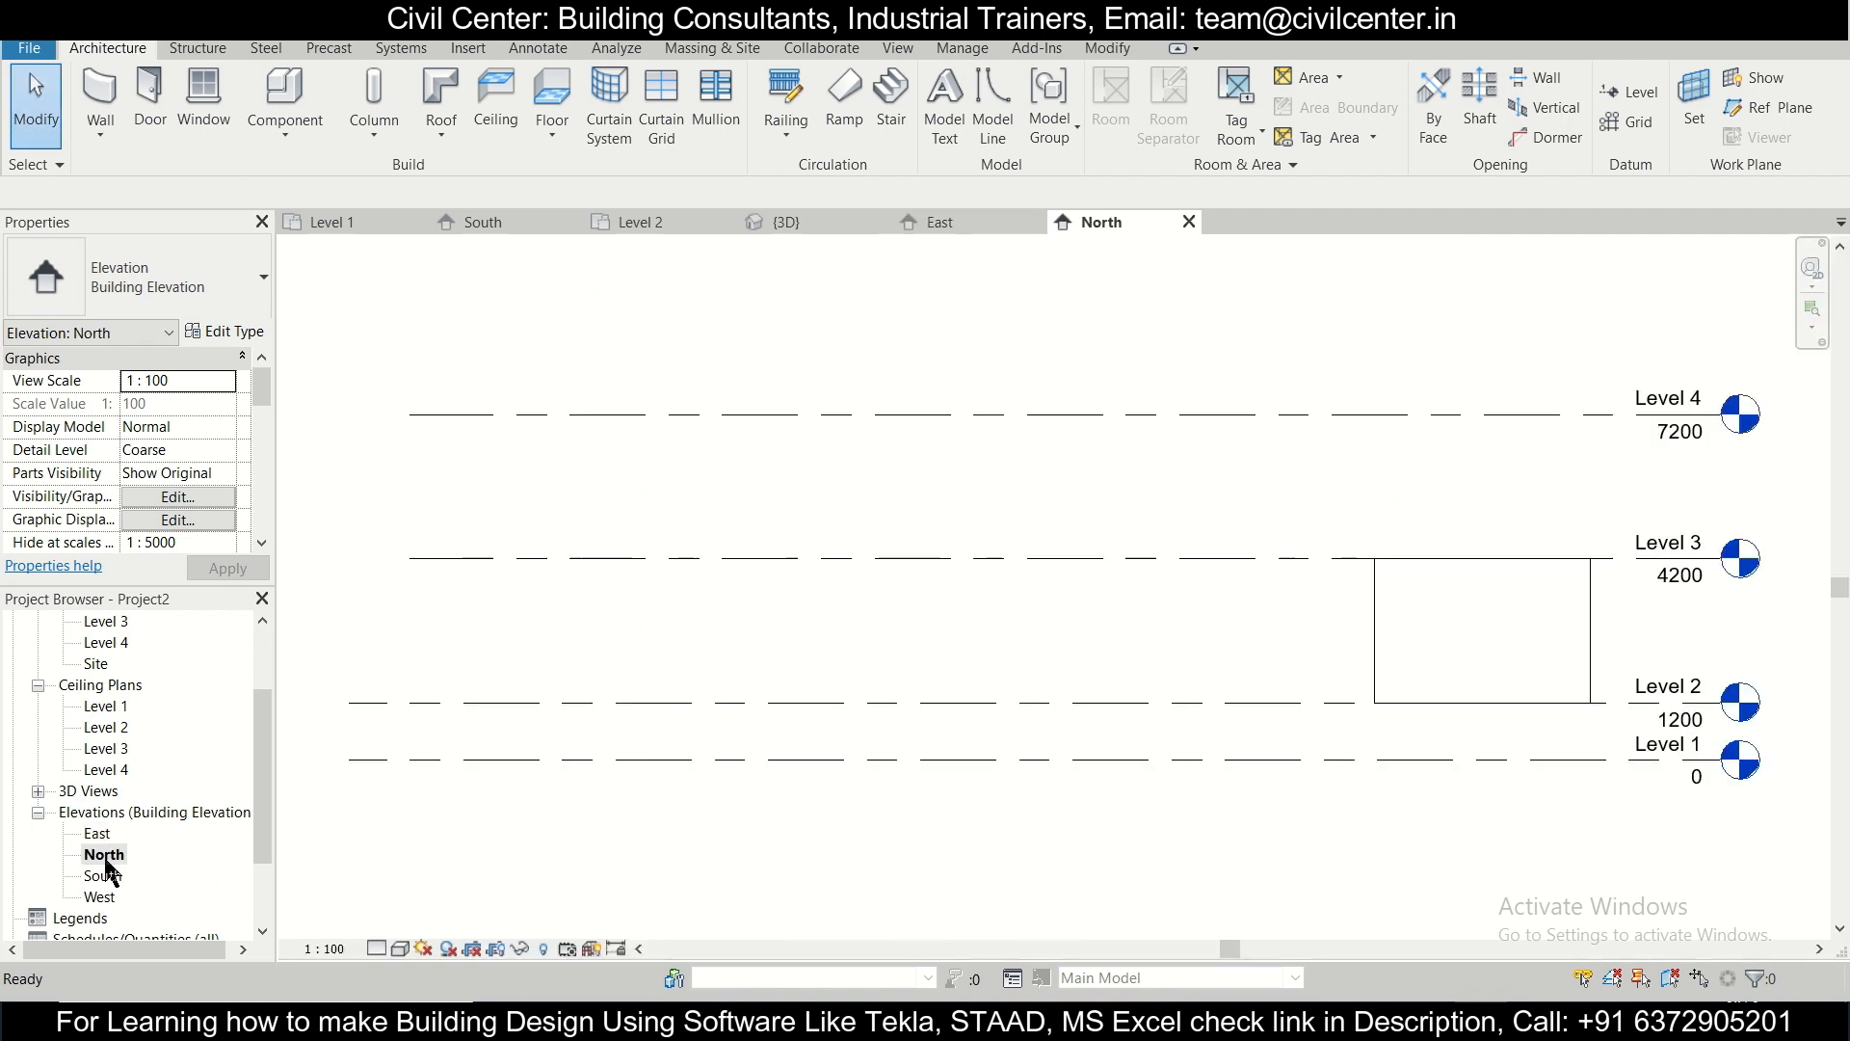
double_click(105, 874)
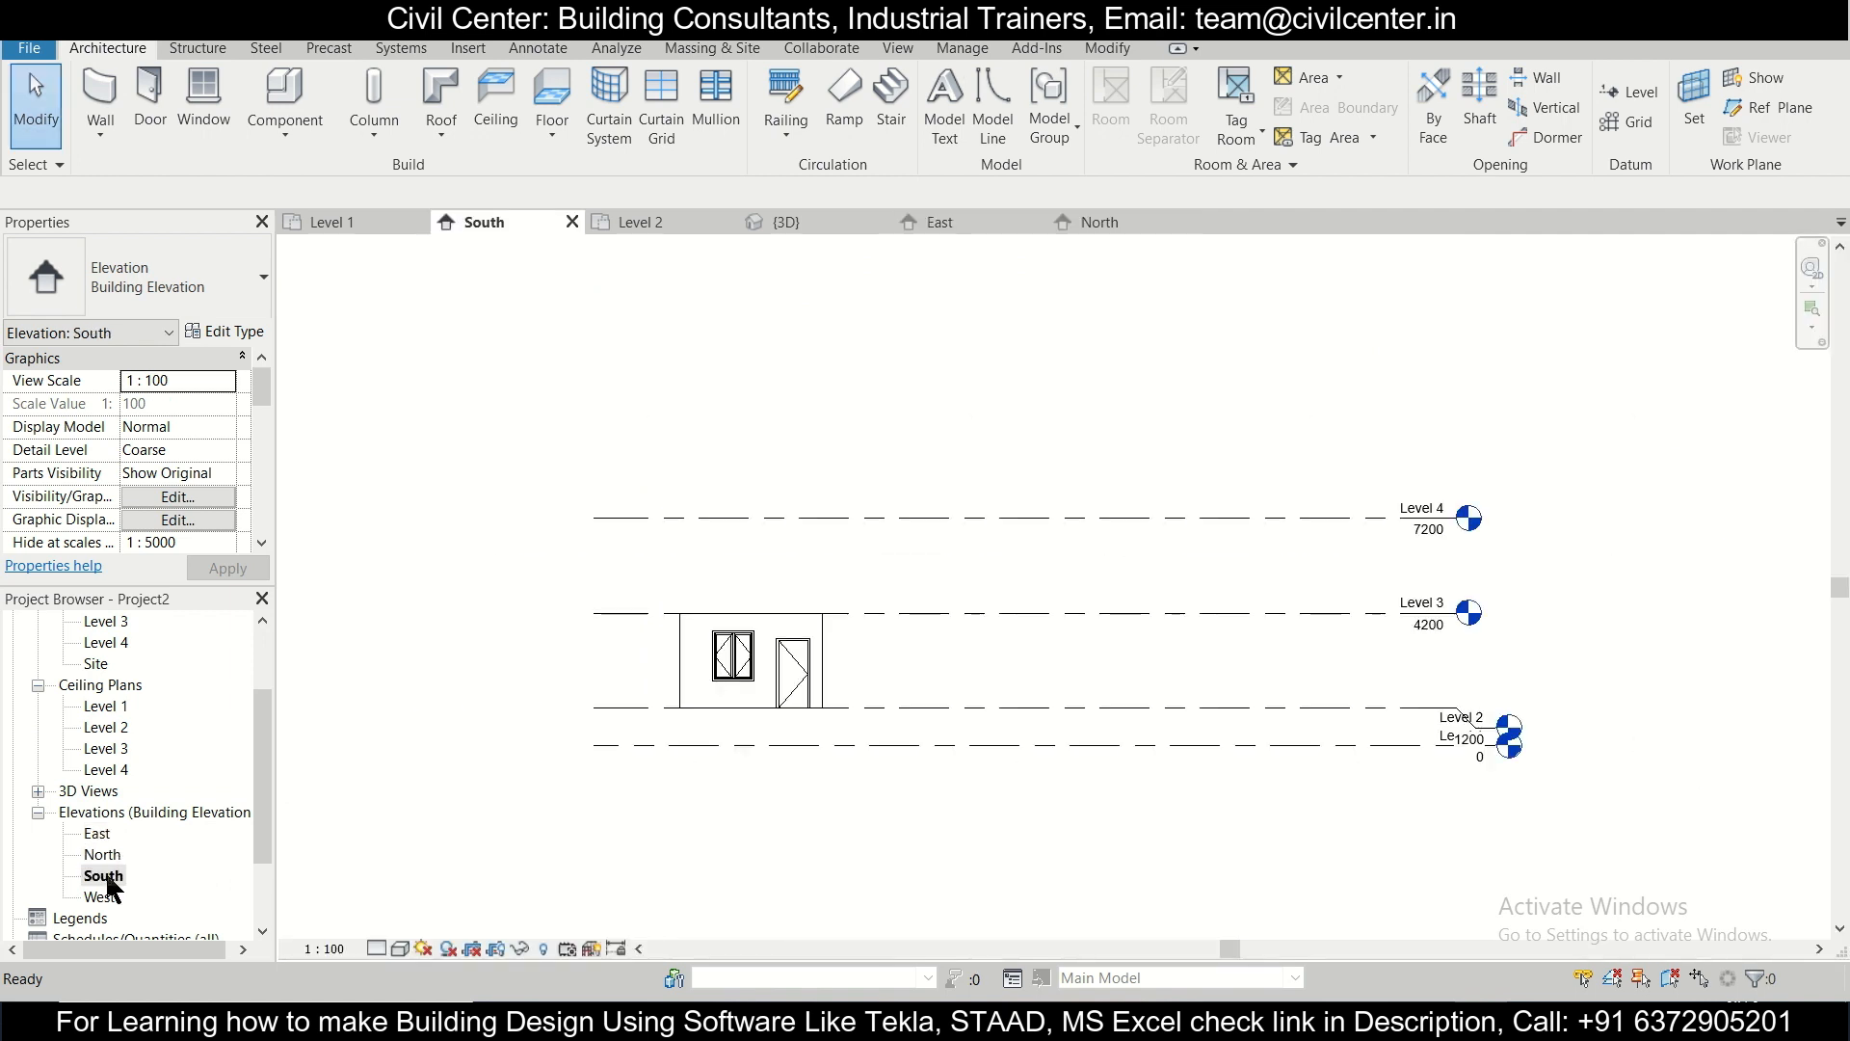
double_click(100, 897)
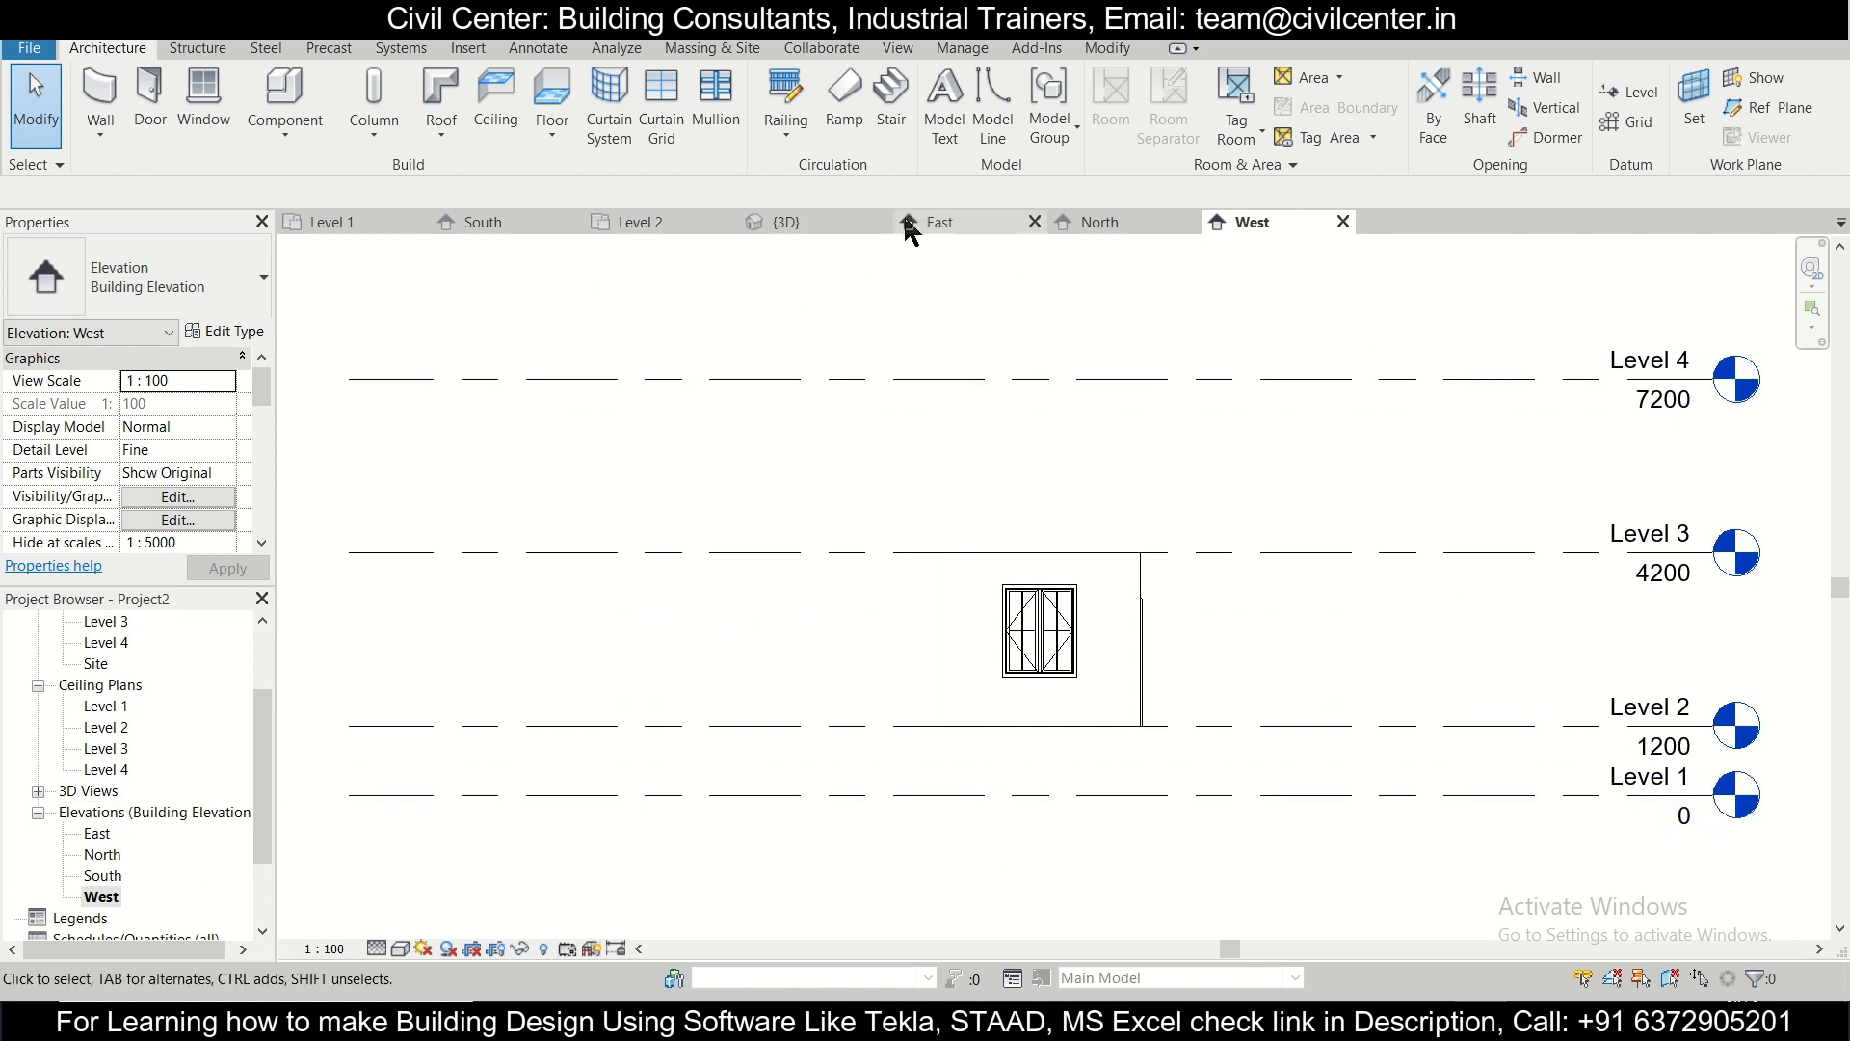
click(785, 221)
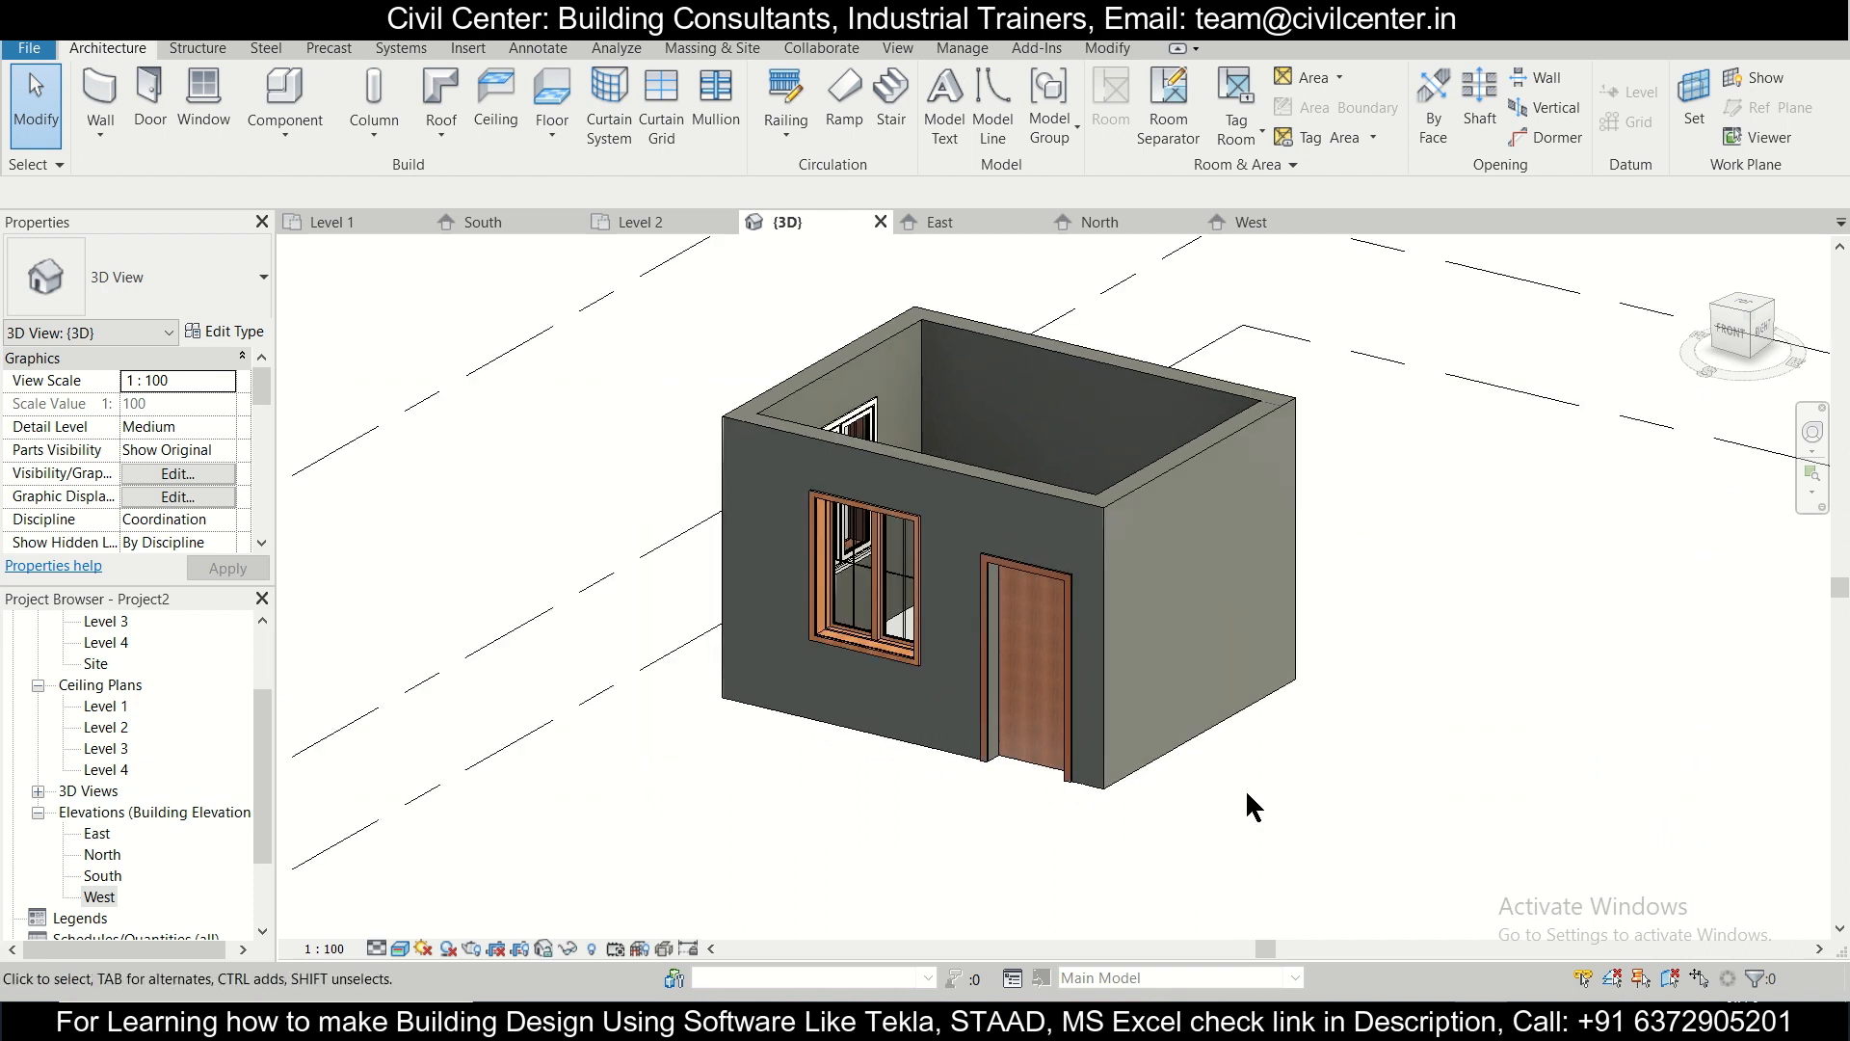
mouse_move(1249, 796)
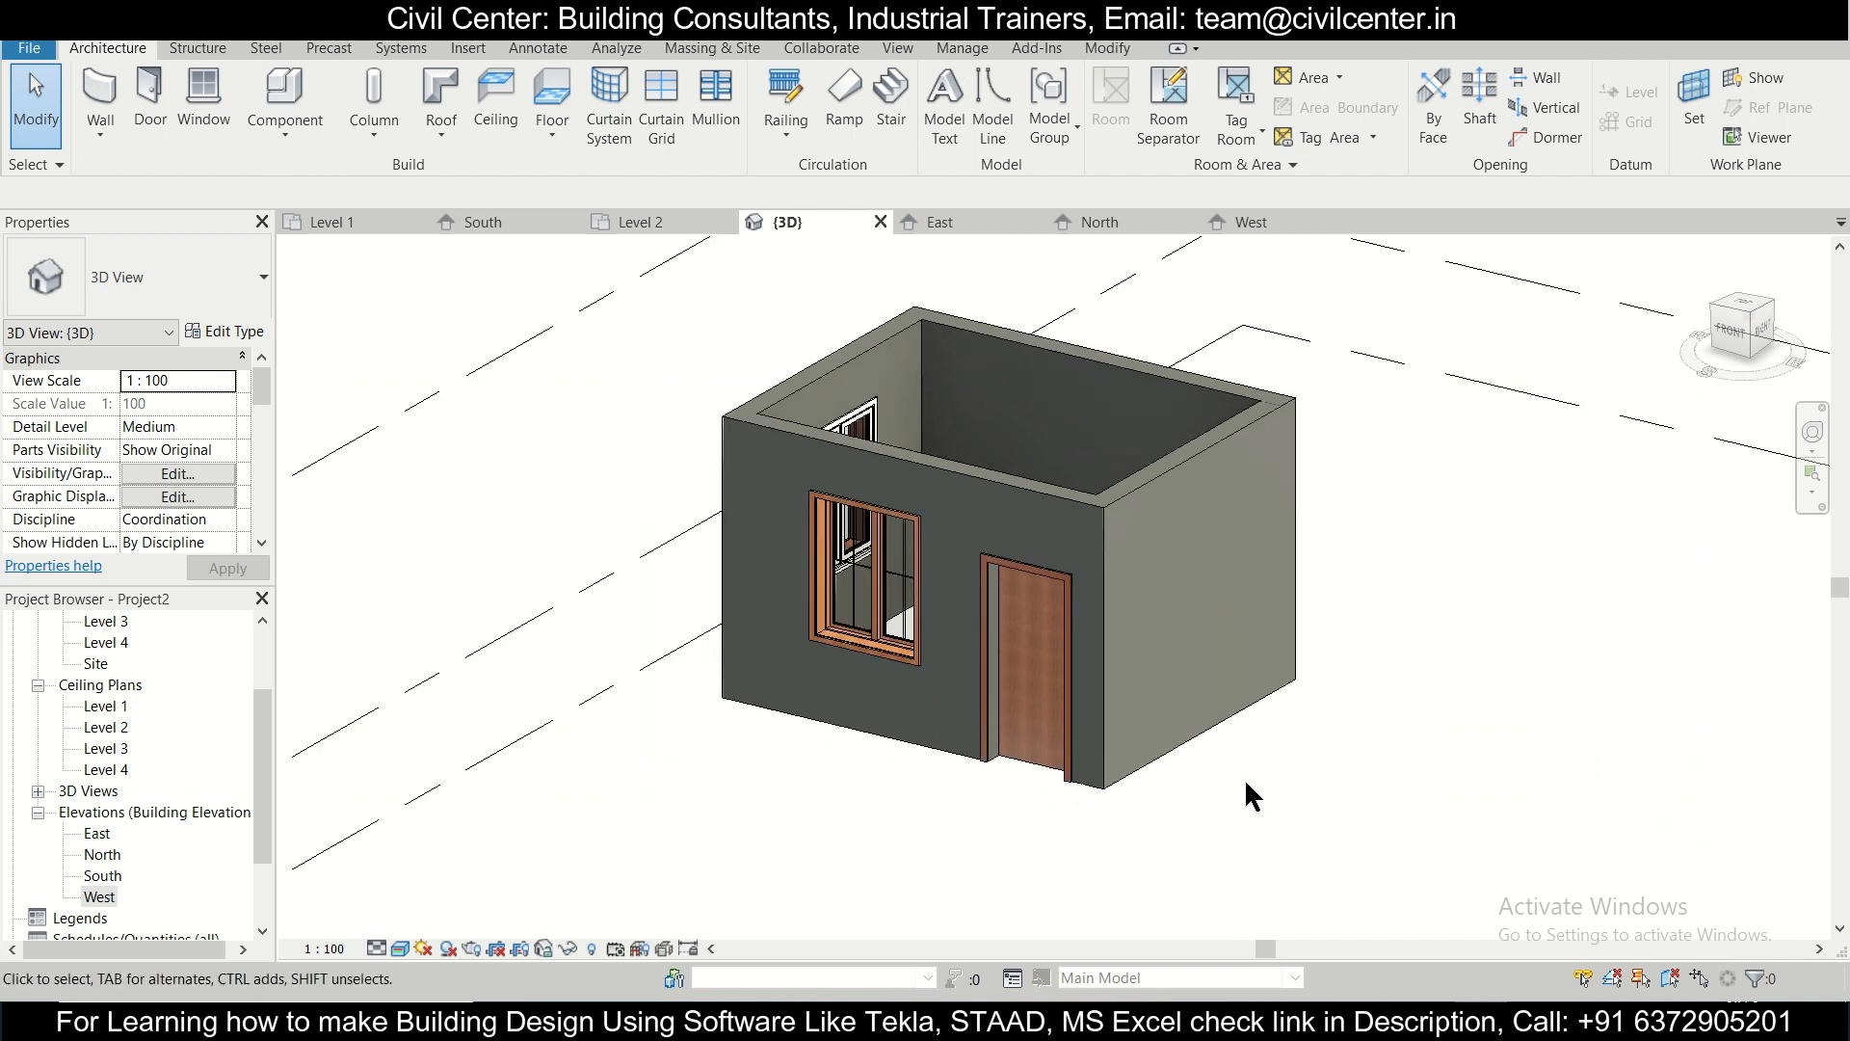